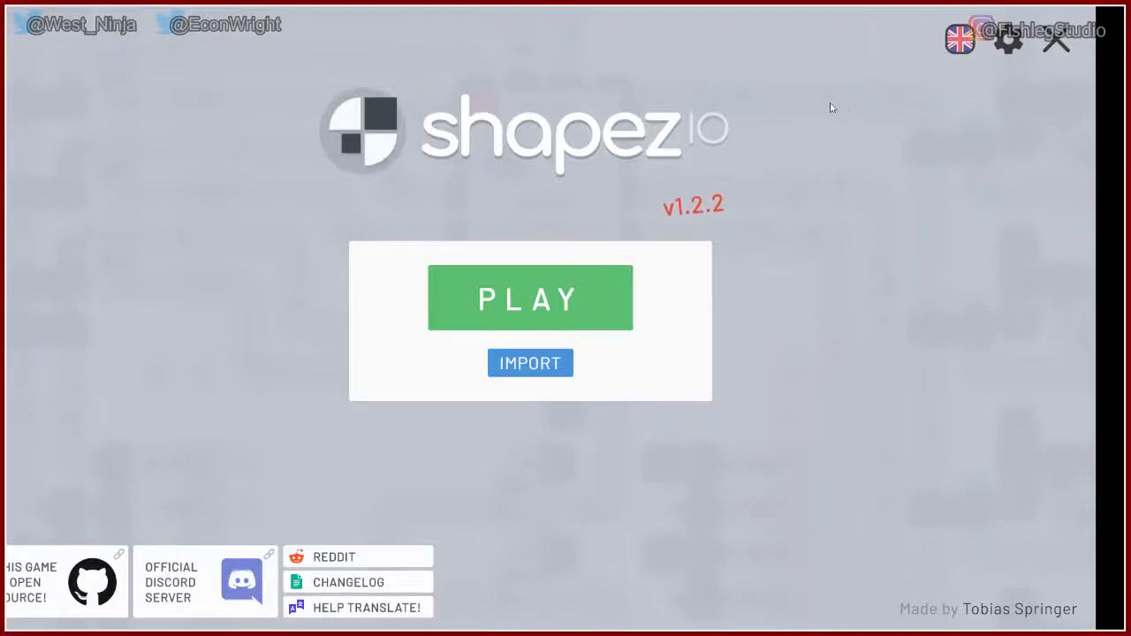
mouse_move(577, 287)
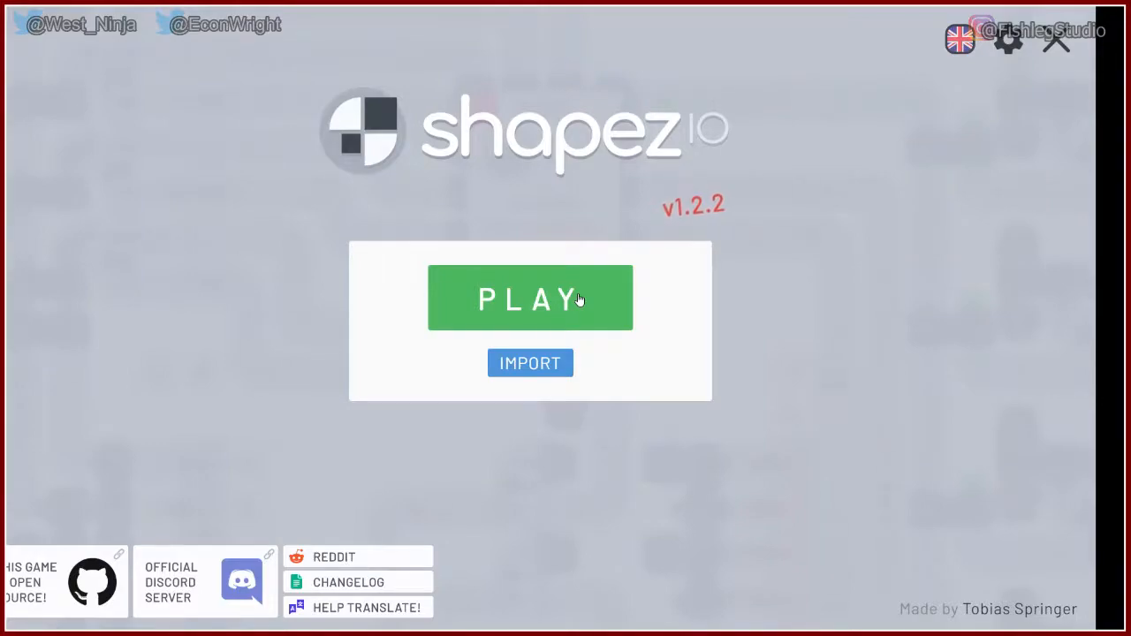
Step: Start a new game and survey the Level 1 hub and nearby shape deposits
click(529, 297)
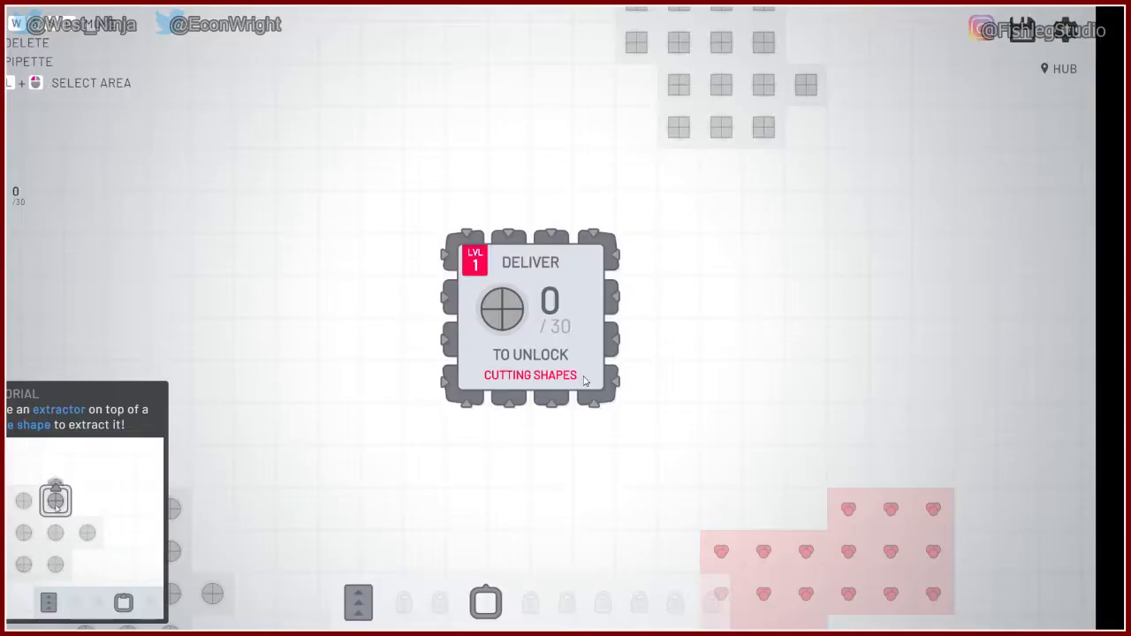
click(124, 603)
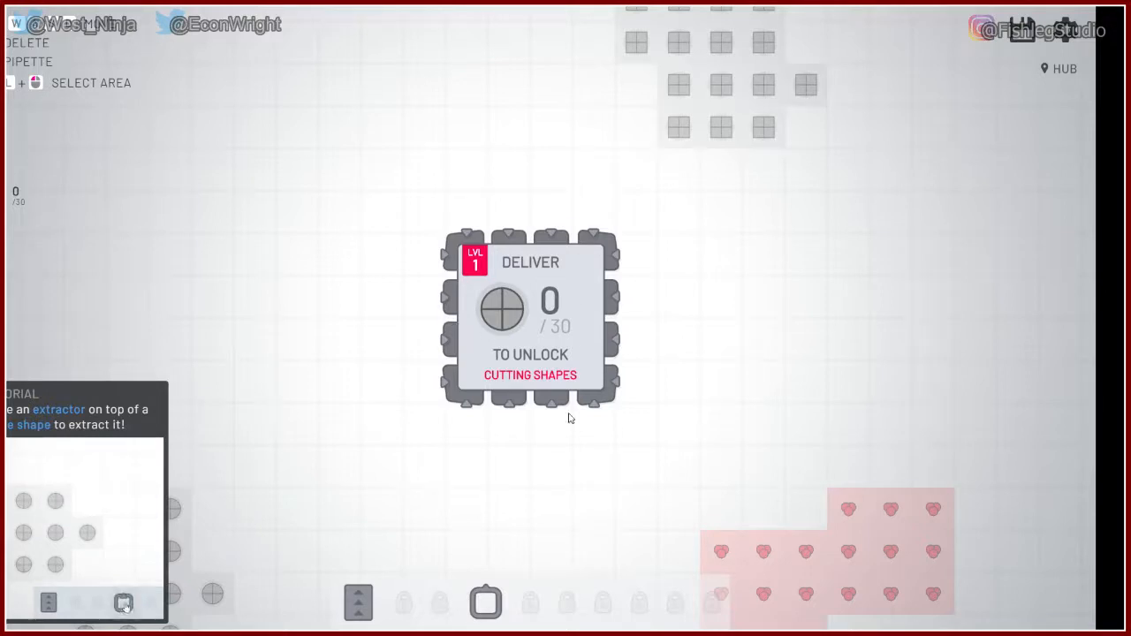
click(124, 603)
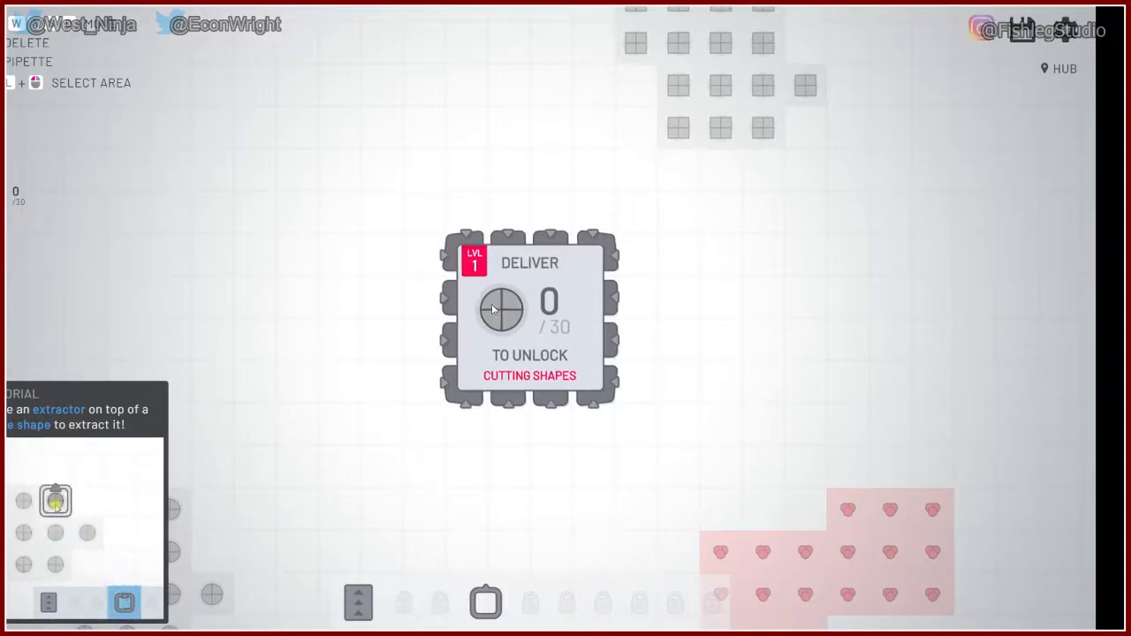
click(124, 604)
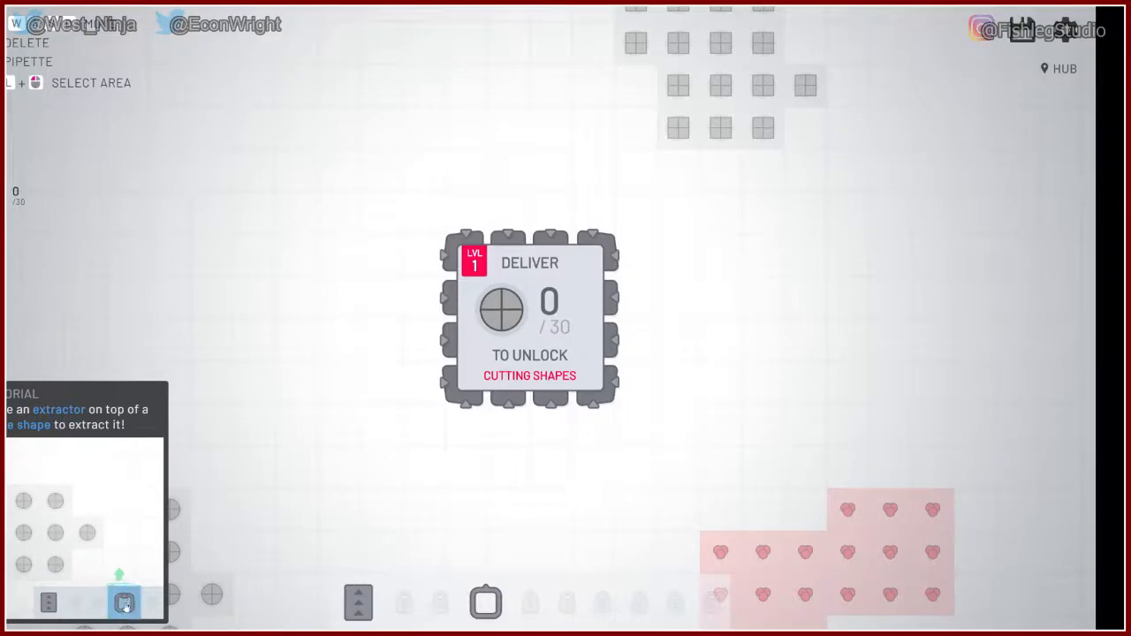
click(124, 602)
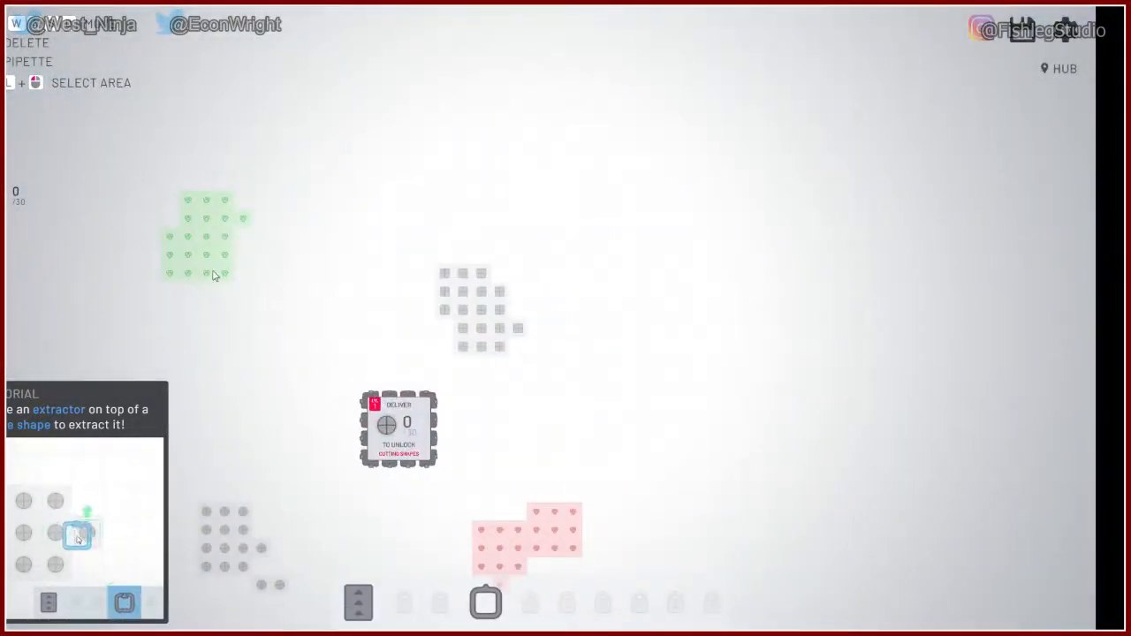
Step: Place an extractor on the circle deposit just above the hub
click(484, 603)
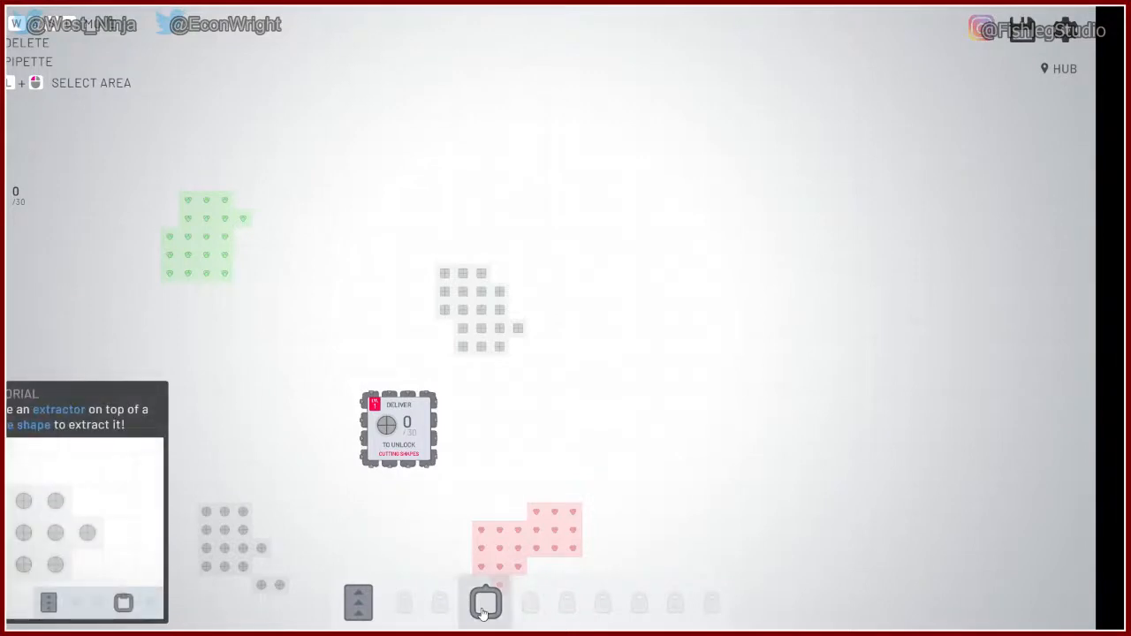
click(485, 603)
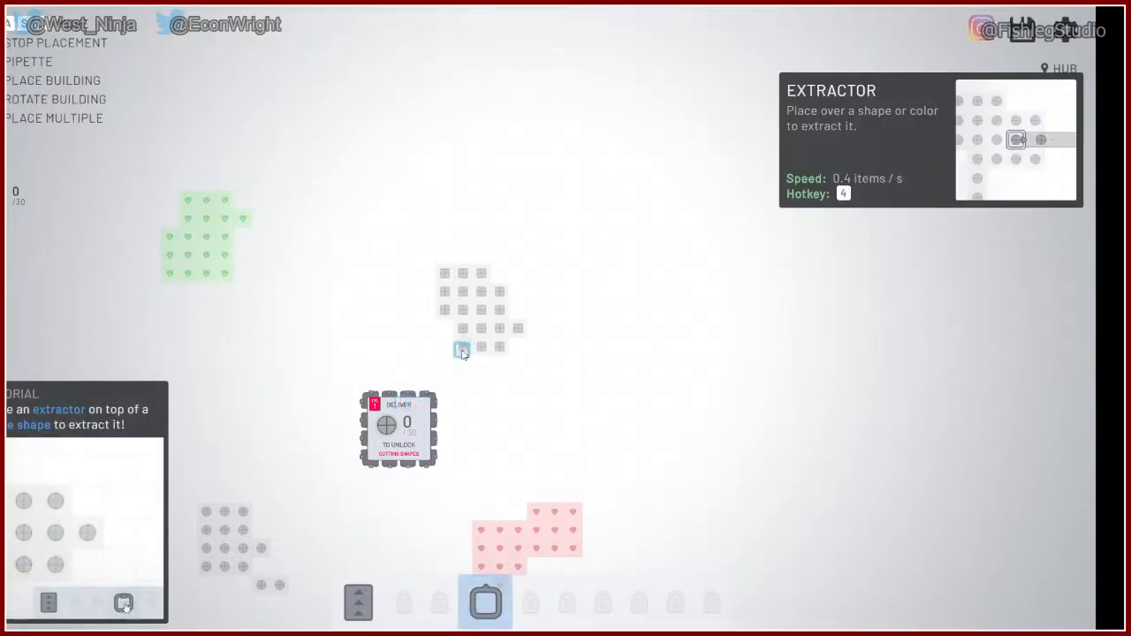
click(462, 346)
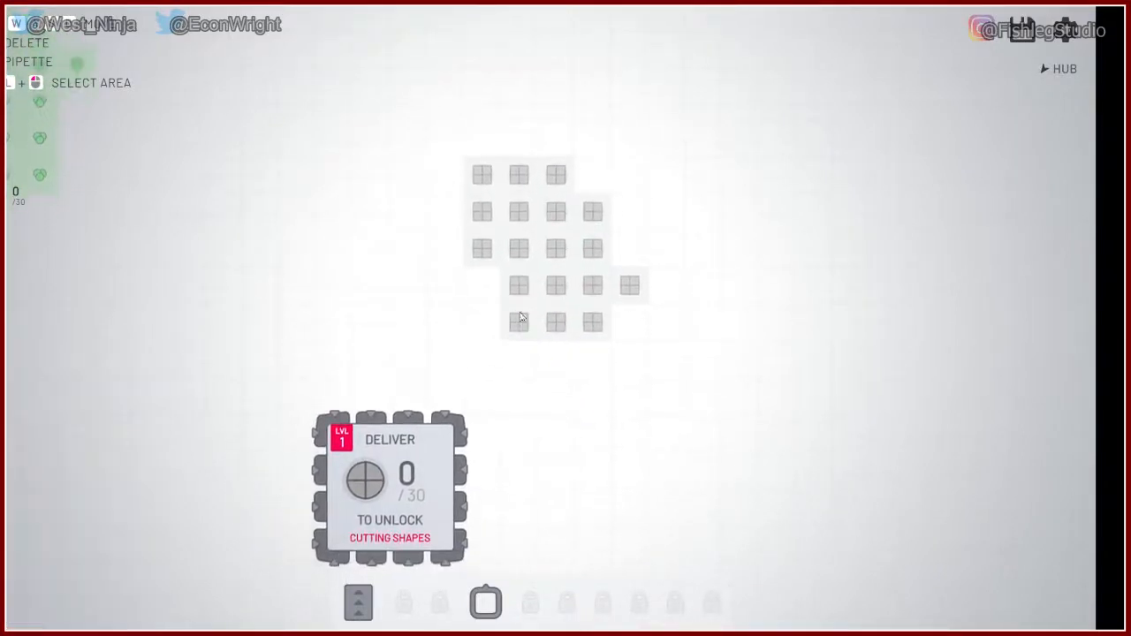
click(358, 602)
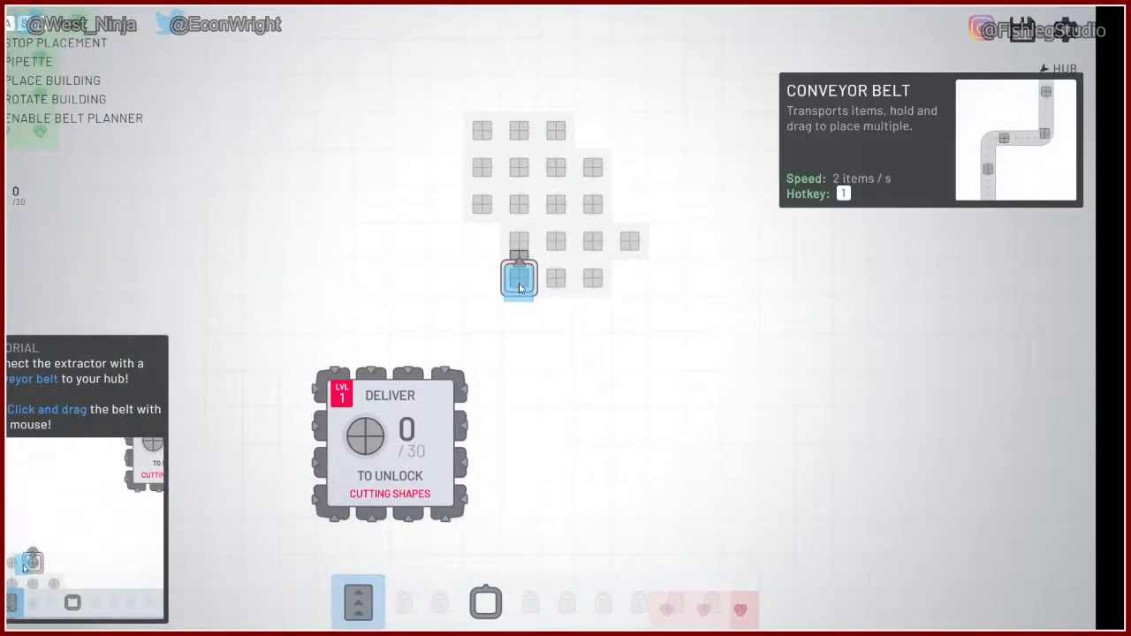
Step: Belt the first extractor toward the hub and add a second extractor above it
drag(520, 276, 450, 393)
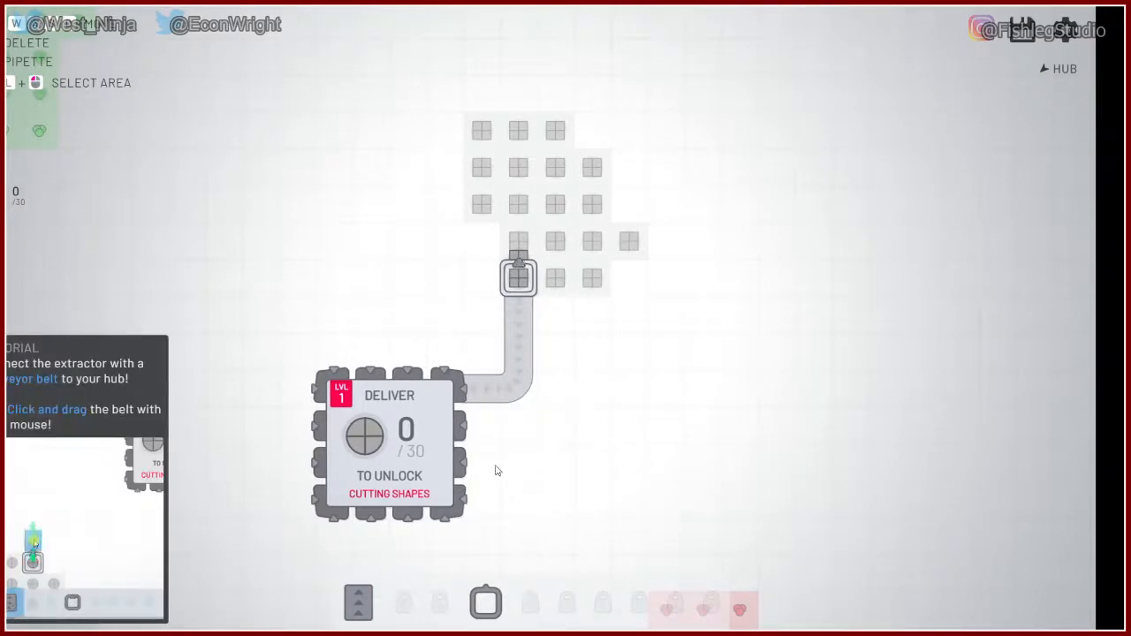
click(485, 602)
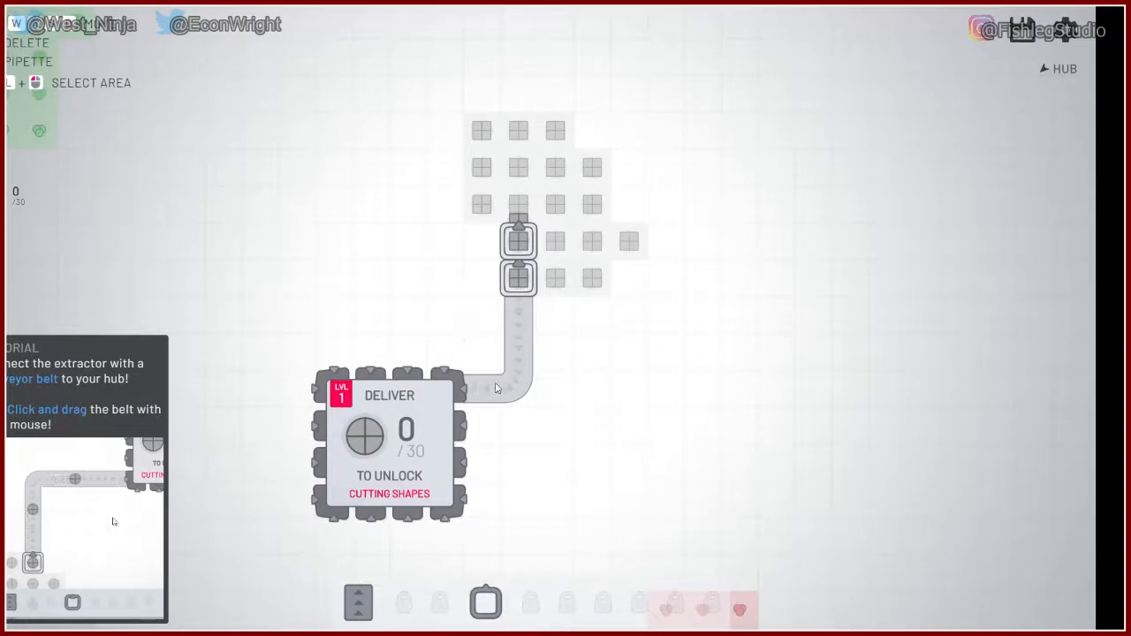
click(358, 601)
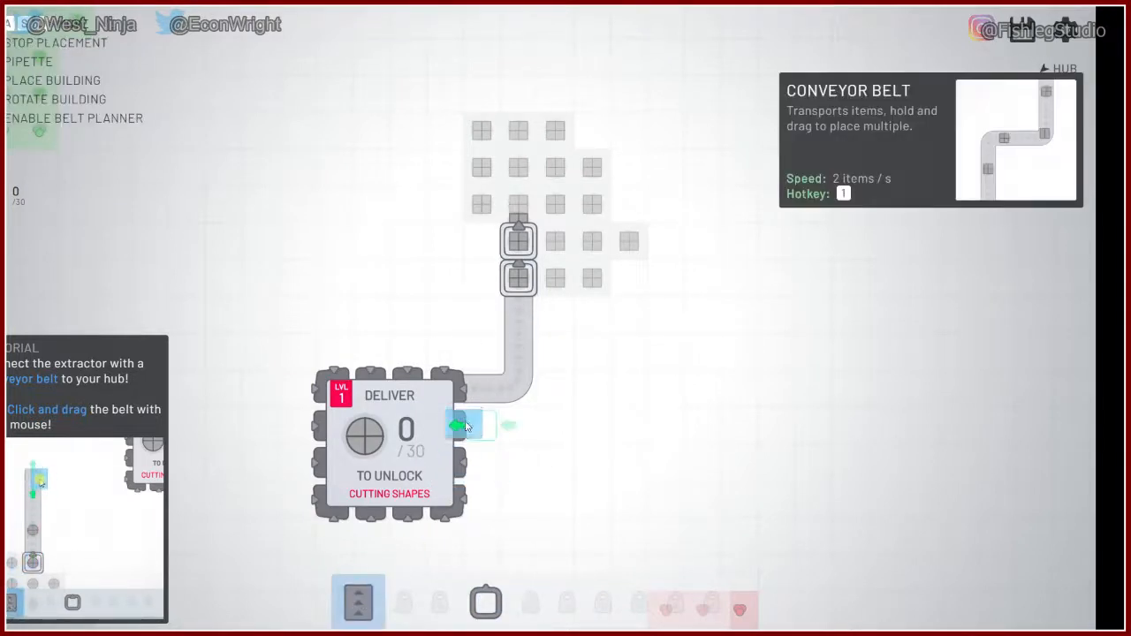
drag(460, 426, 530, 426)
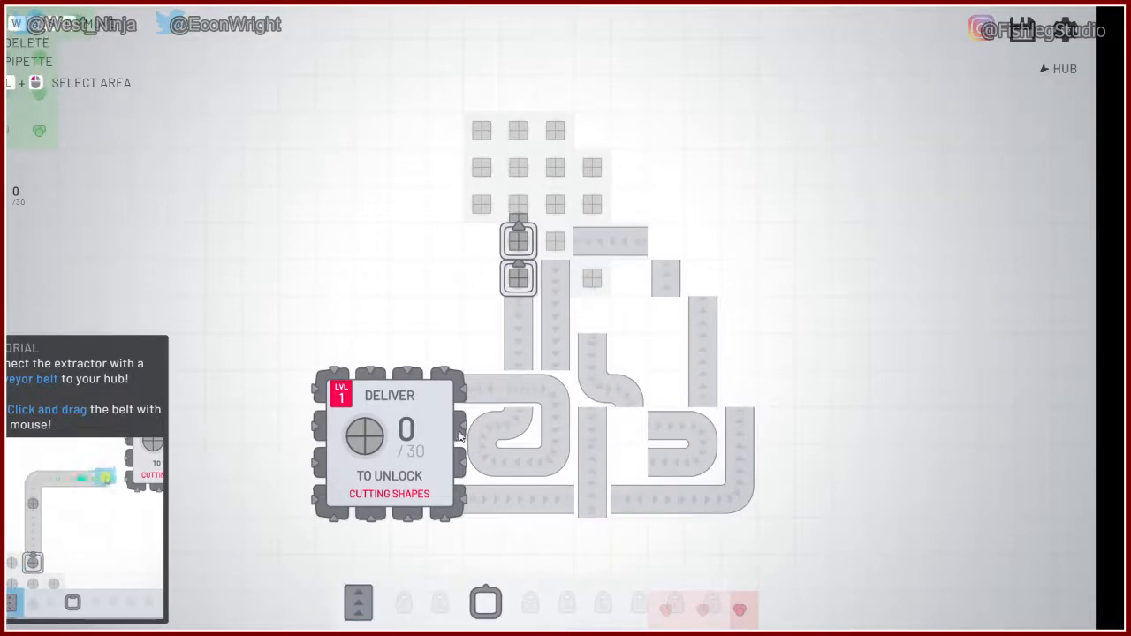
Step: Add a third and fourth extractor on the deposit, then pause the game
click(358, 602)
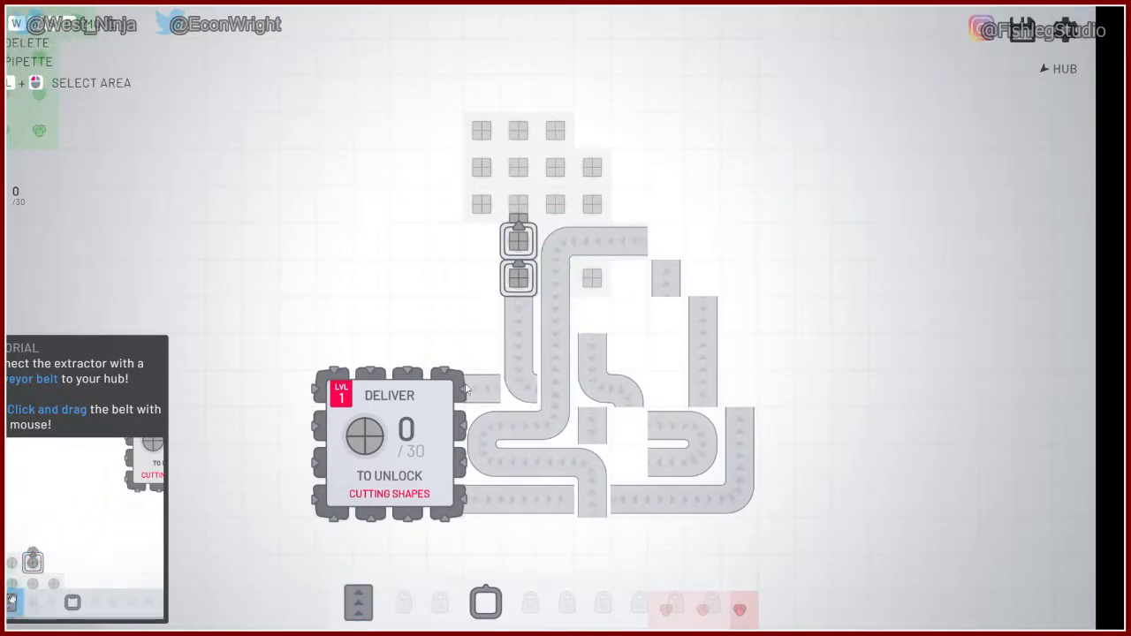
click(358, 602)
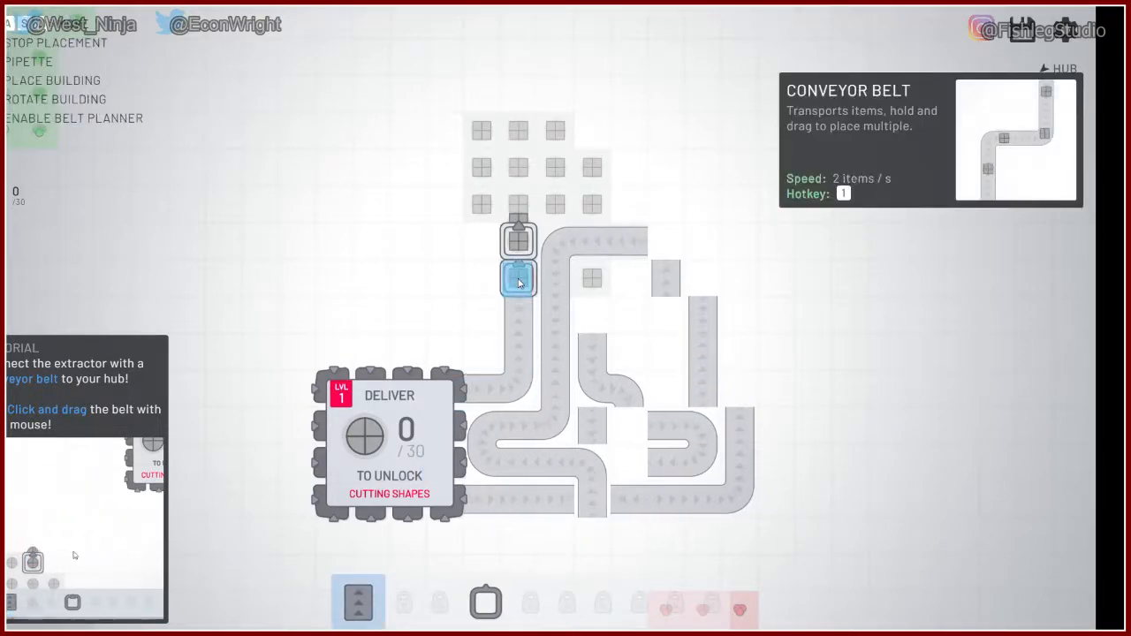
click(485, 602)
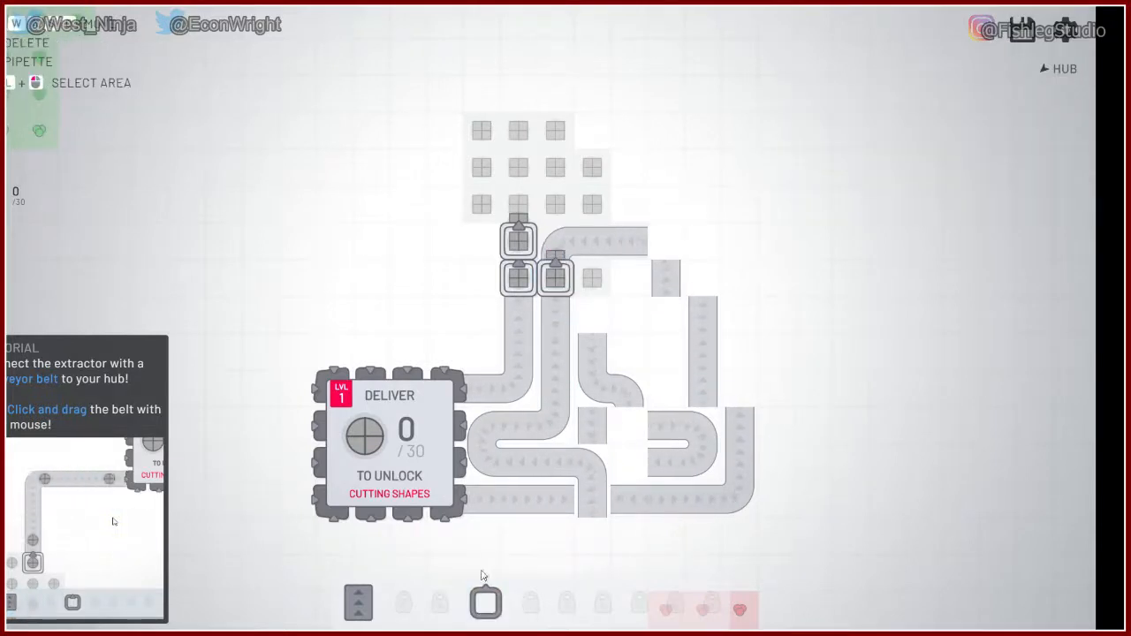
click(486, 602)
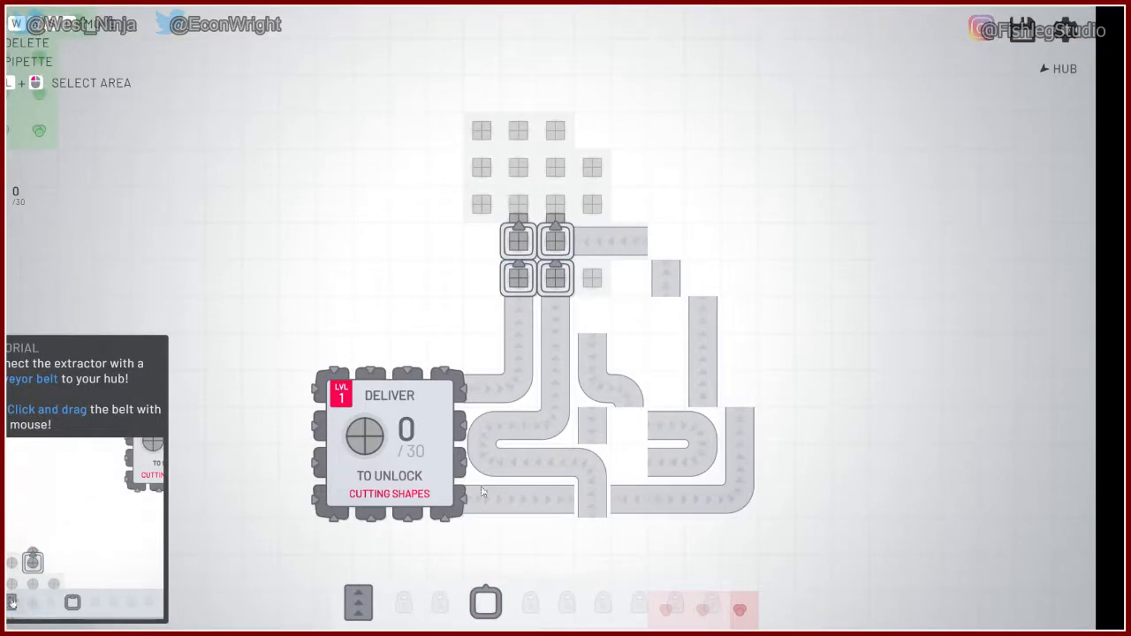
click(359, 602)
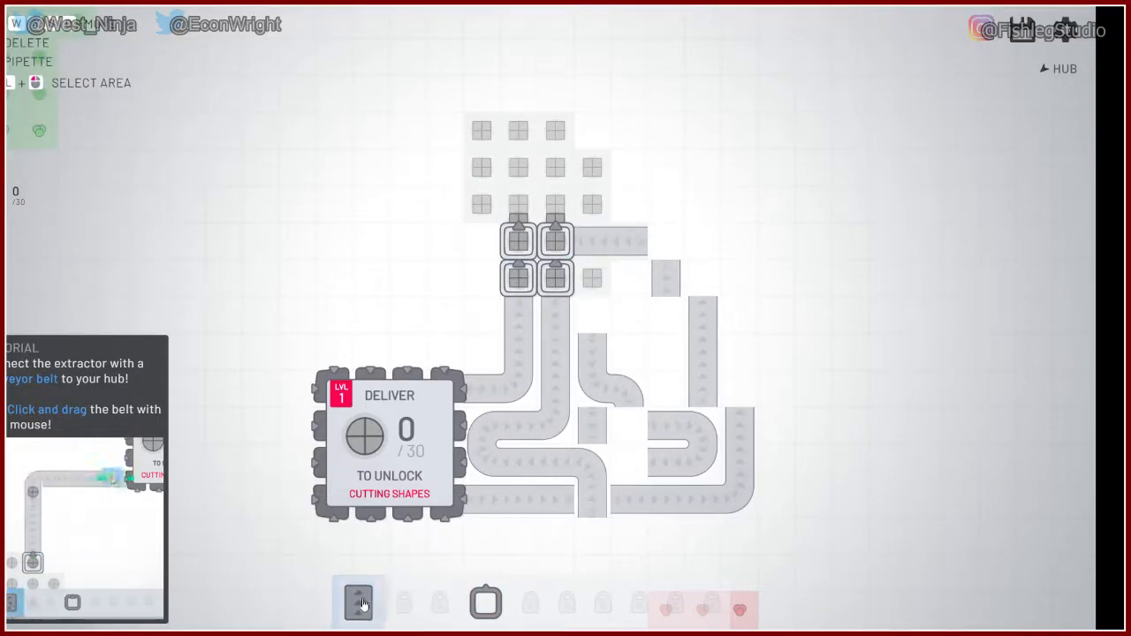
click(359, 602)
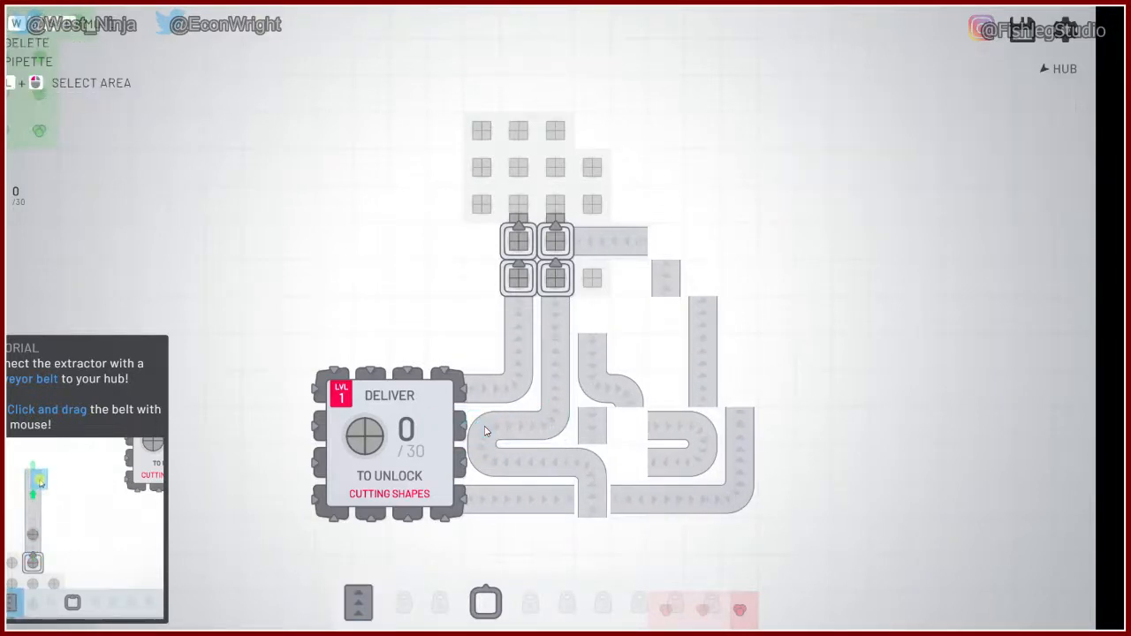
click(358, 602)
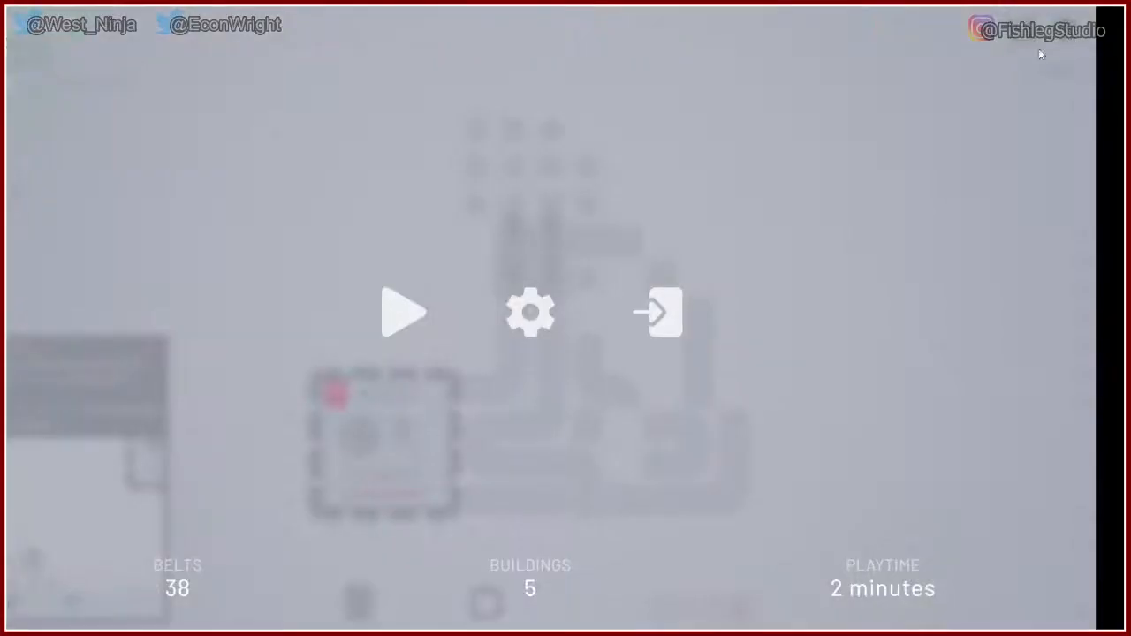
Step: Resume the game and jump back to the hub from the map overview
click(404, 312)
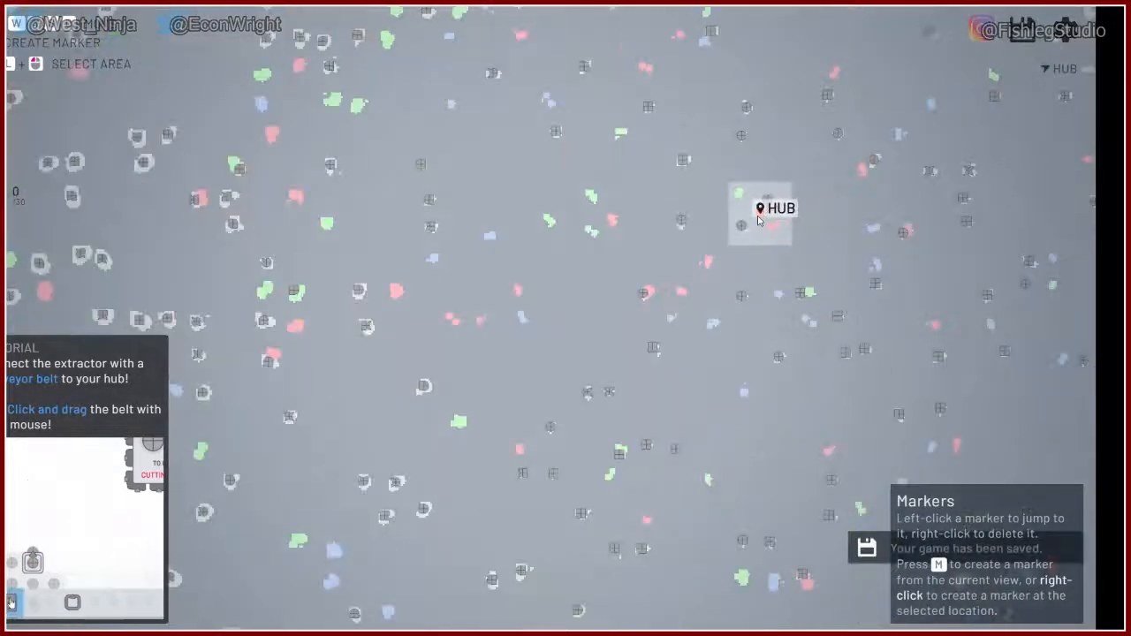
click(760, 208)
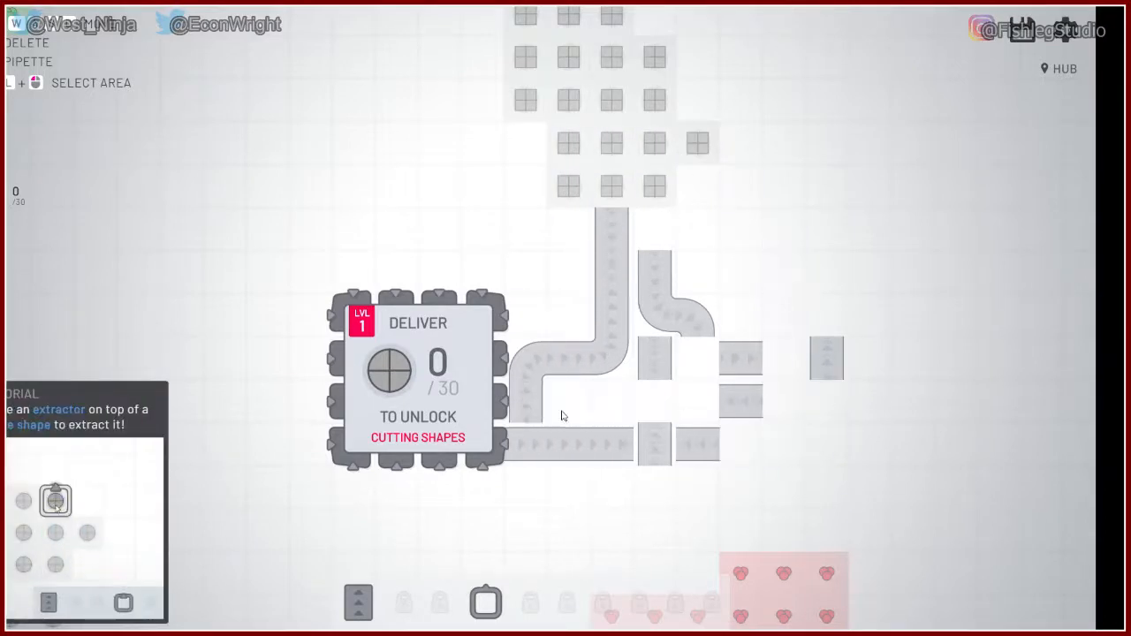
Step: Place an extractor on the circle deposit and run belts from both extractors into the hub
click(123, 602)
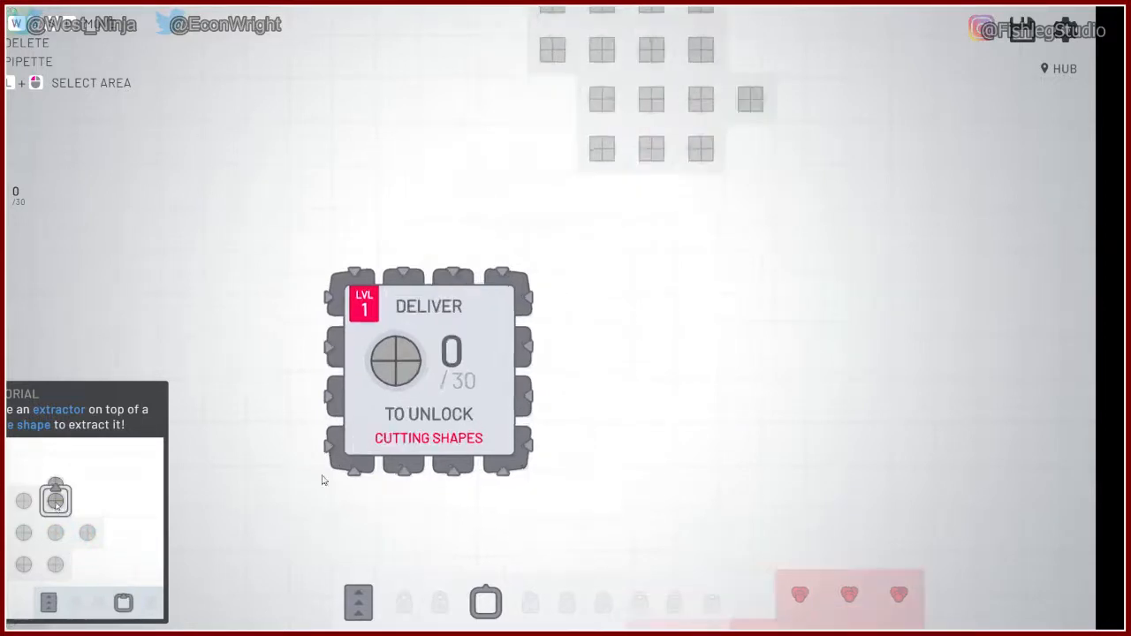
click(124, 603)
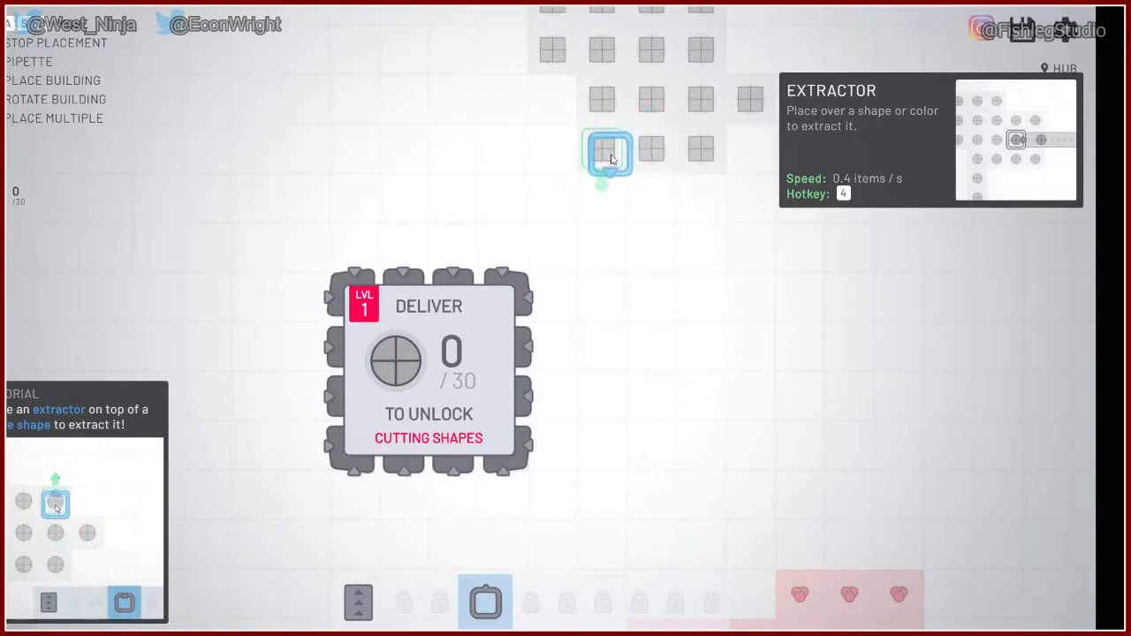
click(606, 157)
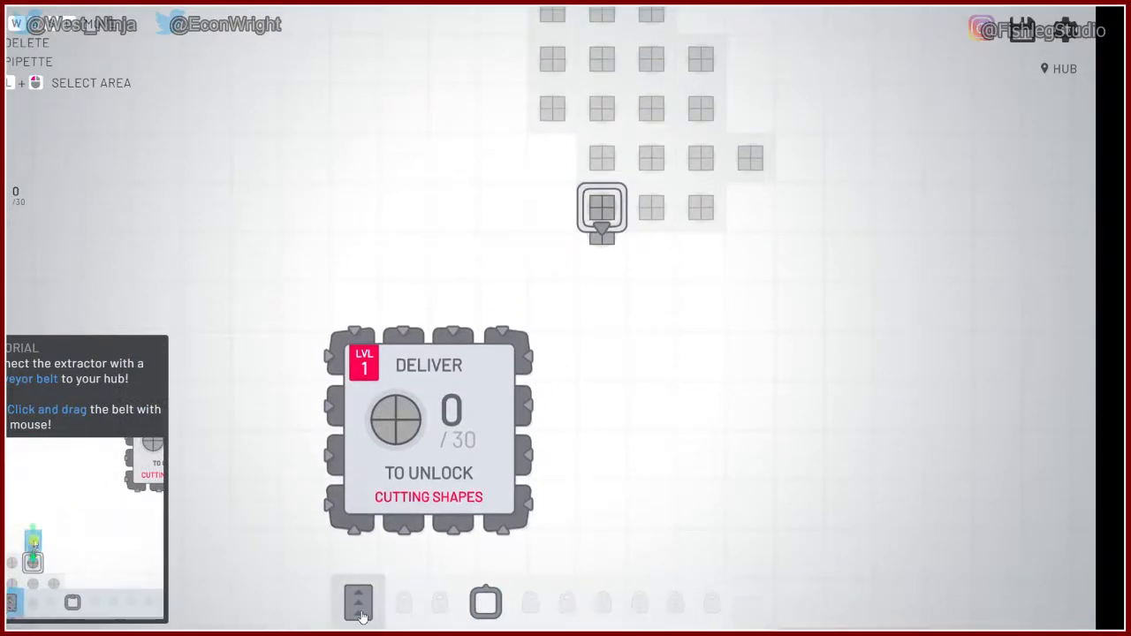
click(358, 602)
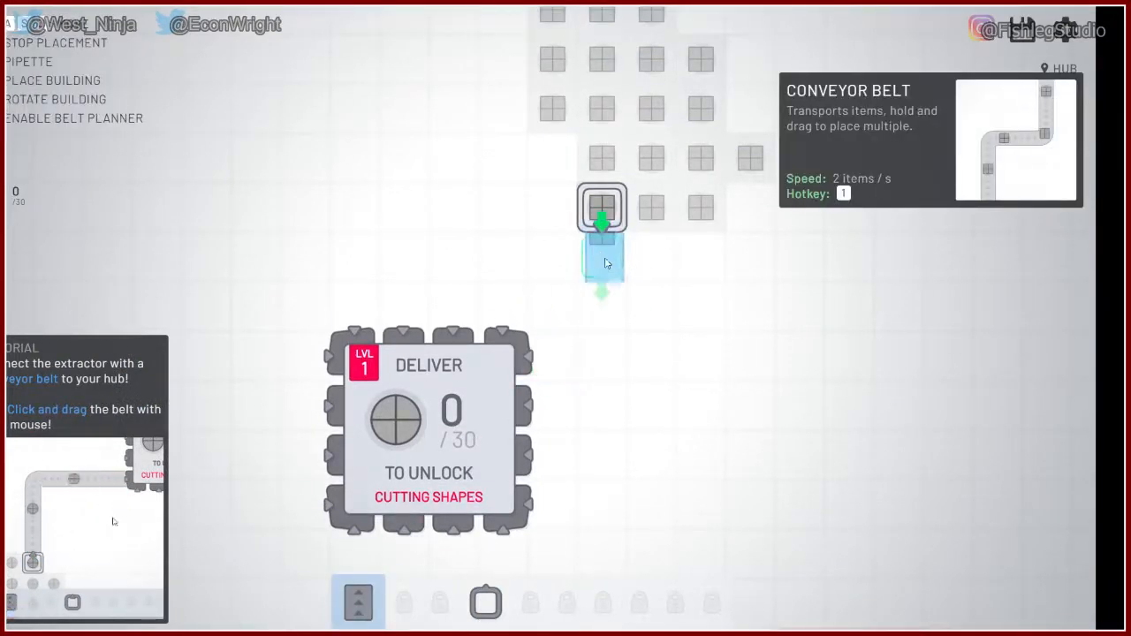
drag(602, 257, 508, 358)
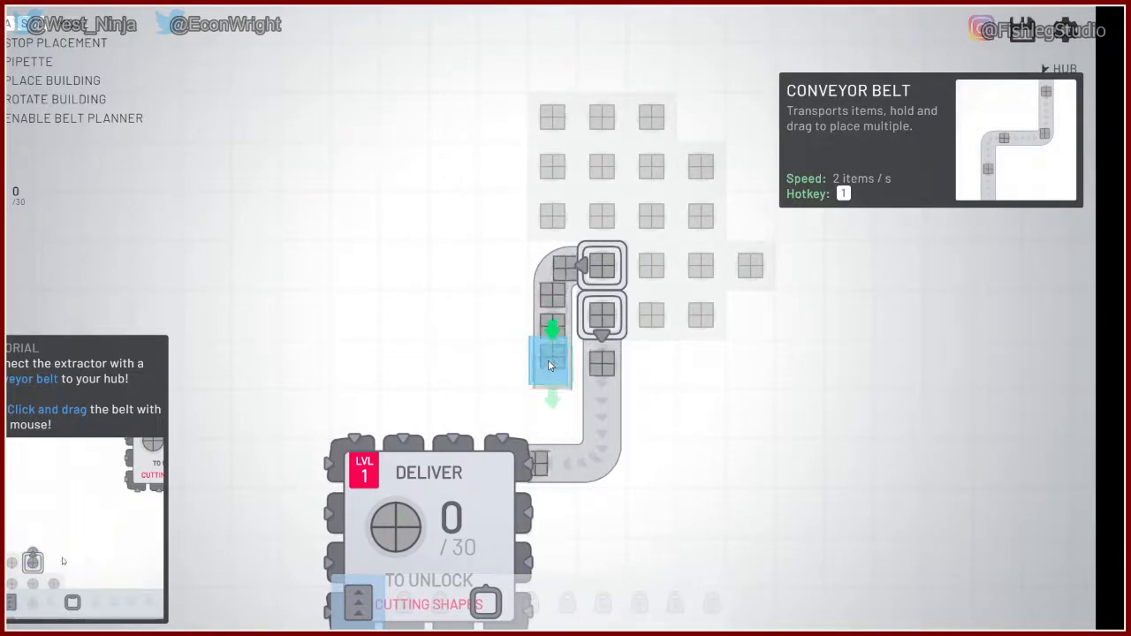
drag(552, 358, 504, 414)
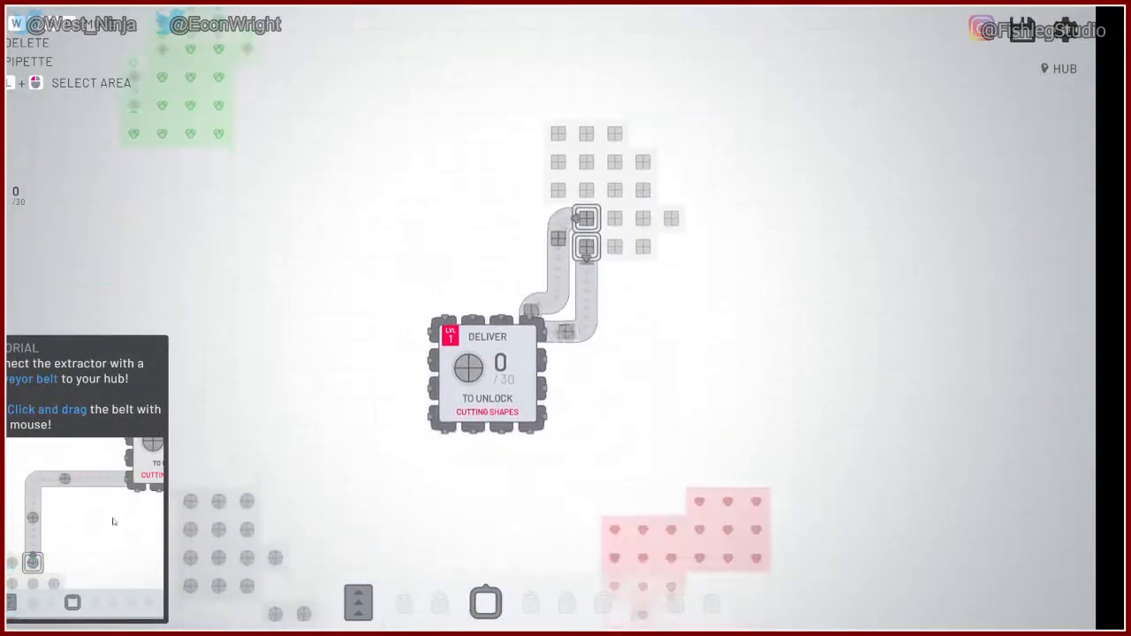
Step: Place an extractor on the lower-left circle deposit and run a belt to the hub
click(484, 603)
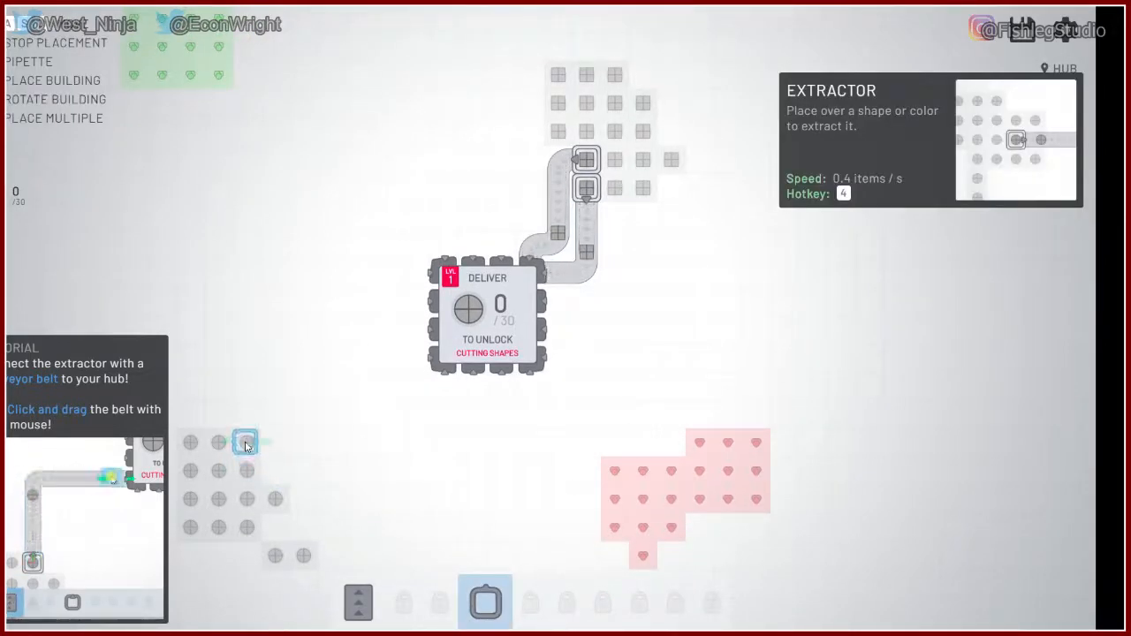
click(358, 602)
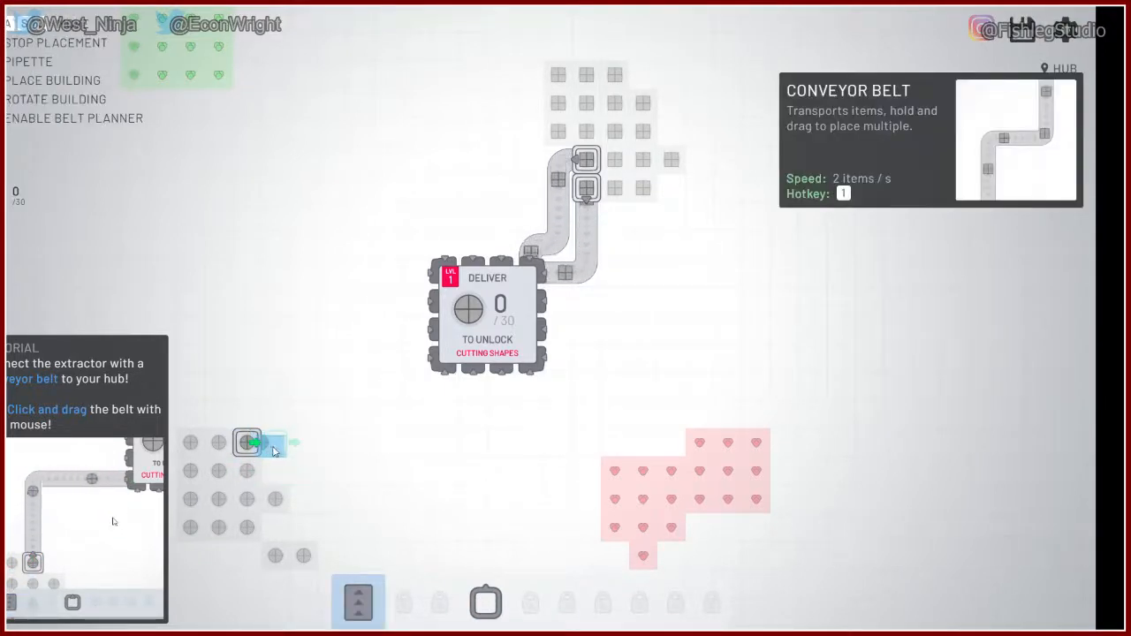
drag(247, 442, 455, 442)
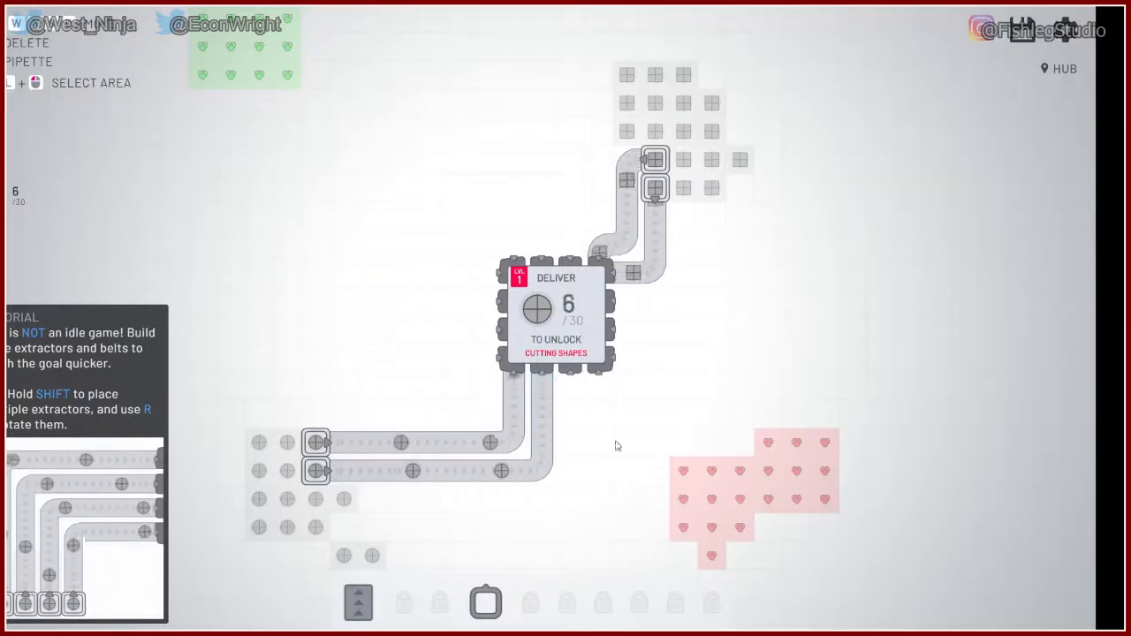
Step: Add third and fourth extractors on that deposit, each belted into the hub
click(358, 602)
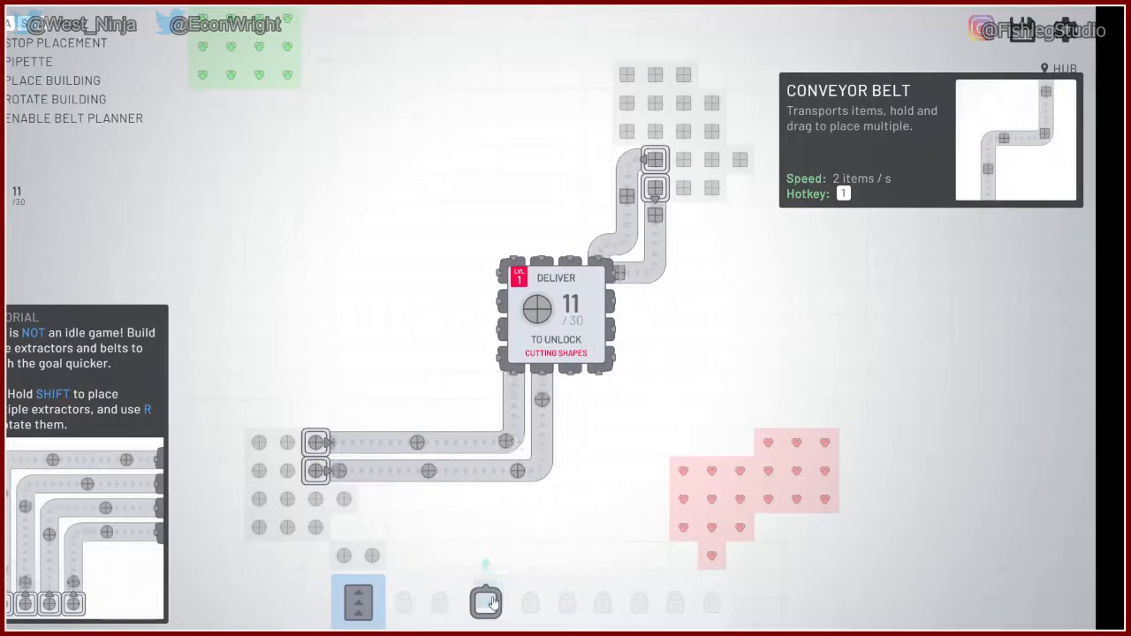
click(358, 602)
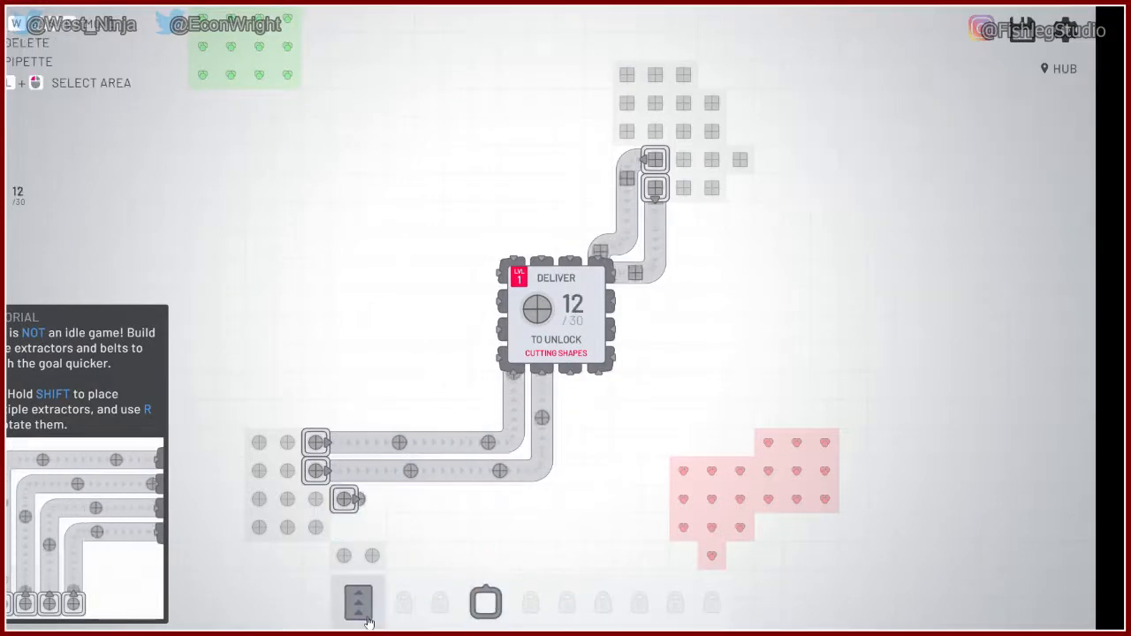
click(358, 602)
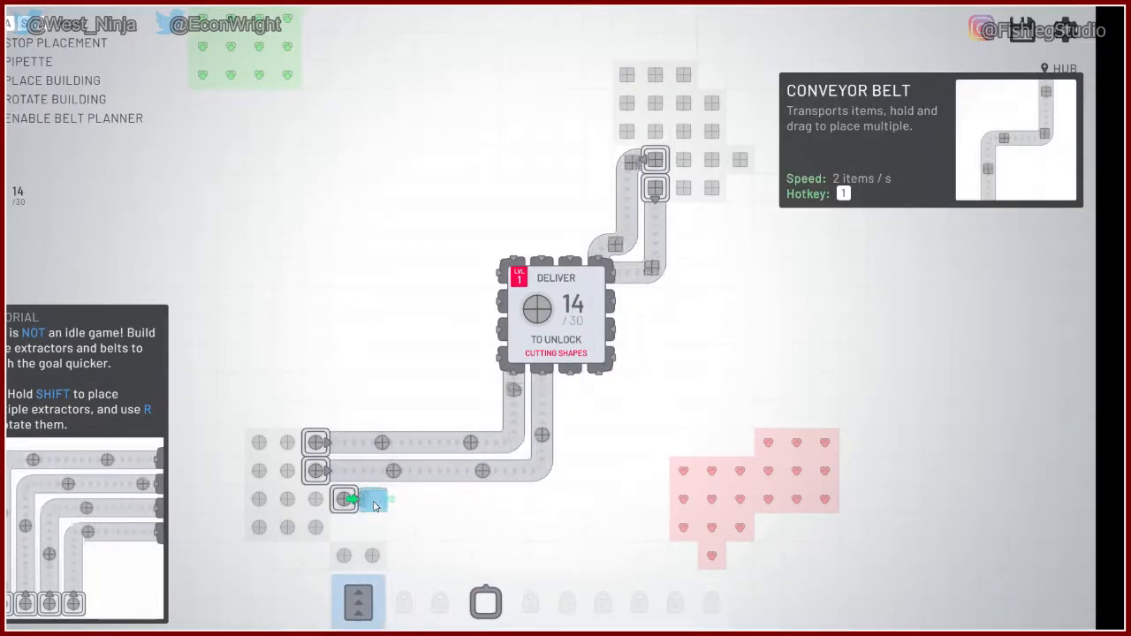
drag(363, 499, 570, 469)
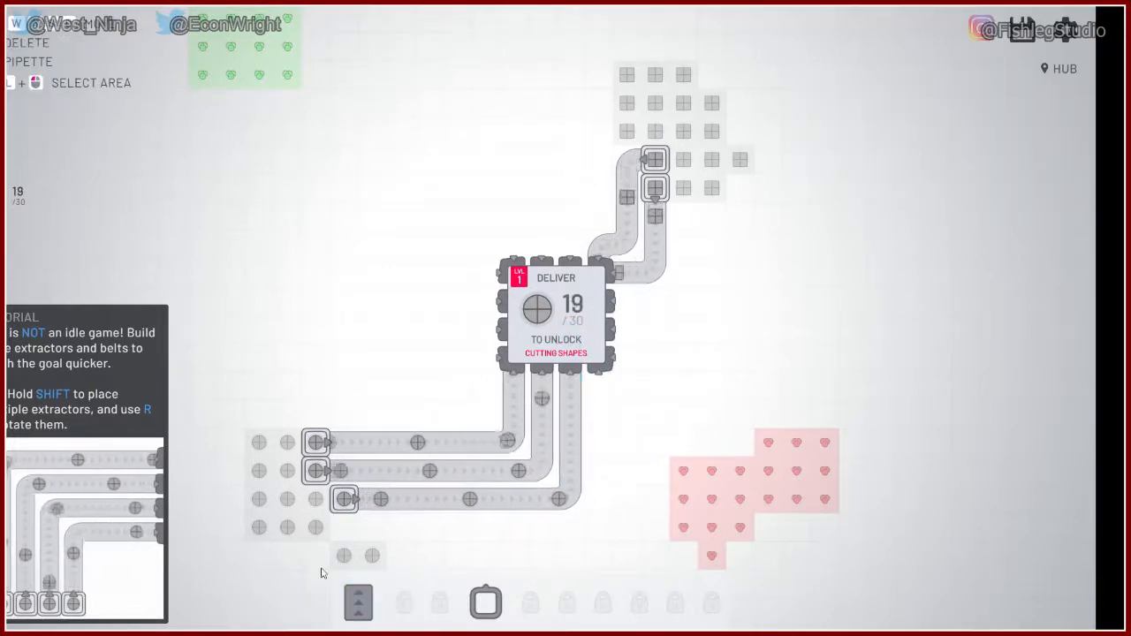
click(485, 602)
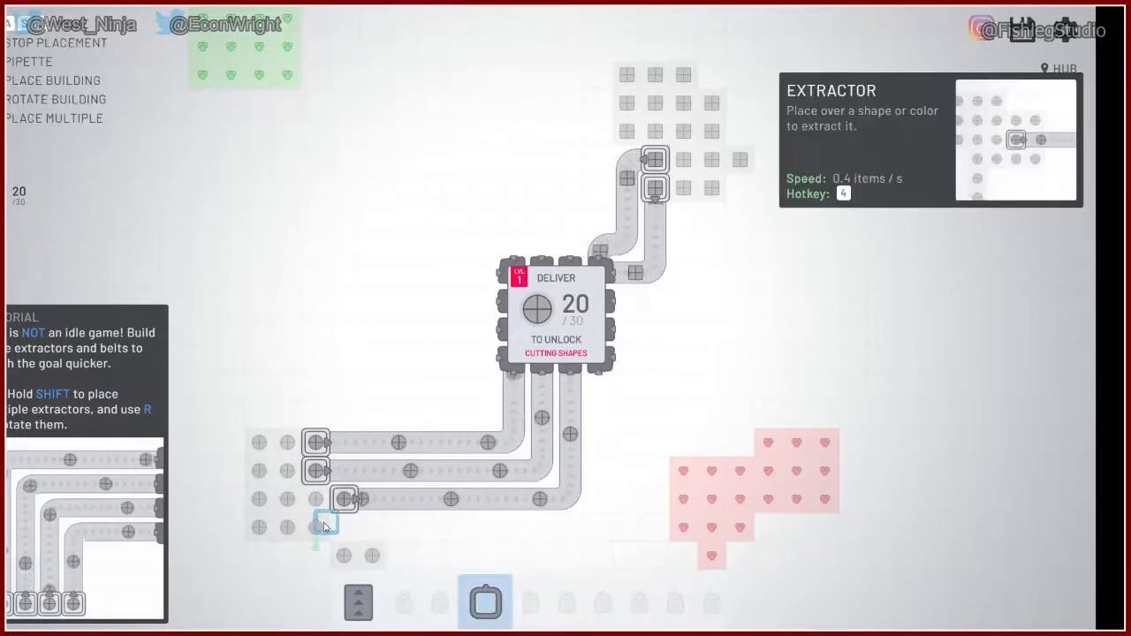
click(317, 529)
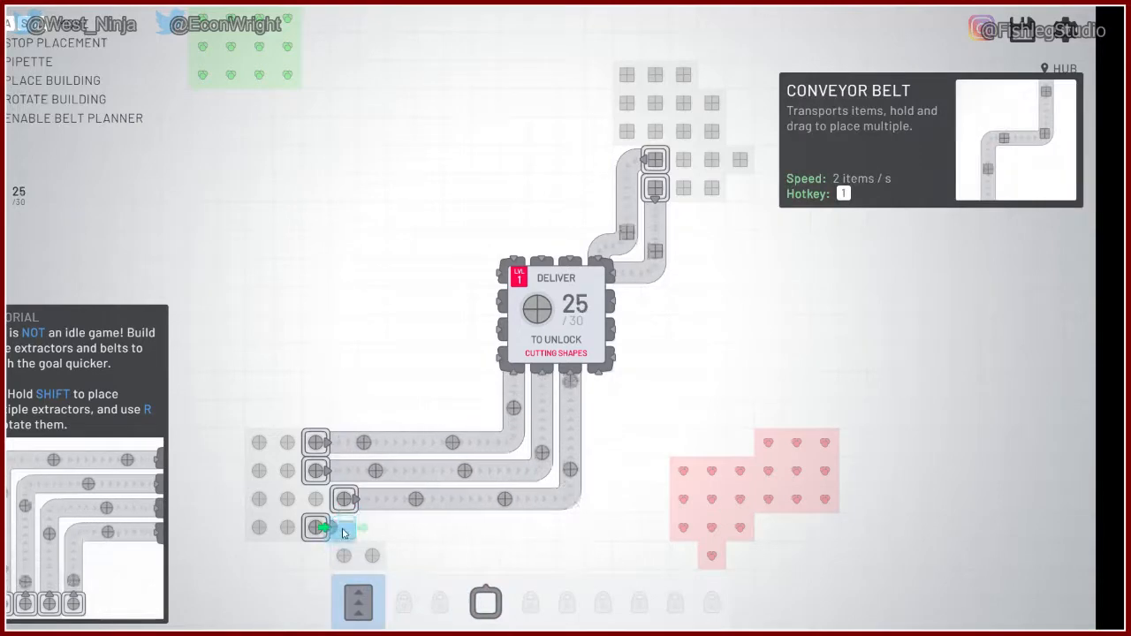
drag(332, 527, 543, 528)
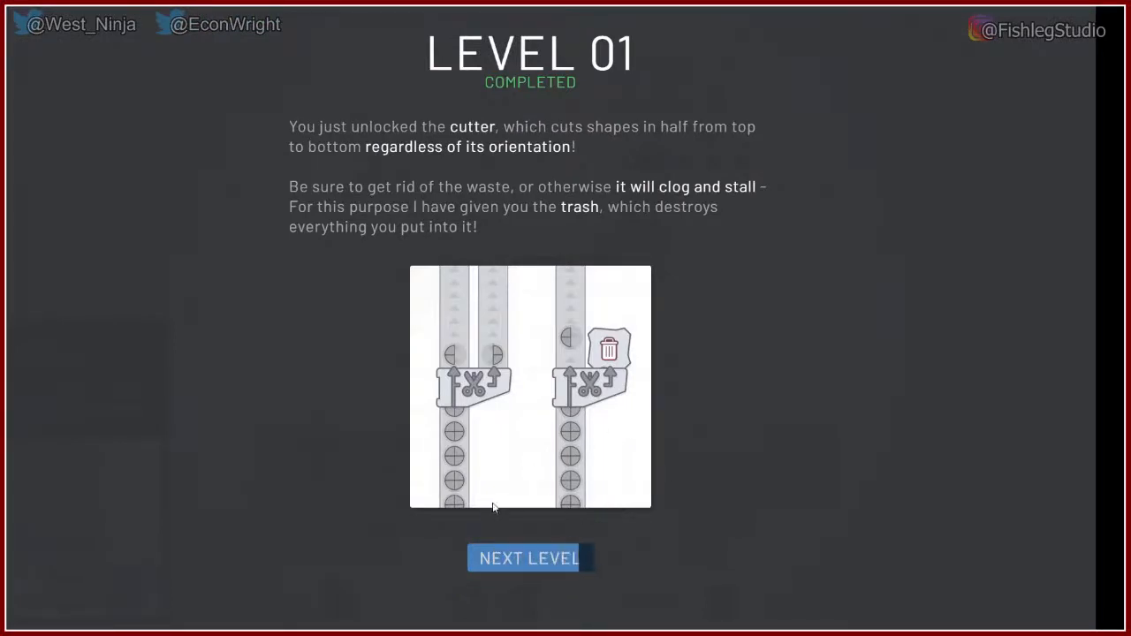
mouse_move(616, 527)
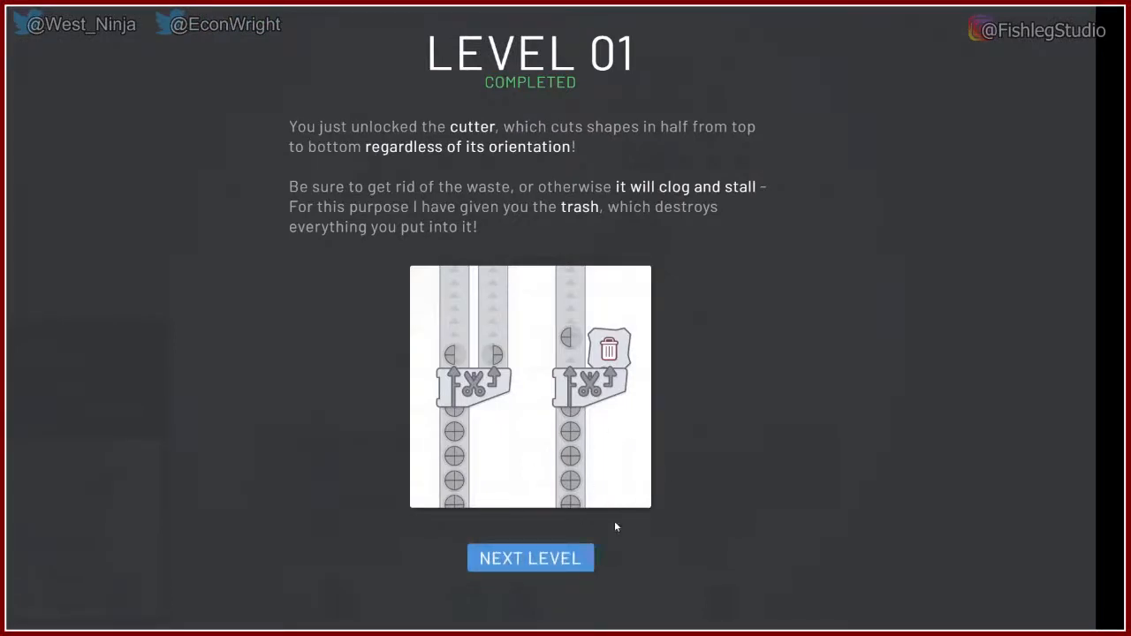
mouse_move(559, 151)
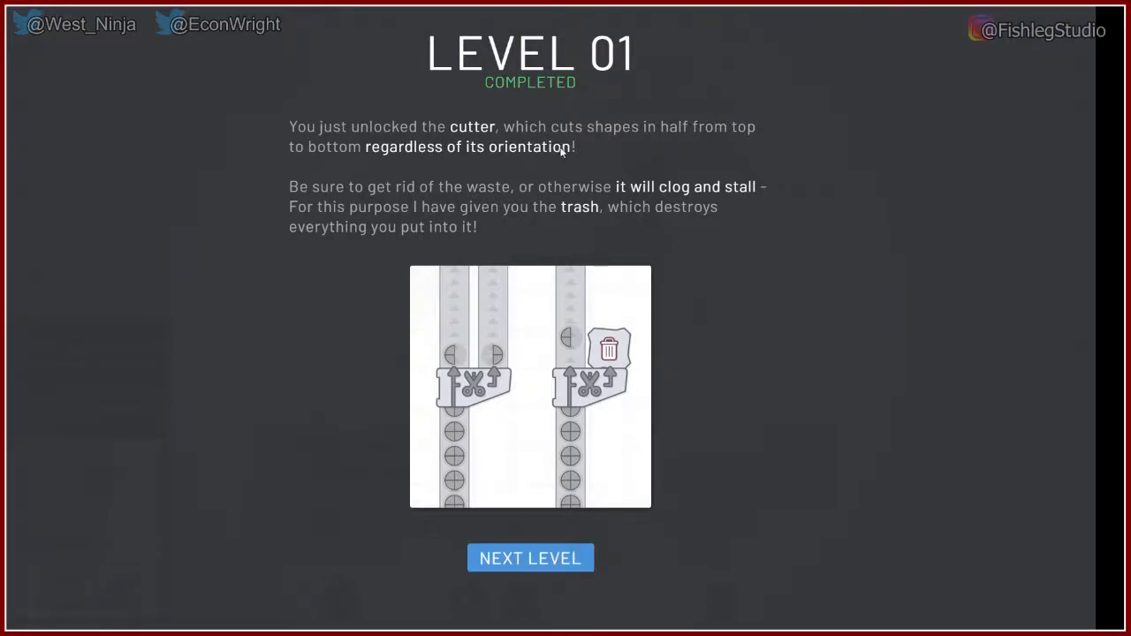
mouse_move(300, 158)
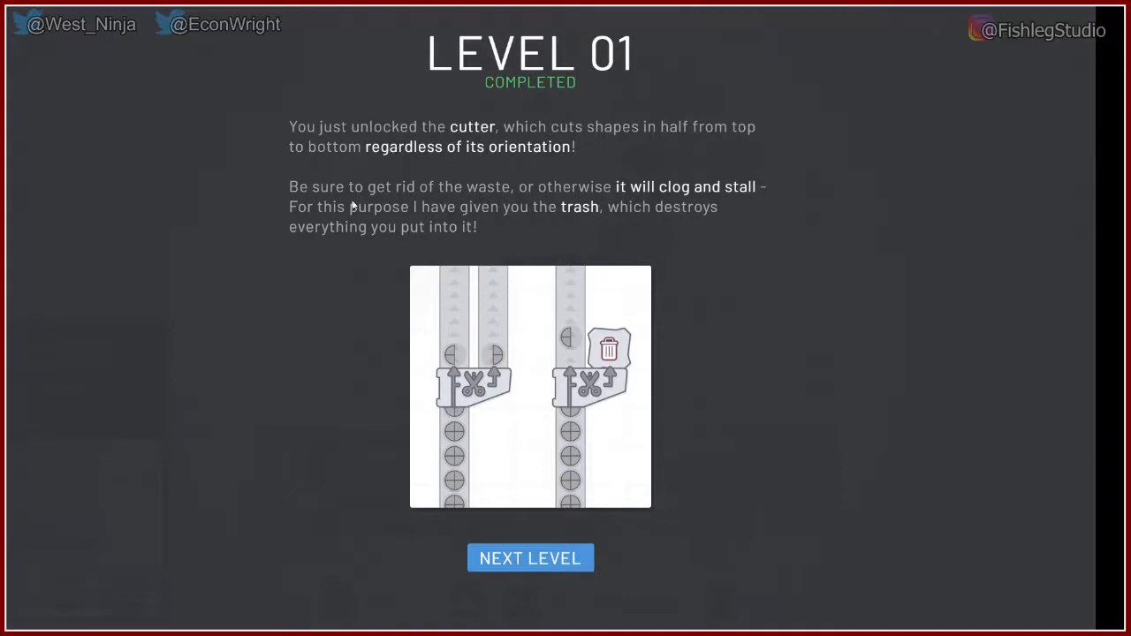
mouse_move(683, 214)
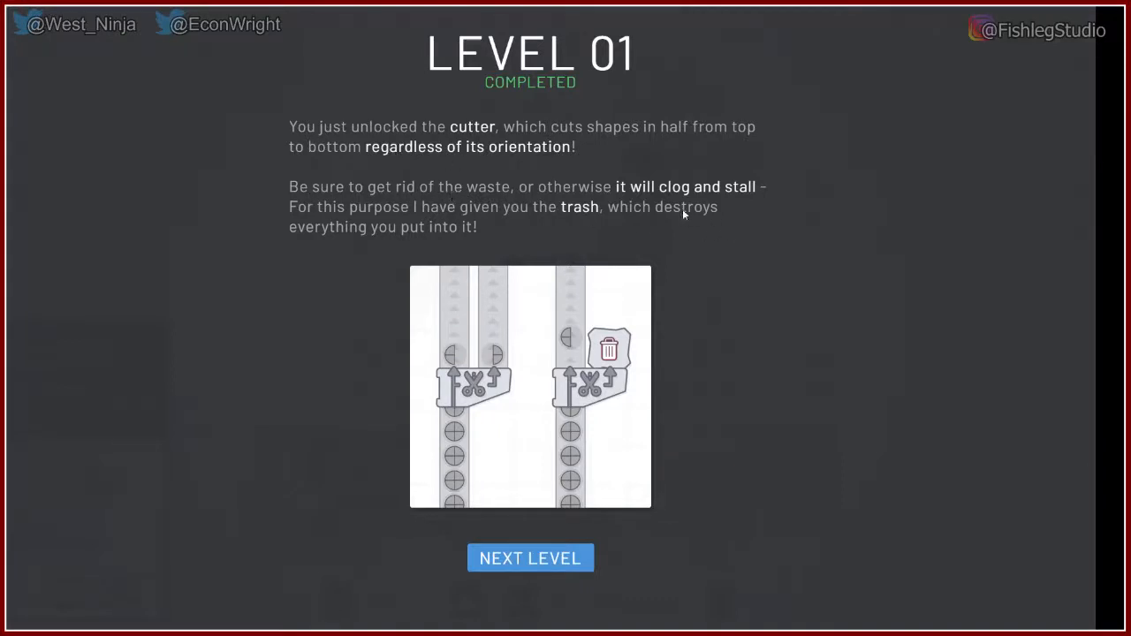
mouse_move(460, 222)
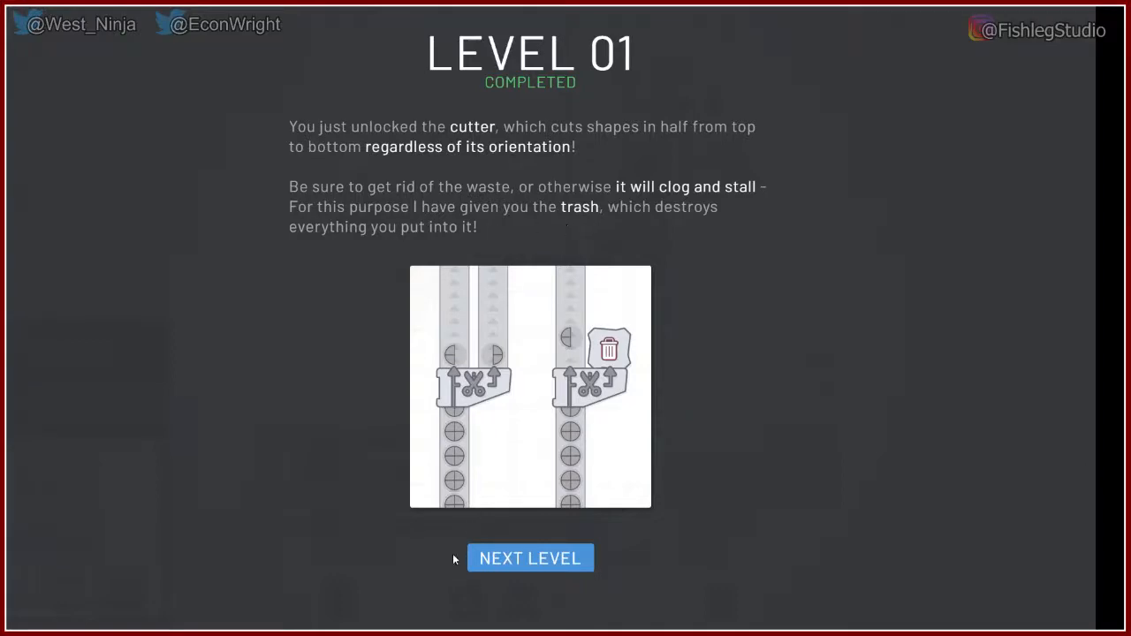
Step: Continue from the Level 01 Completed screen to Level 2
click(531, 558)
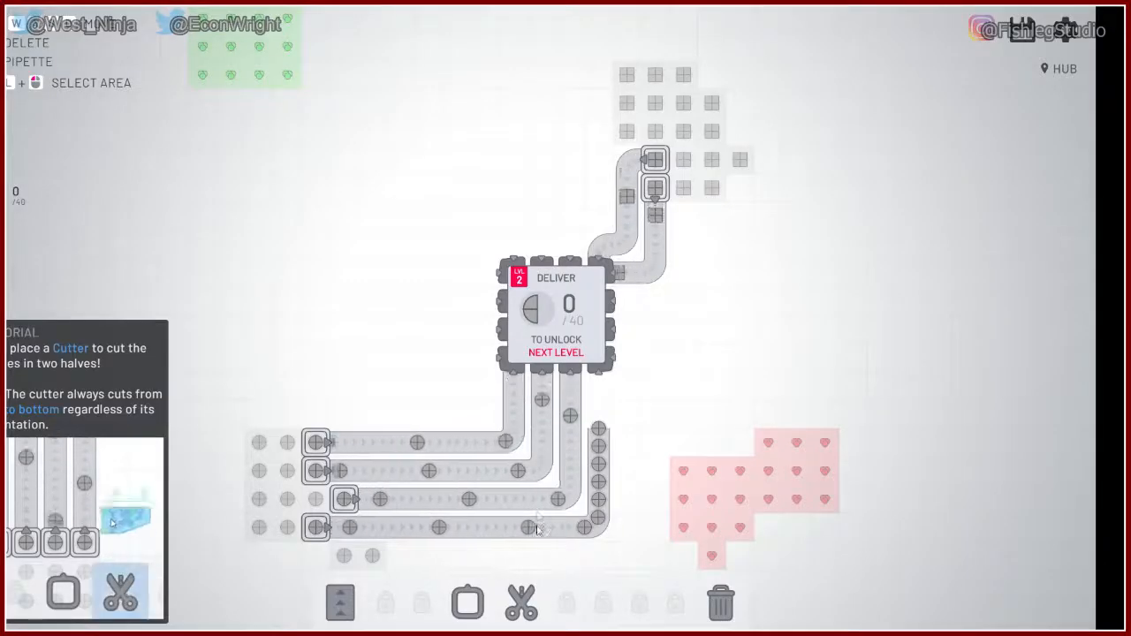
Step: Place a cutter at the rightmost belt's end with a trash bin on its spare output
click(521, 603)
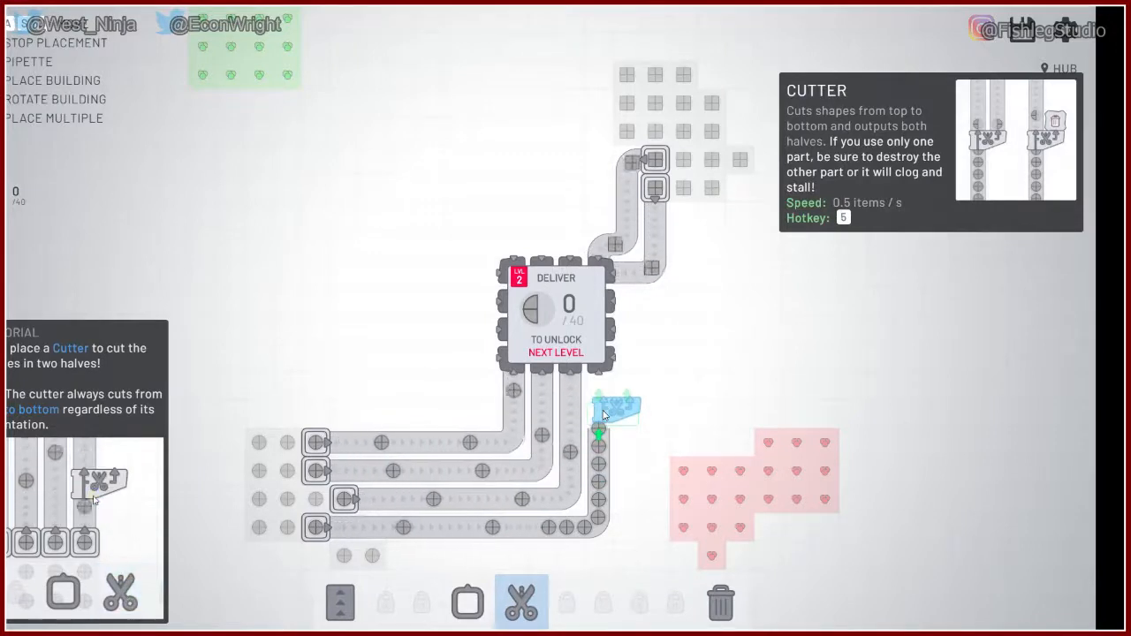
click(614, 411)
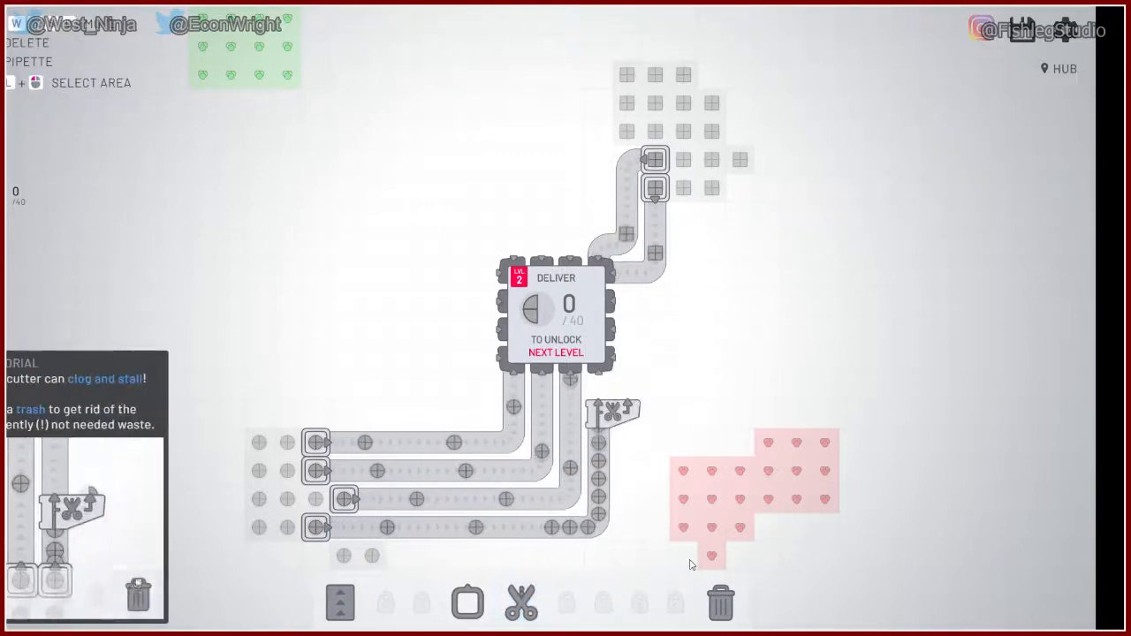
click(720, 603)
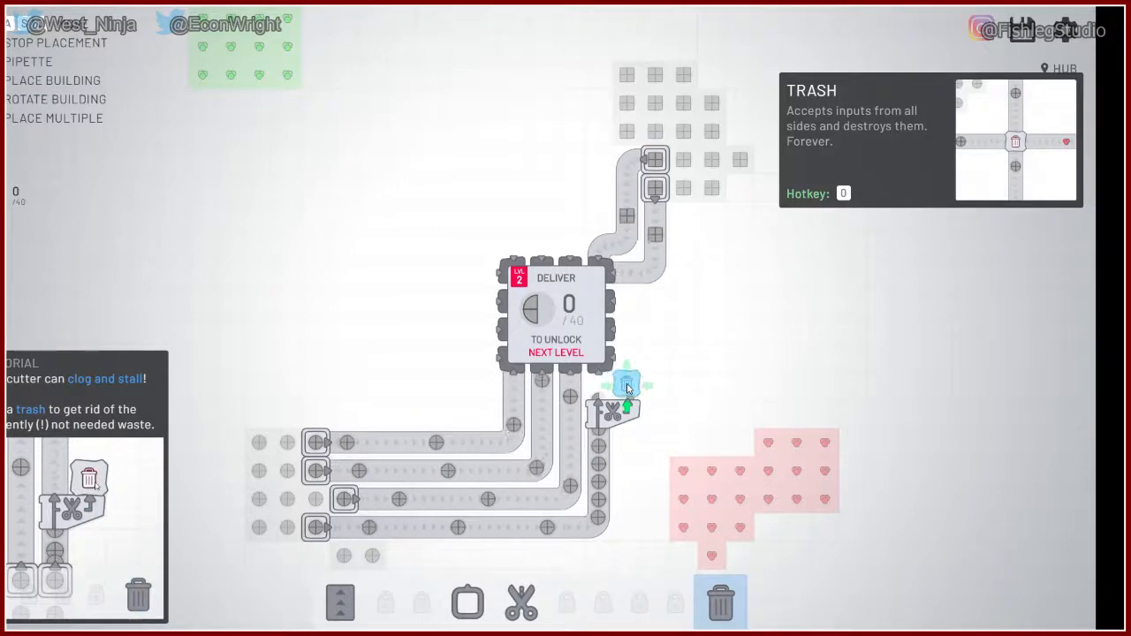
click(340, 603)
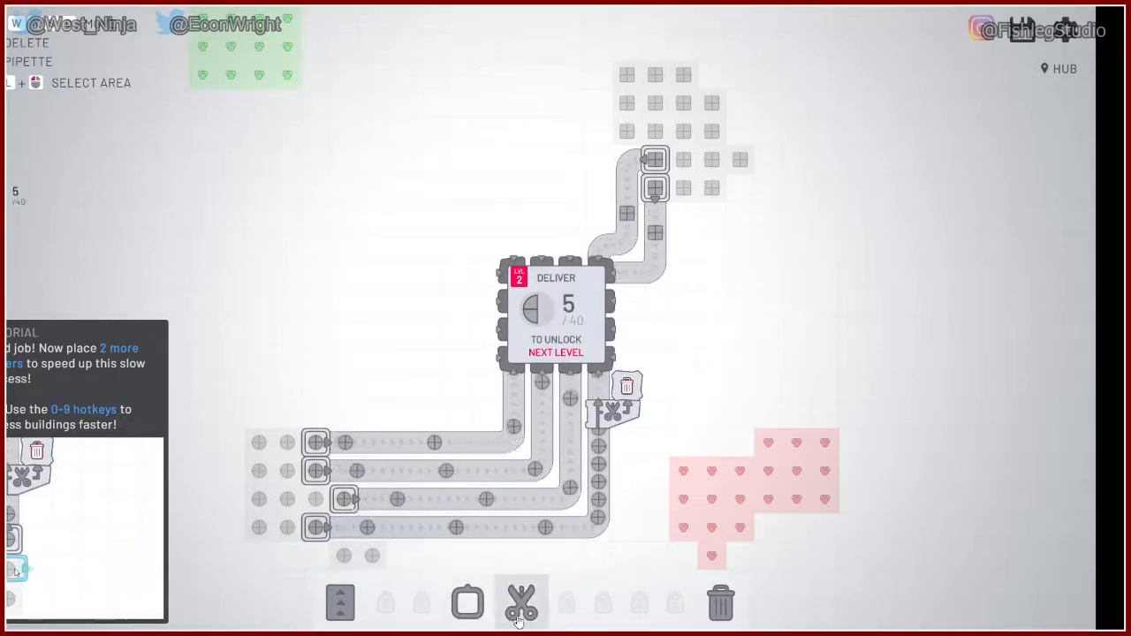
Step: Place cutters on the other circle belts and reroute their belts up into the hub
click(522, 602)
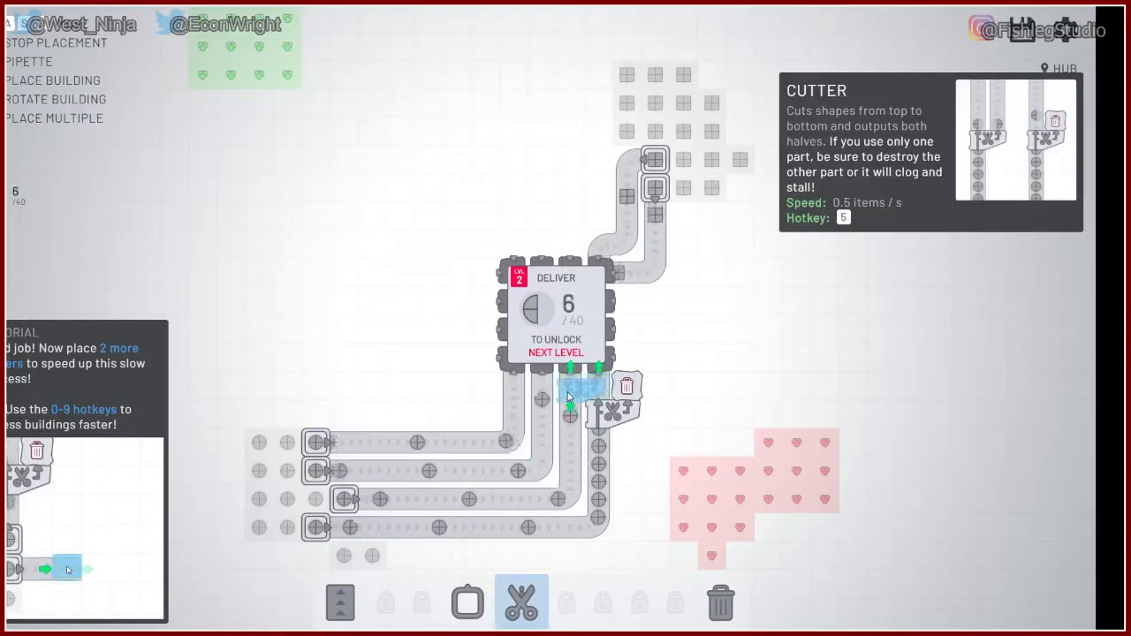
click(583, 389)
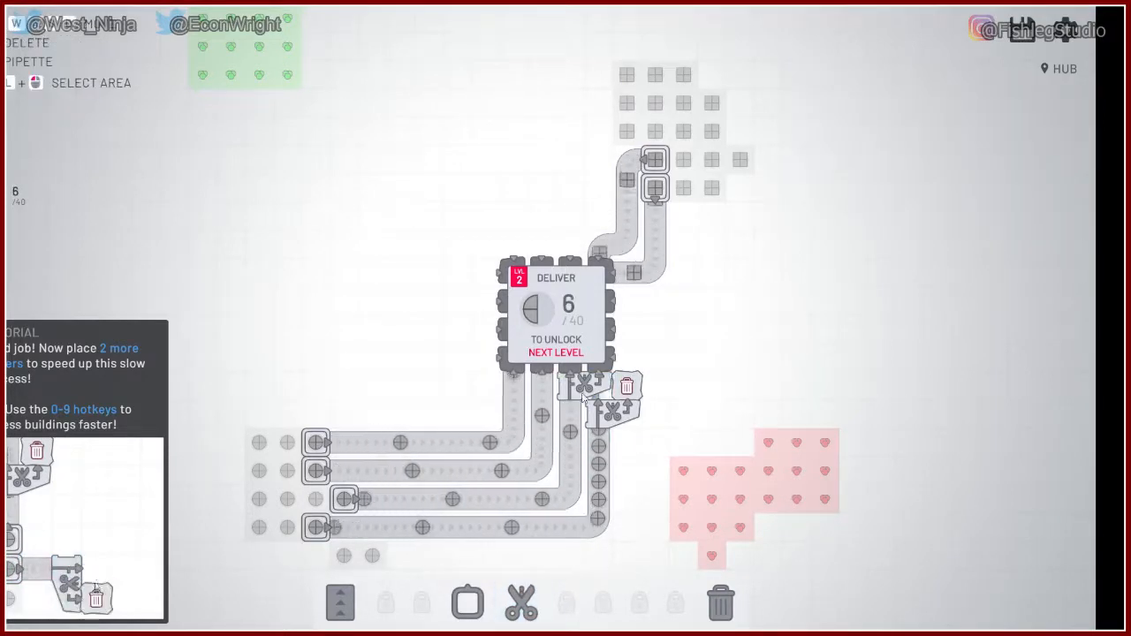
click(340, 602)
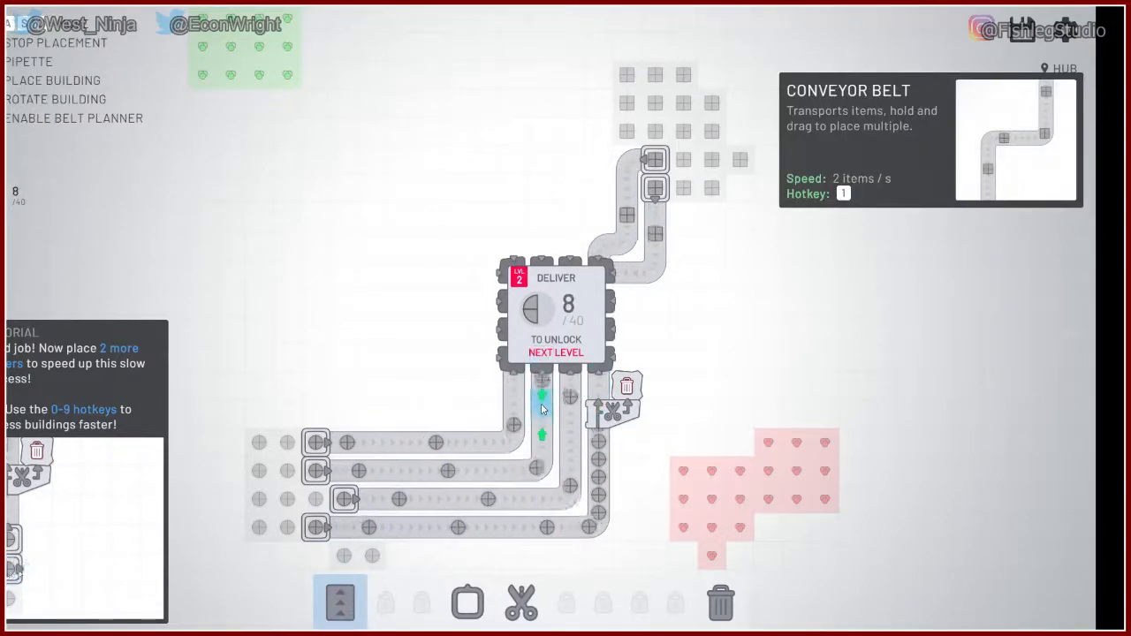
click(521, 602)
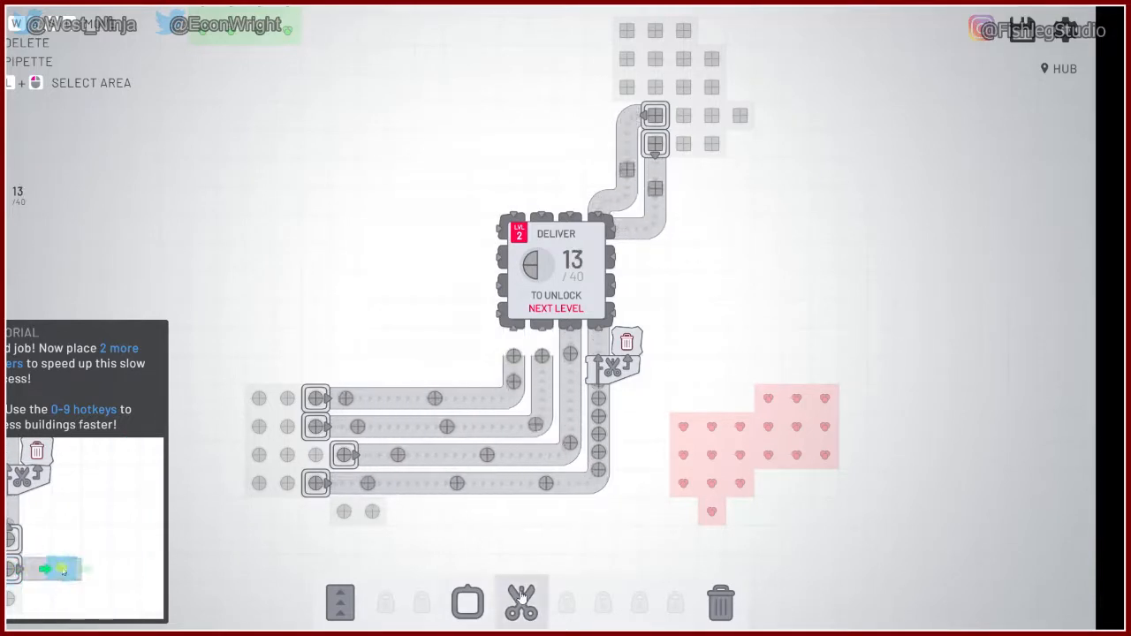
click(521, 603)
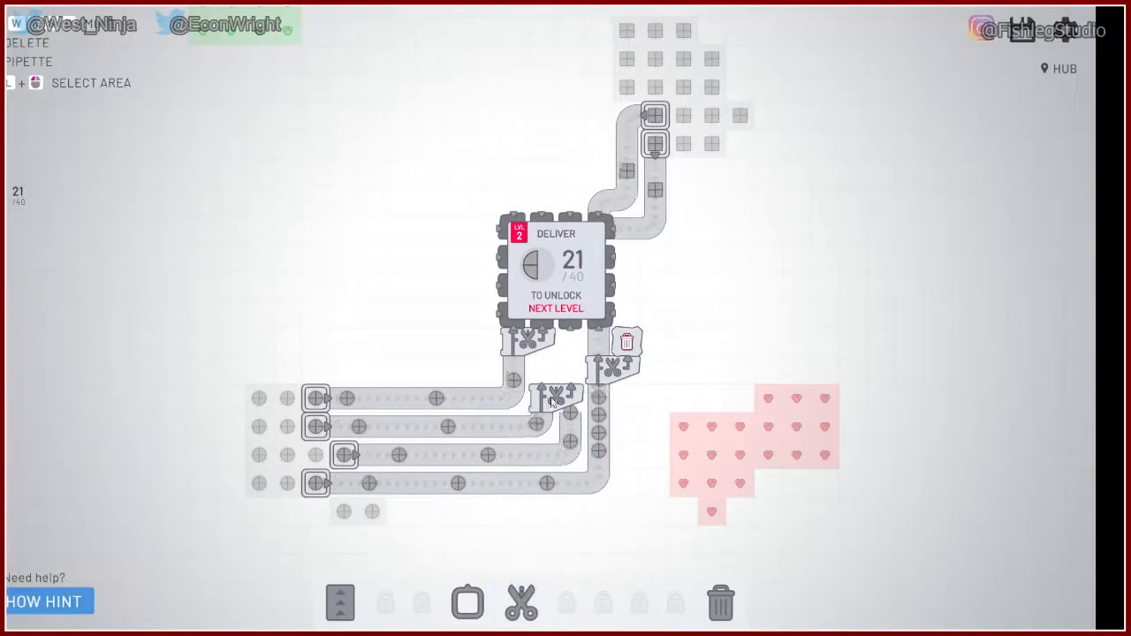
click(340, 602)
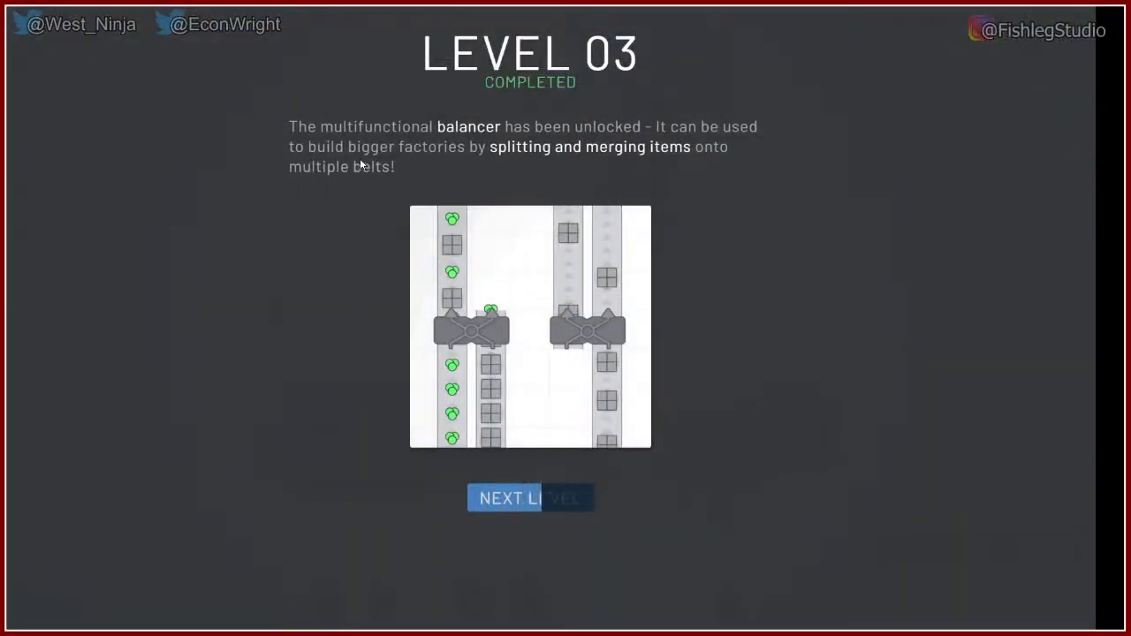
mouse_move(546, 139)
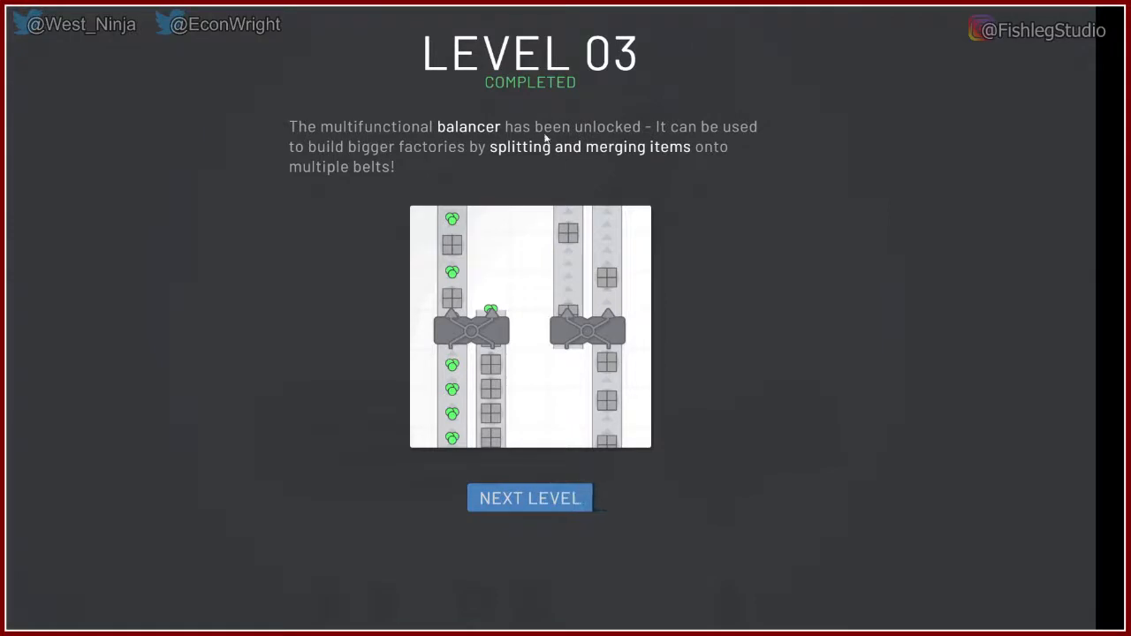
mouse_move(498, 165)
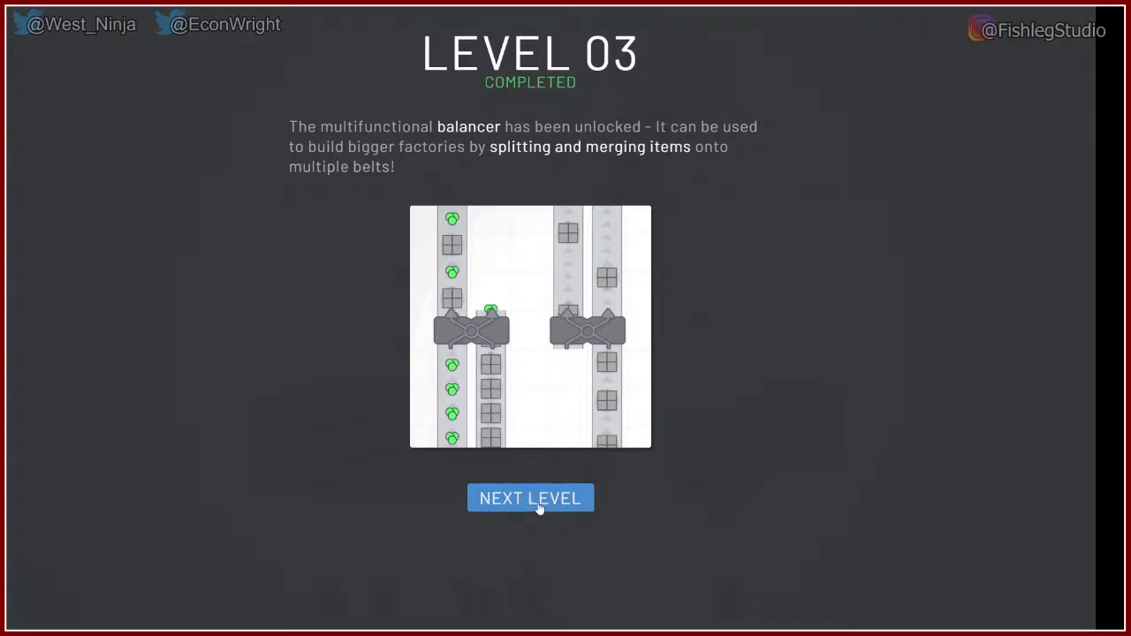
Step: Advance a level, add a balancer across the middle belts, and remove the upper rectangle belt
click(531, 498)
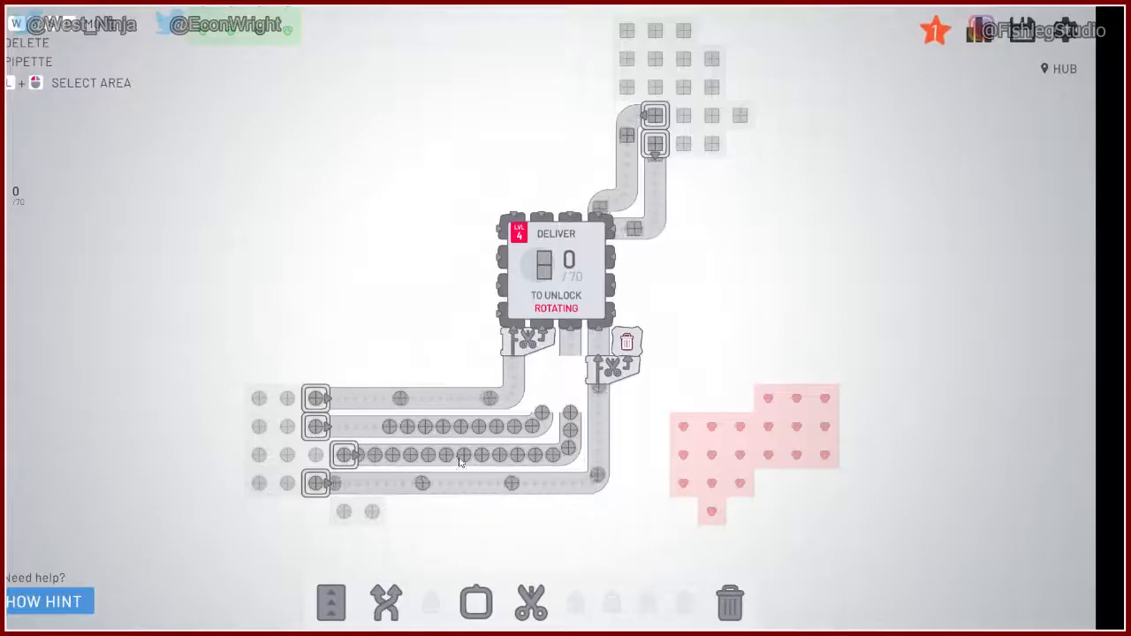
click(385, 604)
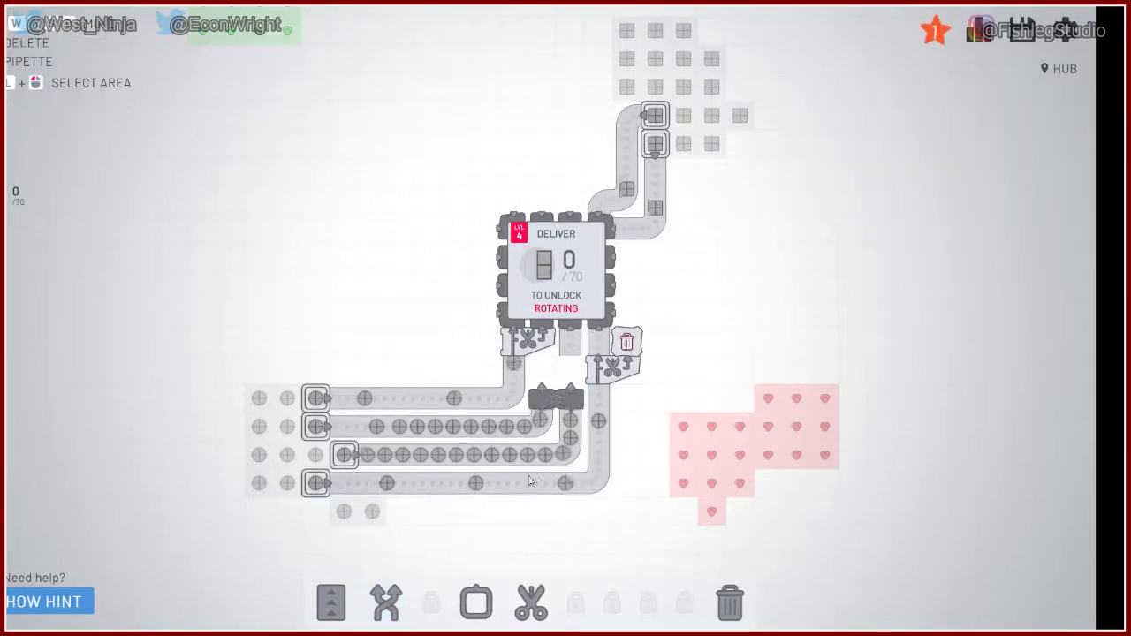
click(331, 603)
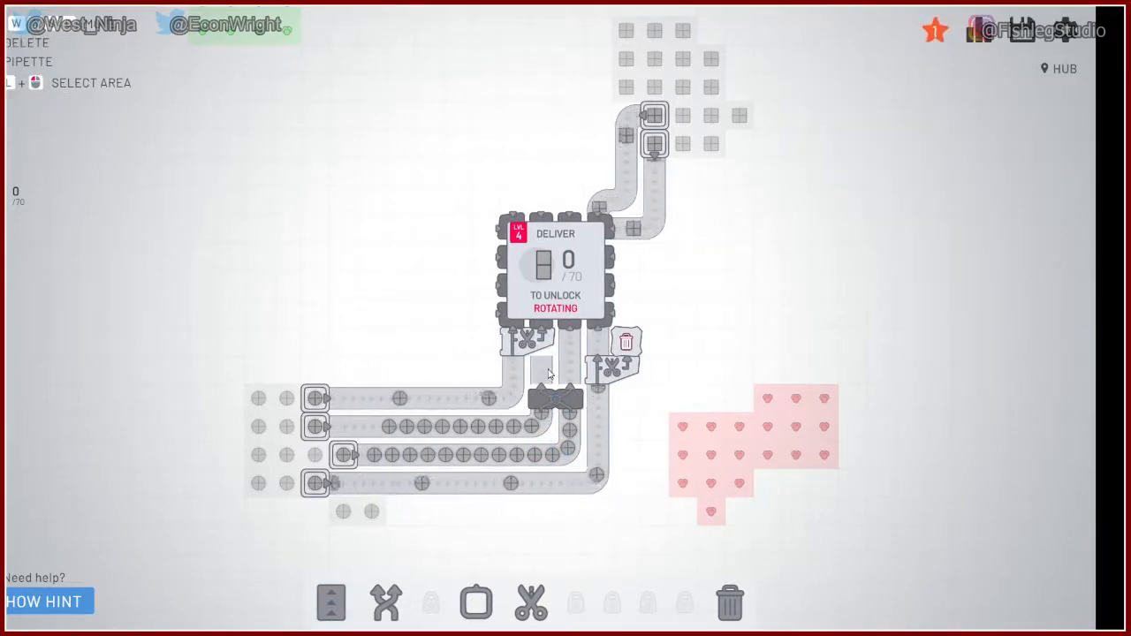
click(330, 603)
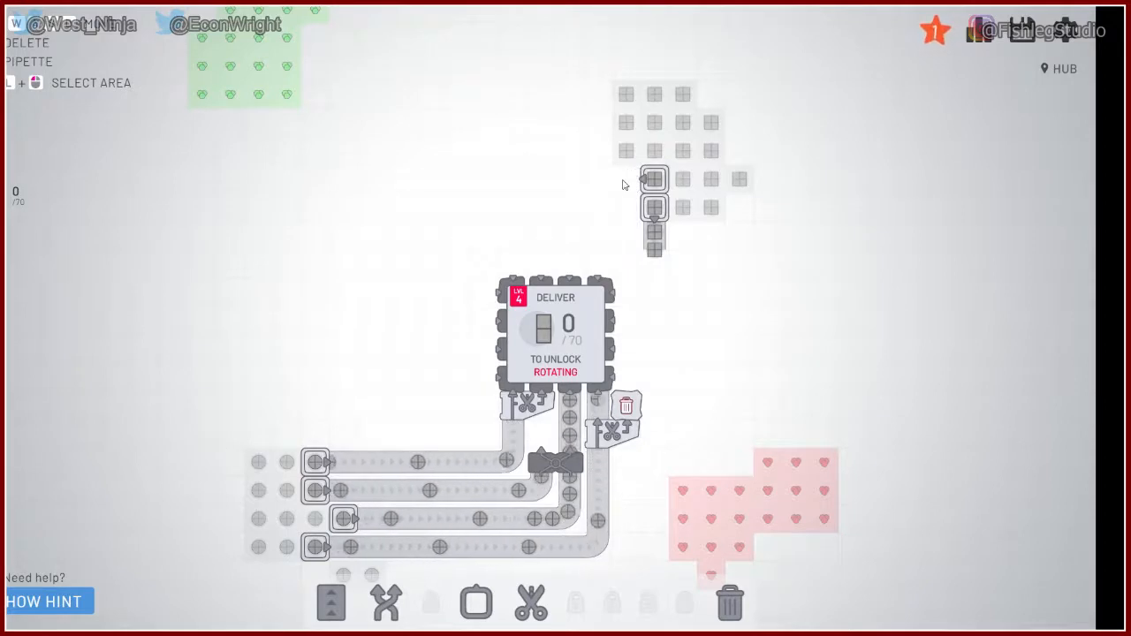
Step: Place a cutter and a trash can beside the upper rectangle extractor
click(330, 603)
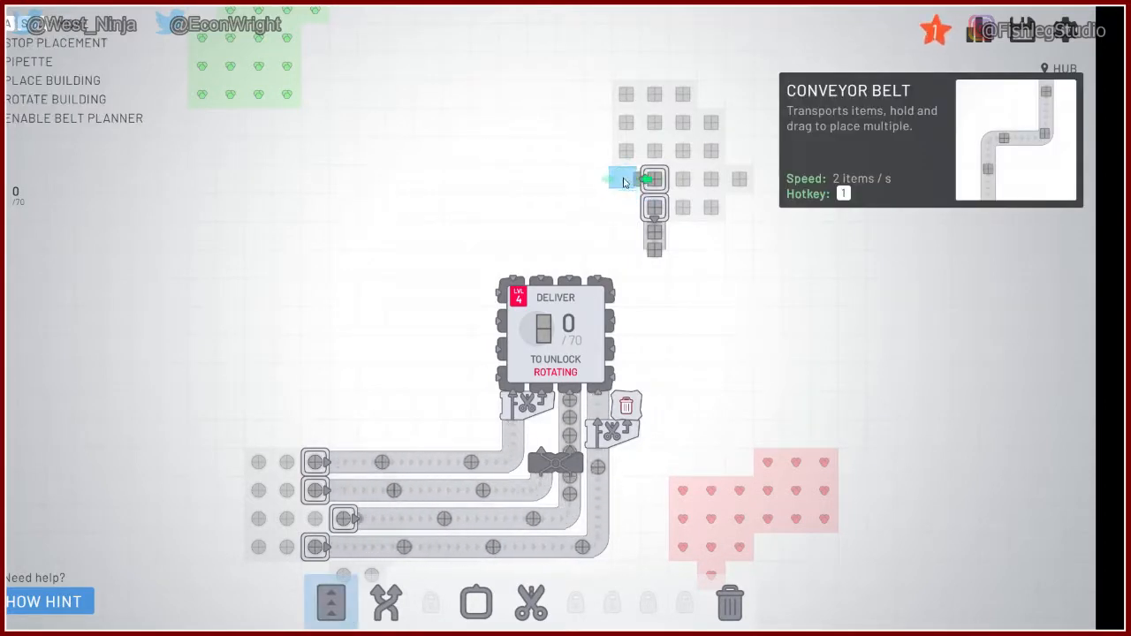
click(530, 603)
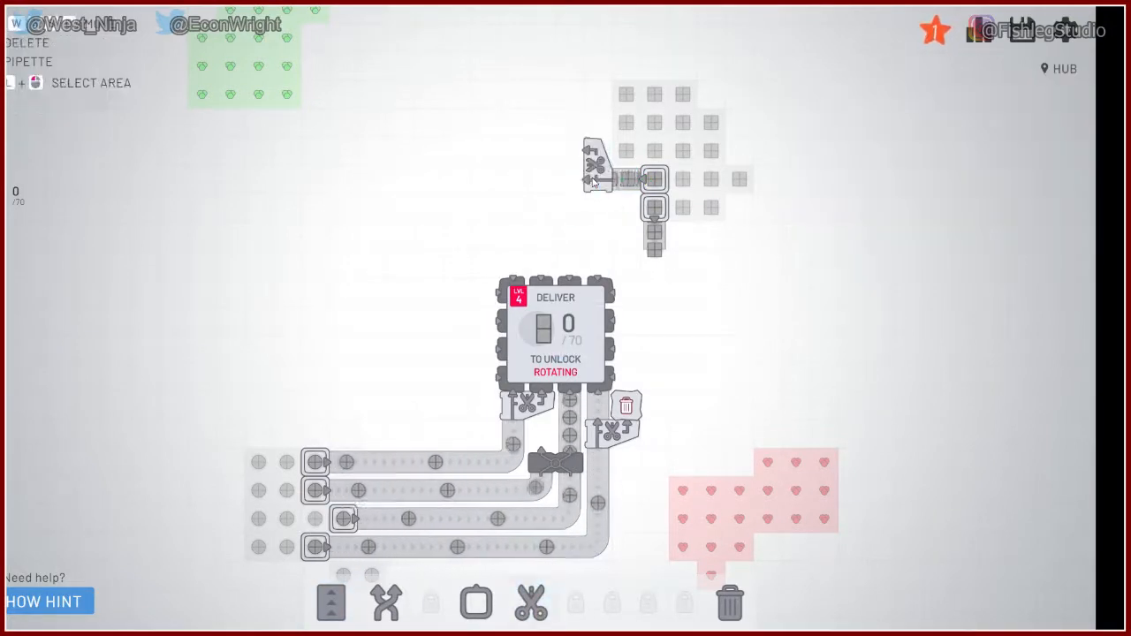
click(729, 604)
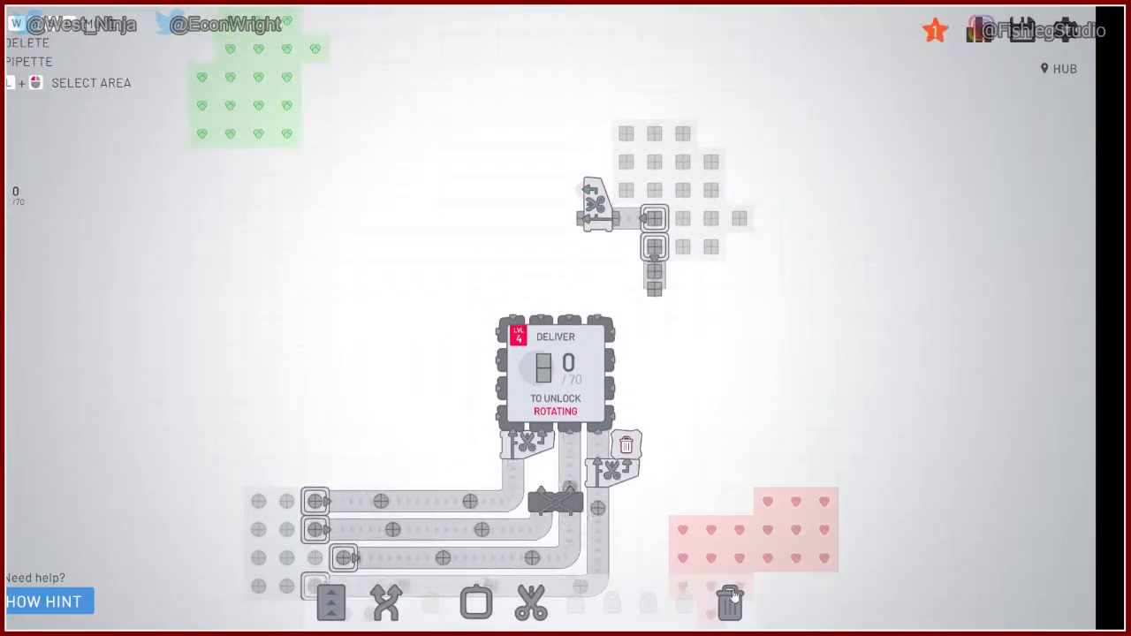
click(730, 602)
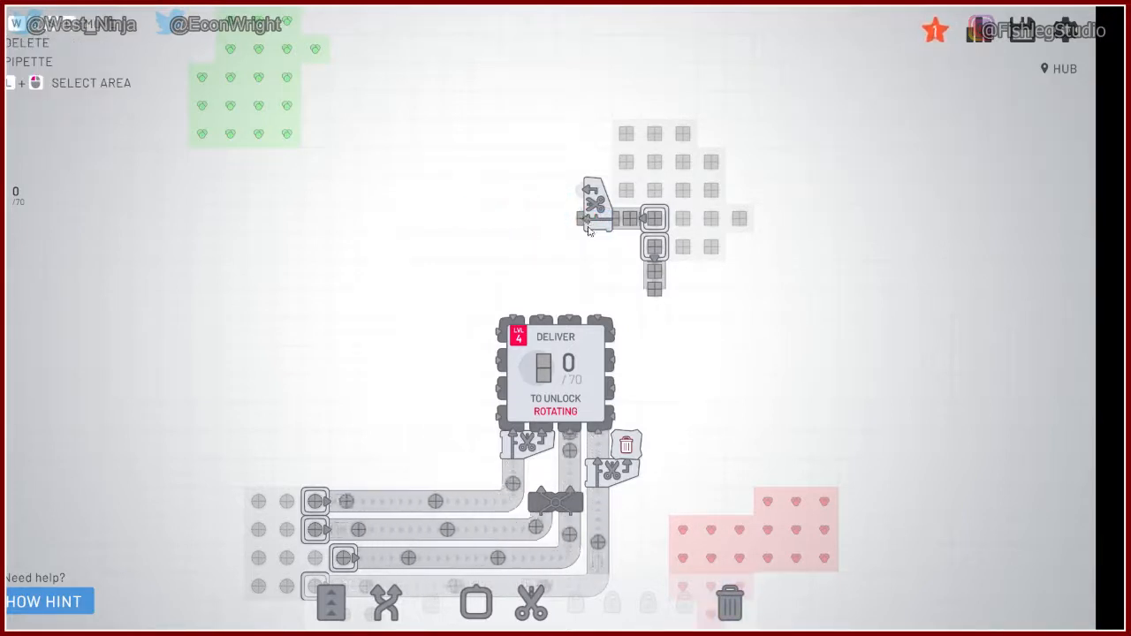
Step: Lay a belt from the cutter's output down into the hub
click(330, 603)
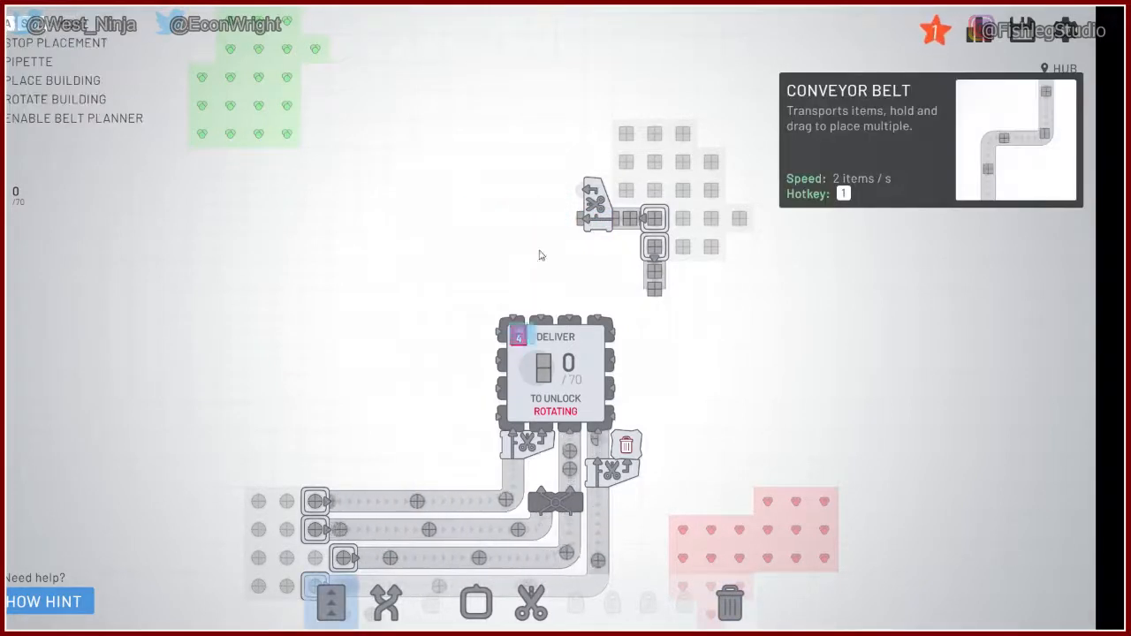
click(539, 219)
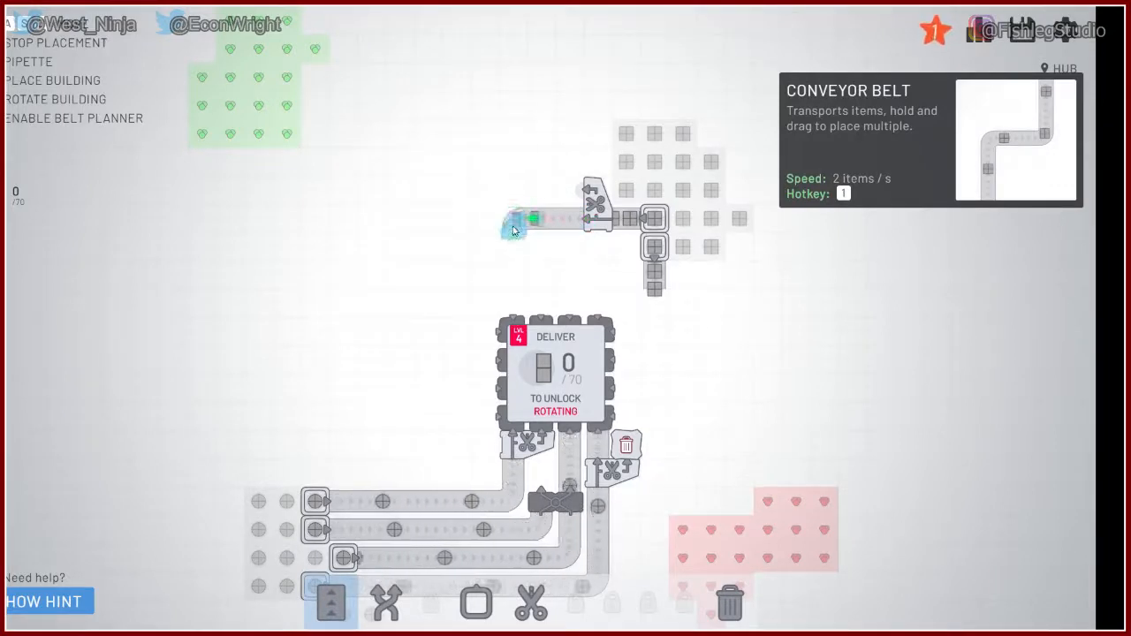
drag(513, 221, 513, 318)
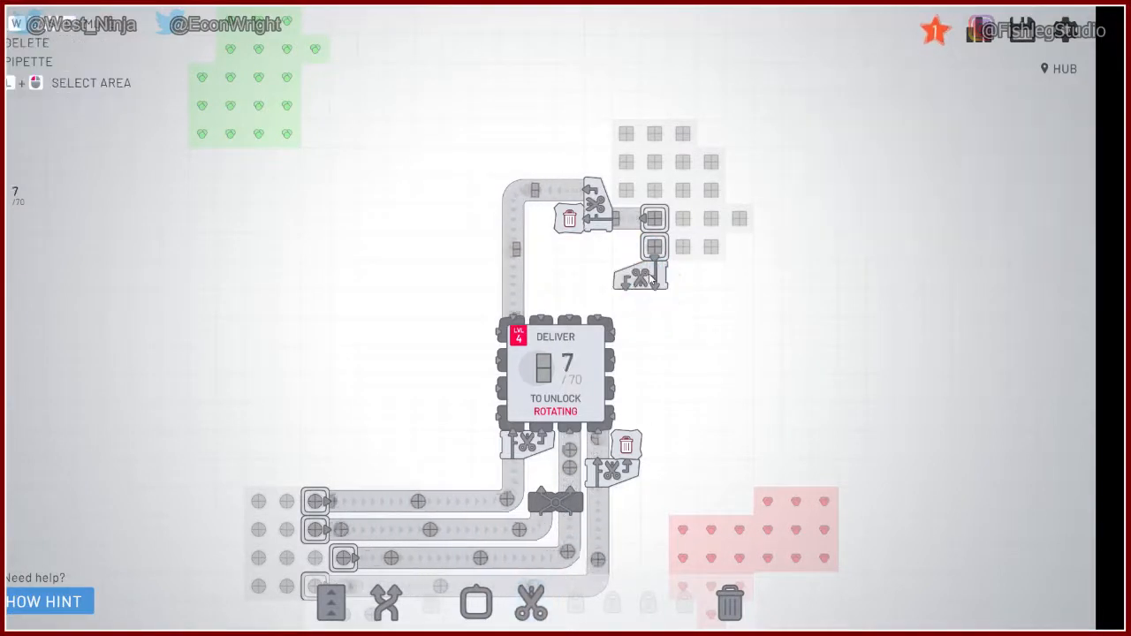
Step: Place cutters and trash below the lower extractor and belt their halves into the hub
click(331, 602)
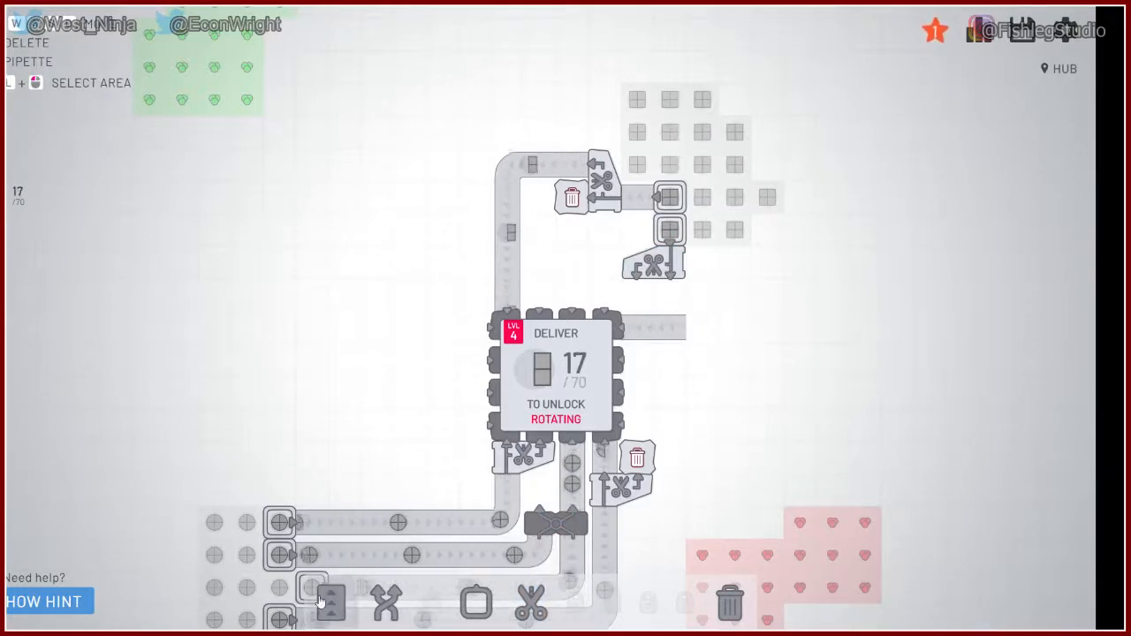
click(330, 602)
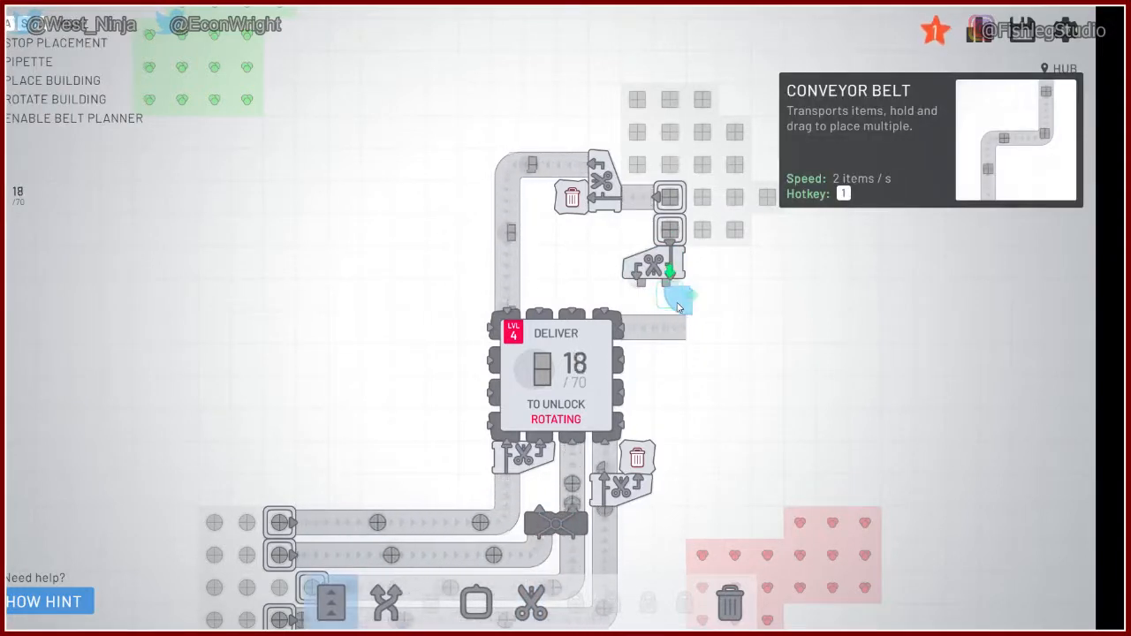
click(672, 296)
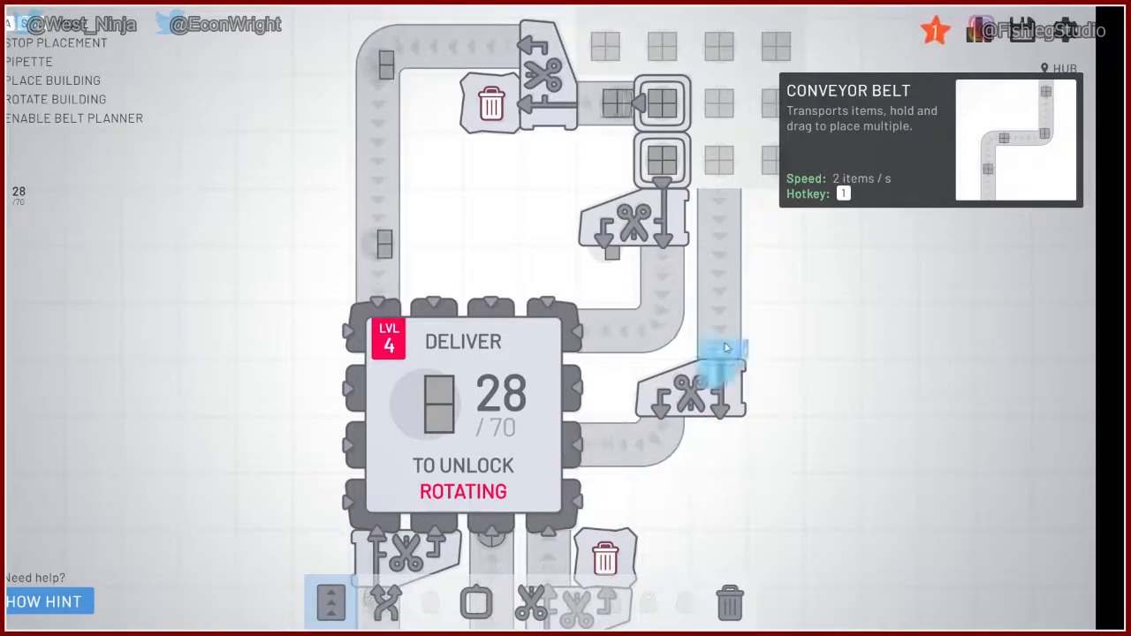
click(474, 604)
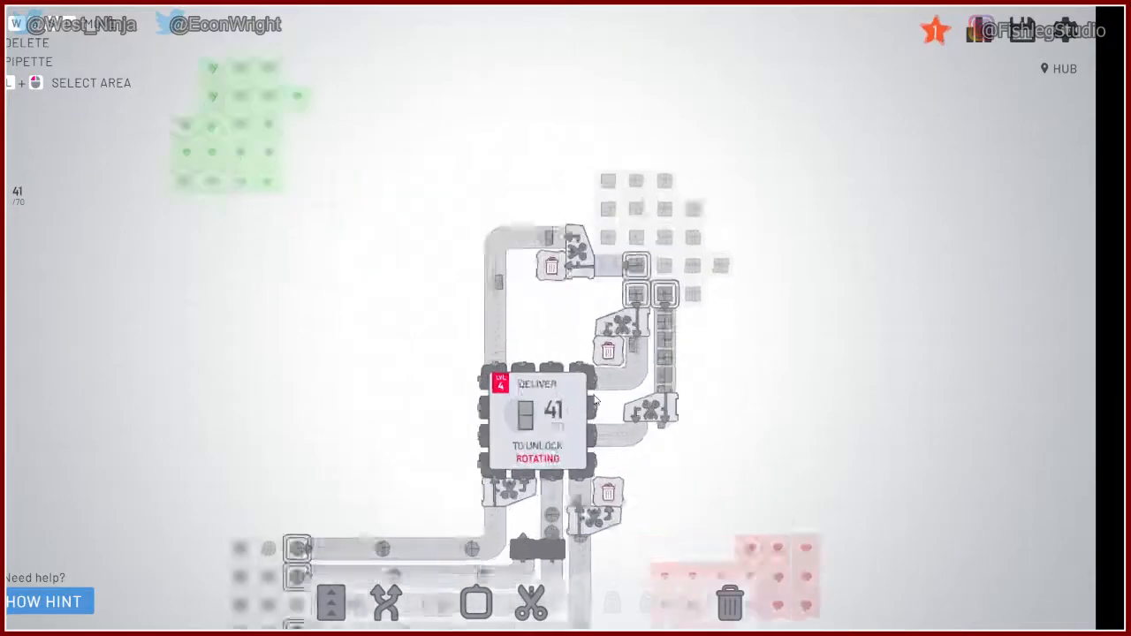
key(m)
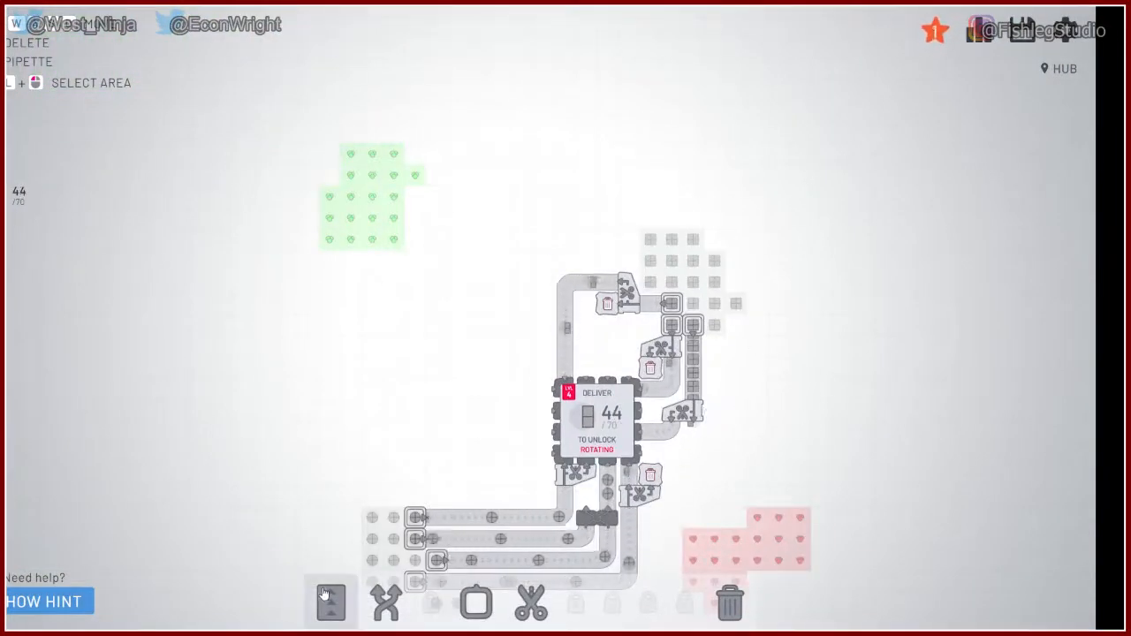
Step: Run a belt from the green deposit to the hub and place two extractors there
click(330, 601)
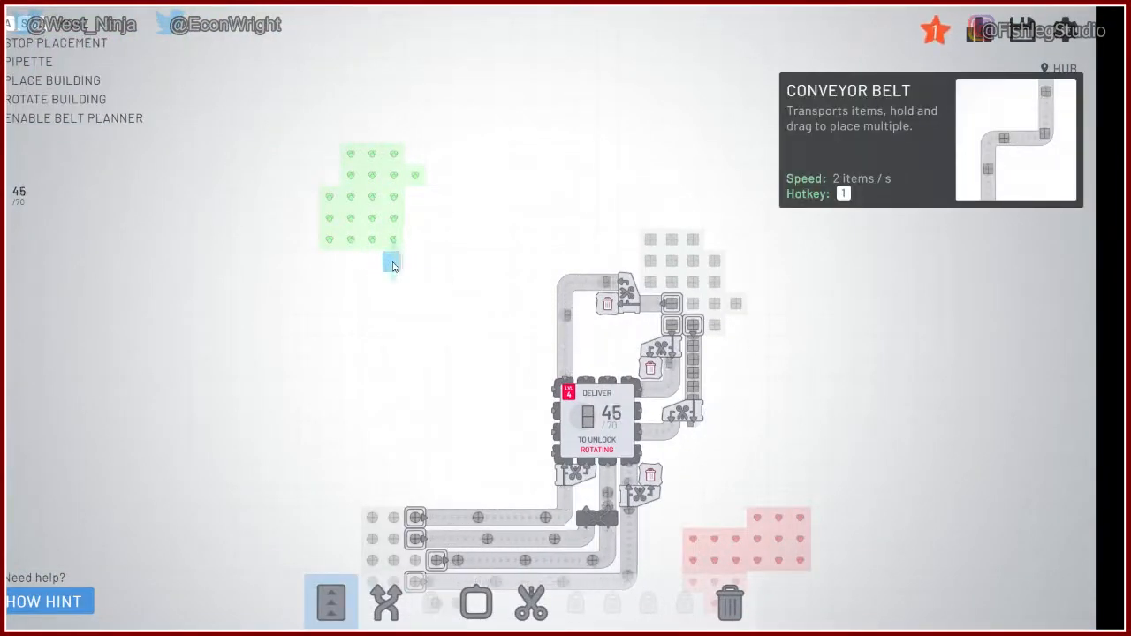
drag(393, 266, 393, 371)
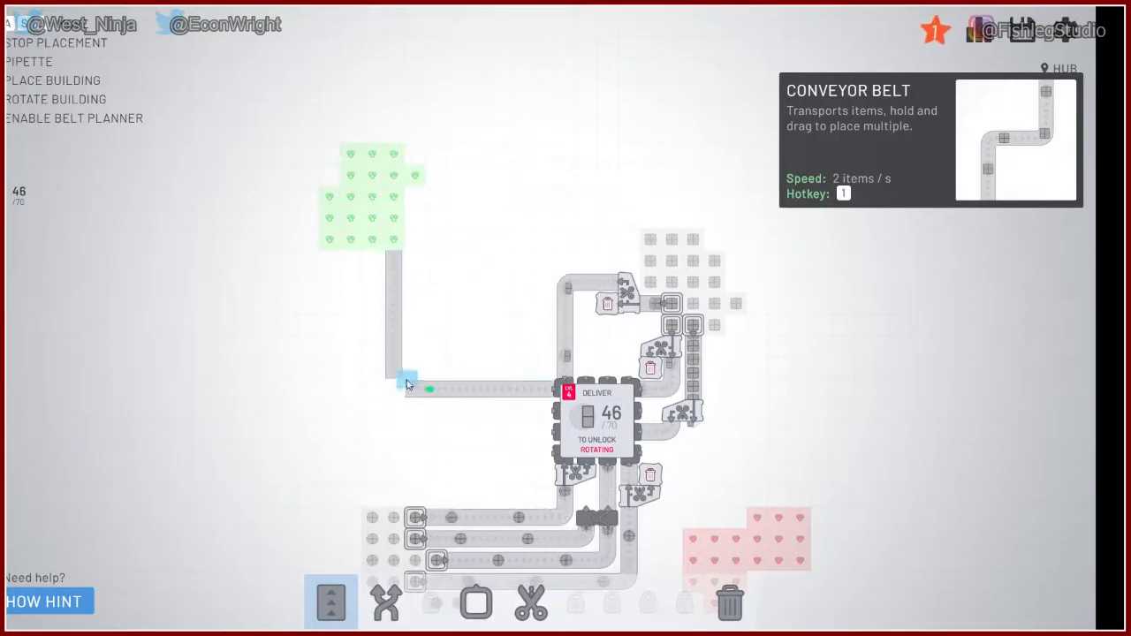
click(476, 602)
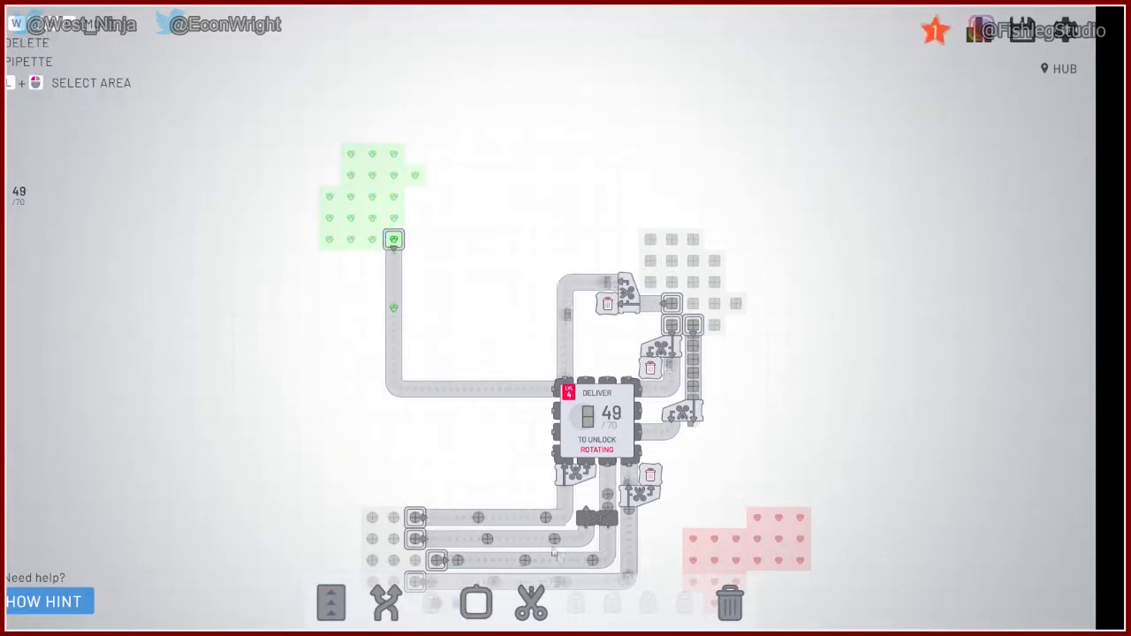
click(476, 604)
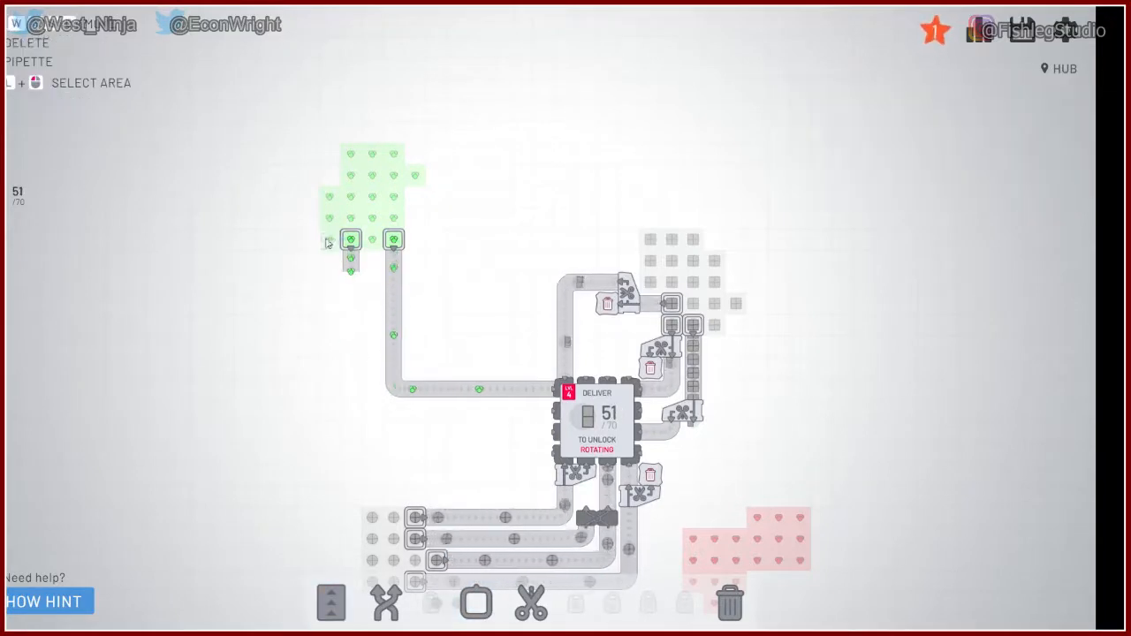
Step: Connect the second green belt to the hub and start a new belt down the left
click(331, 602)
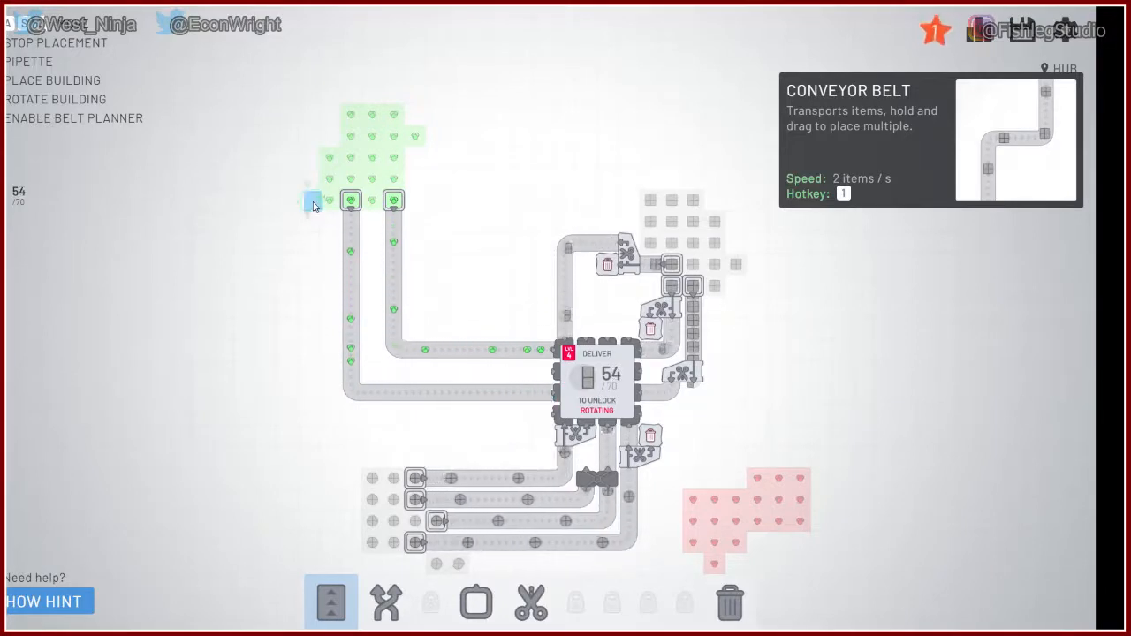
click(300, 202)
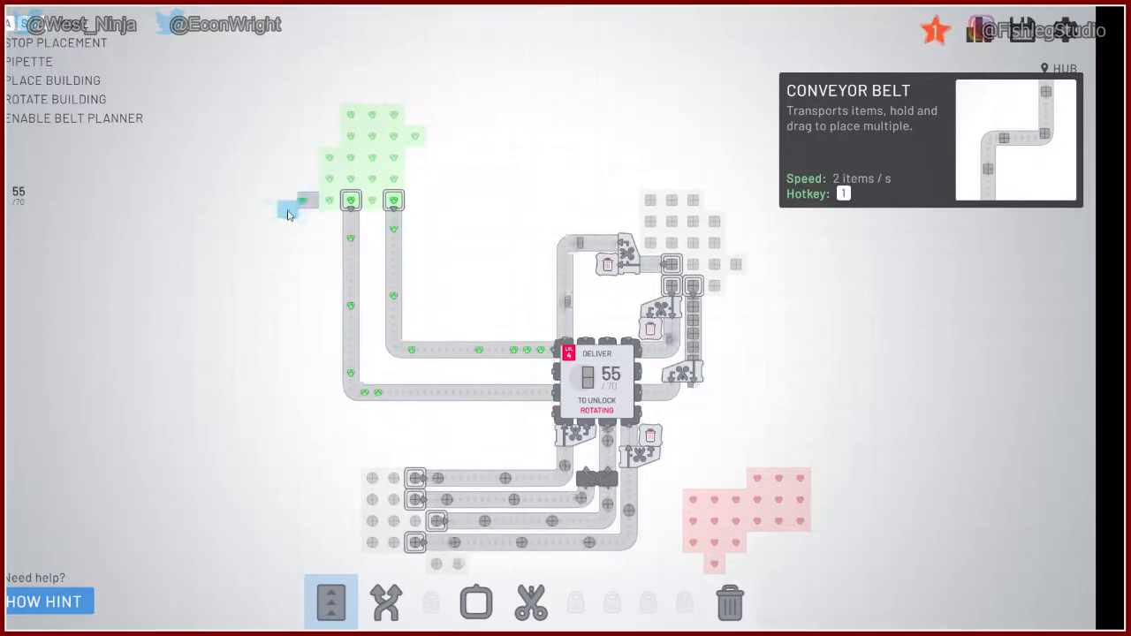
click(292, 248)
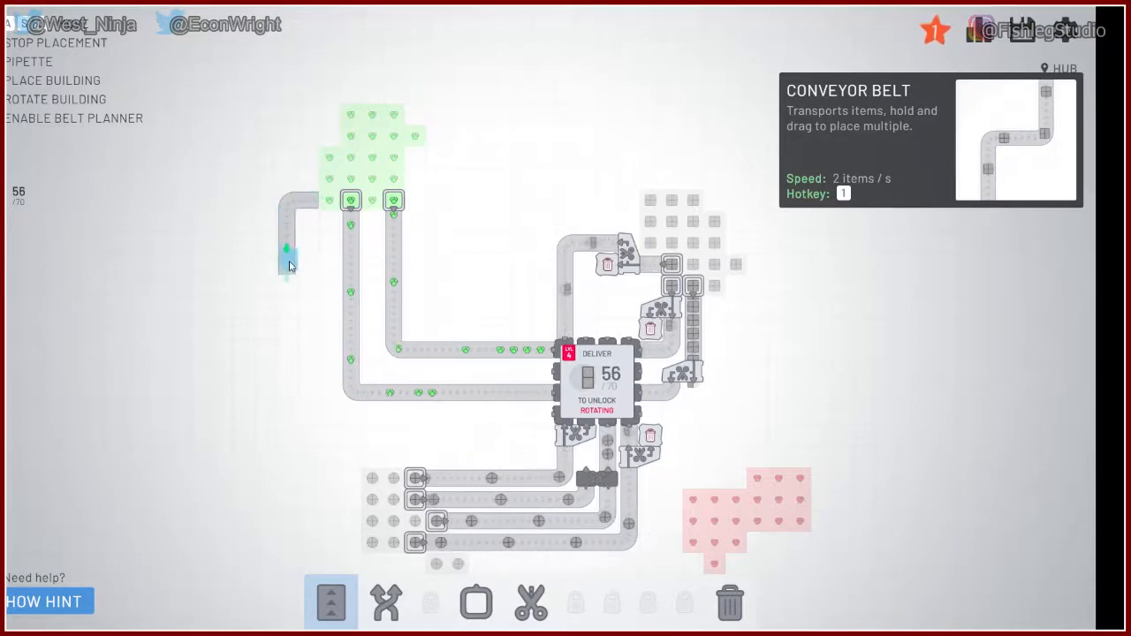
Step: Place a cutter on the left belt, lay belts below it, and add a merger
click(530, 603)
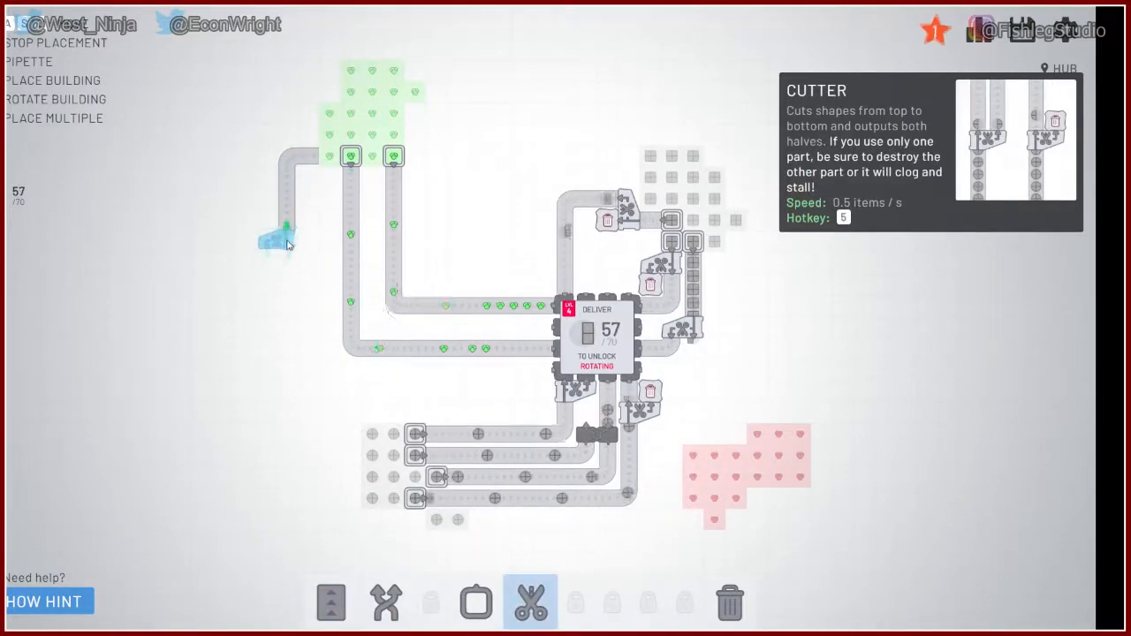
click(330, 602)
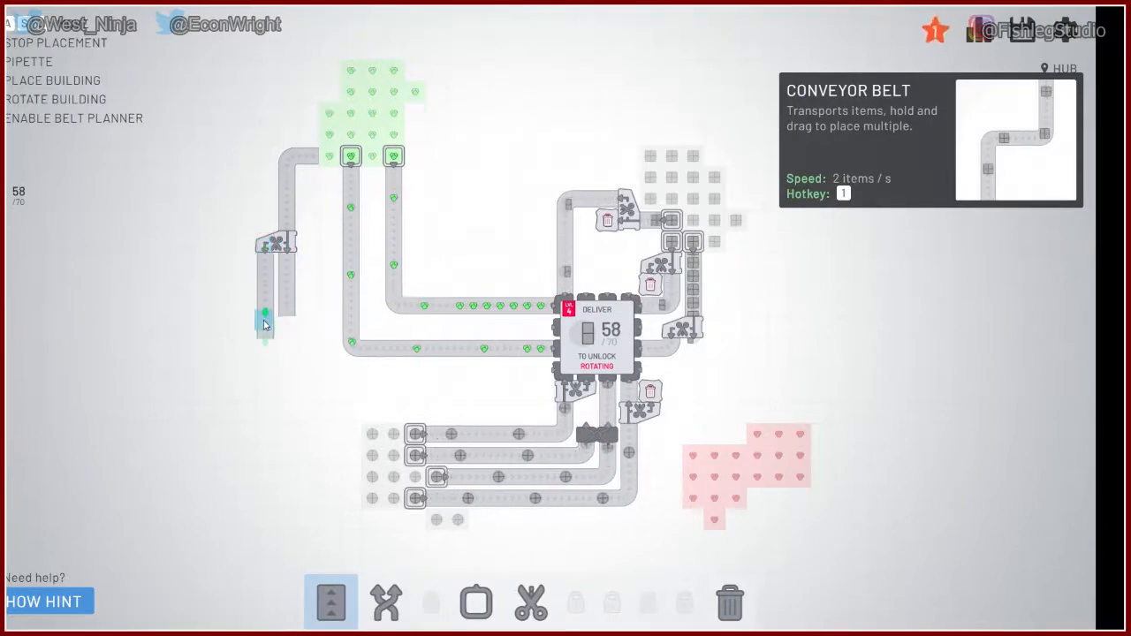
click(475, 603)
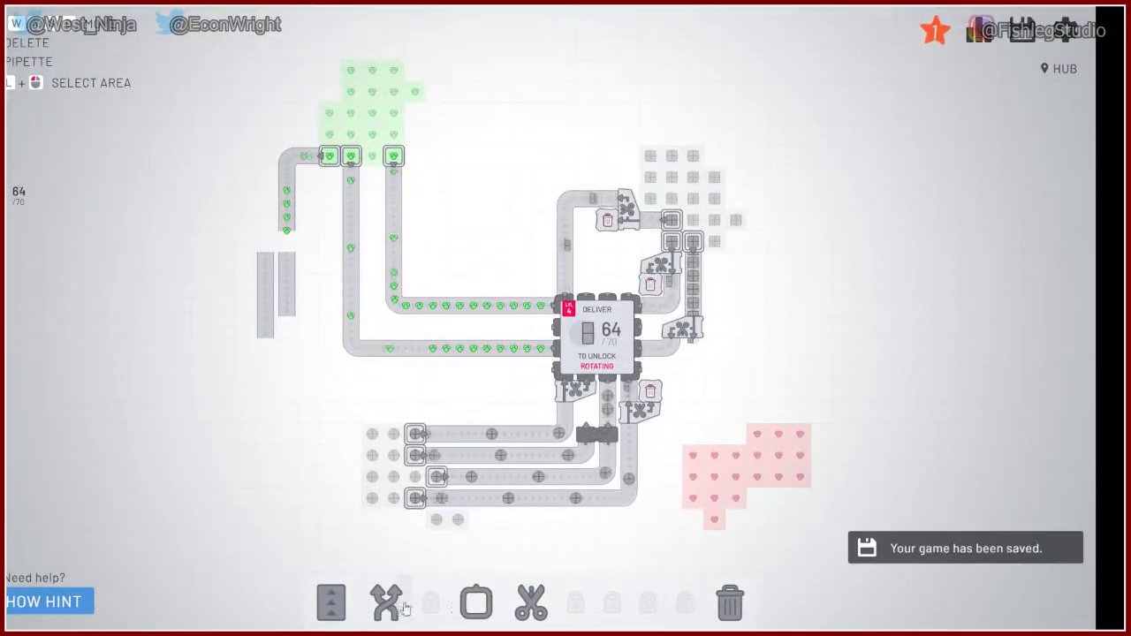
click(385, 603)
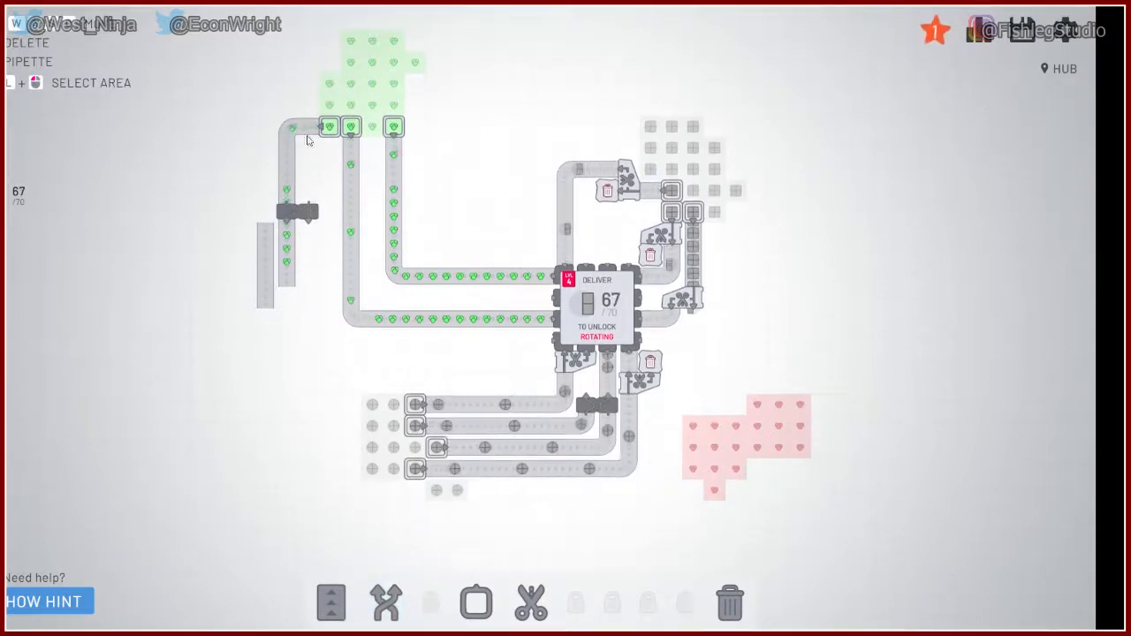
click(331, 603)
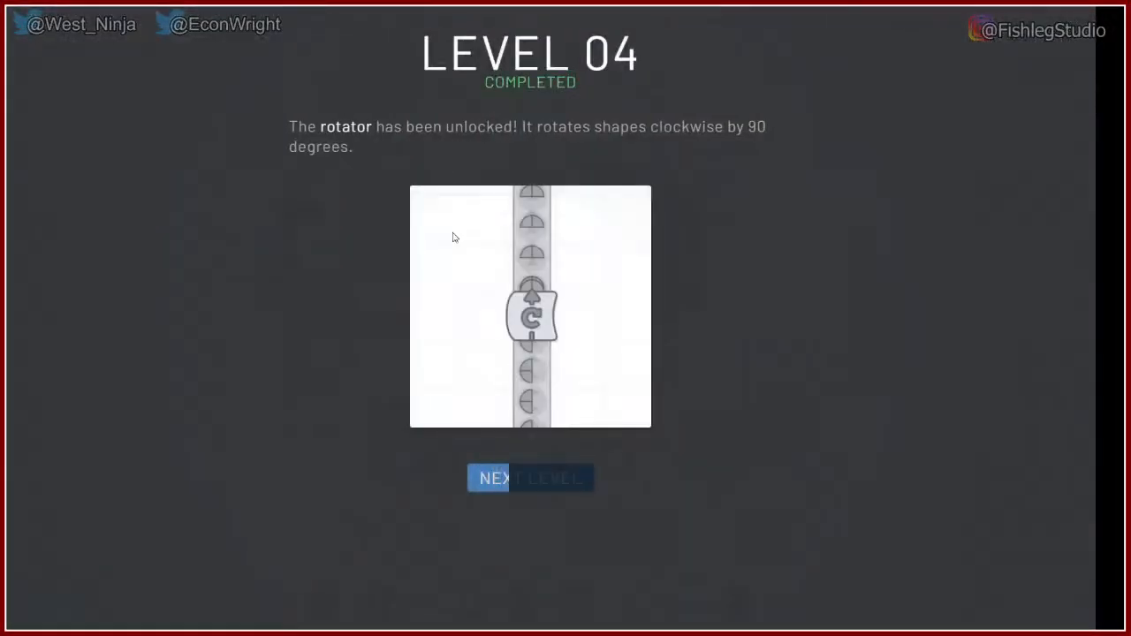
mouse_move(530, 491)
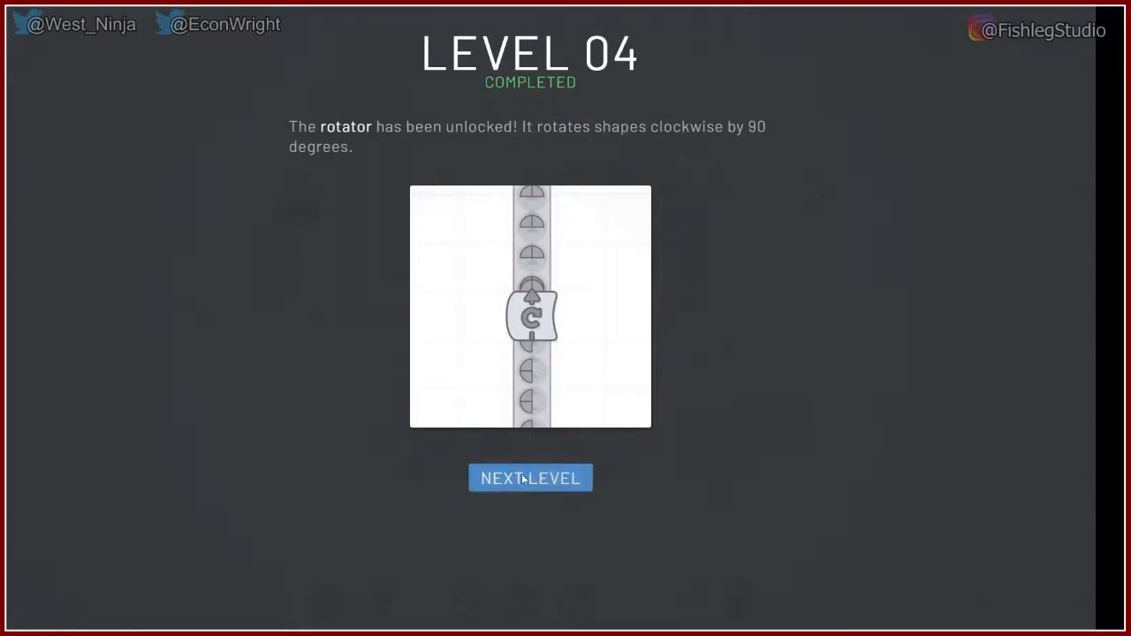
Step: Continue past the Level 4 completion screen and dismiss the Useful Keybindings notice
click(530, 478)
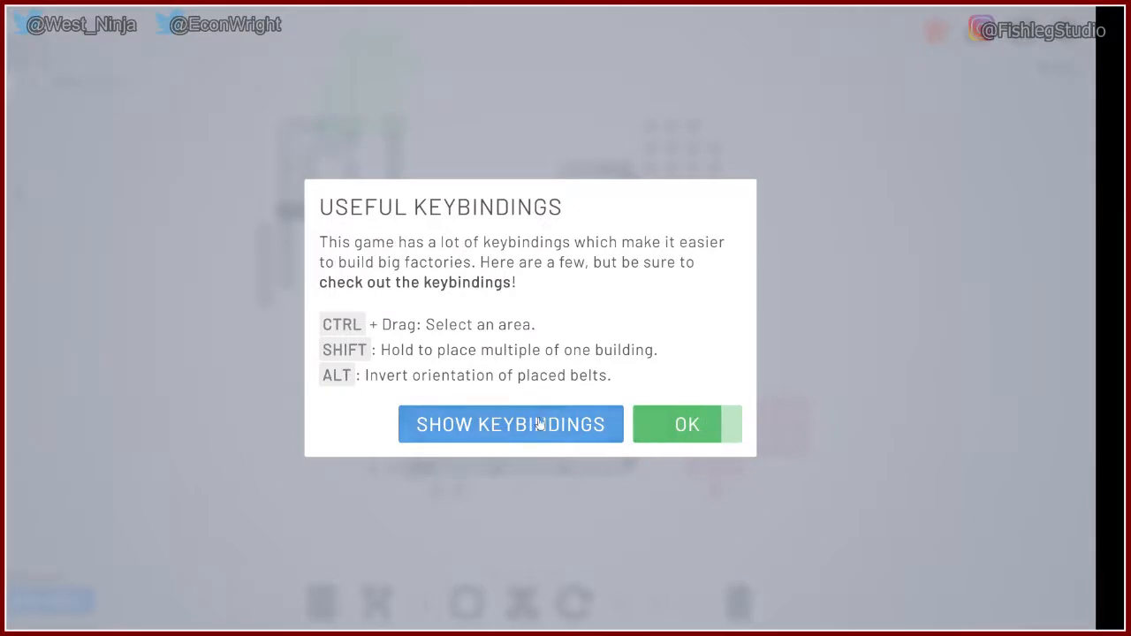
mouse_move(687, 424)
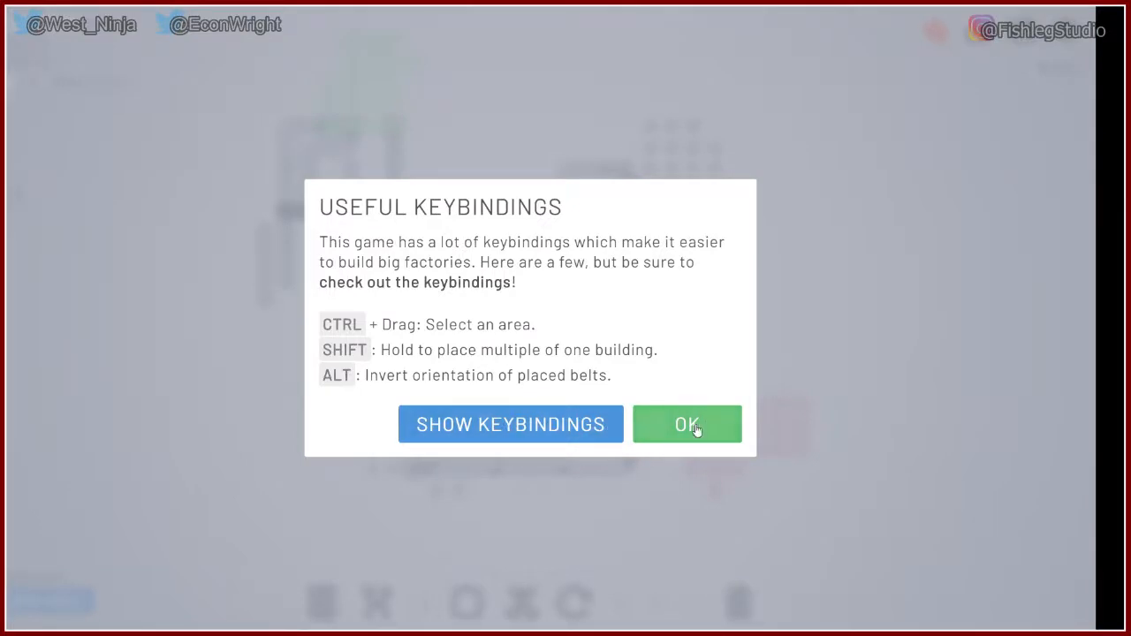
click(687, 425)
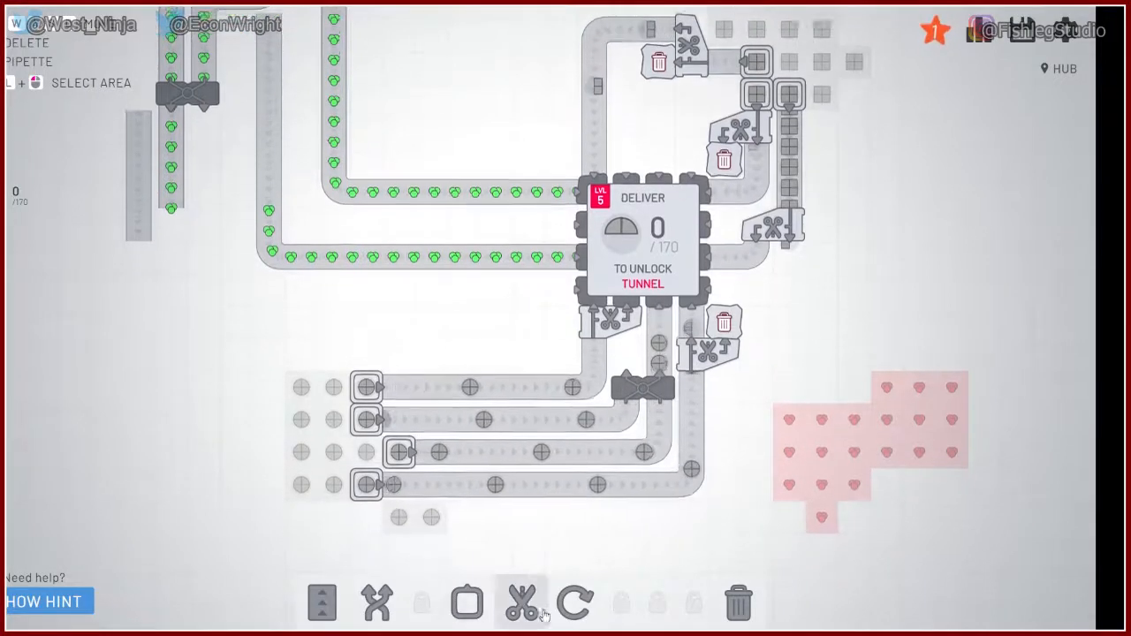
Step: Place rotators on the two upper half-circle belts following the cutter
click(521, 603)
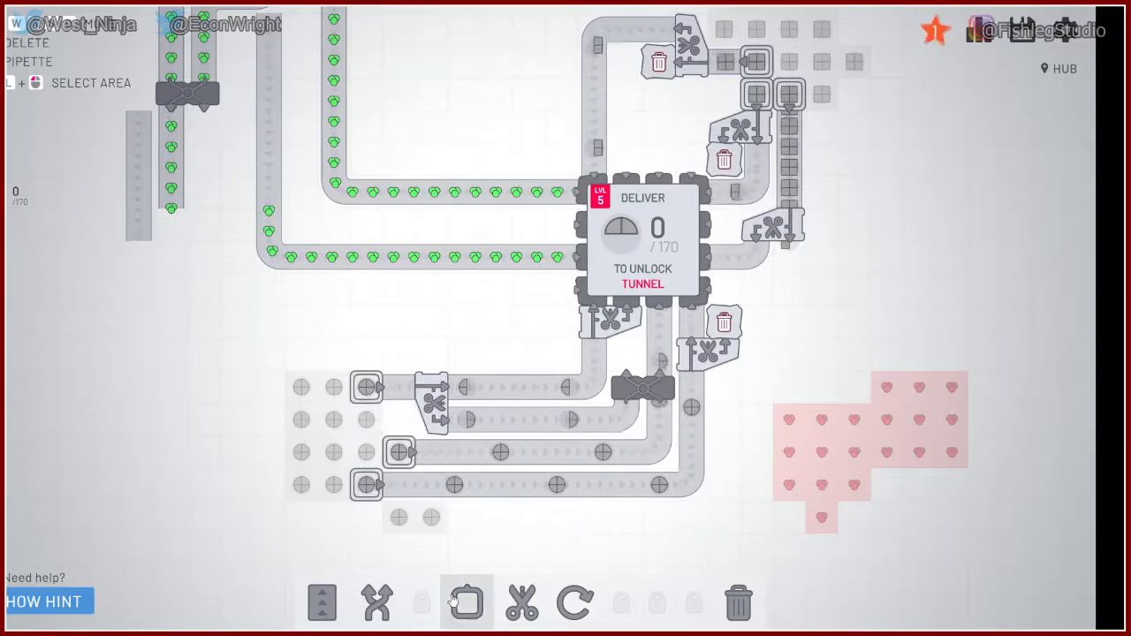
click(575, 604)
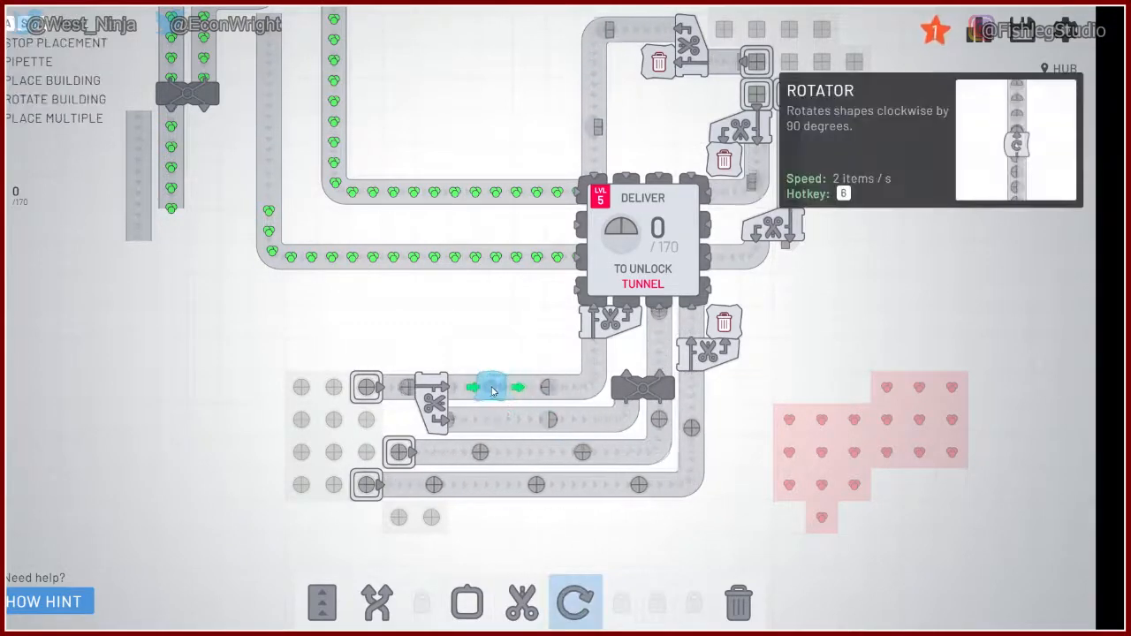
click(495, 387)
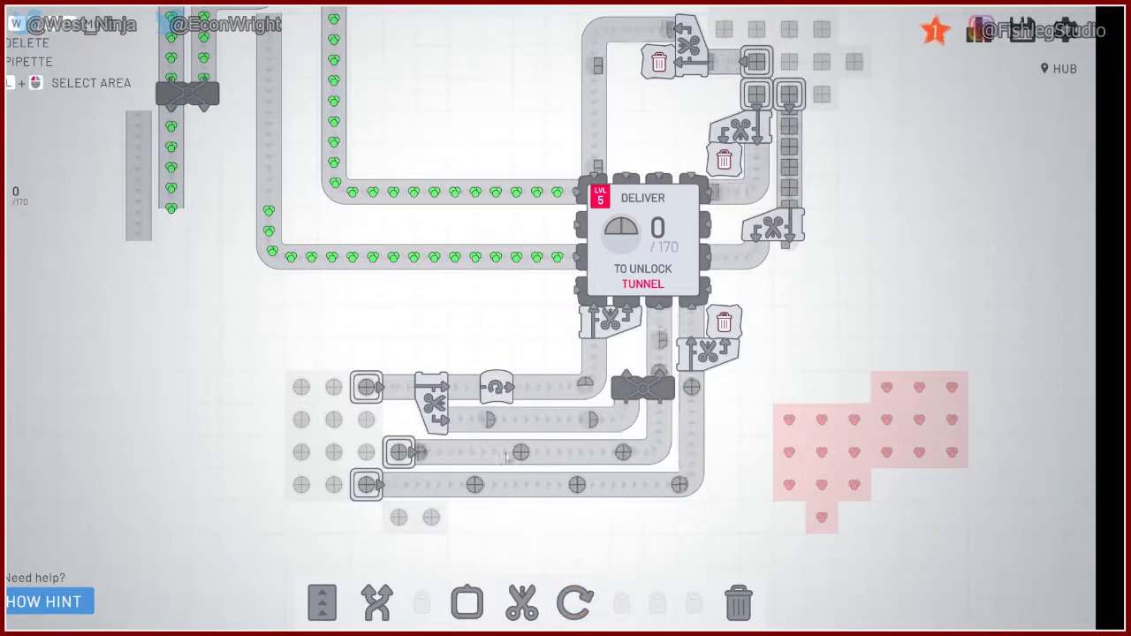
click(575, 603)
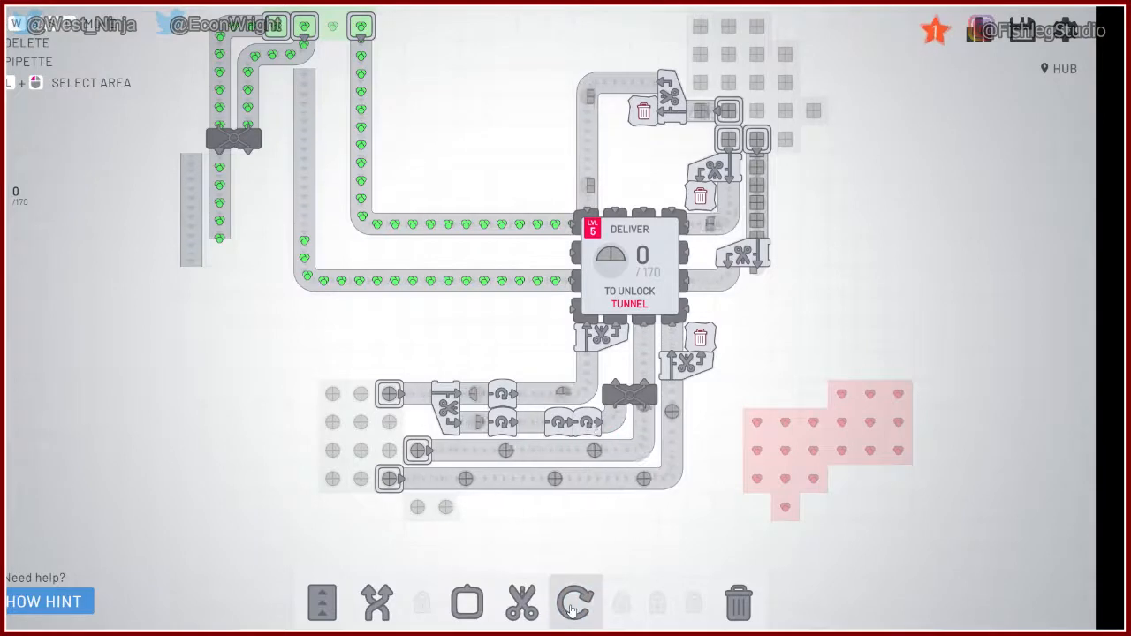
click(575, 603)
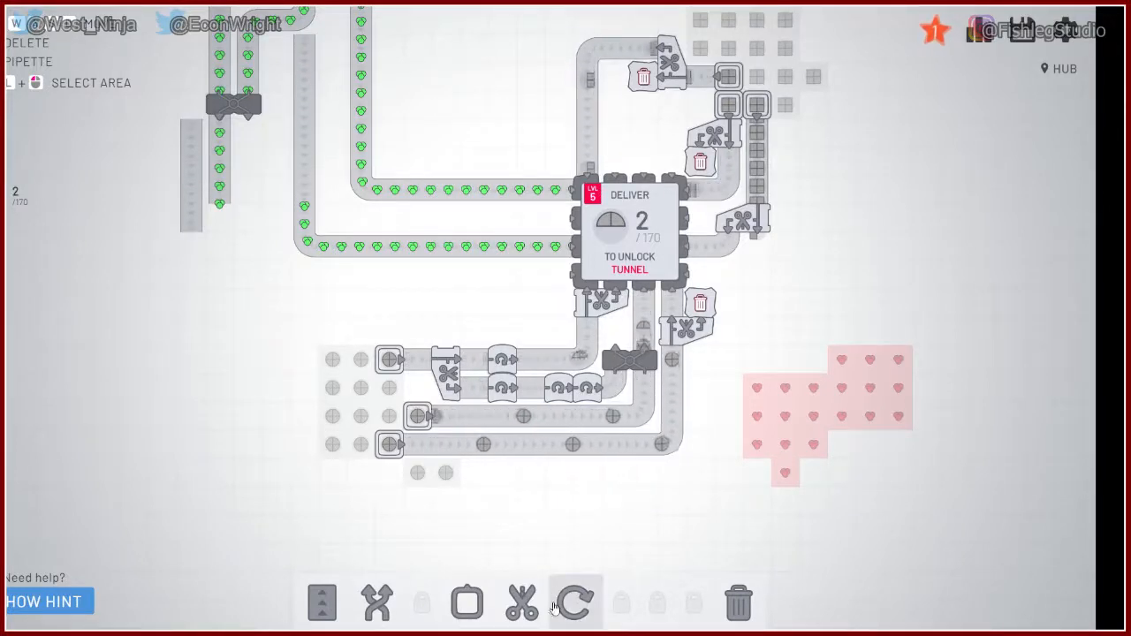
Step: Add an extractor on the lowest circle tile with a cutter after it, plus belts
click(521, 604)
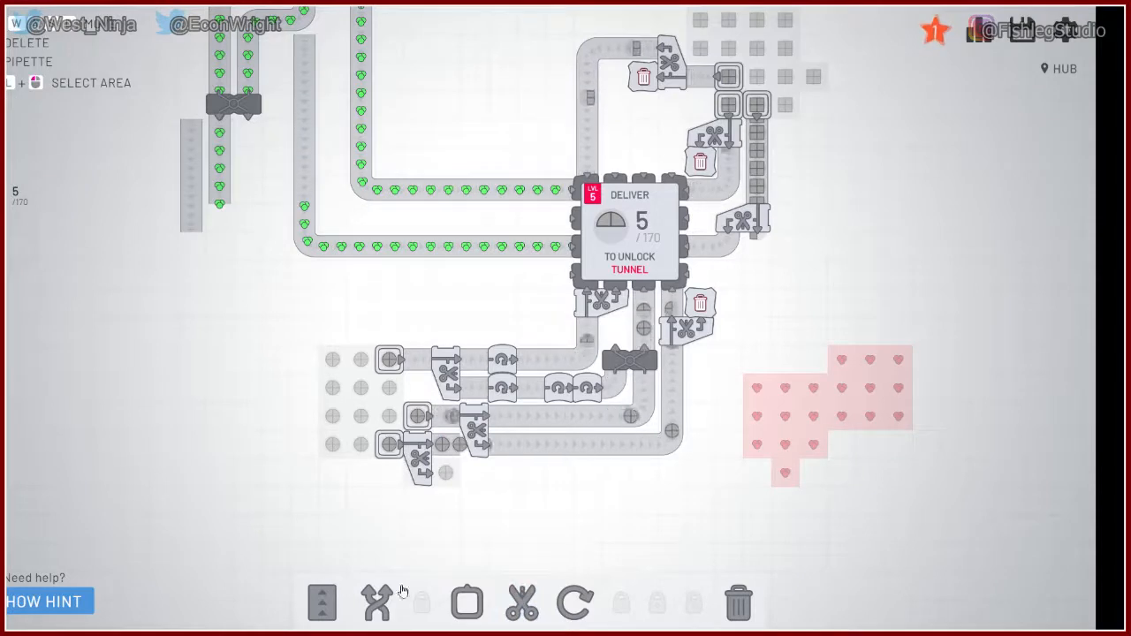
click(322, 603)
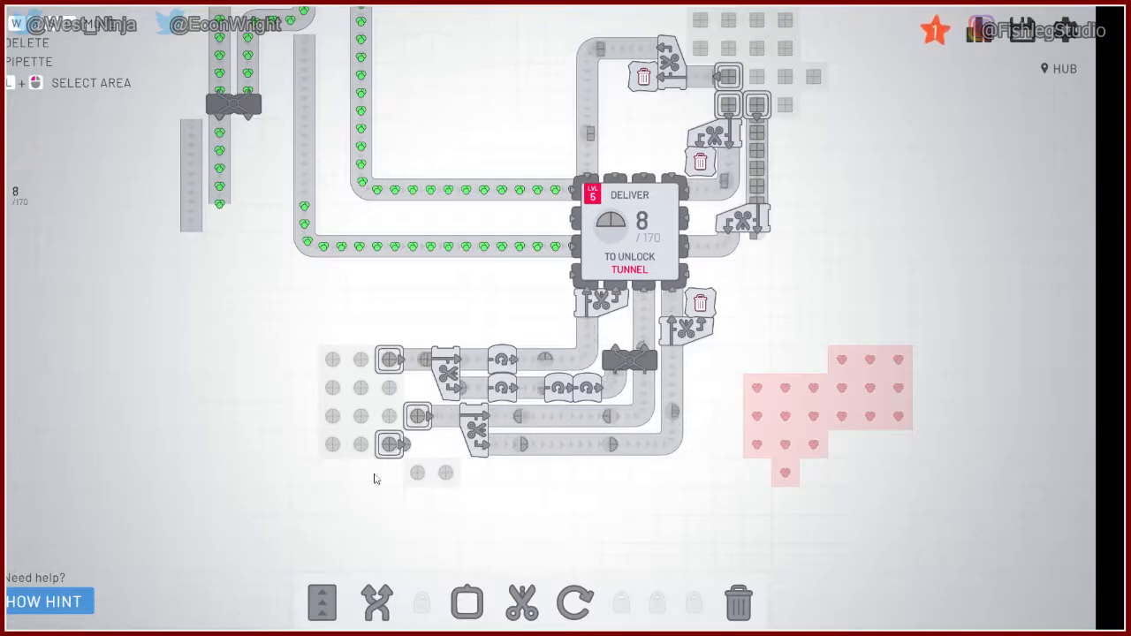
click(466, 604)
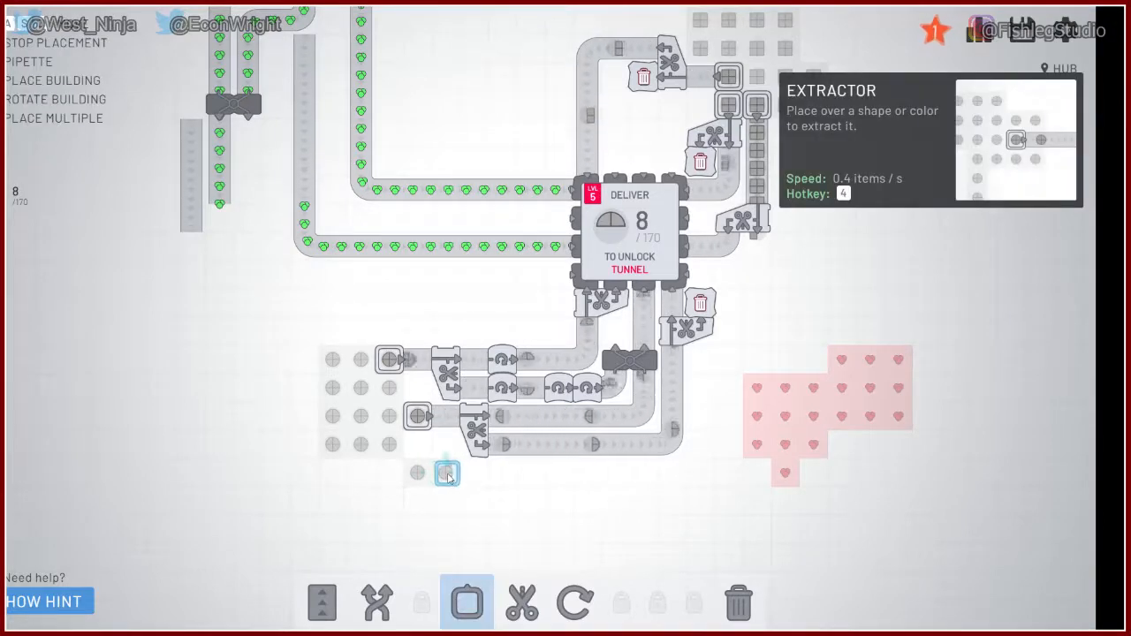
click(521, 603)
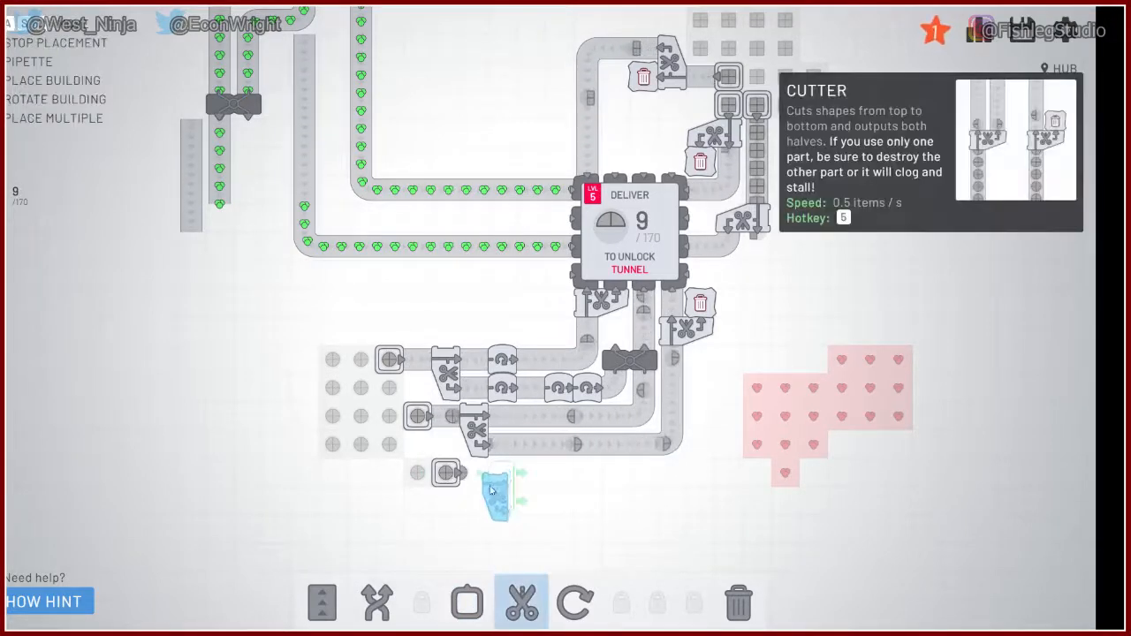
click(320, 602)
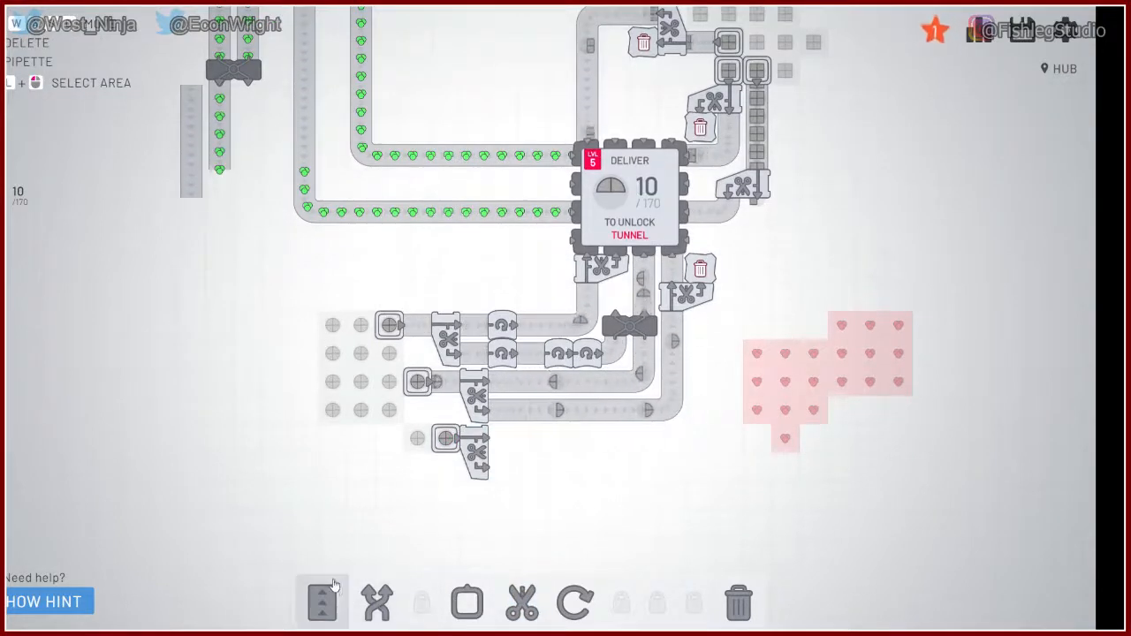
click(322, 601)
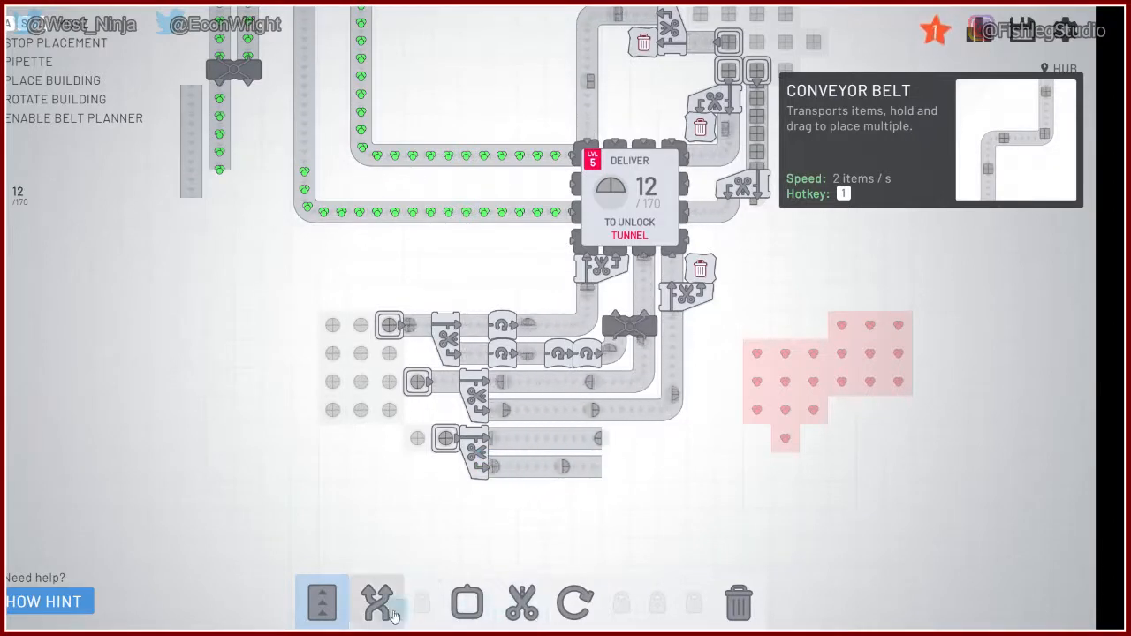
Step: Join the two new half belts with a merger and place rotators on the lowest belts
click(379, 603)
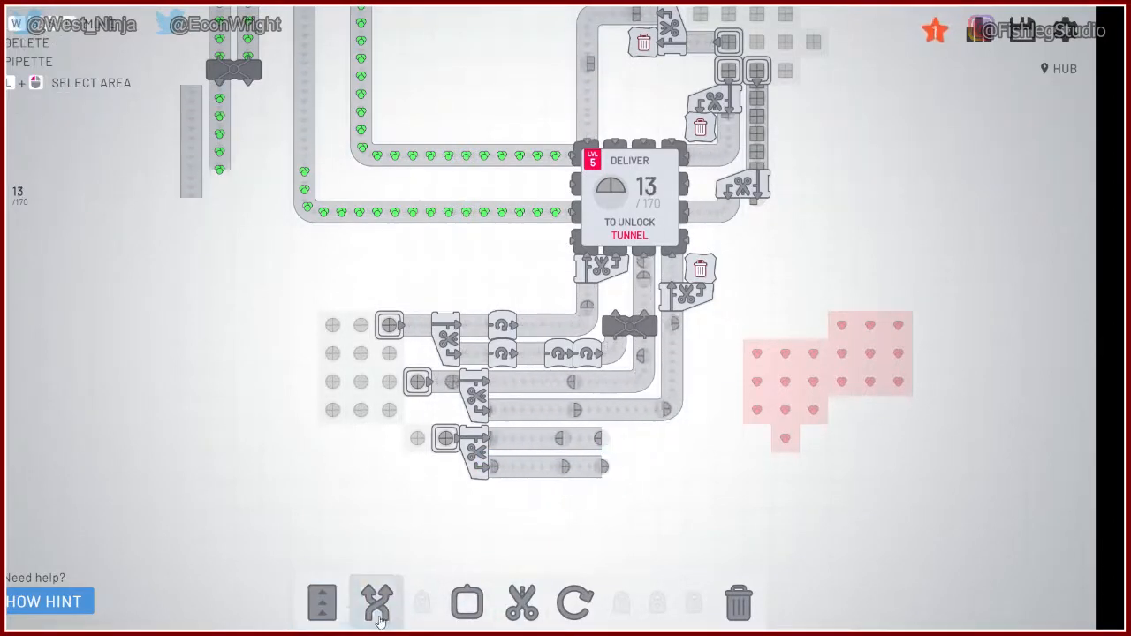
click(376, 603)
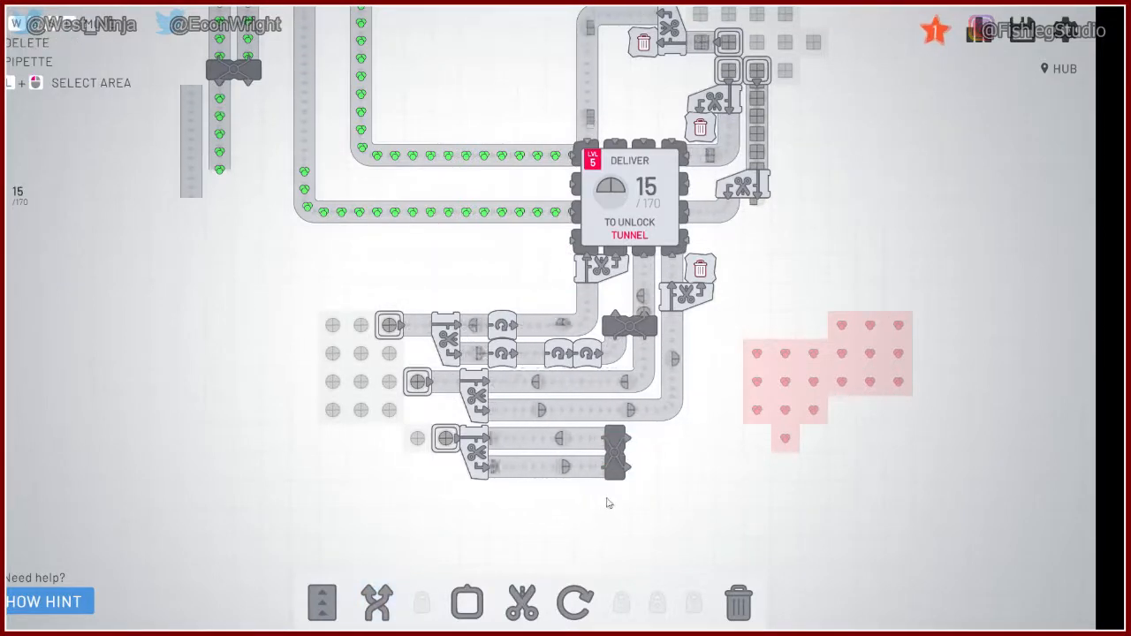
click(576, 603)
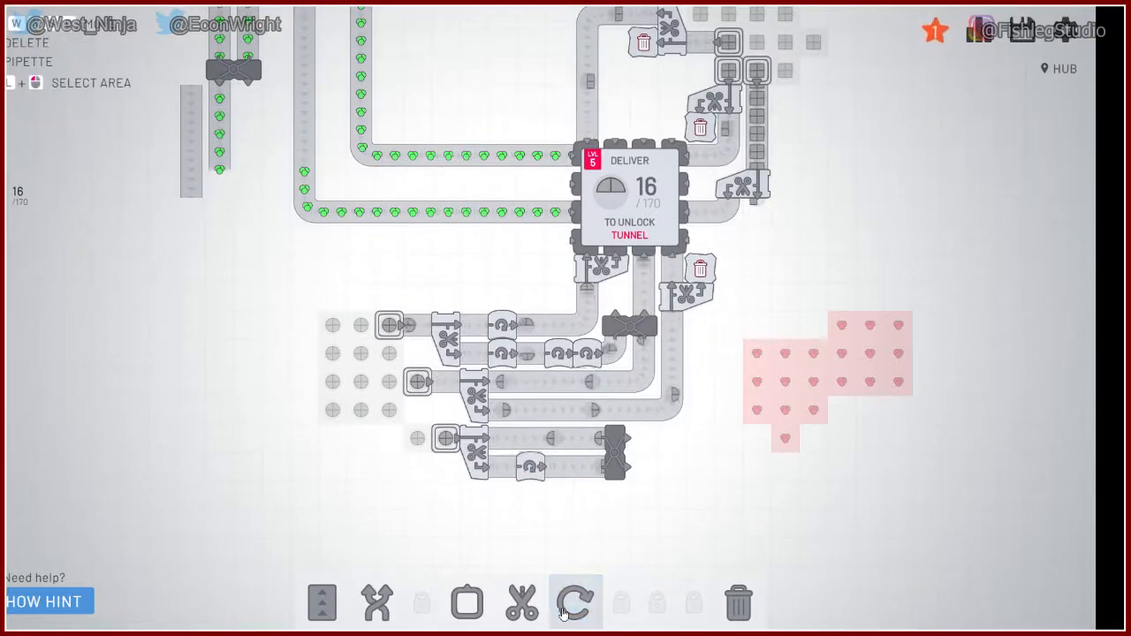
click(576, 603)
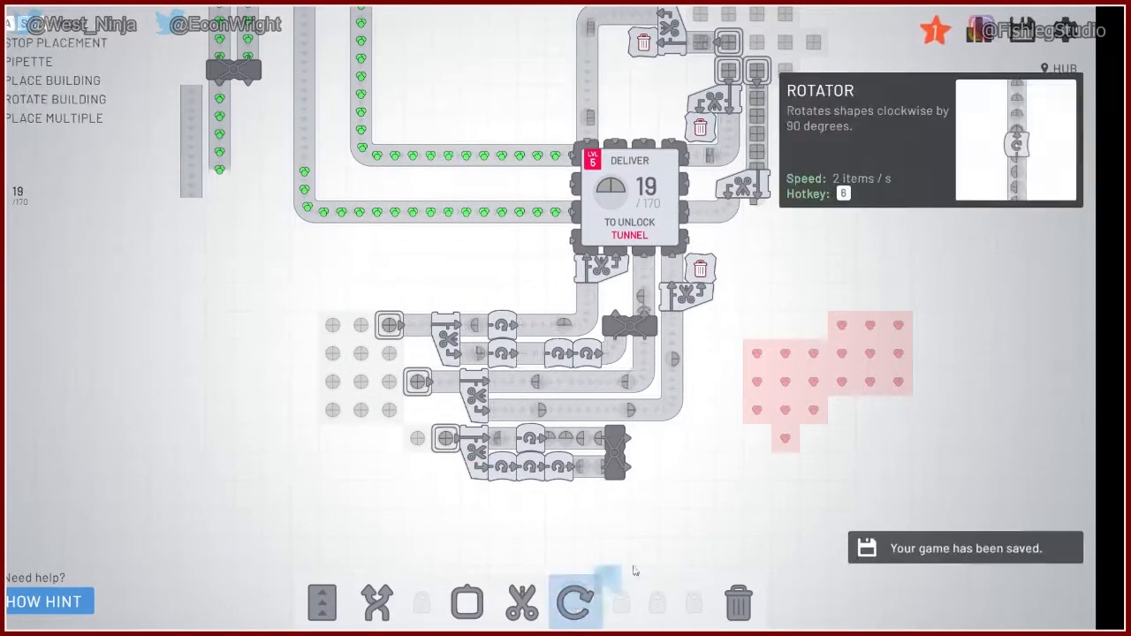
click(321, 603)
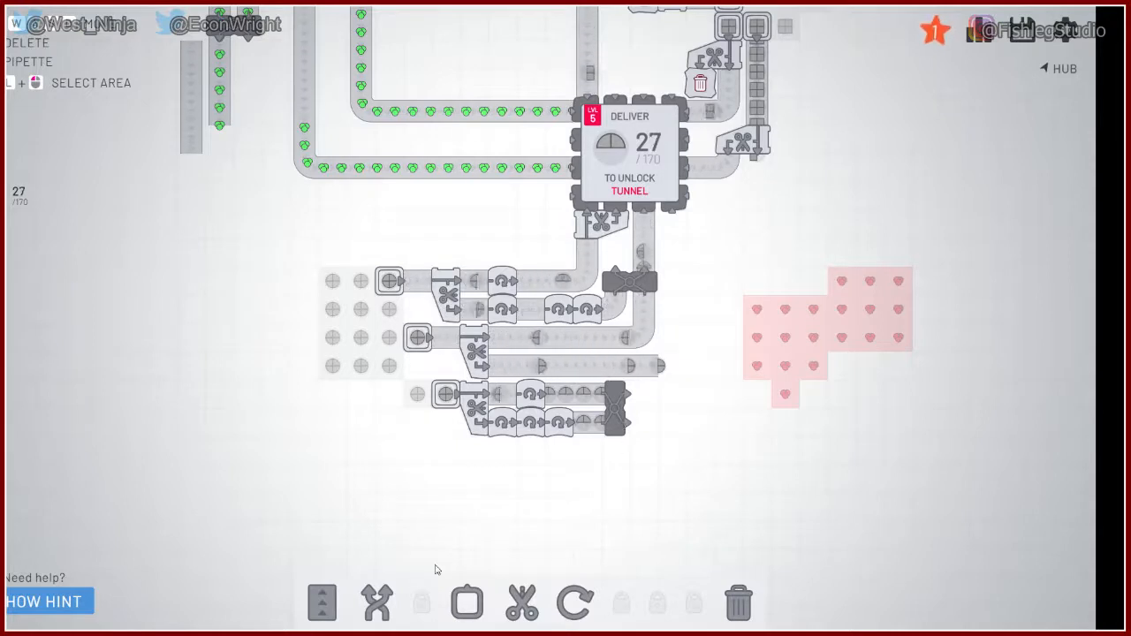
click(322, 603)
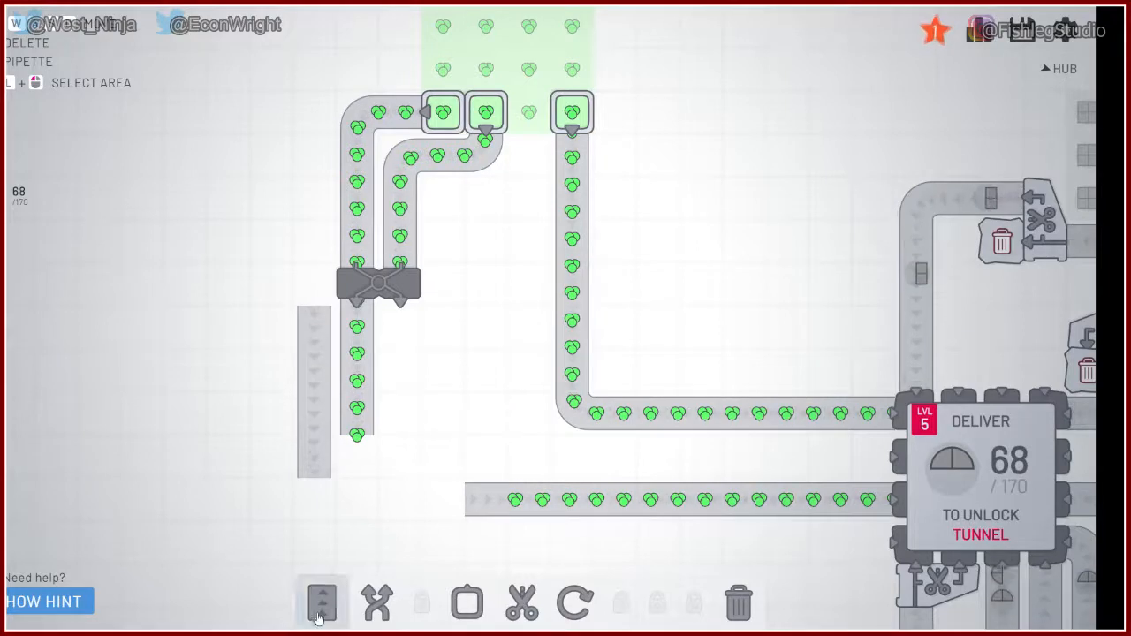
Step: Add a fourth extractor on the green patch and belt it into the hub feed line
click(322, 603)
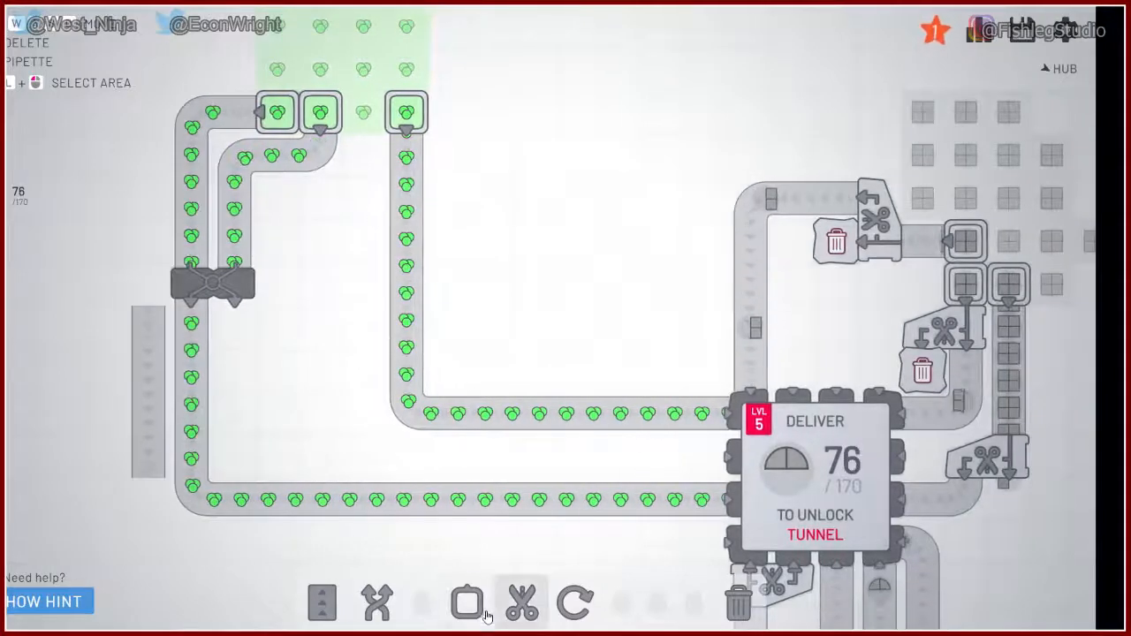
click(466, 604)
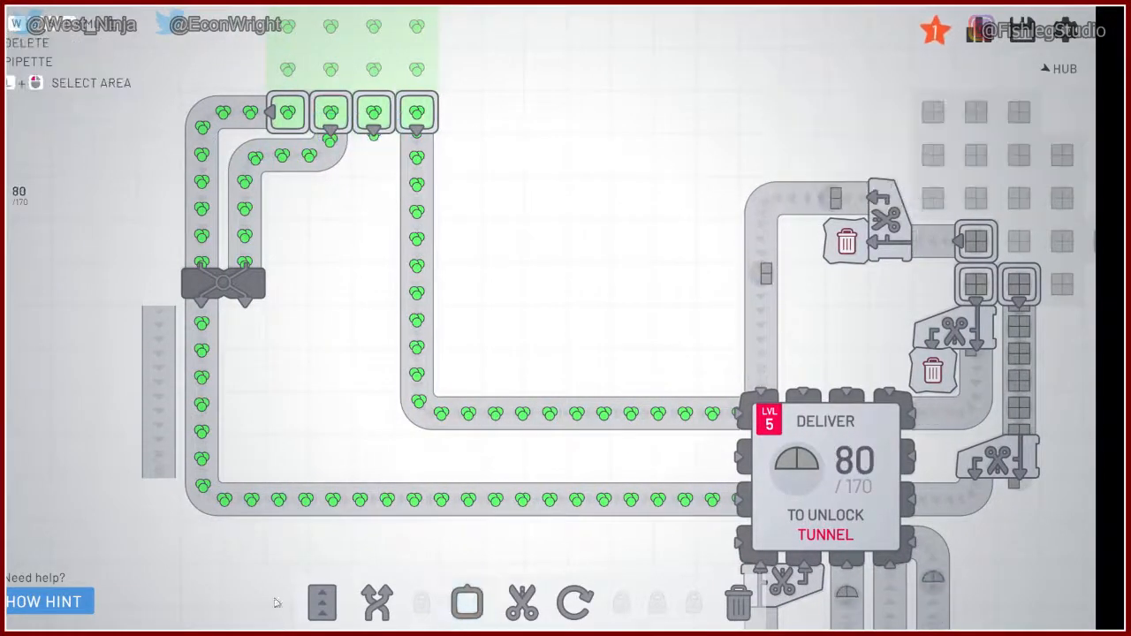
click(321, 603)
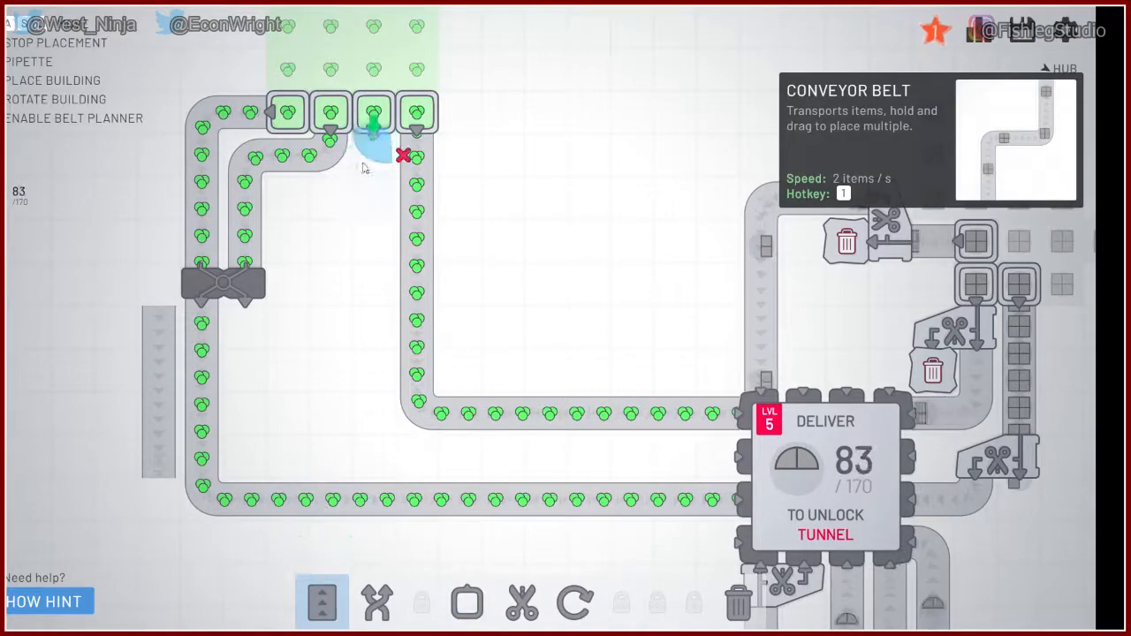
drag(373, 142, 373, 389)
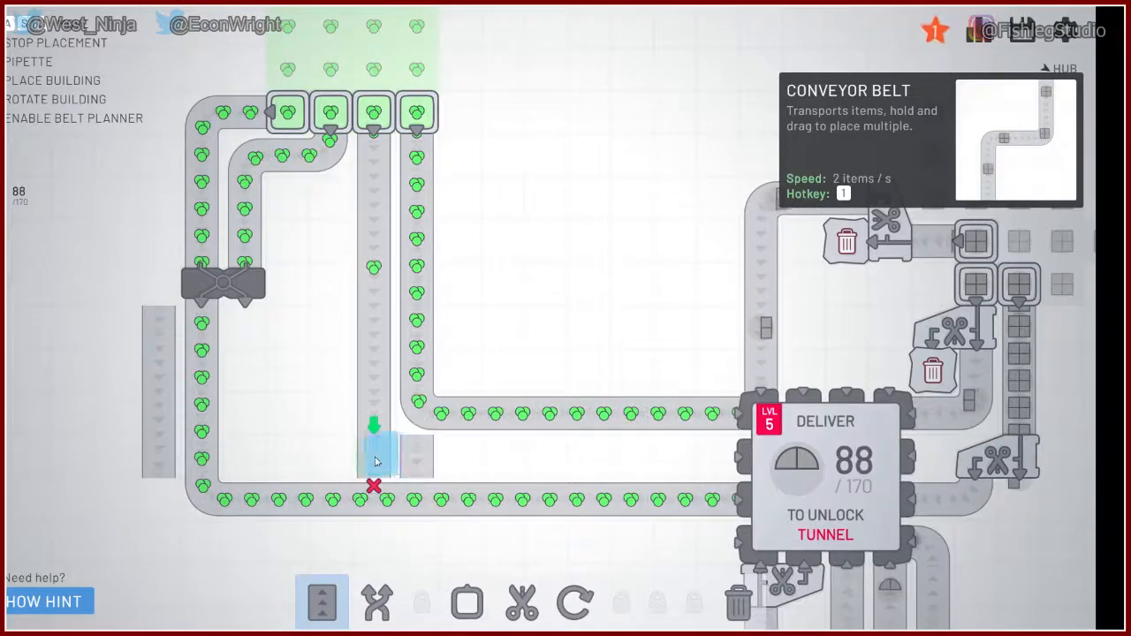
drag(376, 460, 729, 464)
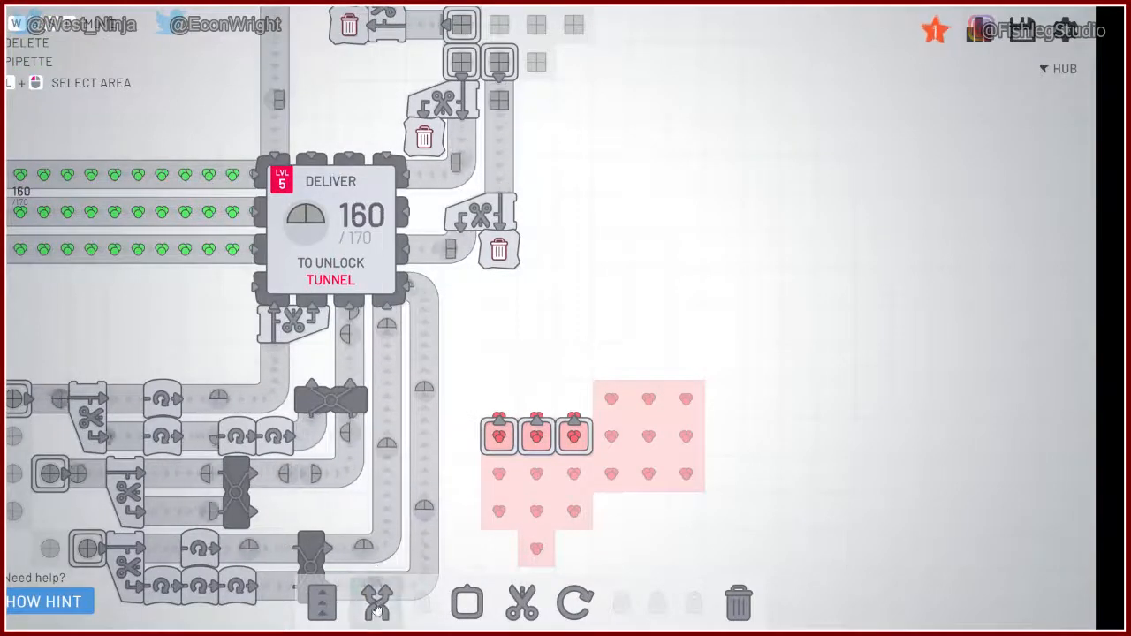
Step: Place a merger above the red extractors, then advance past the Level 5 completion screen
click(376, 603)
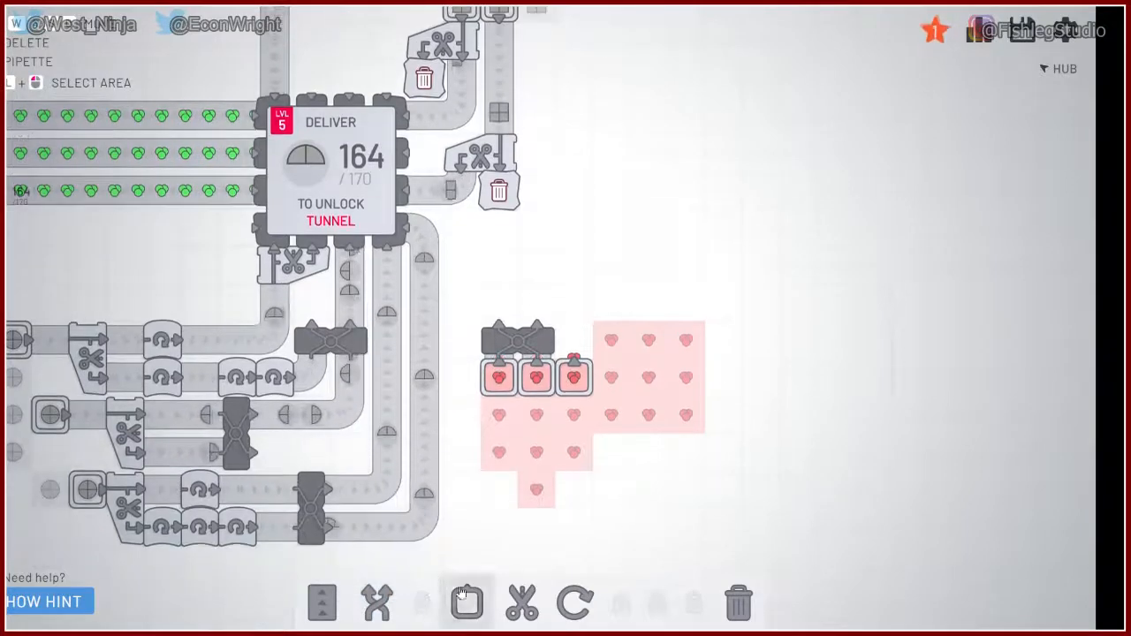
click(321, 602)
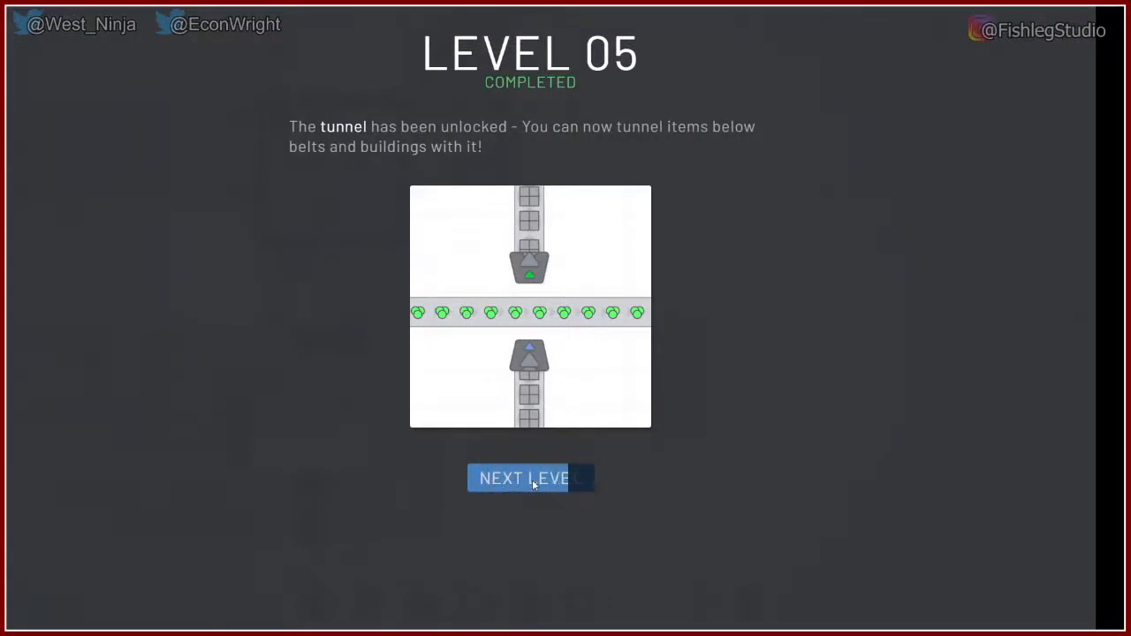
mouse_move(454, 428)
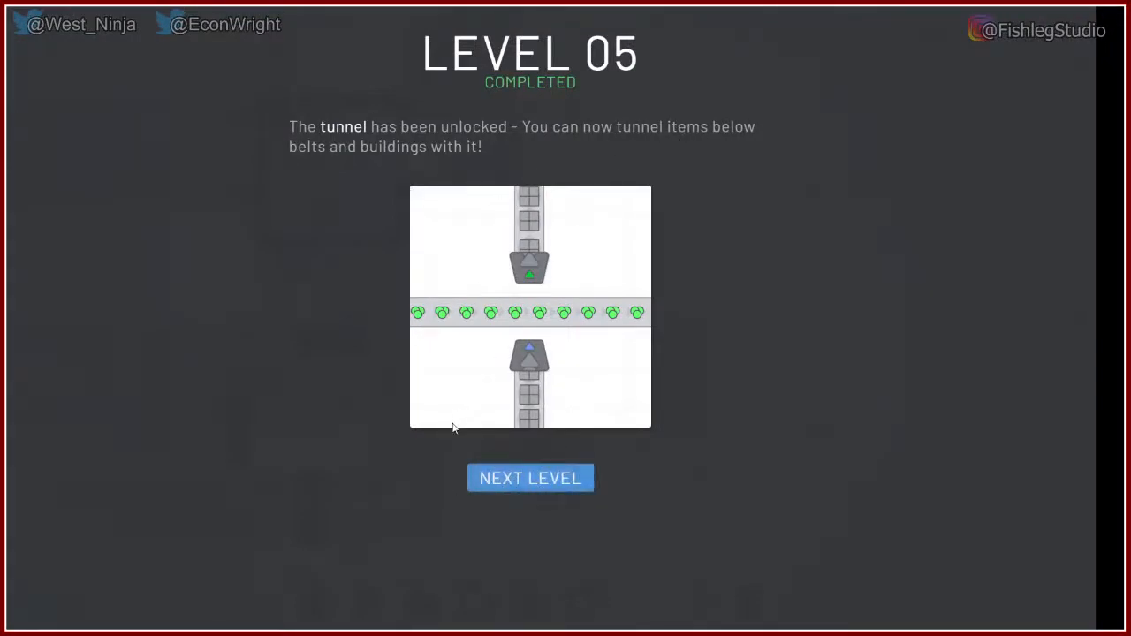
click(529, 478)
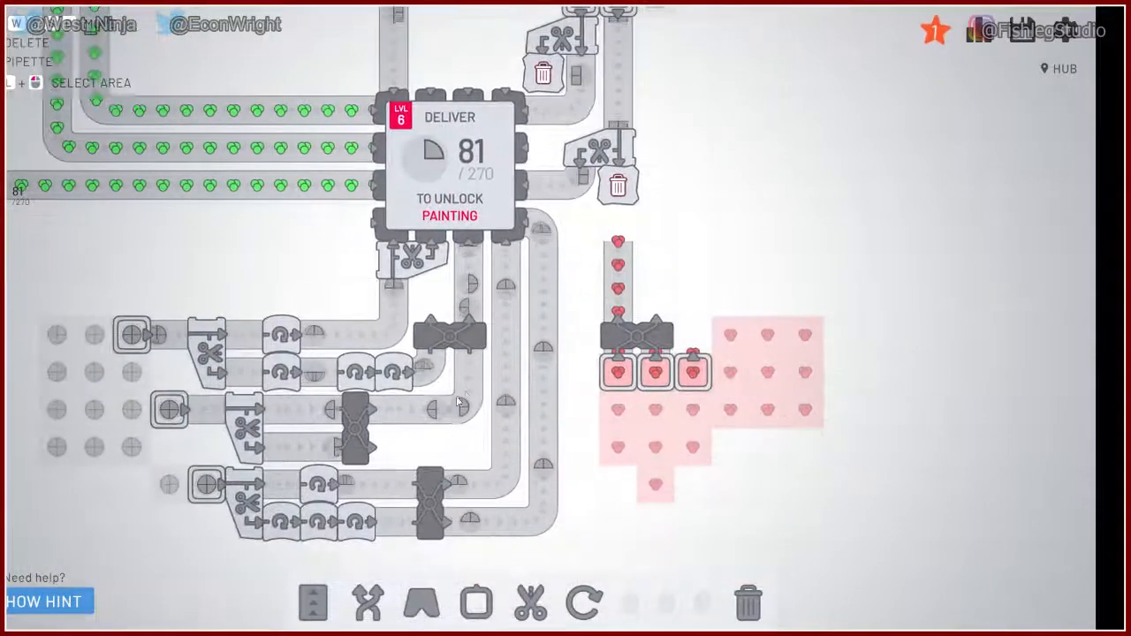
Step: Place a cutter on the rightmost hub belt
click(530, 604)
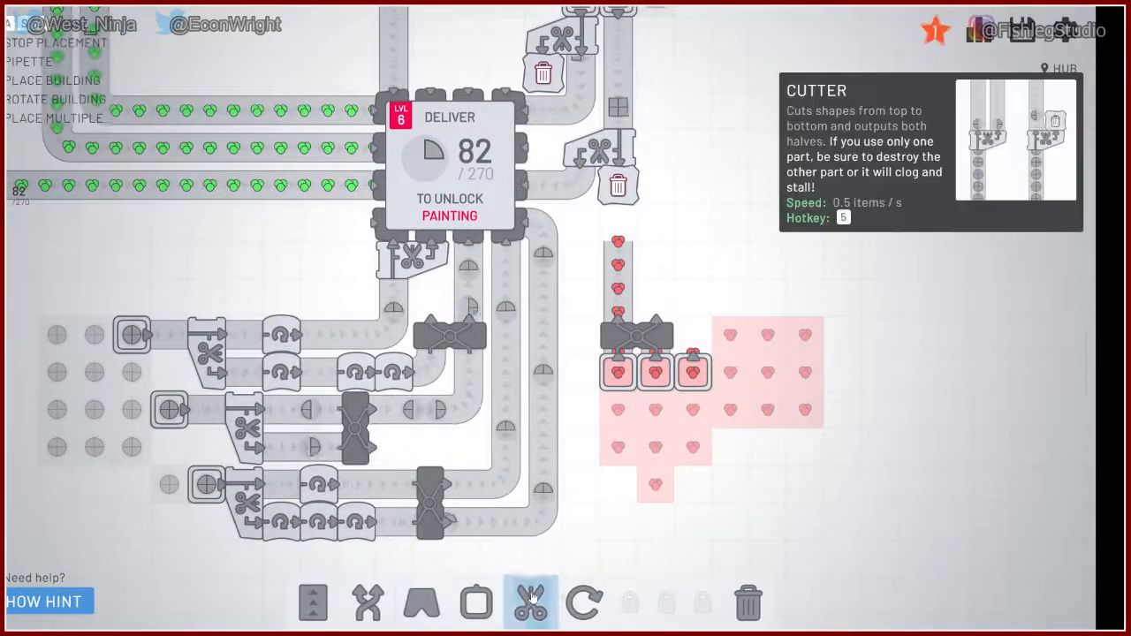
click(476, 603)
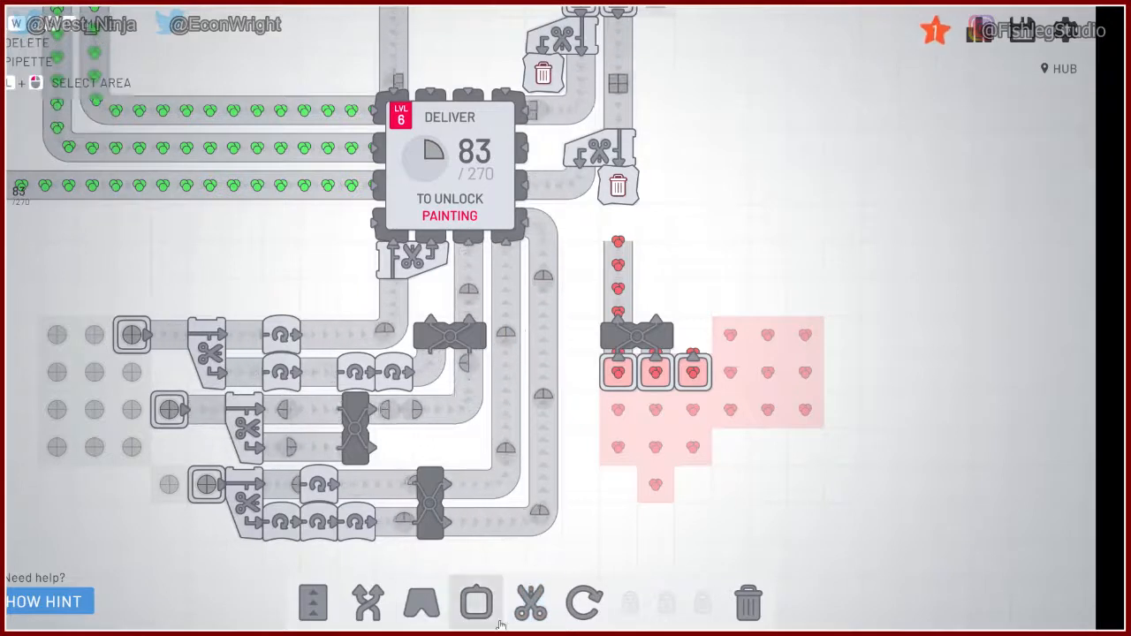
click(531, 603)
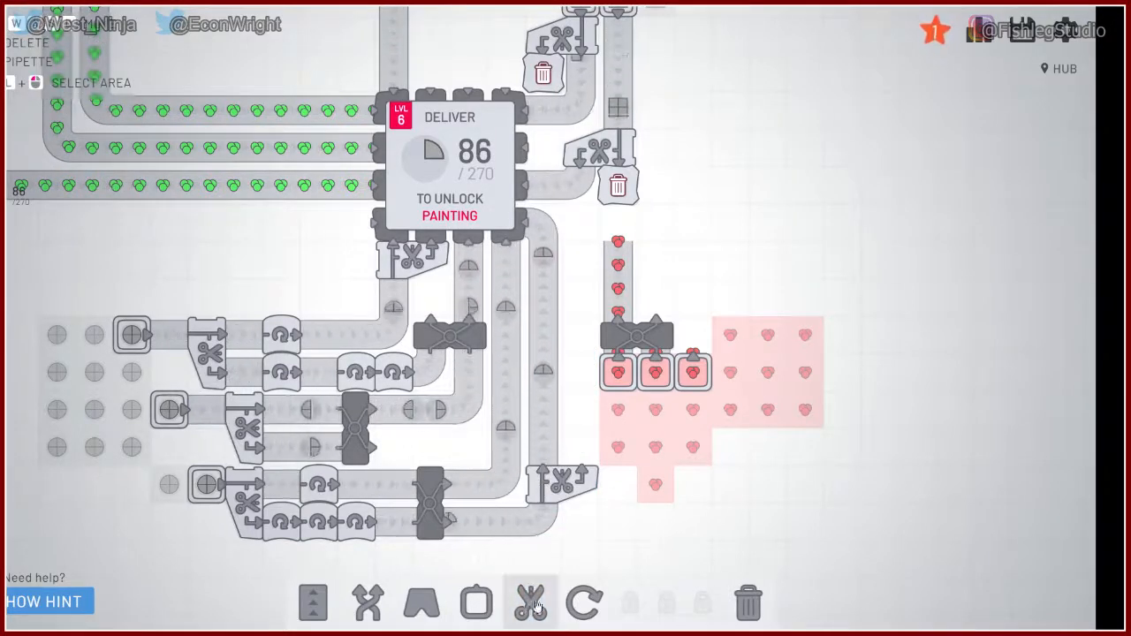
click(313, 602)
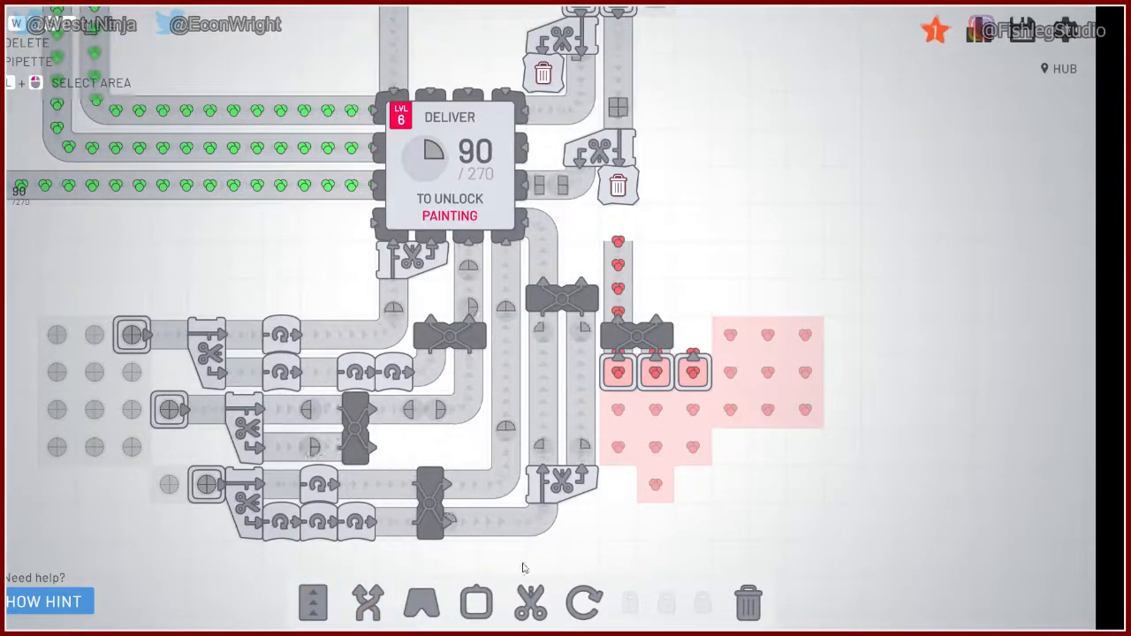
Step: Place a rotator on the middle belt and a cutter on the lower half-shape line
click(584, 603)
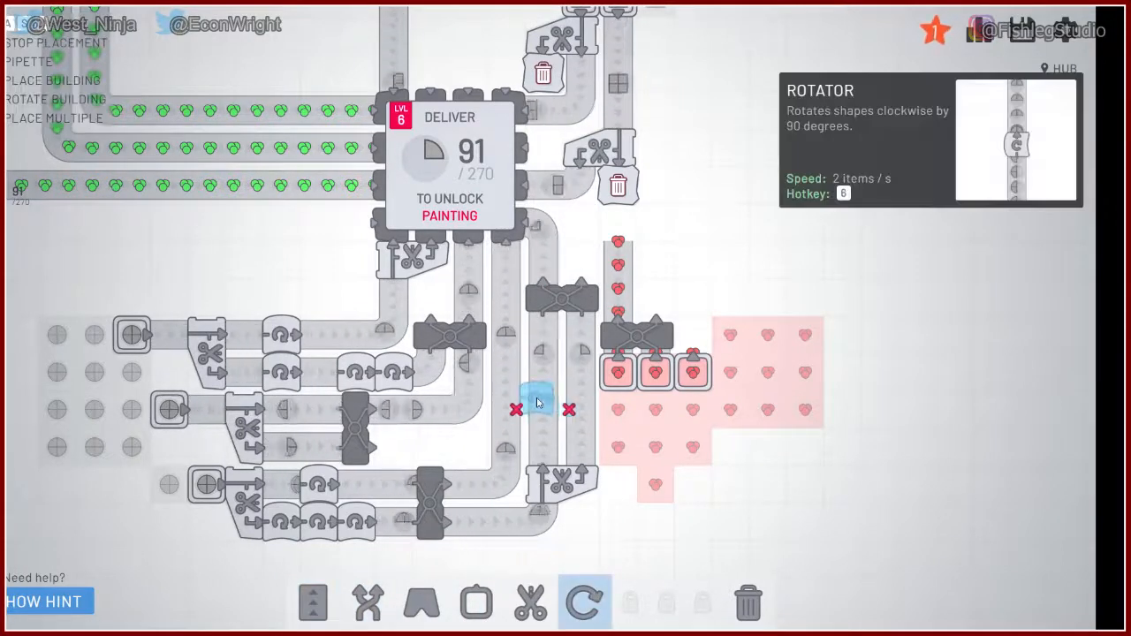
click(542, 399)
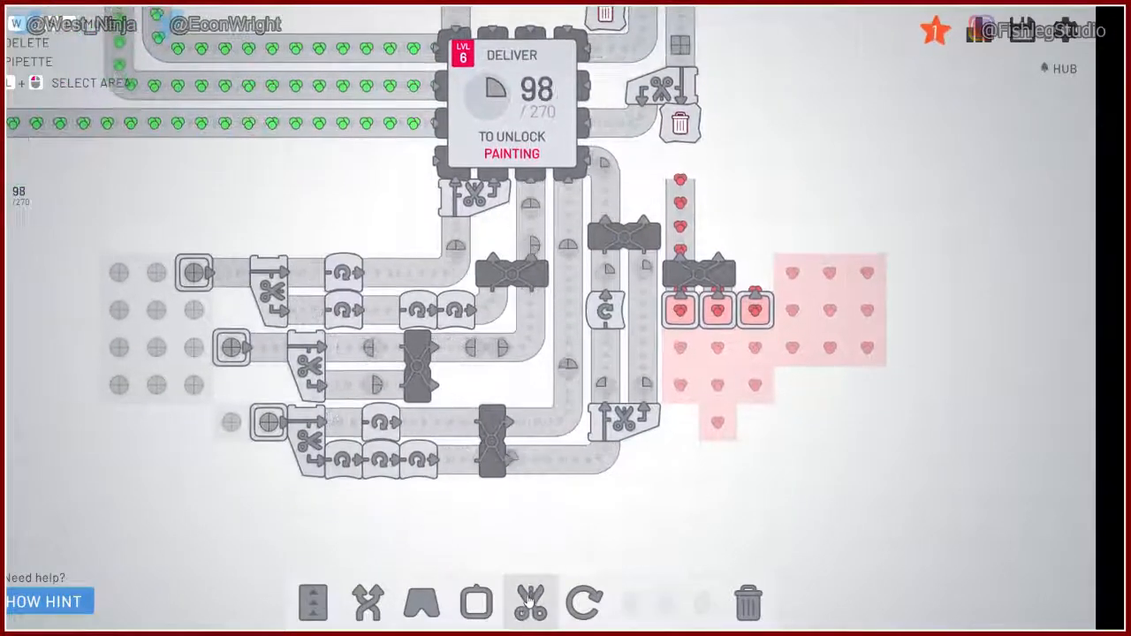
click(531, 604)
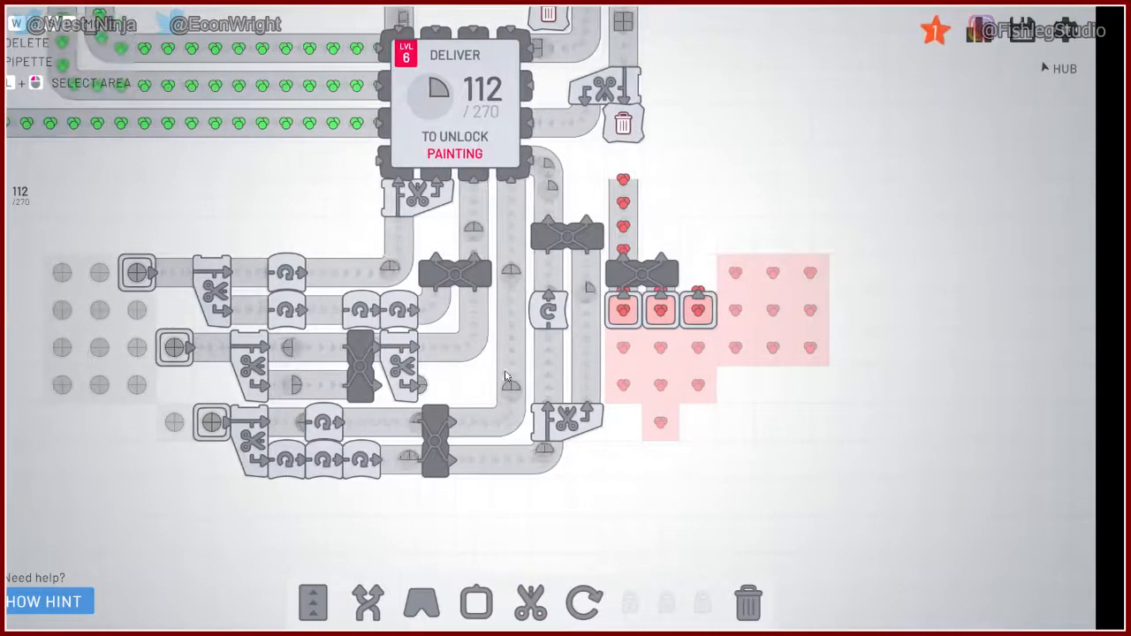
click(748, 602)
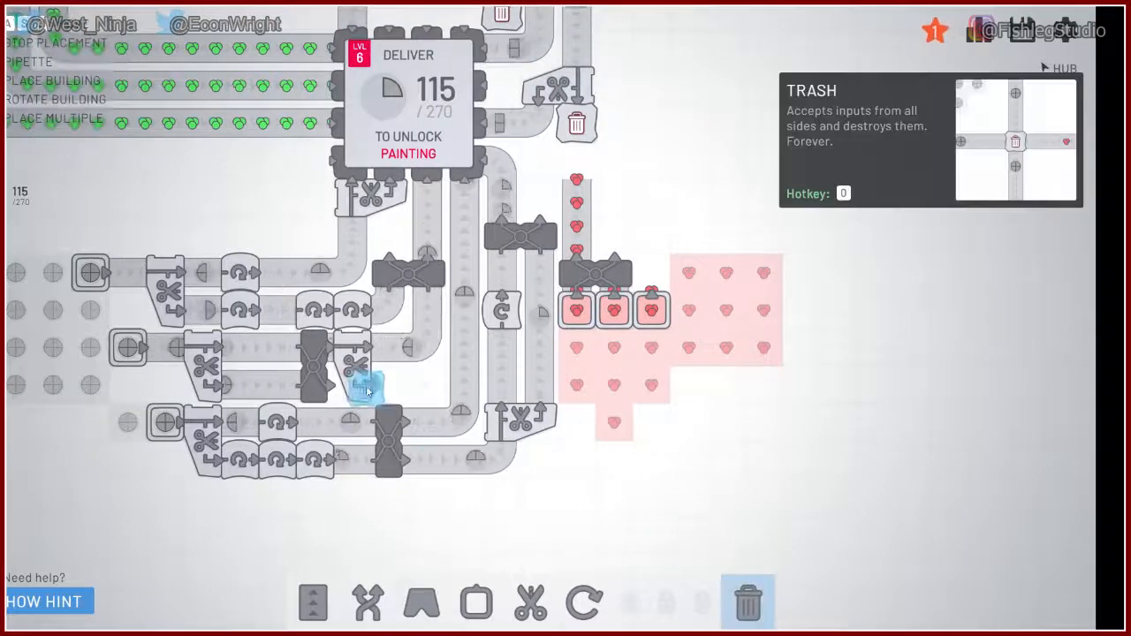
Step: Place trash bins under the cutters' unused second outputs to discard surplus halves
click(389, 385)
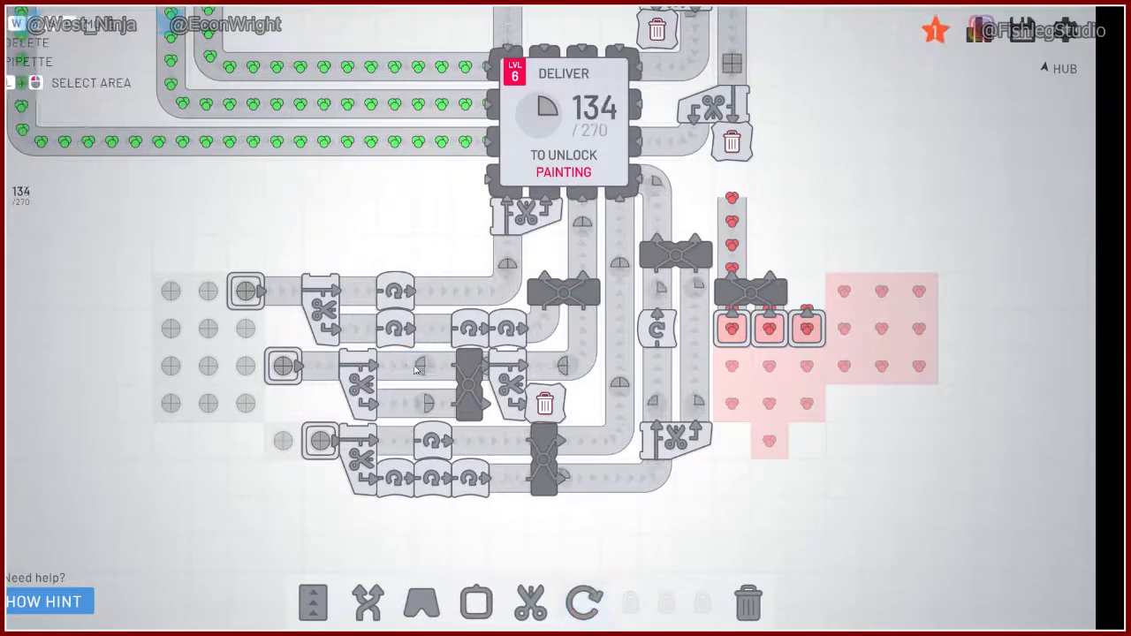
click(583, 603)
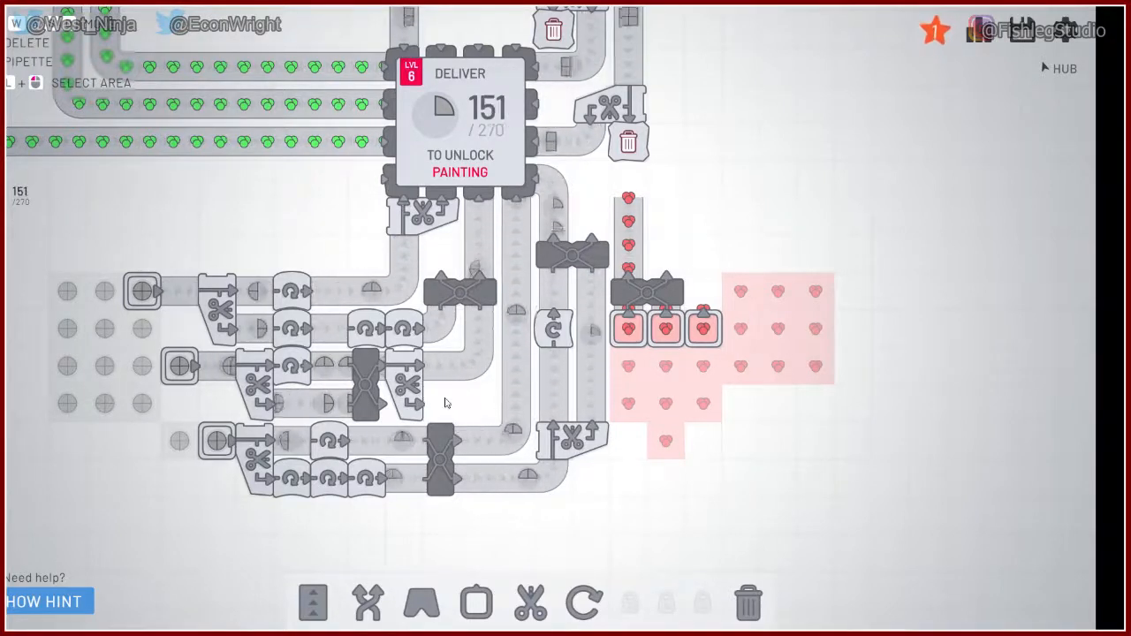
click(748, 603)
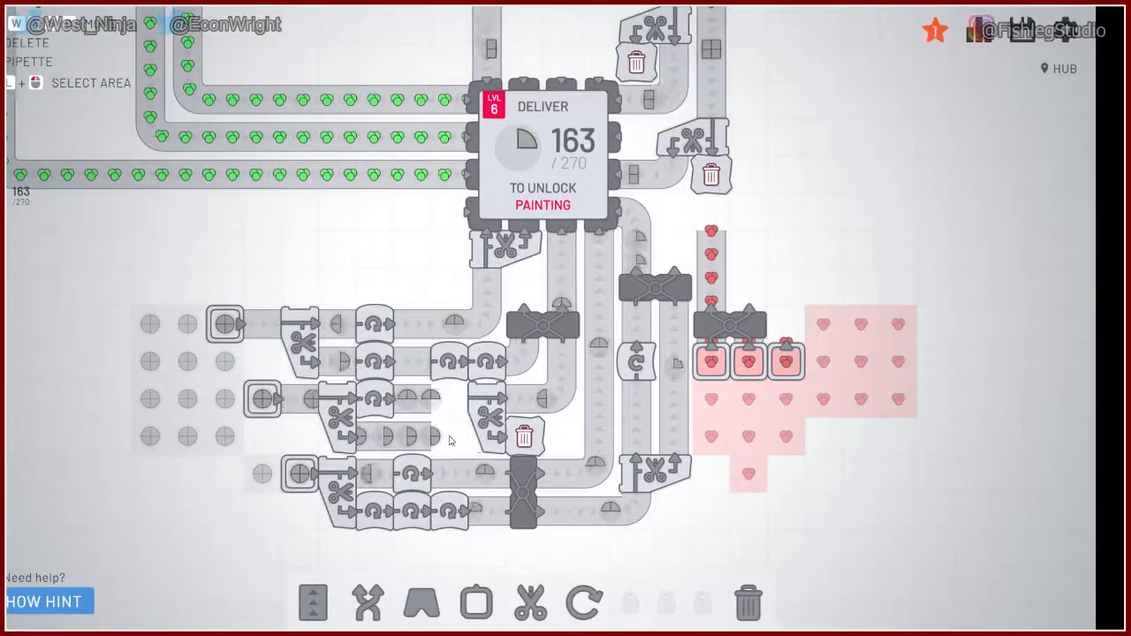
click(313, 604)
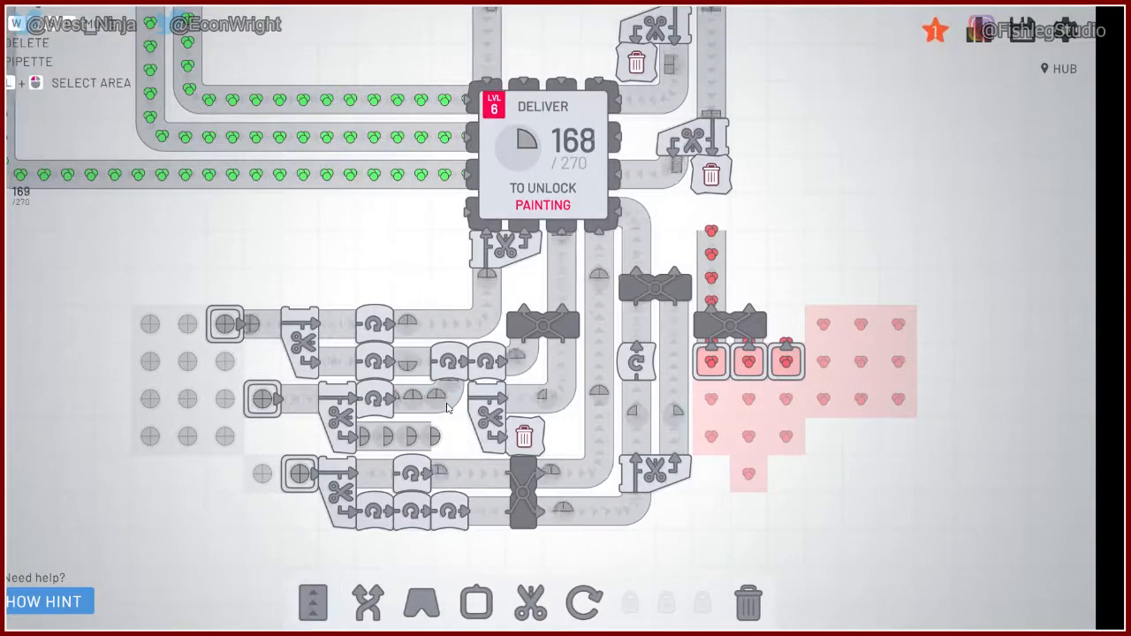
click(313, 602)
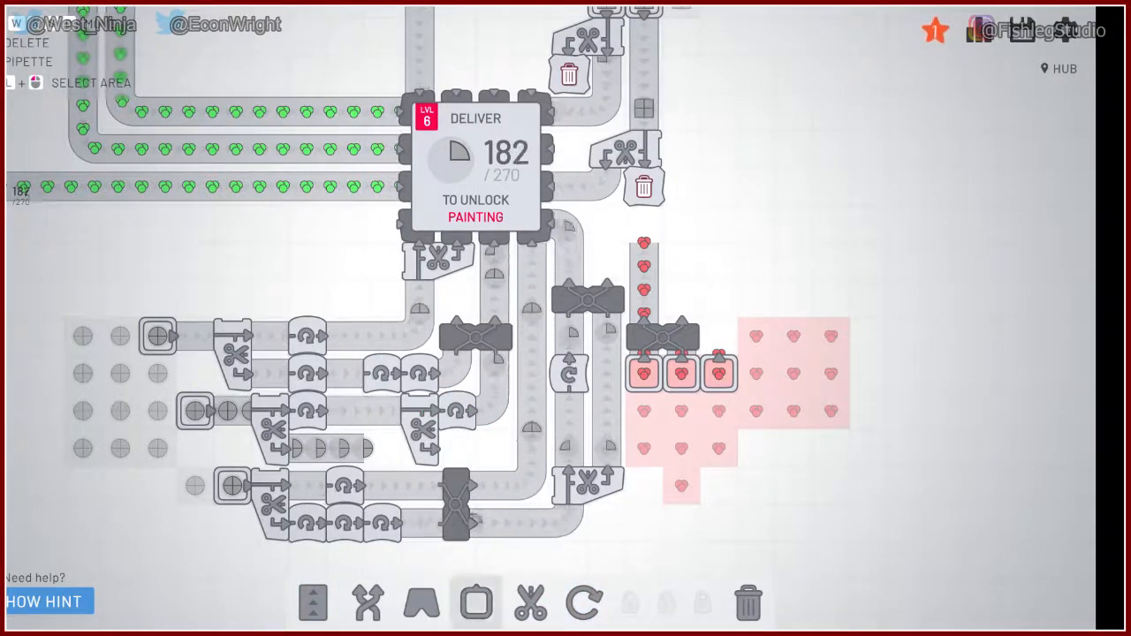
Step: Adjust the belts beside the lower balancer until deliveries reach 270 and Level 6 completes
click(312, 603)
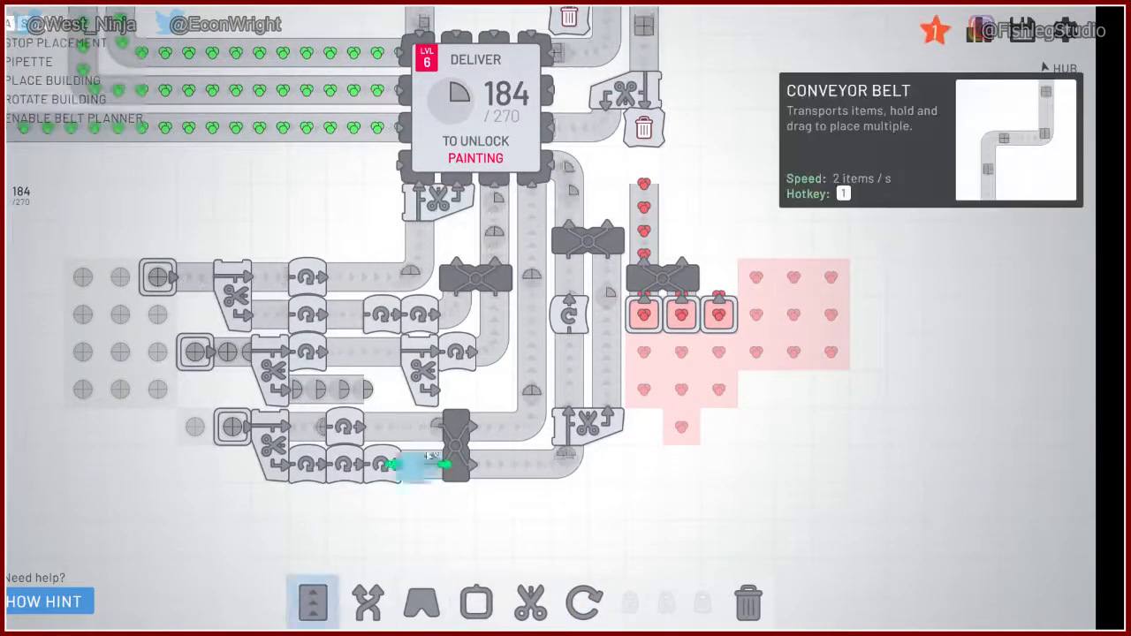
click(747, 604)
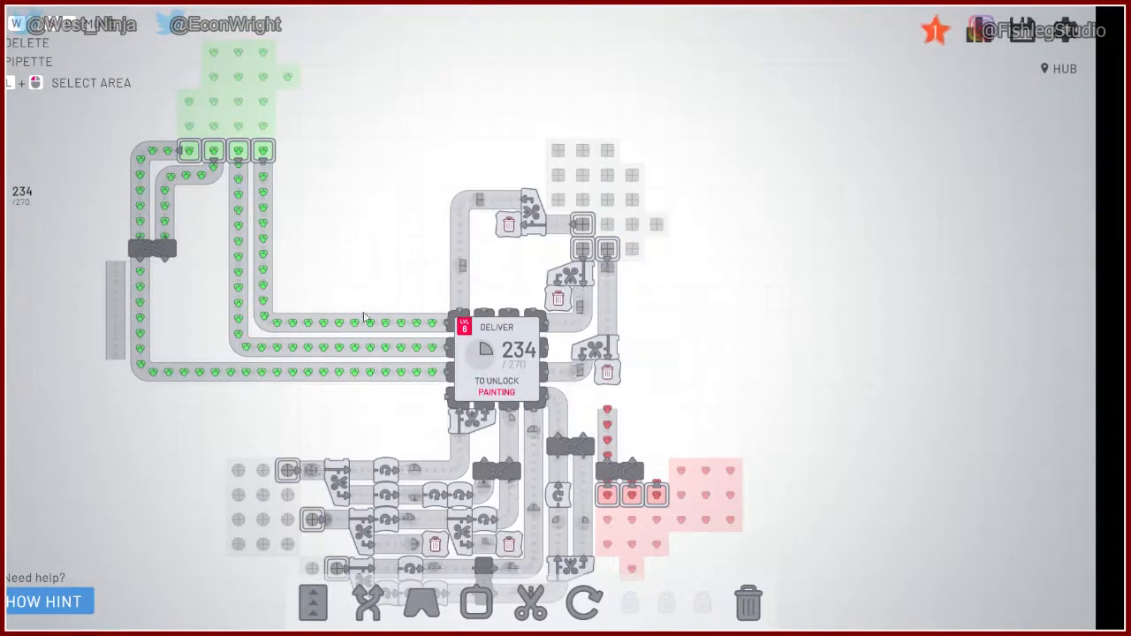
click(313, 602)
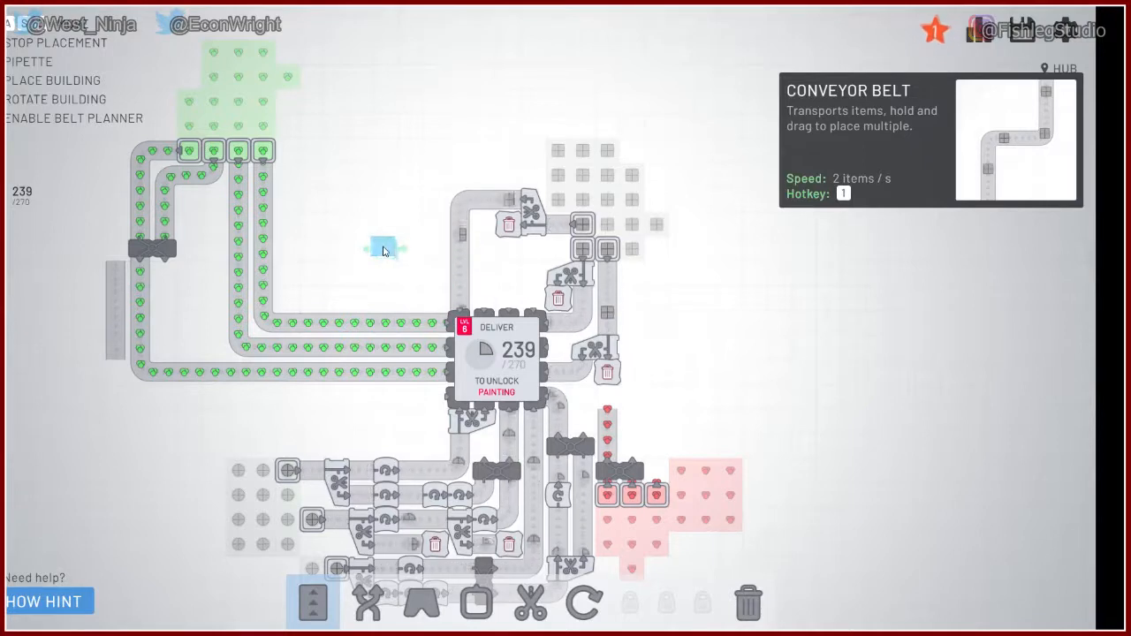
click(313, 601)
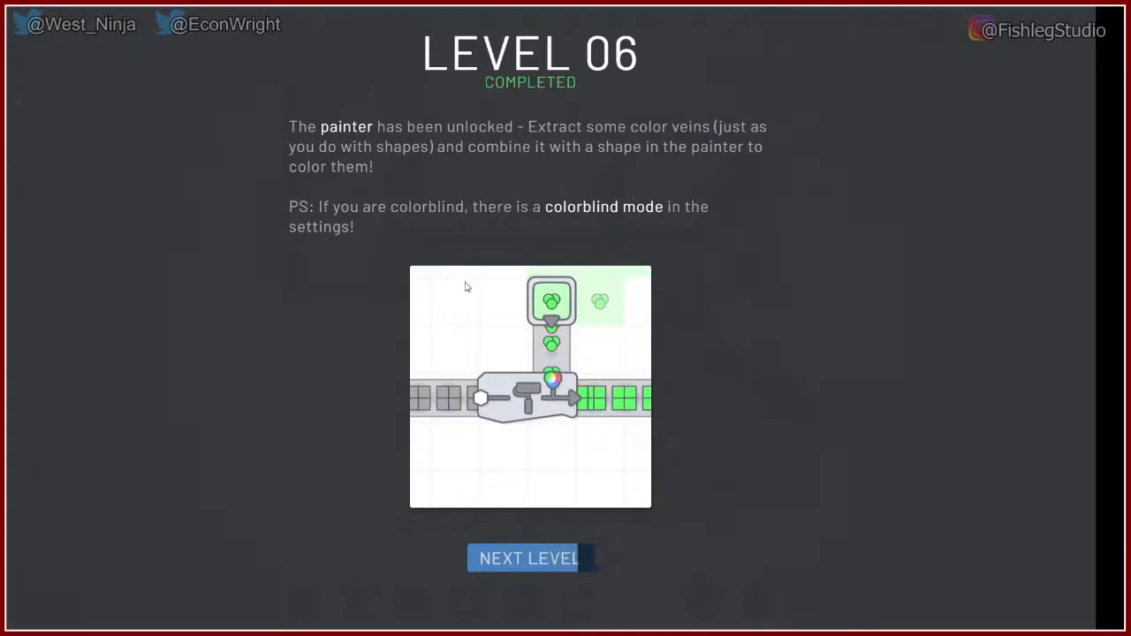
Step: Advance to Level 7 and zoom toward the empty area between circle and red deposits
click(527, 557)
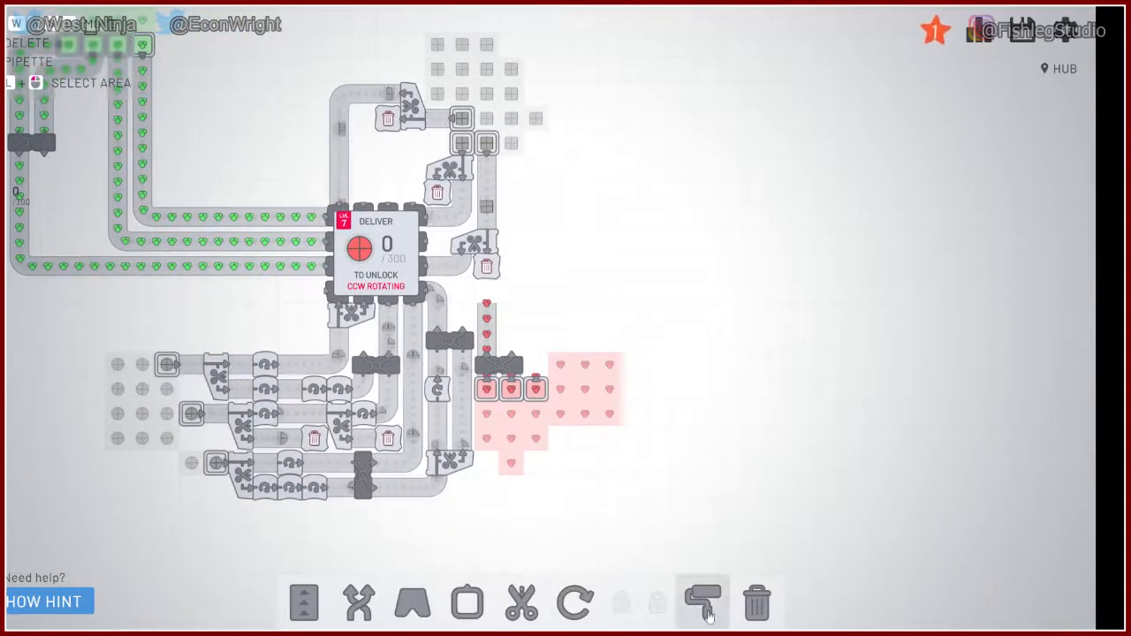
click(702, 604)
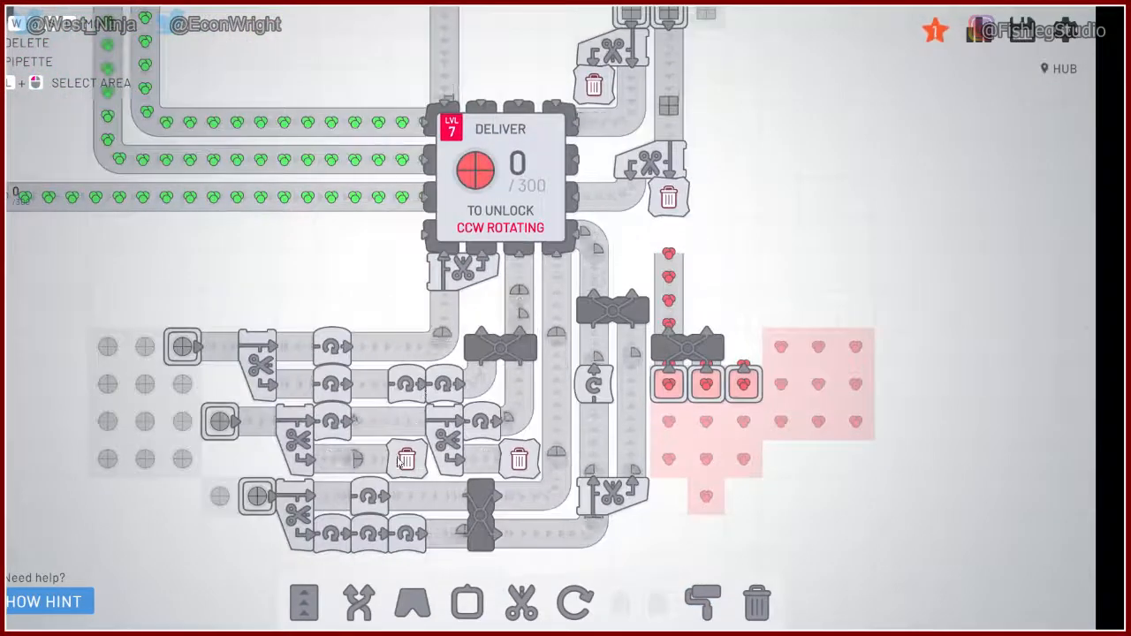
scroll(down, 3)
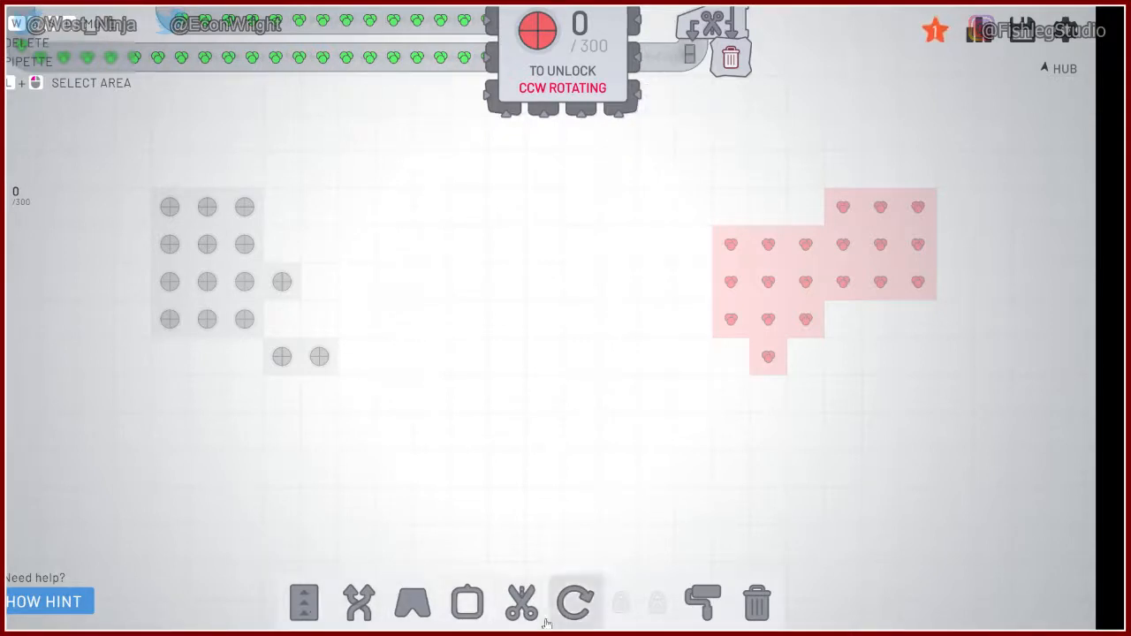
Step: Place a rotated painter with a tunnel and a belt running up to the hub
click(702, 604)
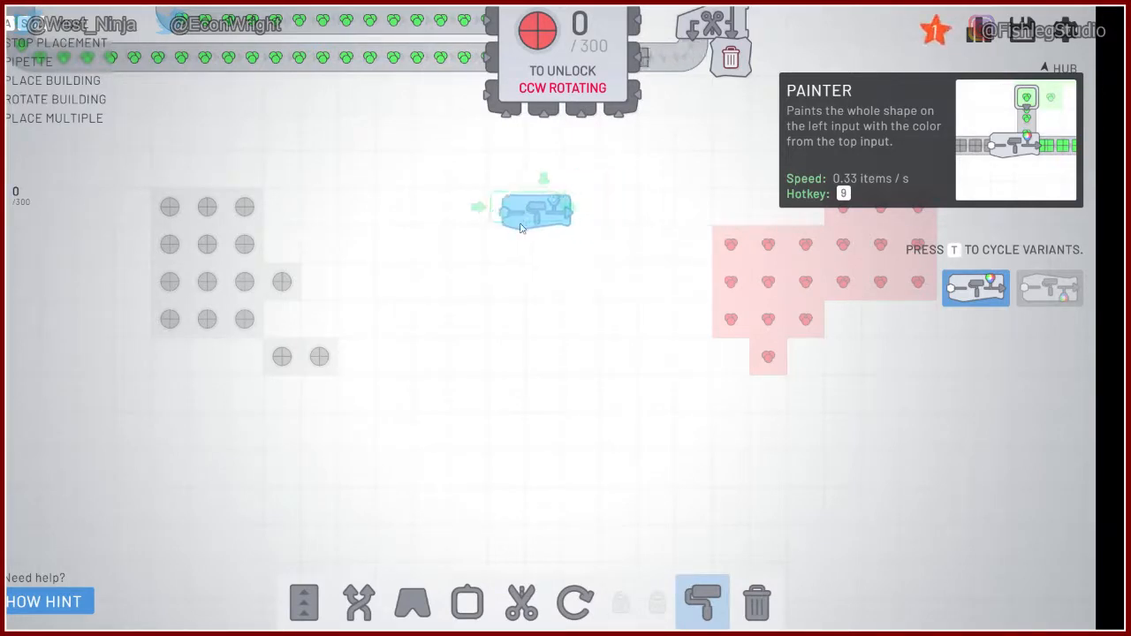
mouse_move(565, 257)
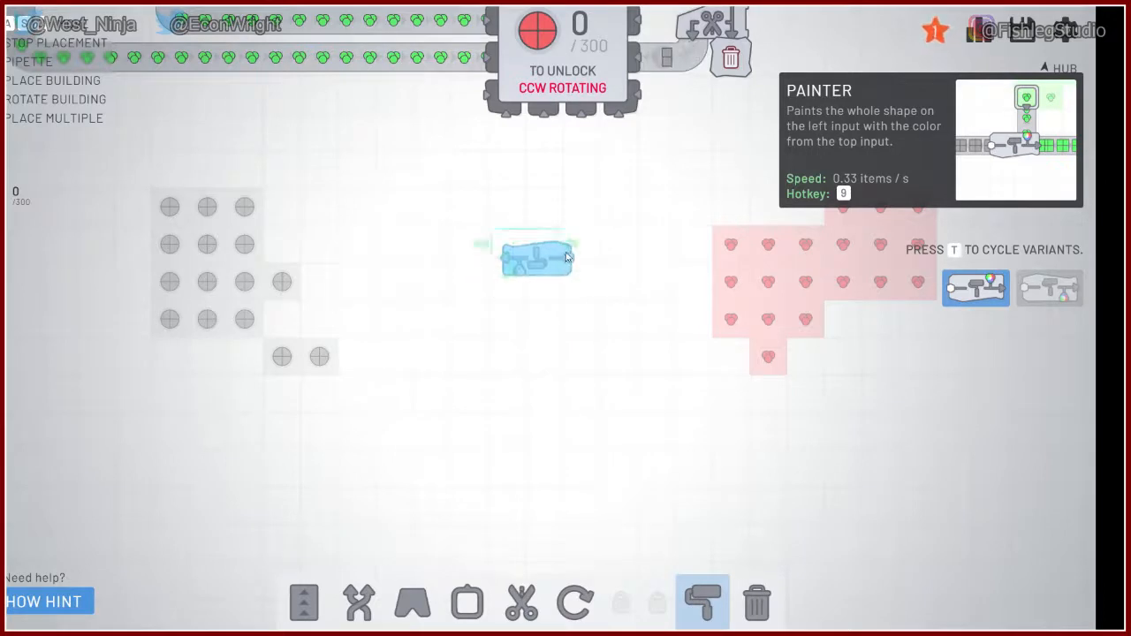
key(r)
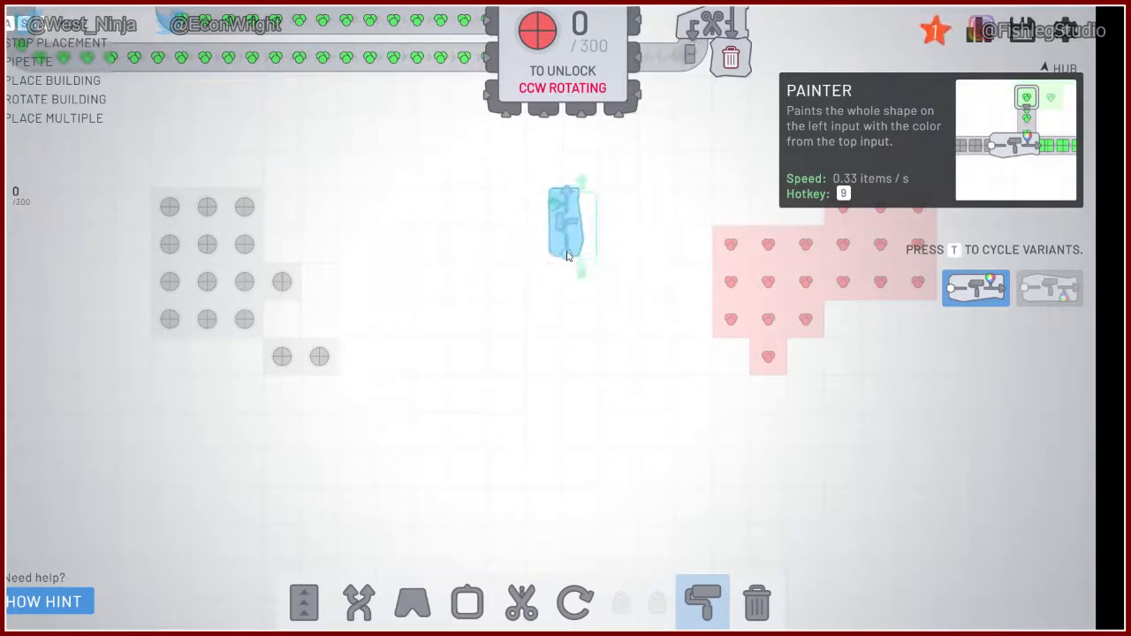
mouse_move(557, 298)
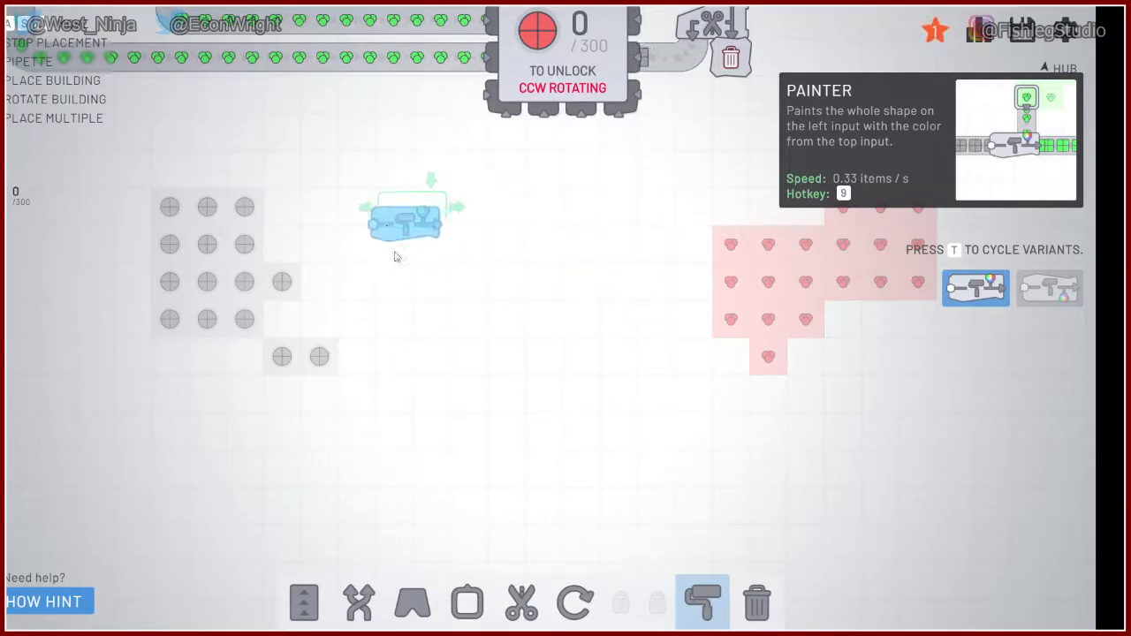
mouse_move(485, 323)
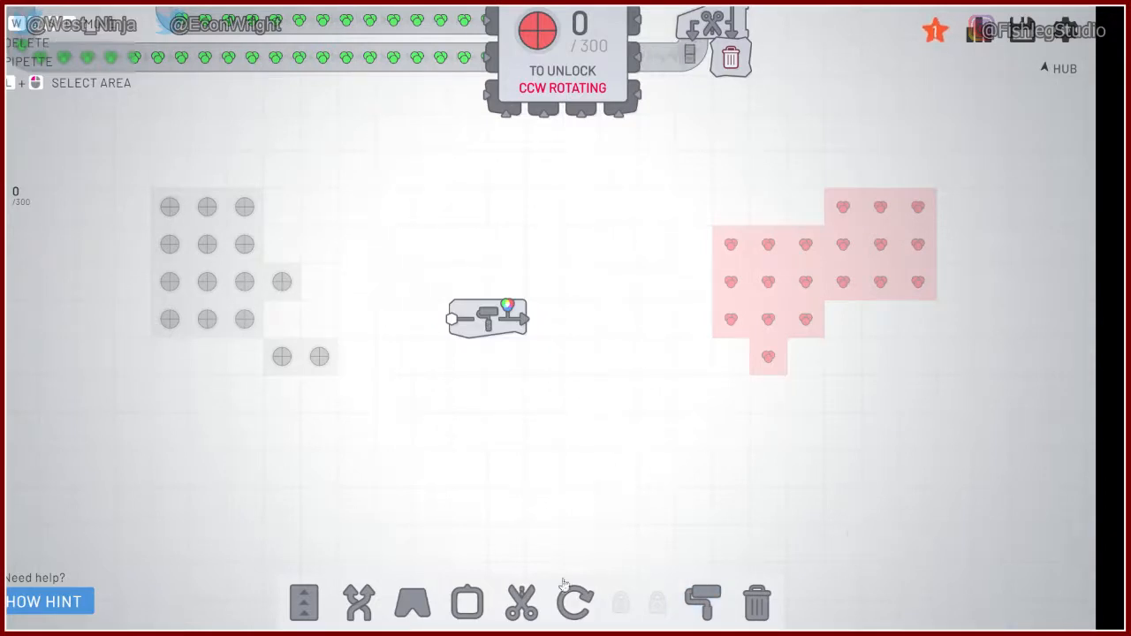
click(413, 603)
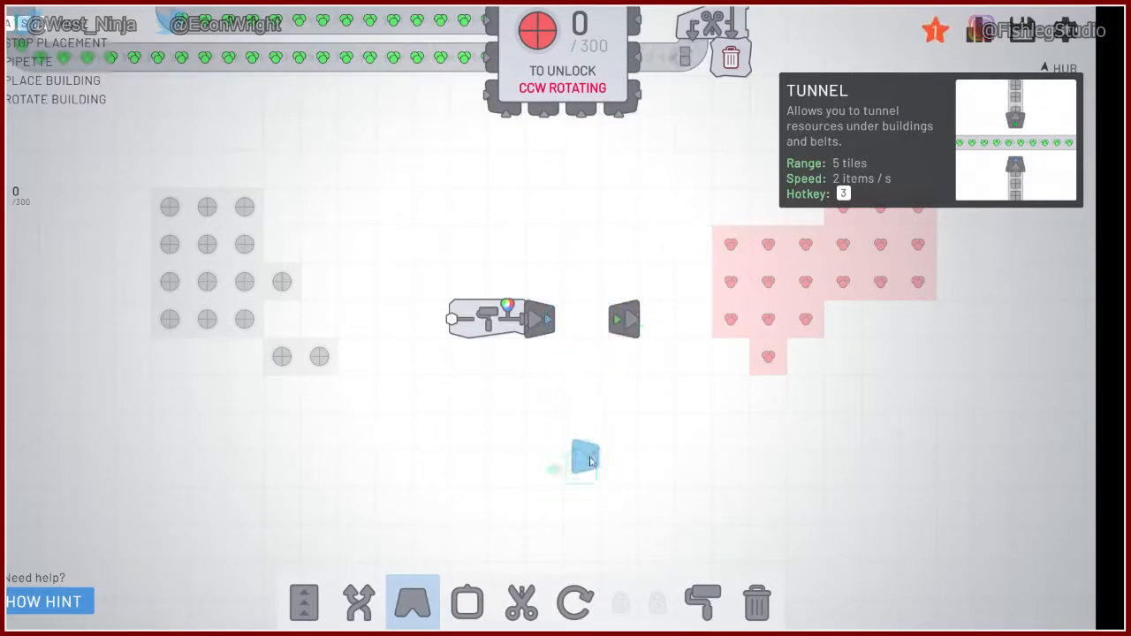
click(303, 604)
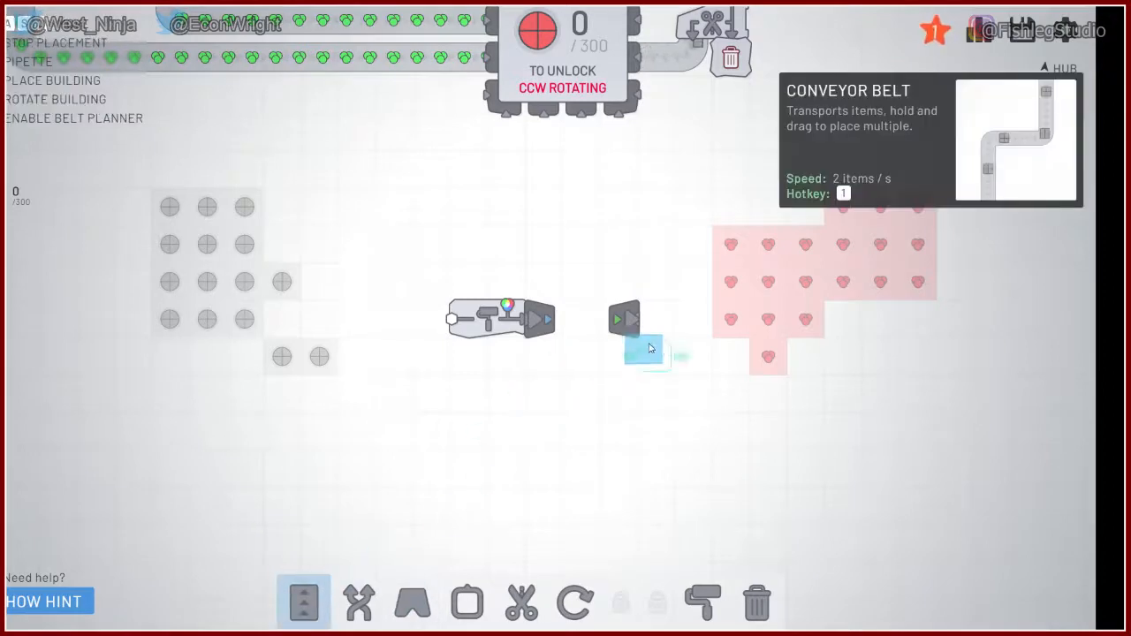
drag(649, 349, 663, 115)
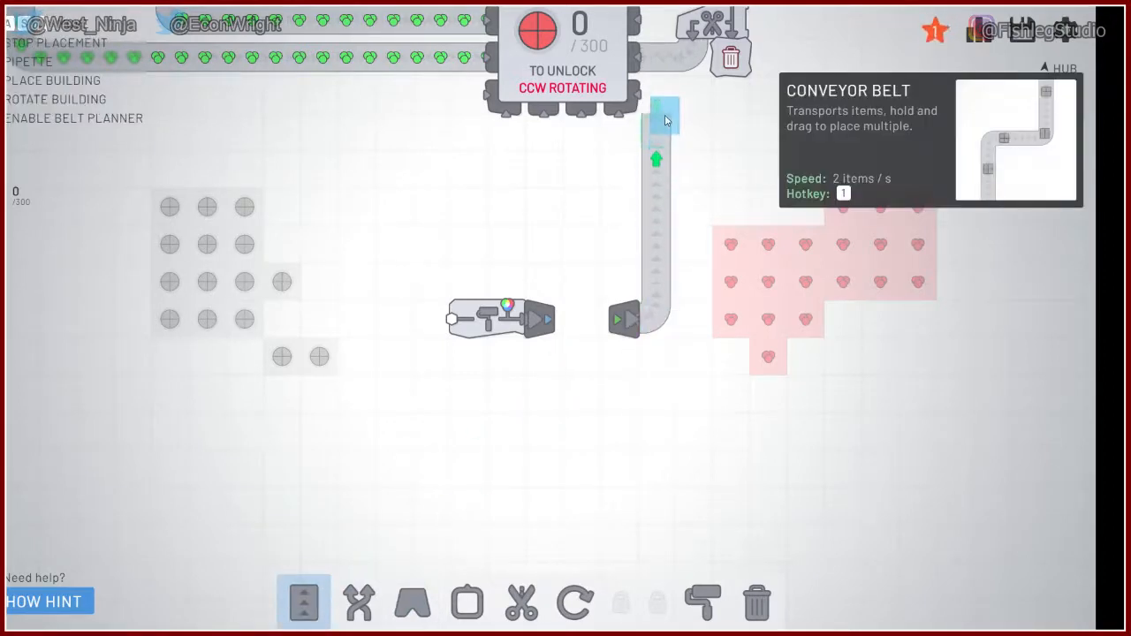
click(467, 603)
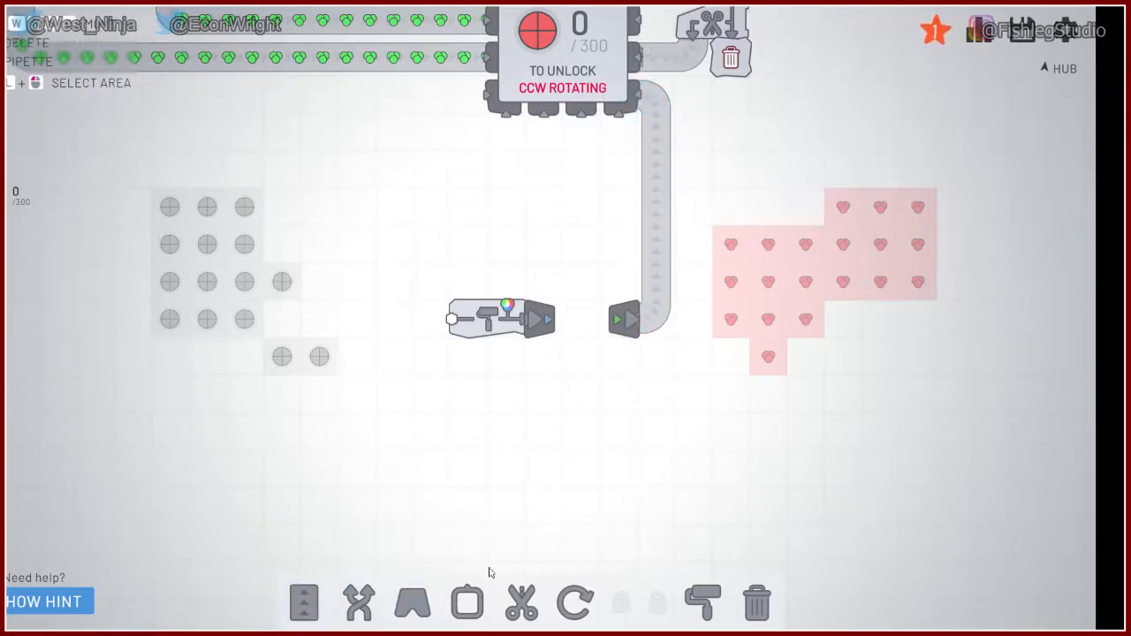
Step: Put an extractor on the red deposit and belt its paint into the painter
click(467, 603)
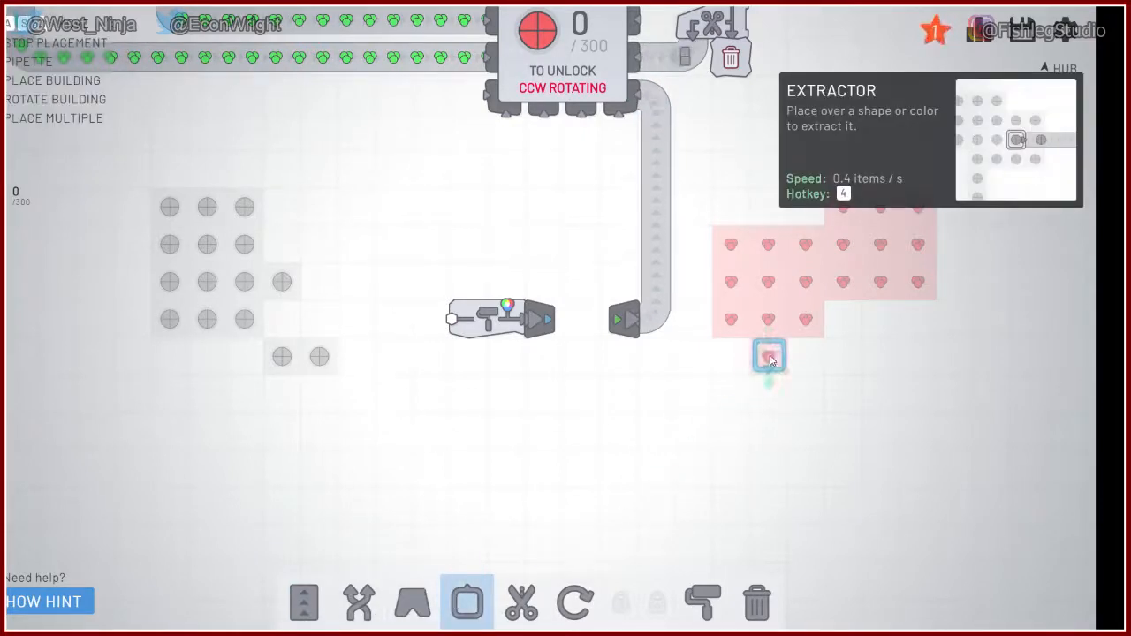
click(304, 603)
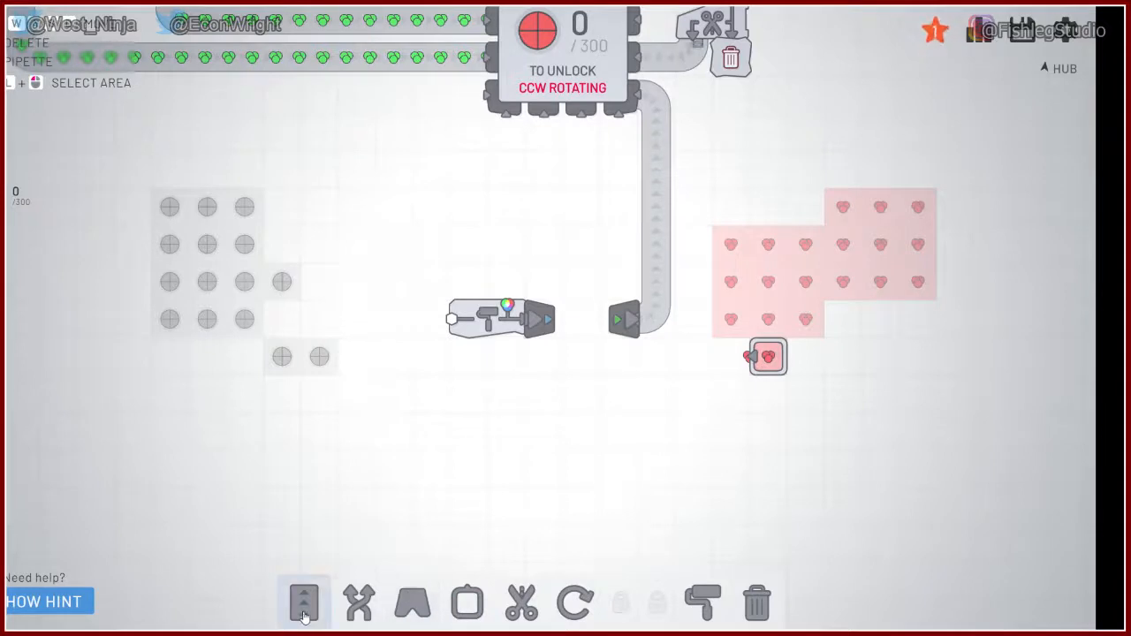
click(303, 604)
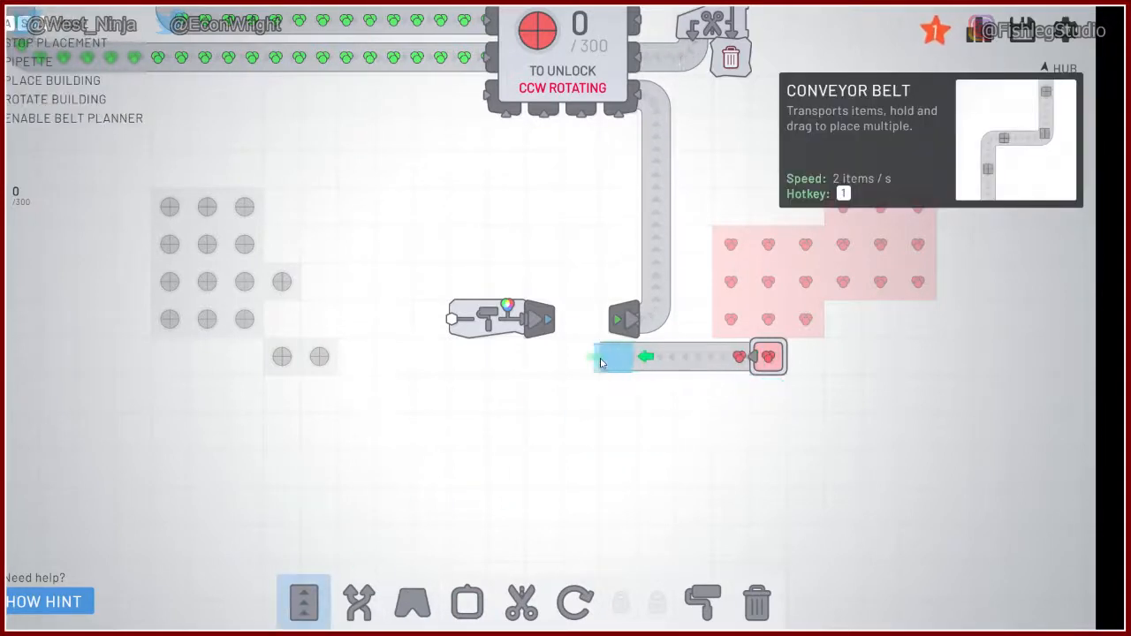
drag(601, 358, 513, 278)
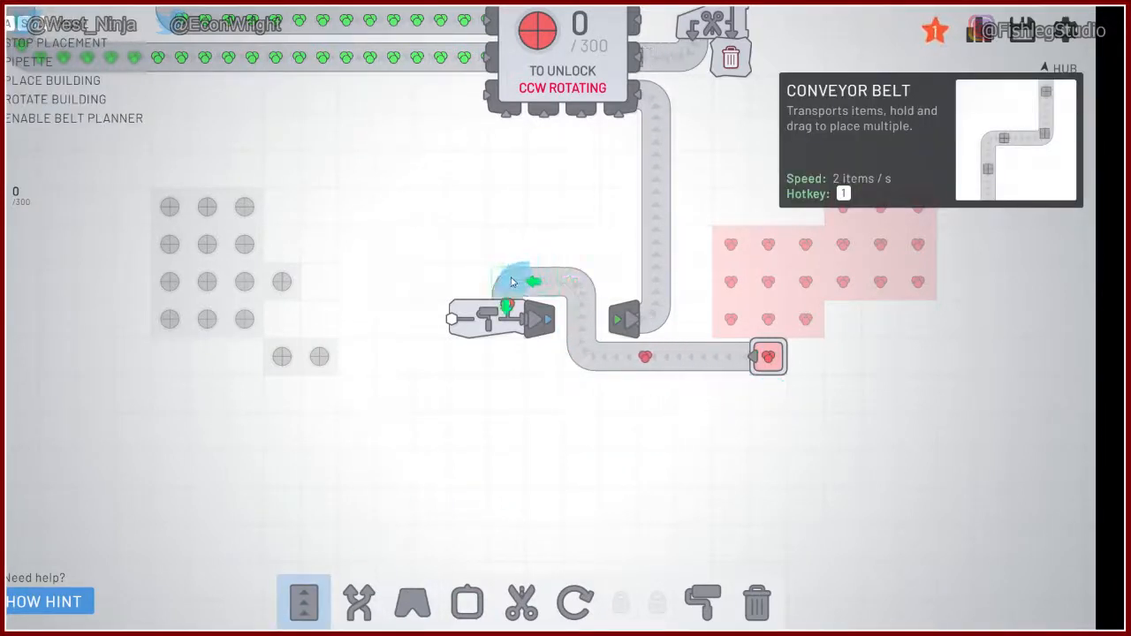
click(466, 603)
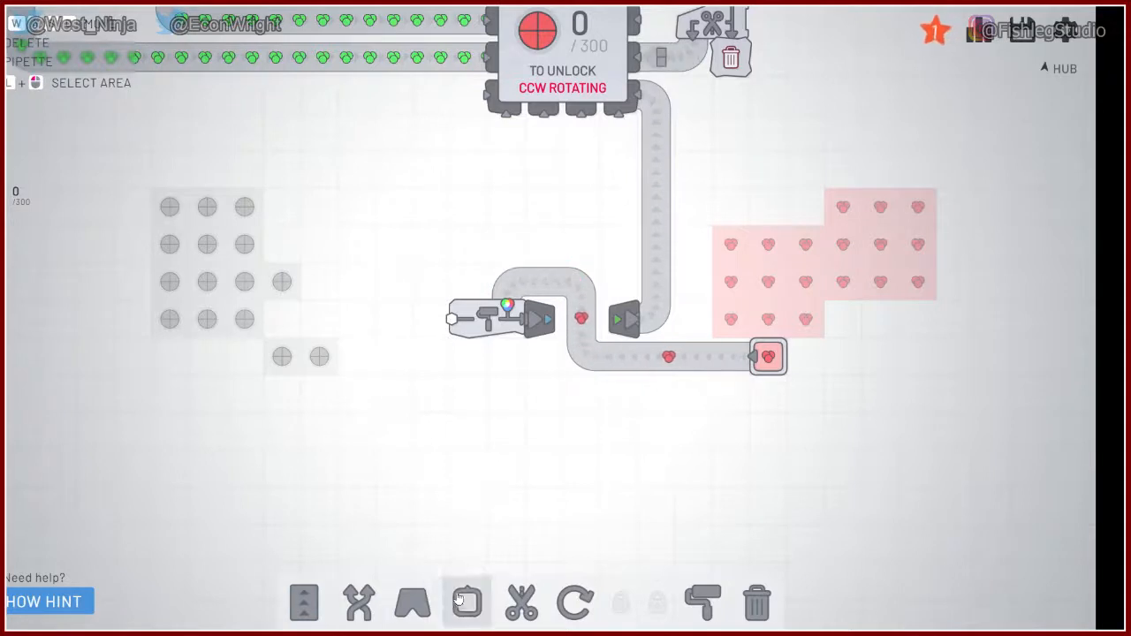
click(303, 603)
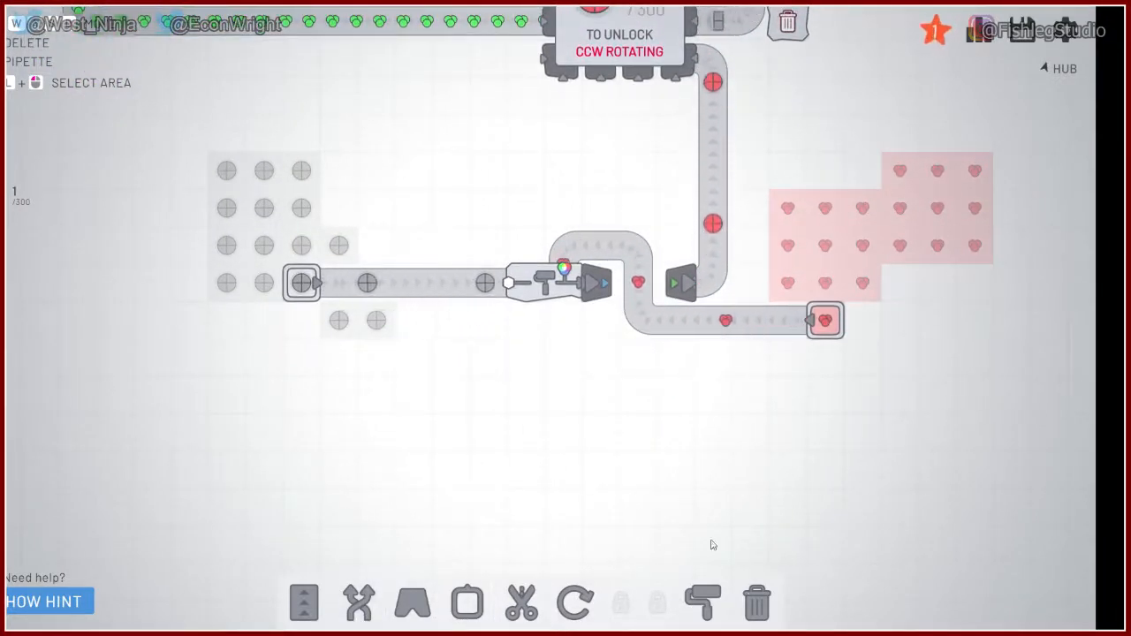
Step: Put balancers on the circle and heart belts, each merging in a second extractor
click(357, 603)
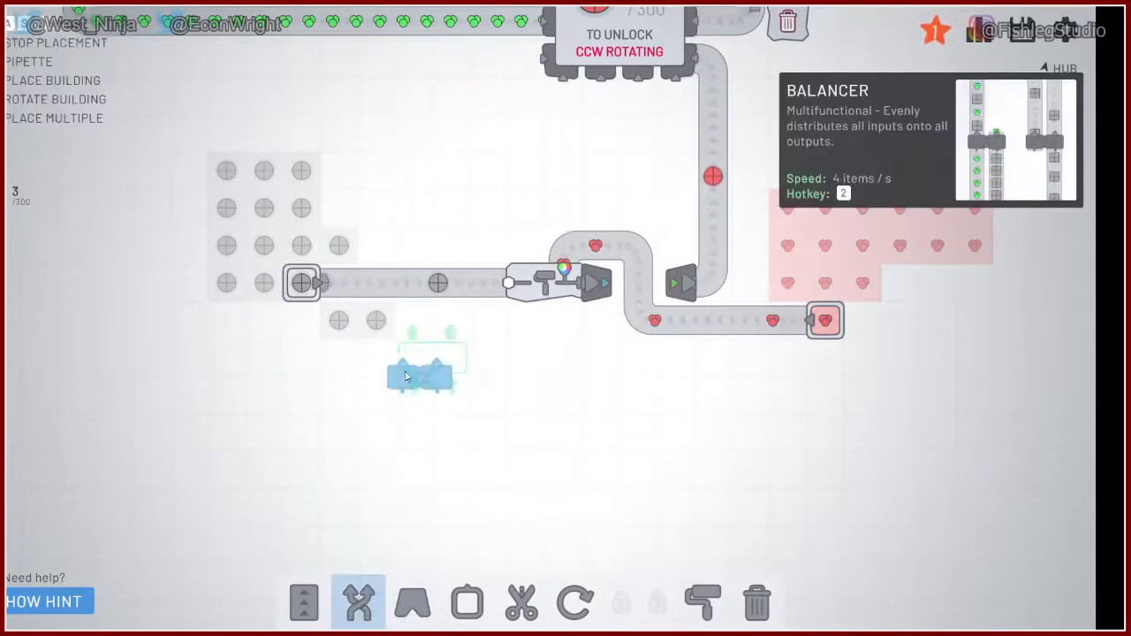
click(467, 603)
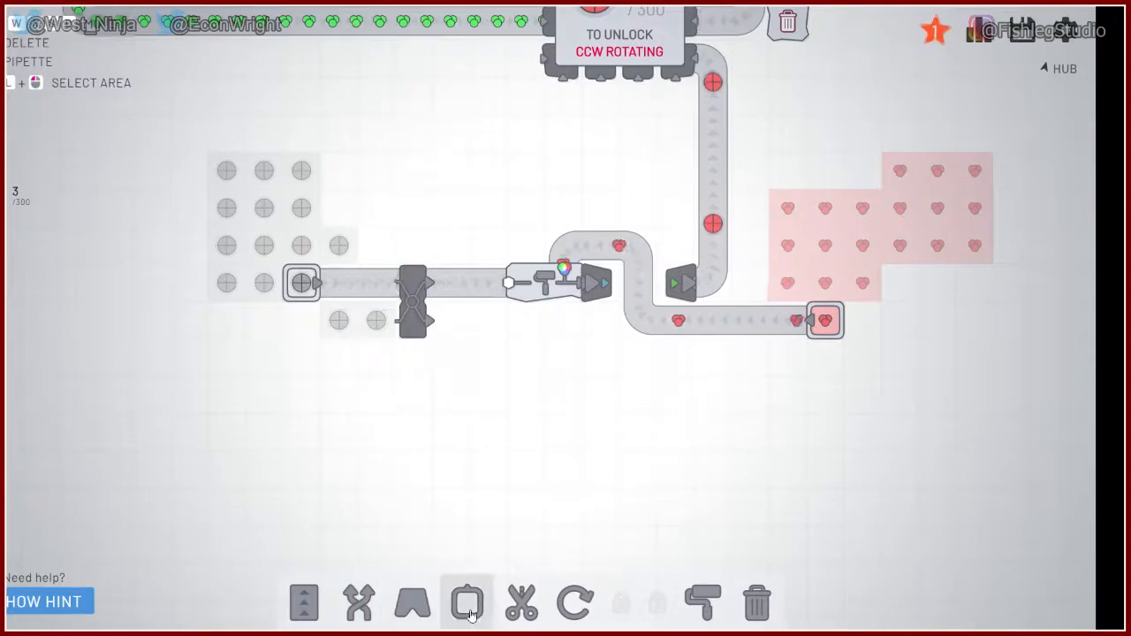
click(466, 604)
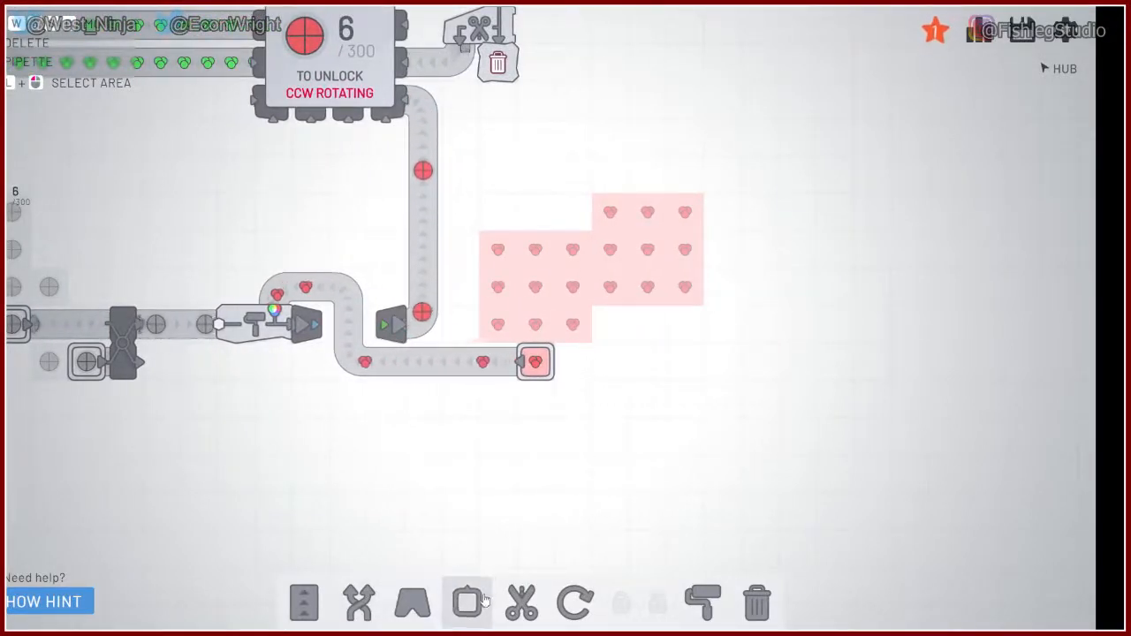
click(359, 604)
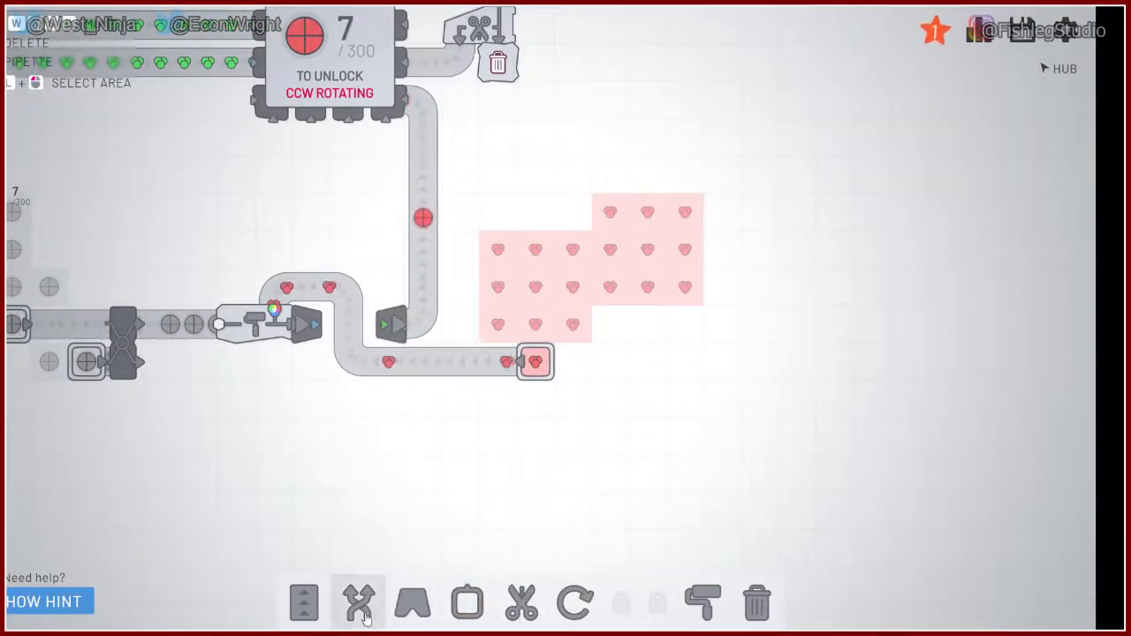
click(358, 603)
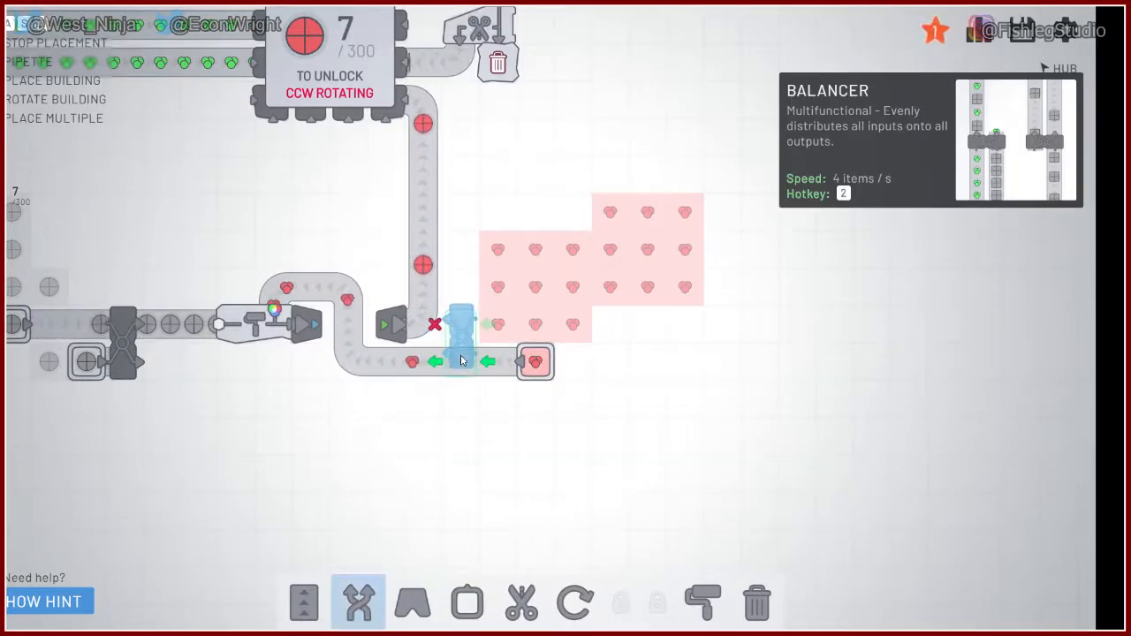
click(466, 604)
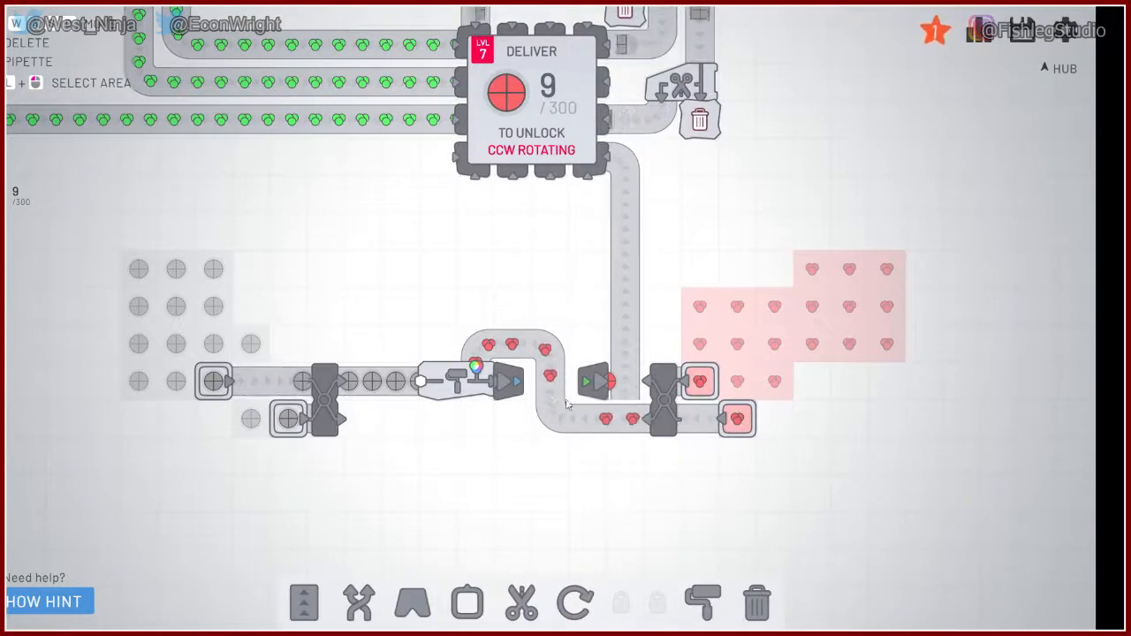
Step: Add an extractor at the top of the heart field and a second painter above the first
click(304, 603)
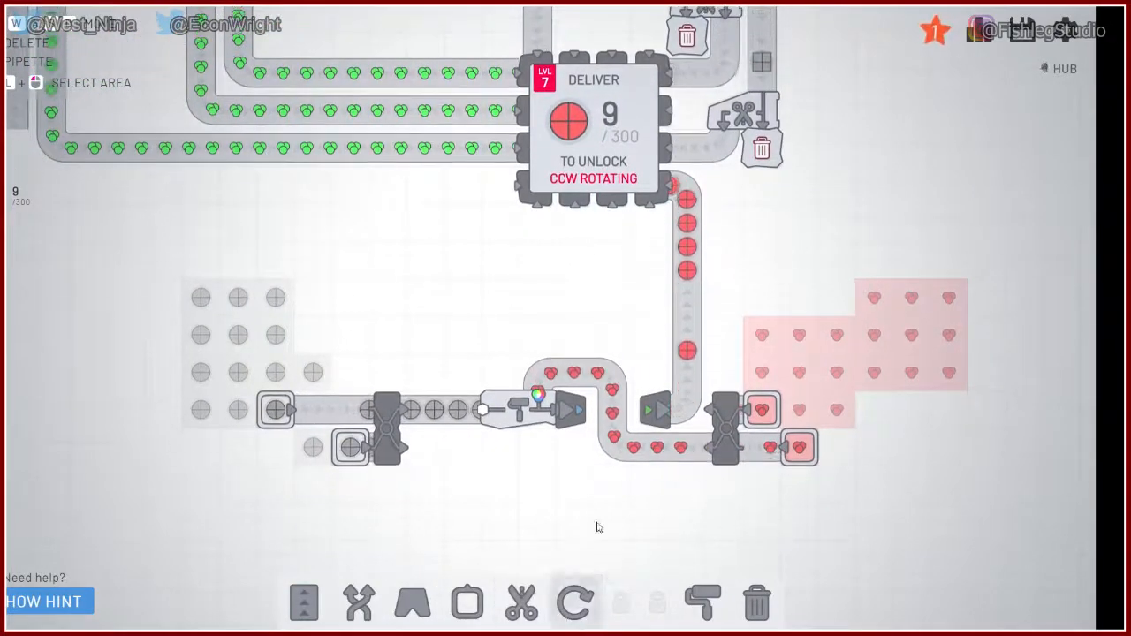
click(467, 603)
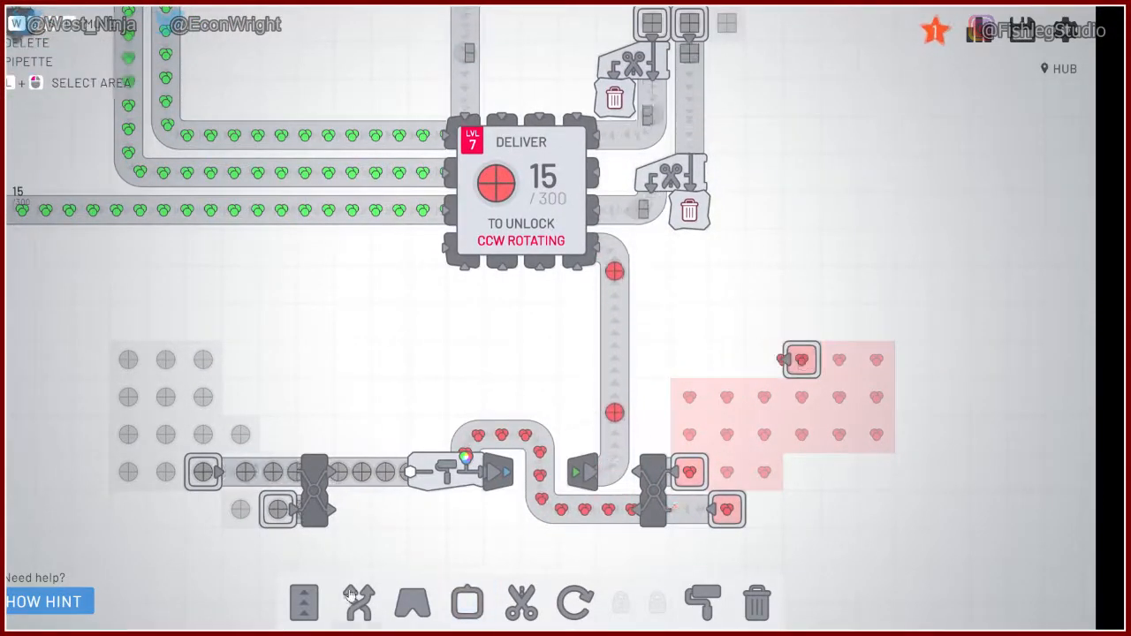
click(702, 603)
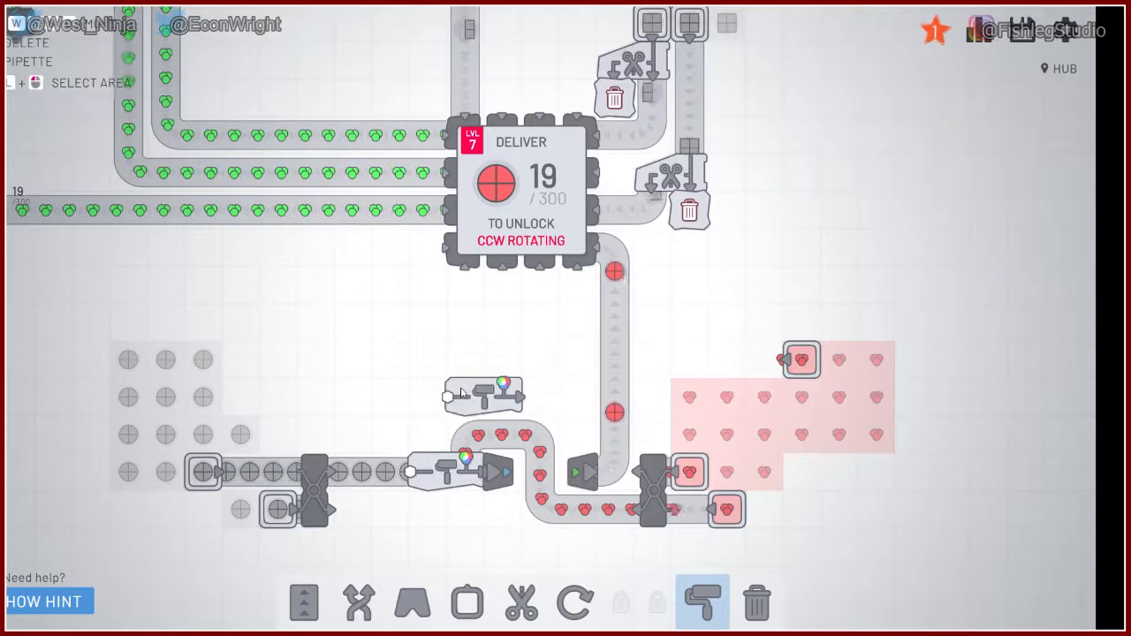
click(412, 603)
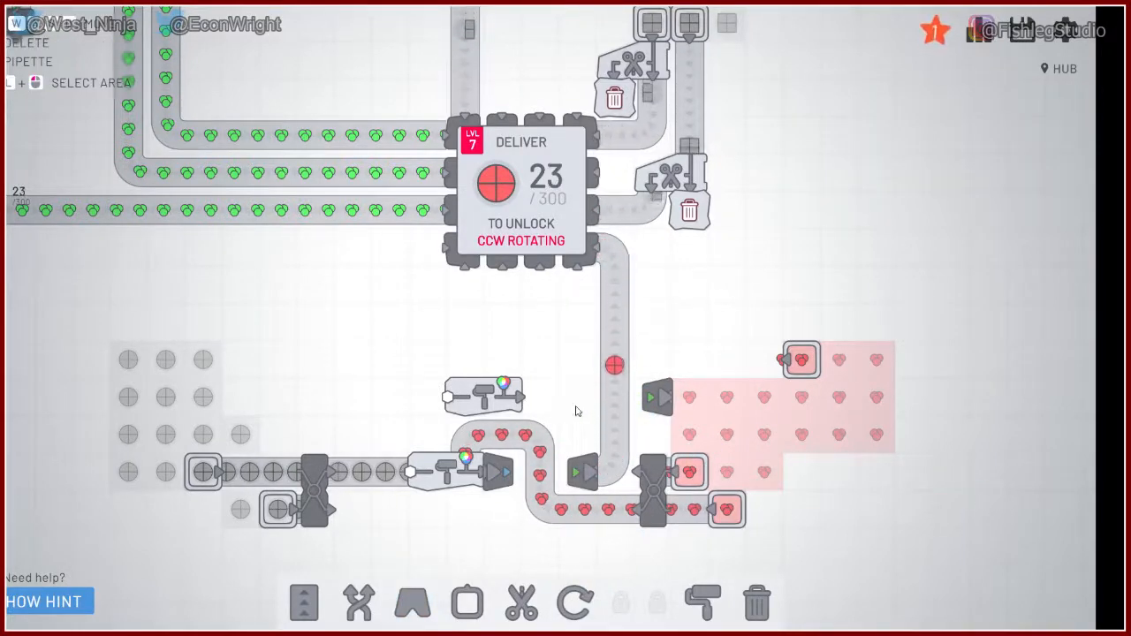
click(412, 603)
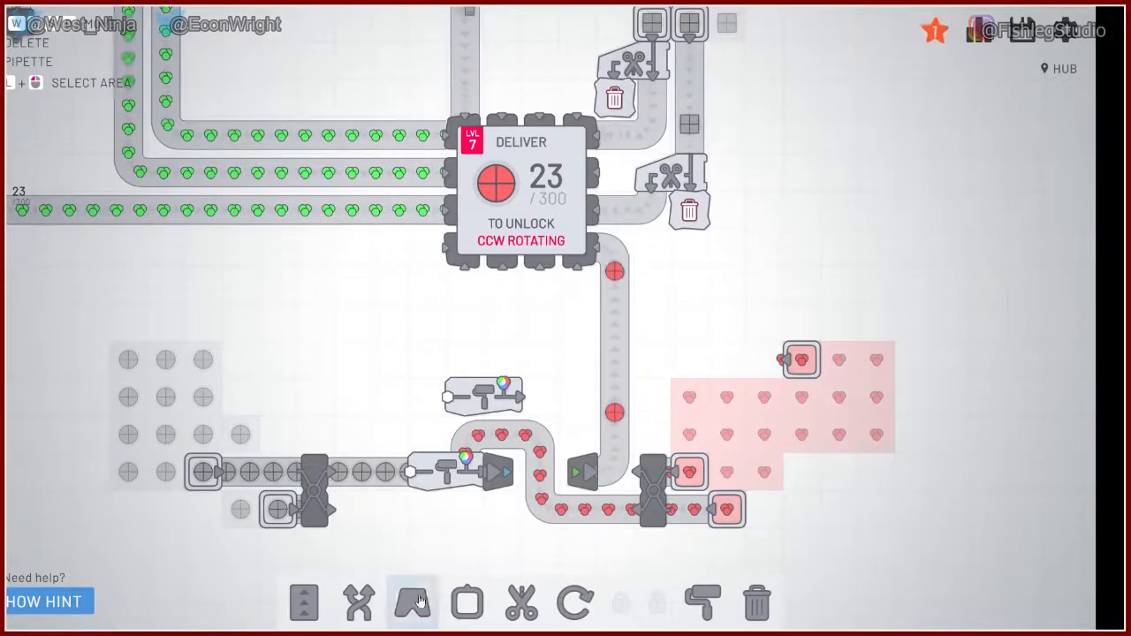
click(412, 604)
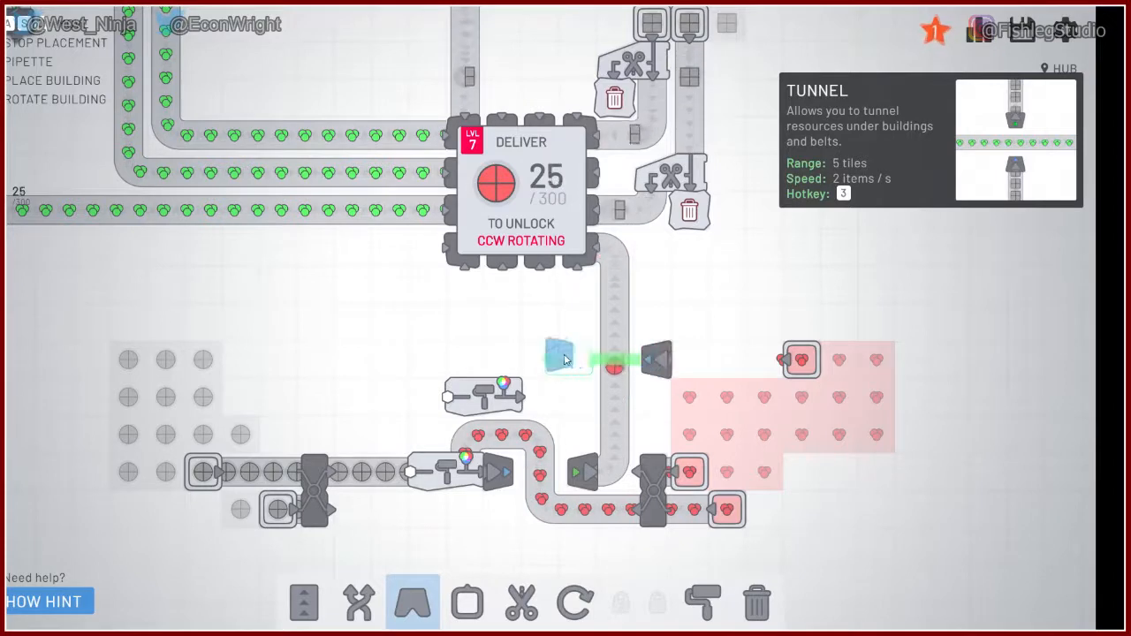
Step: Tunnel red paint across the hub belt and balance a second circle extractor into the upper painter
click(305, 603)
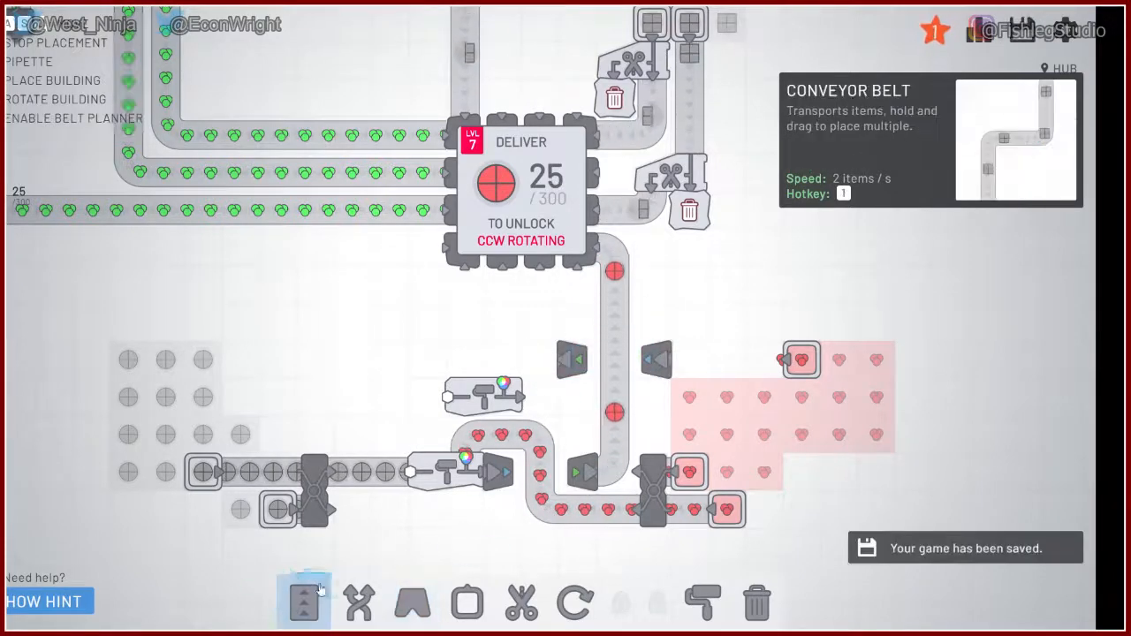
click(304, 603)
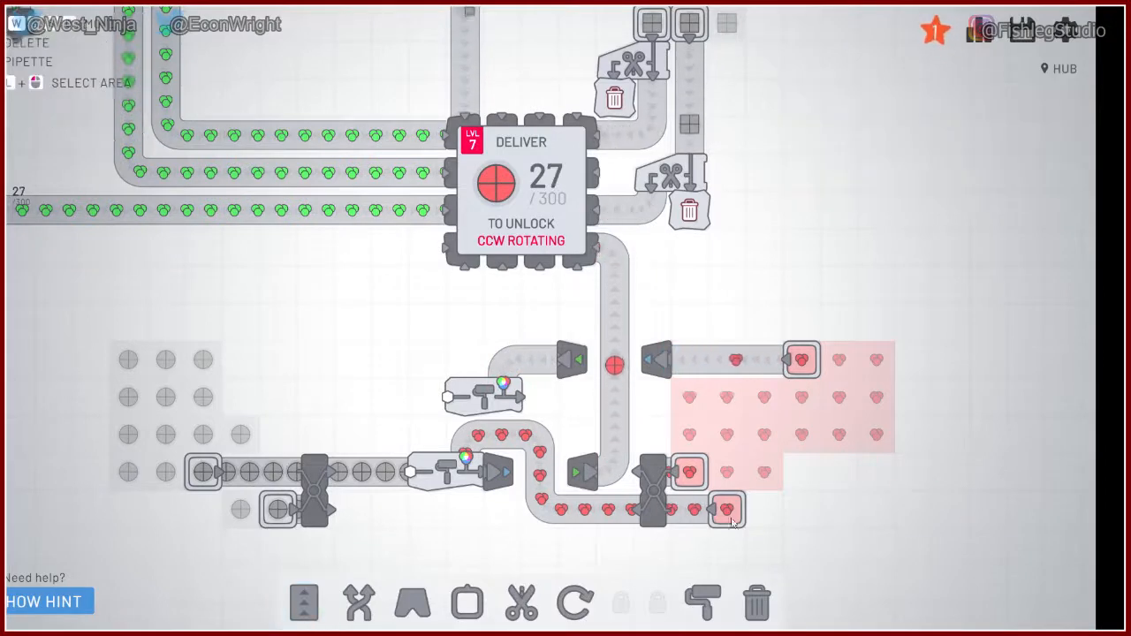
click(303, 604)
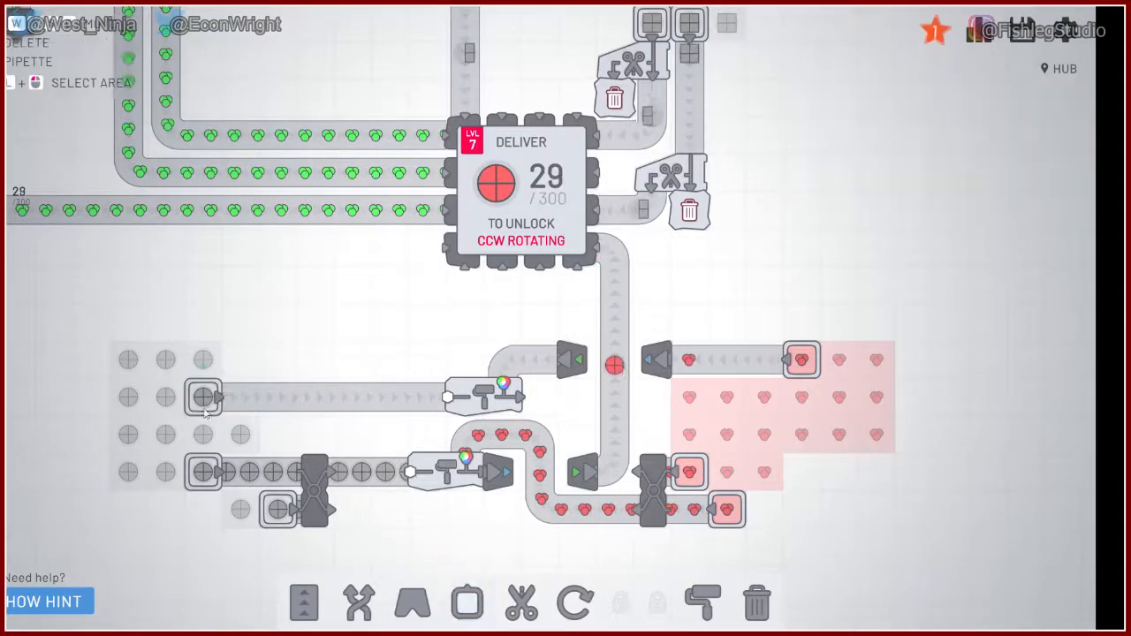
click(358, 604)
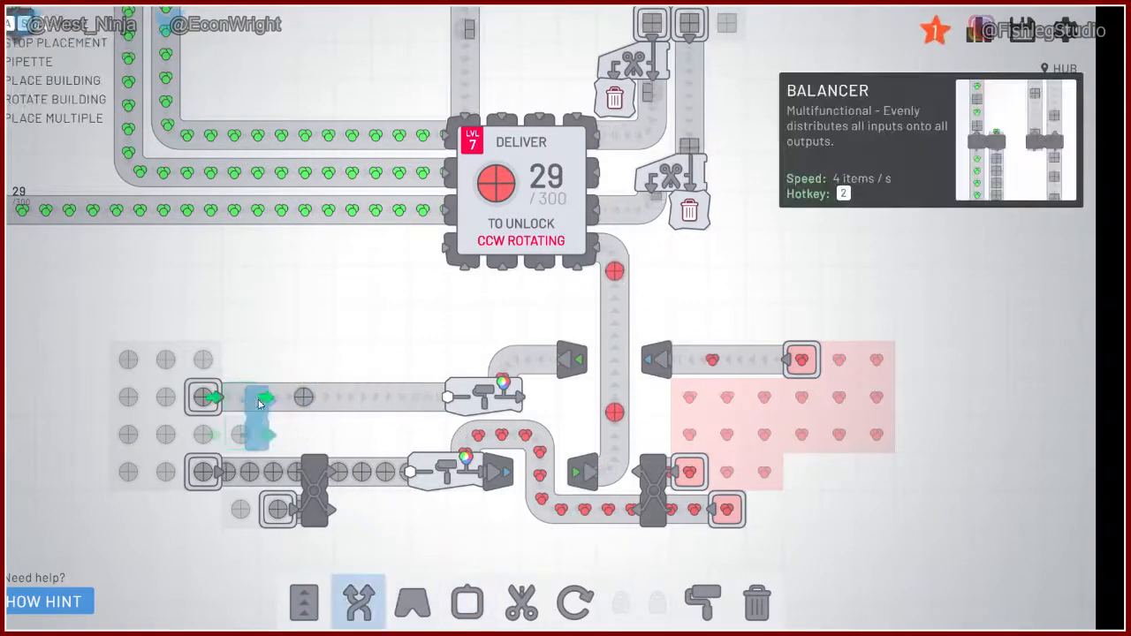
click(466, 604)
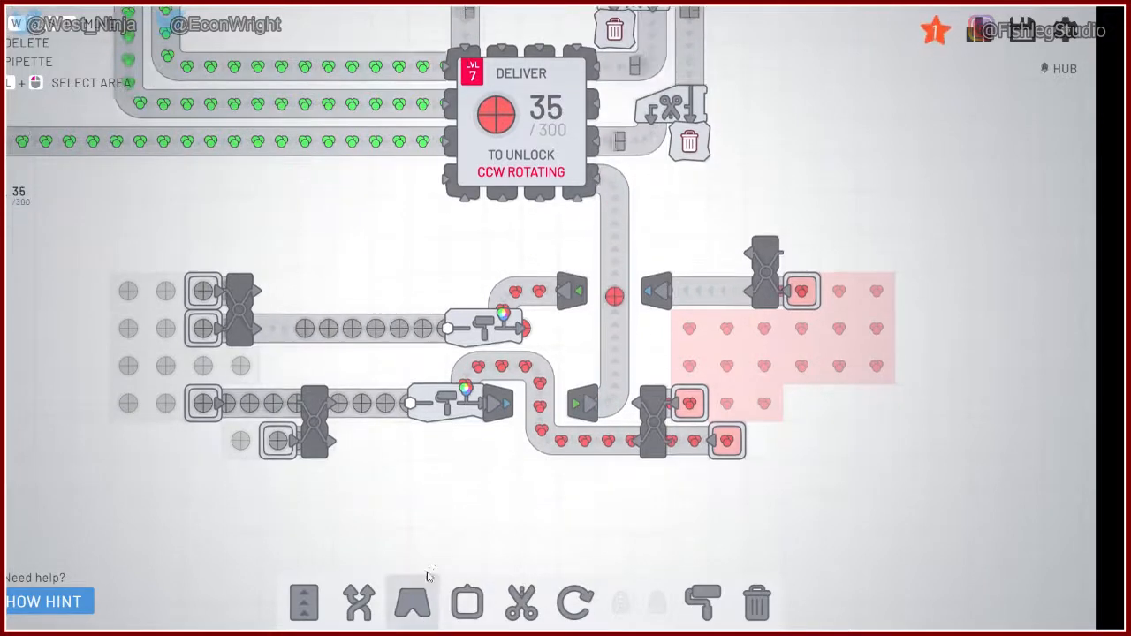
Step: Belt the second painter's output to a tunnel exit past the hub belt
click(303, 602)
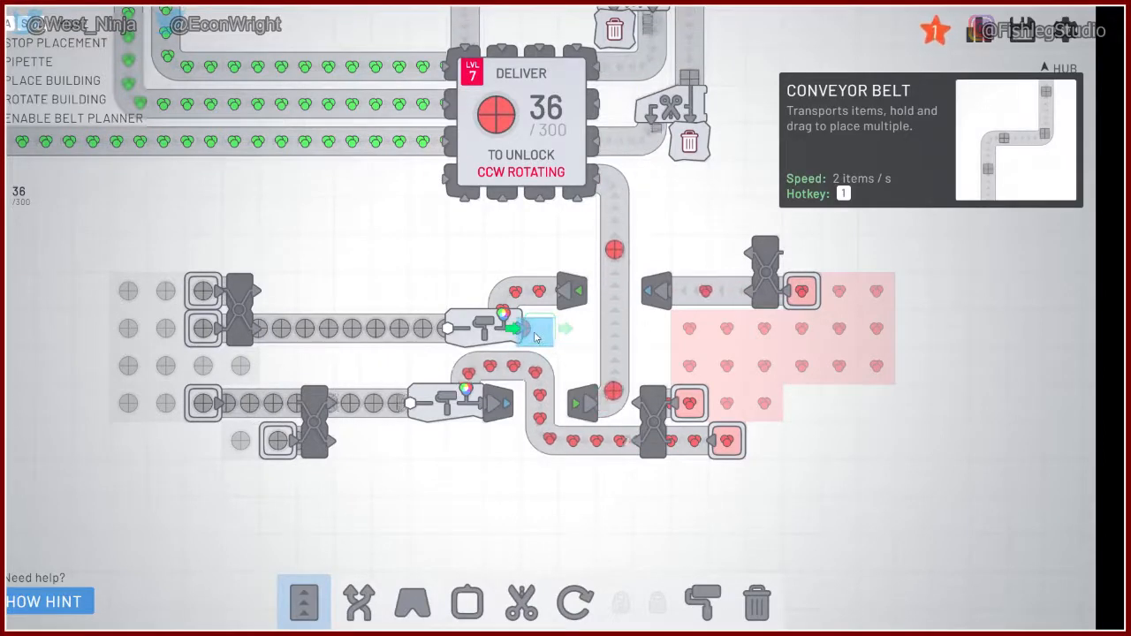
click(412, 603)
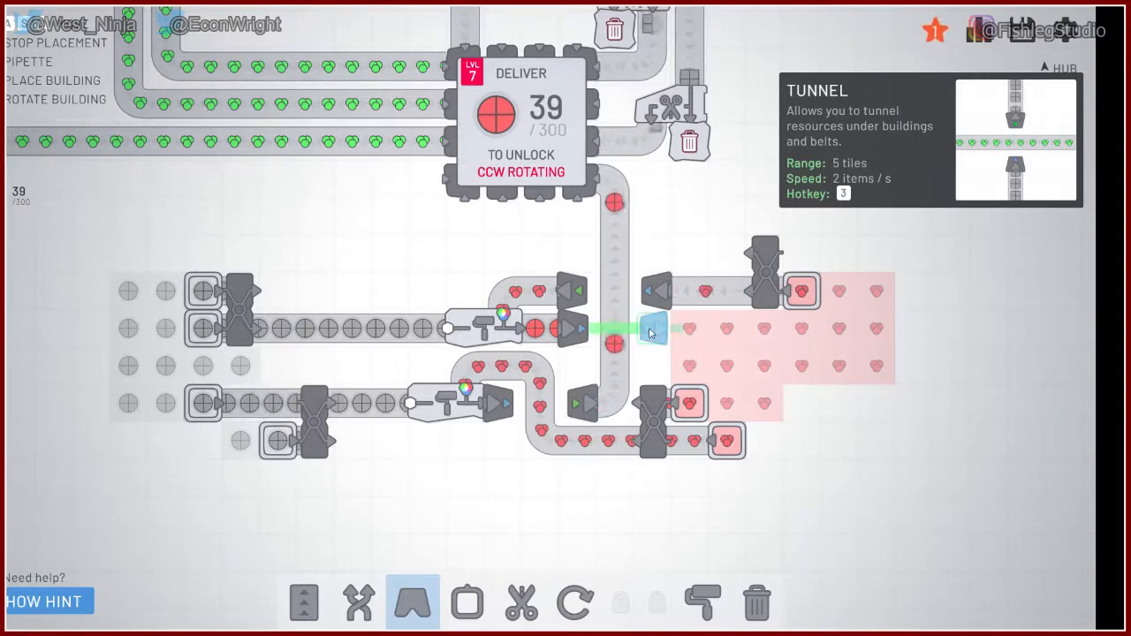
click(650, 327)
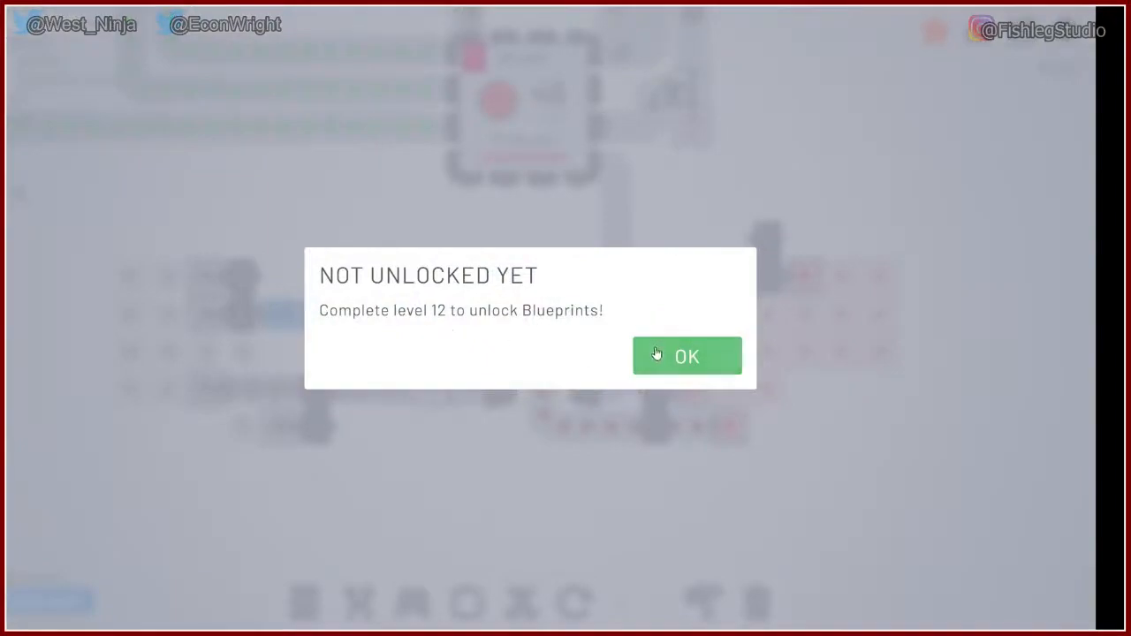
Step: Dismiss the Blueprints notice and remove the second painter, its tunnel and belts
click(687, 357)
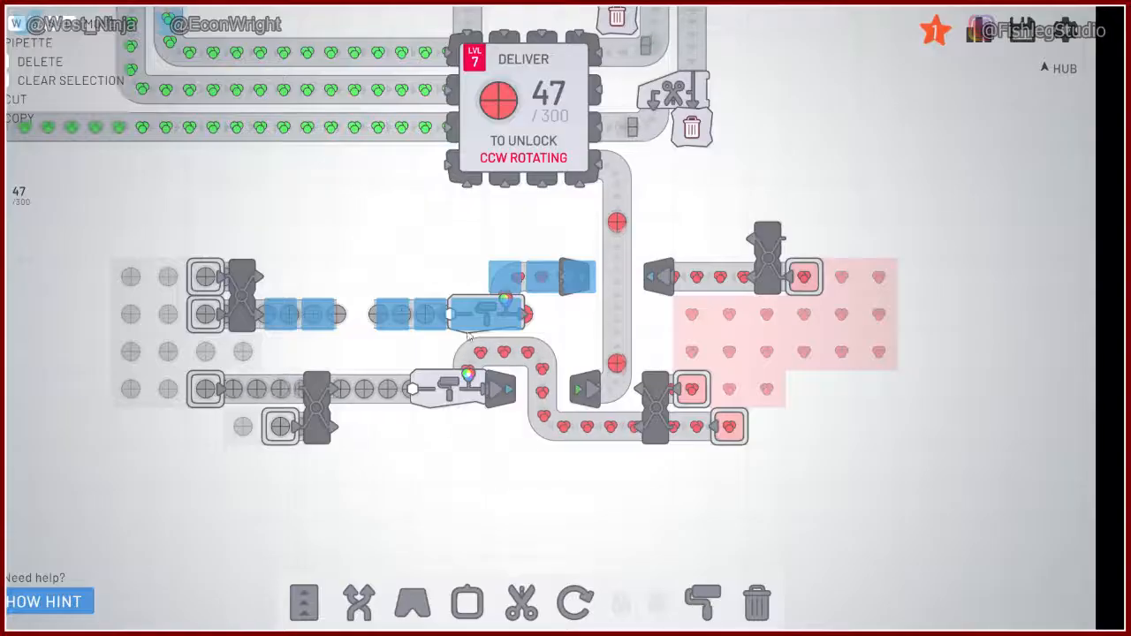
click(303, 602)
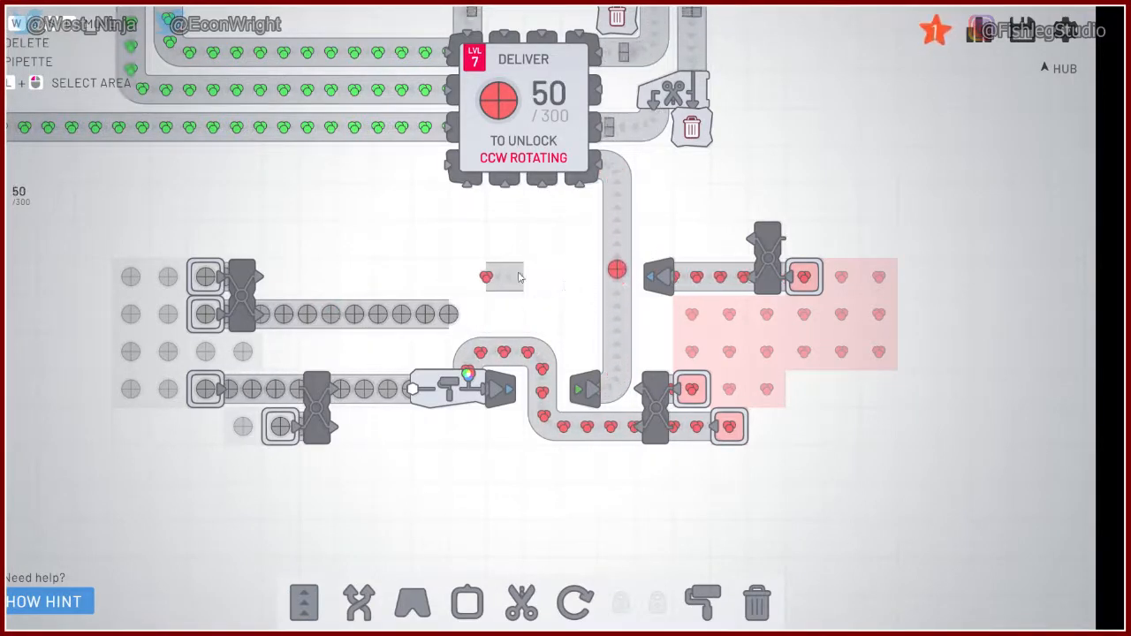
Step: Clear the leftover belt stub and cap both upper circle lines with new painters
click(701, 603)
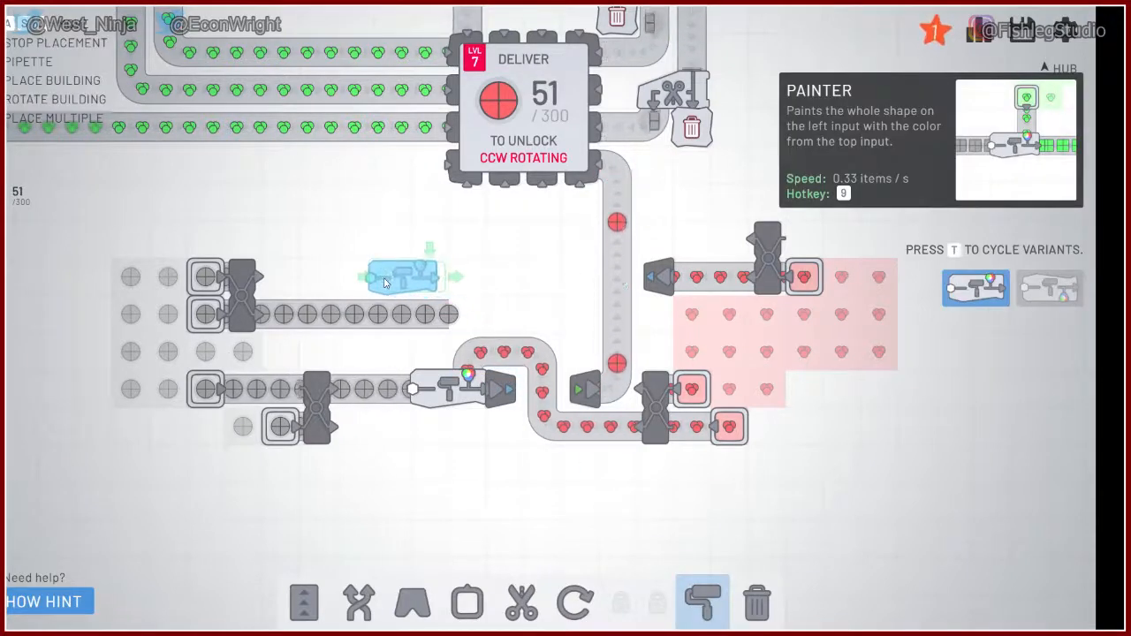
click(303, 603)
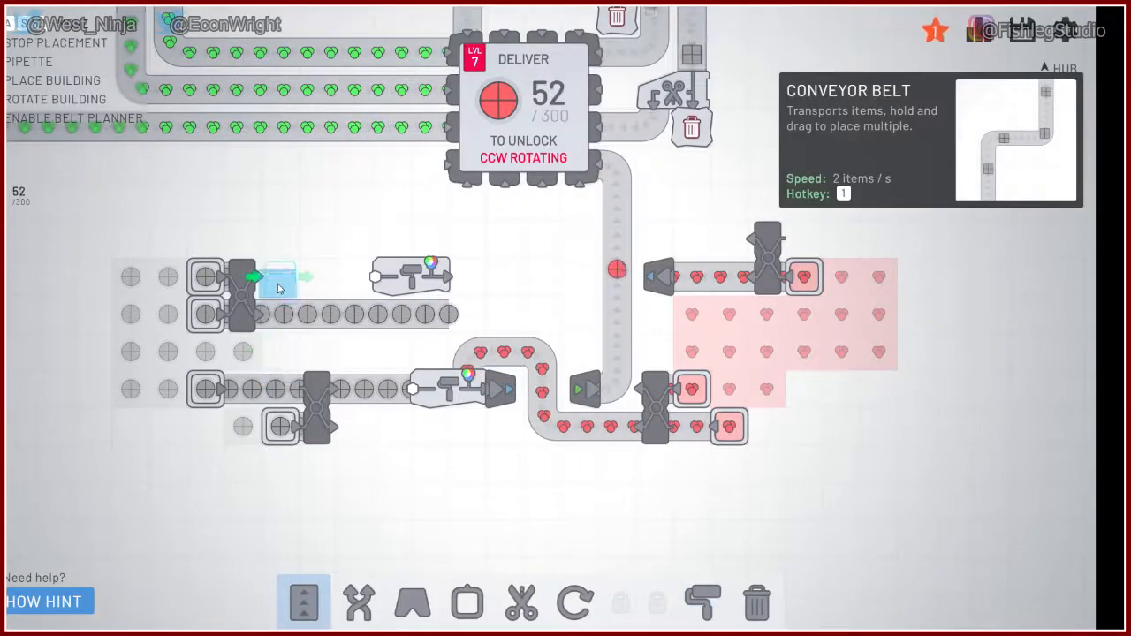
click(360, 604)
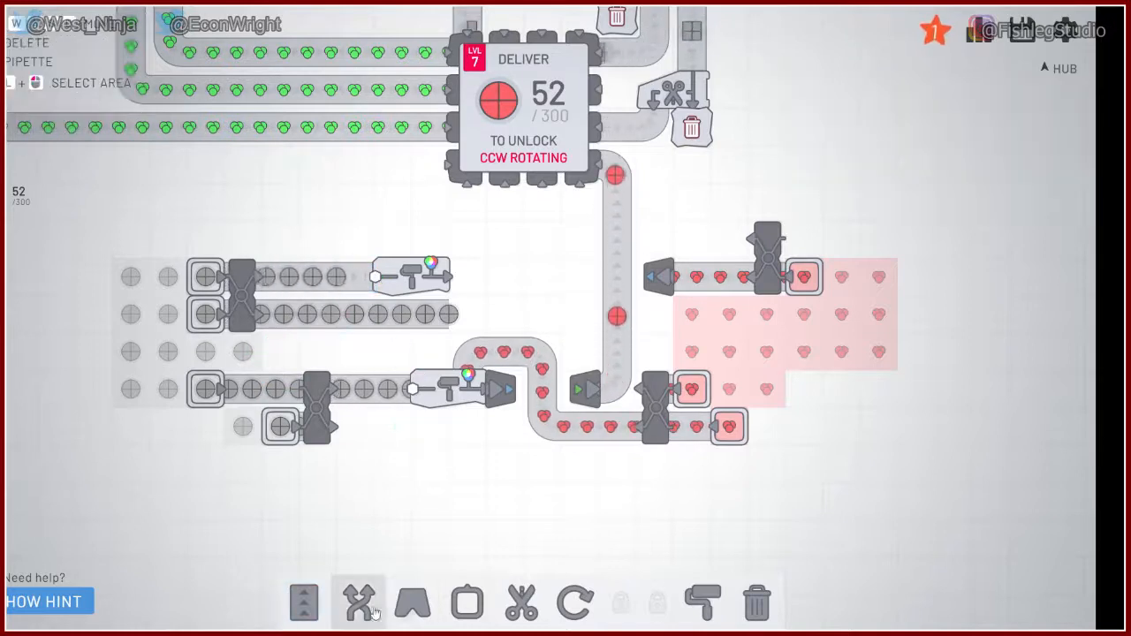
click(702, 604)
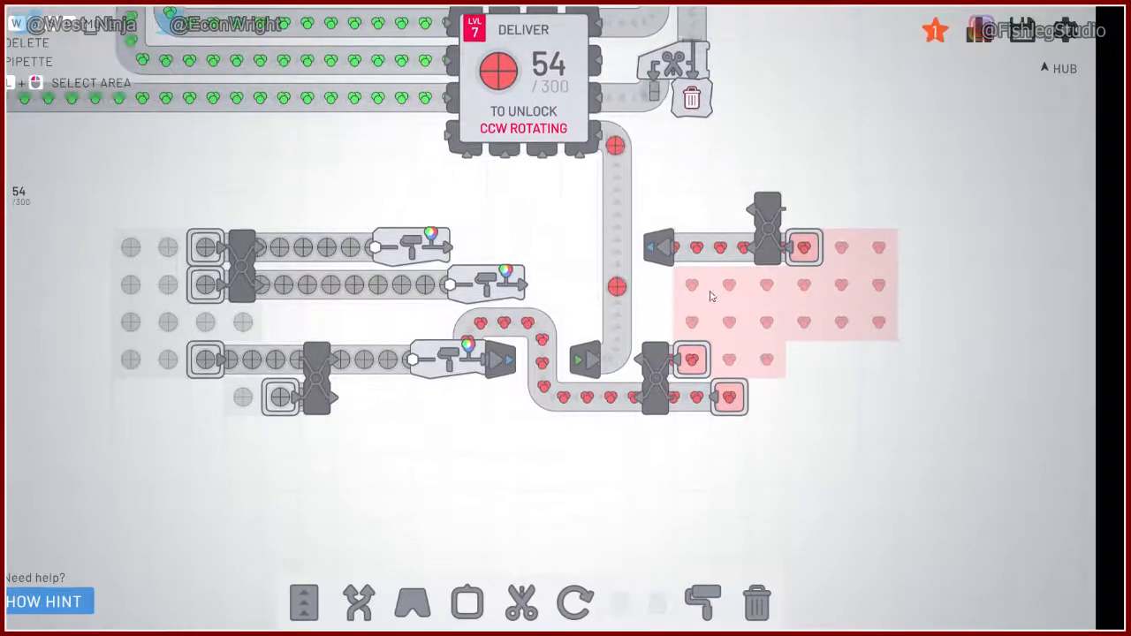
Step: Place a new extractor on the red paint deposit
click(466, 604)
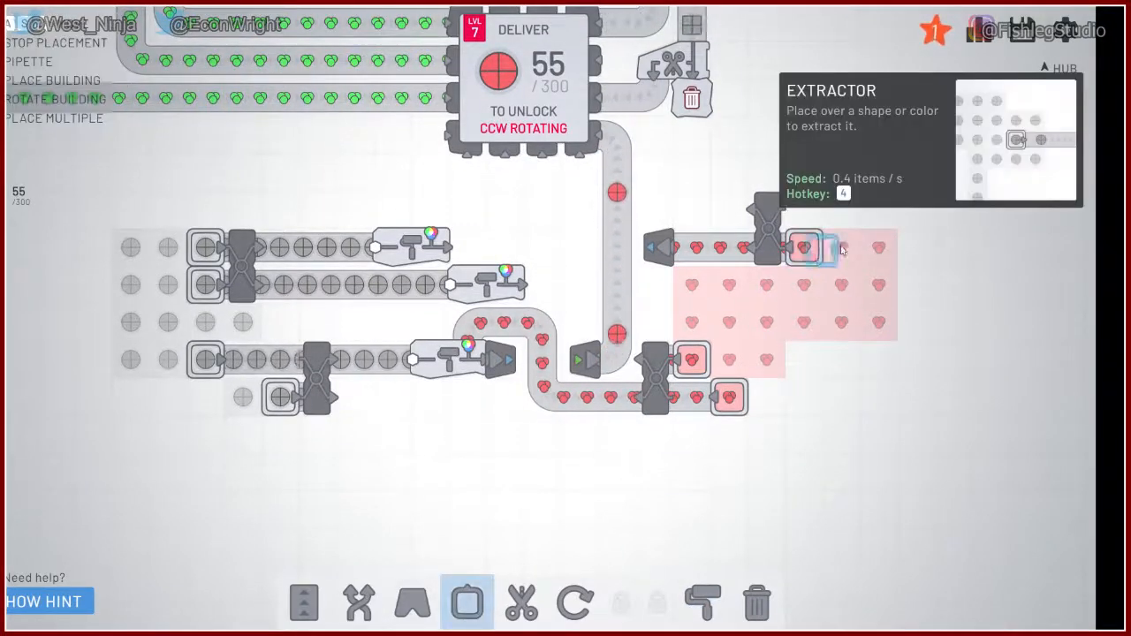
click(467, 603)
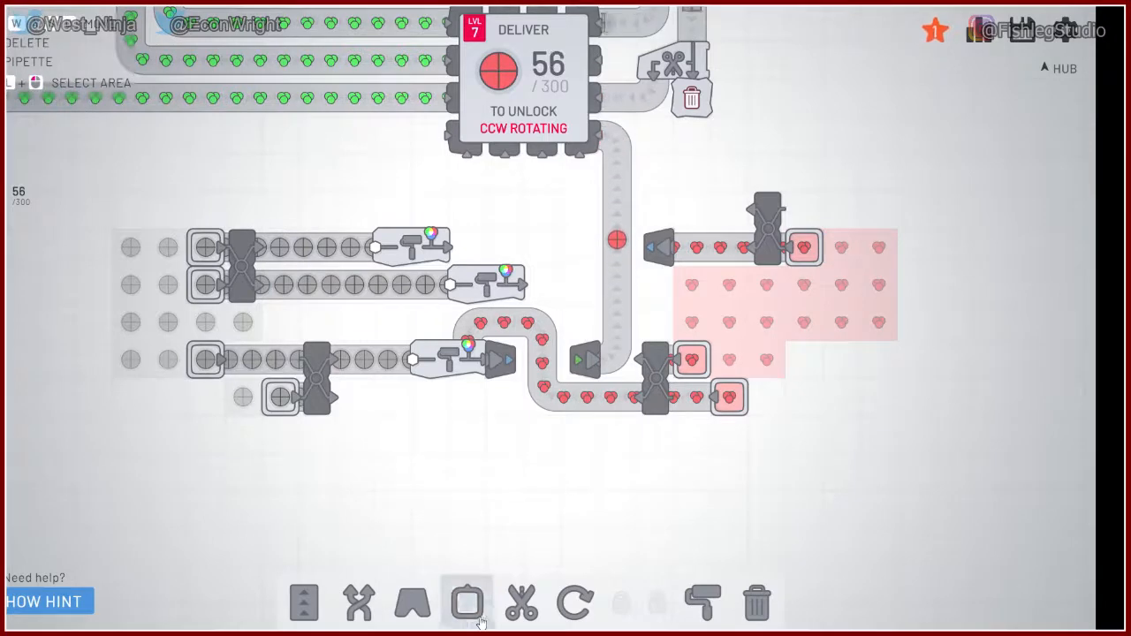
click(467, 602)
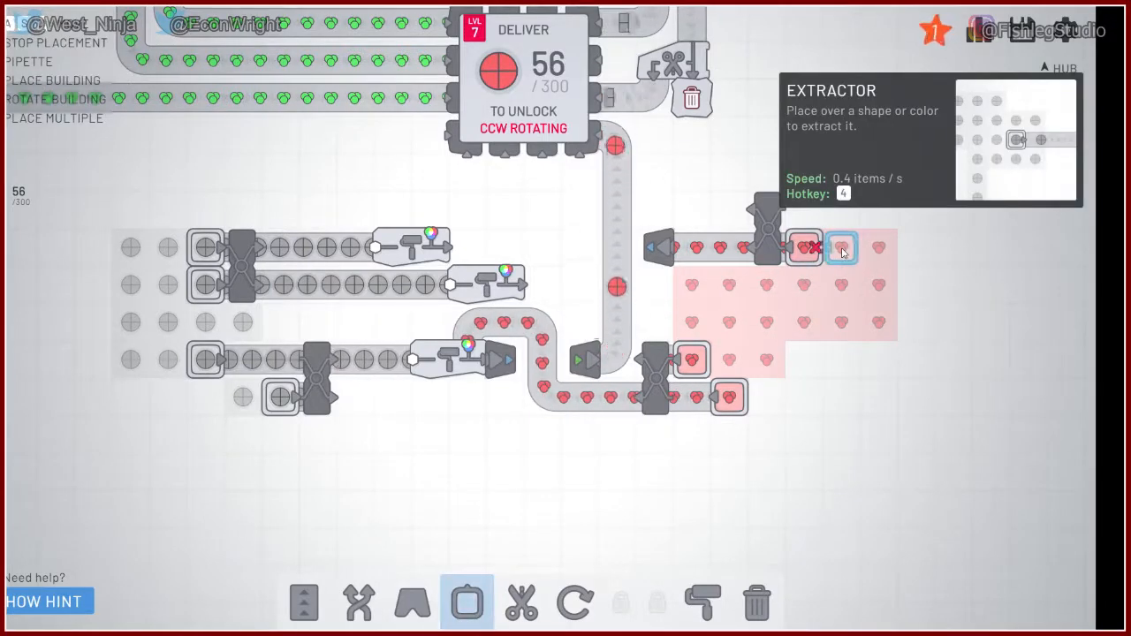
click(841, 248)
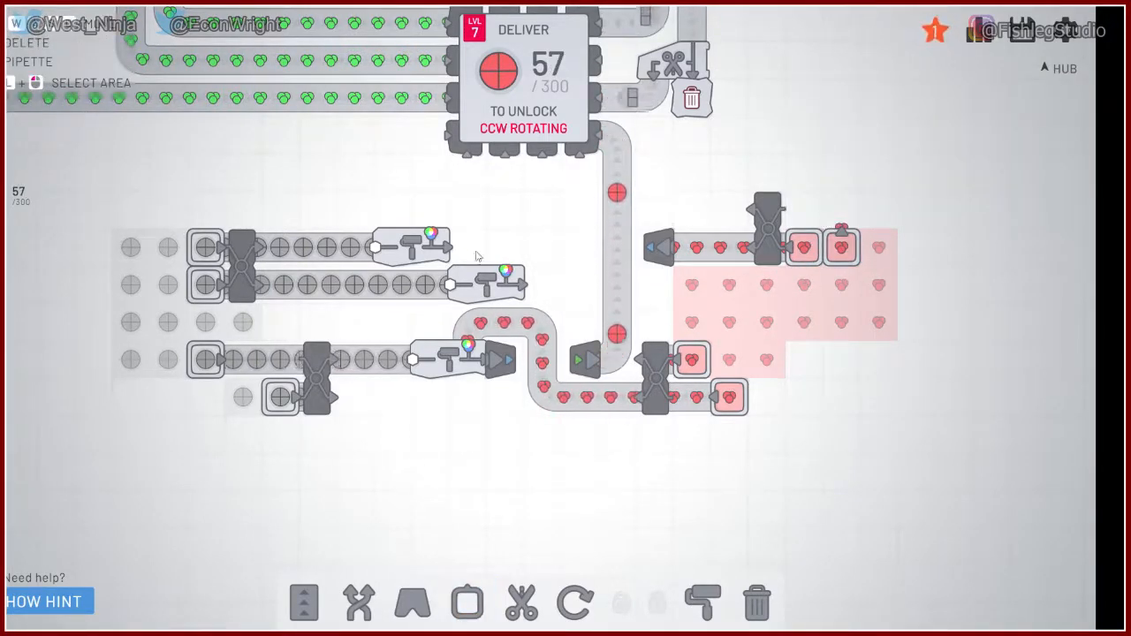
Step: Lay a belt row left from the upper right cutter into a tunnel pair under the hub belt
click(303, 602)
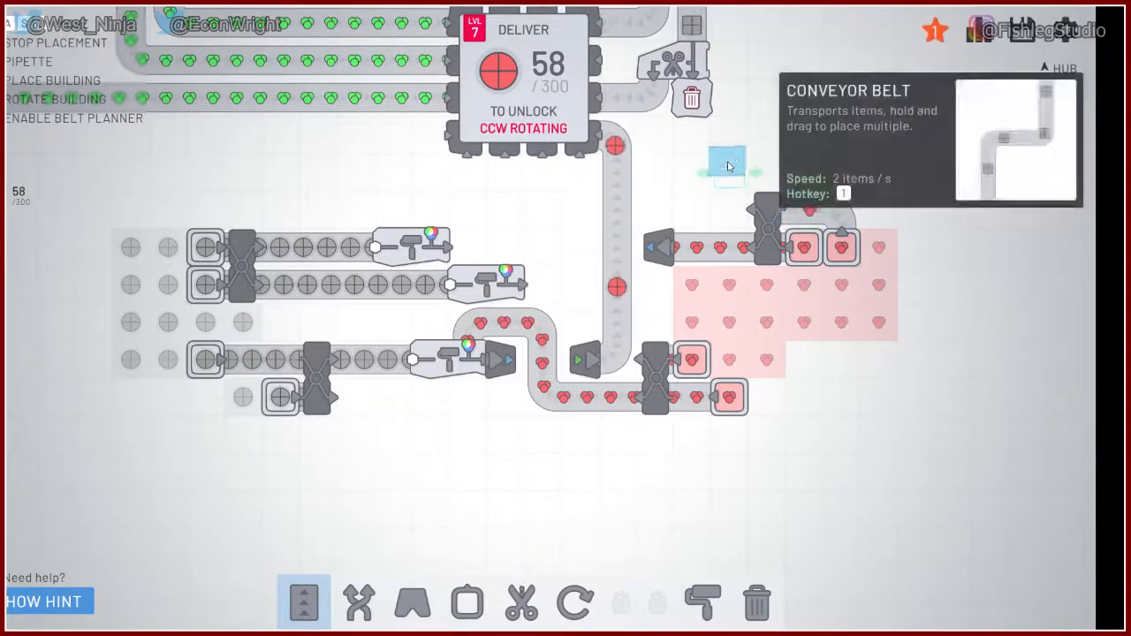
click(358, 604)
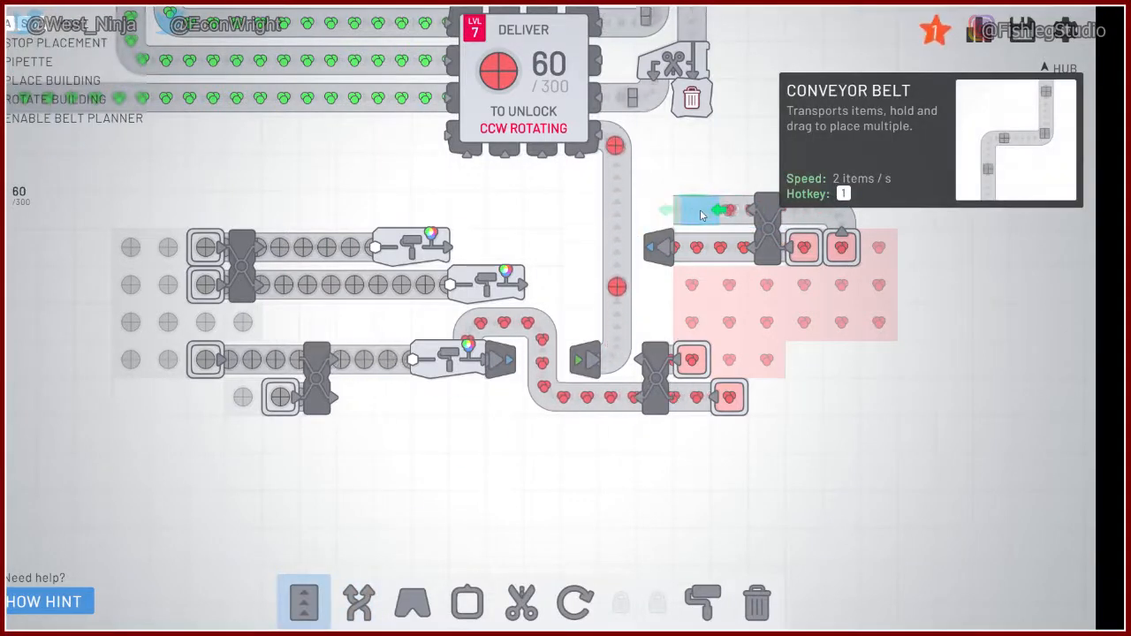
click(412, 602)
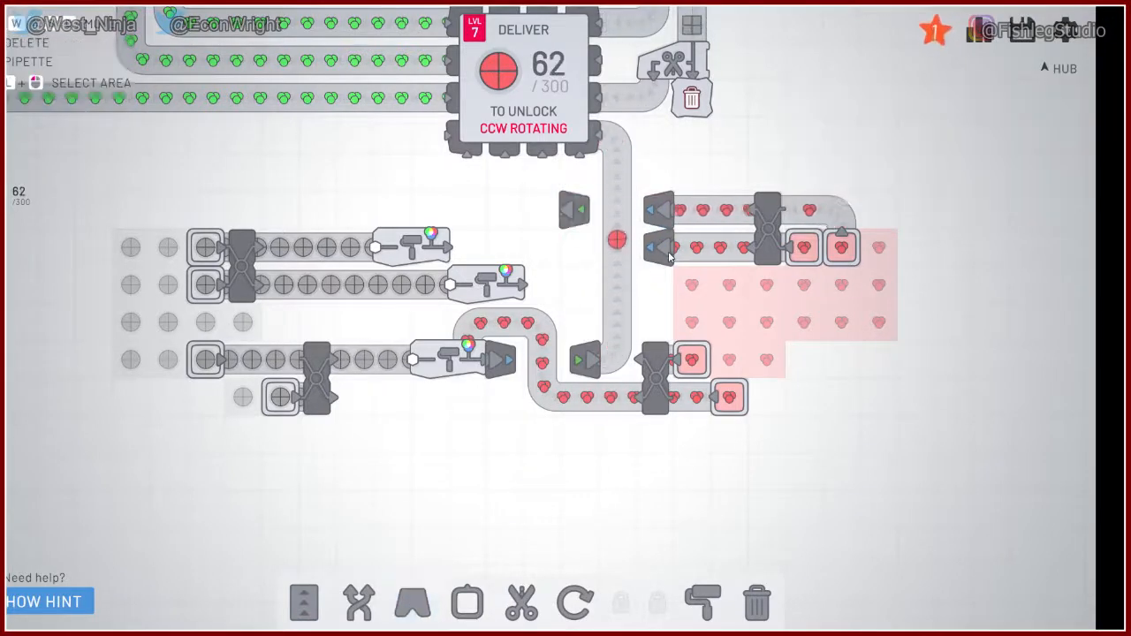
click(412, 604)
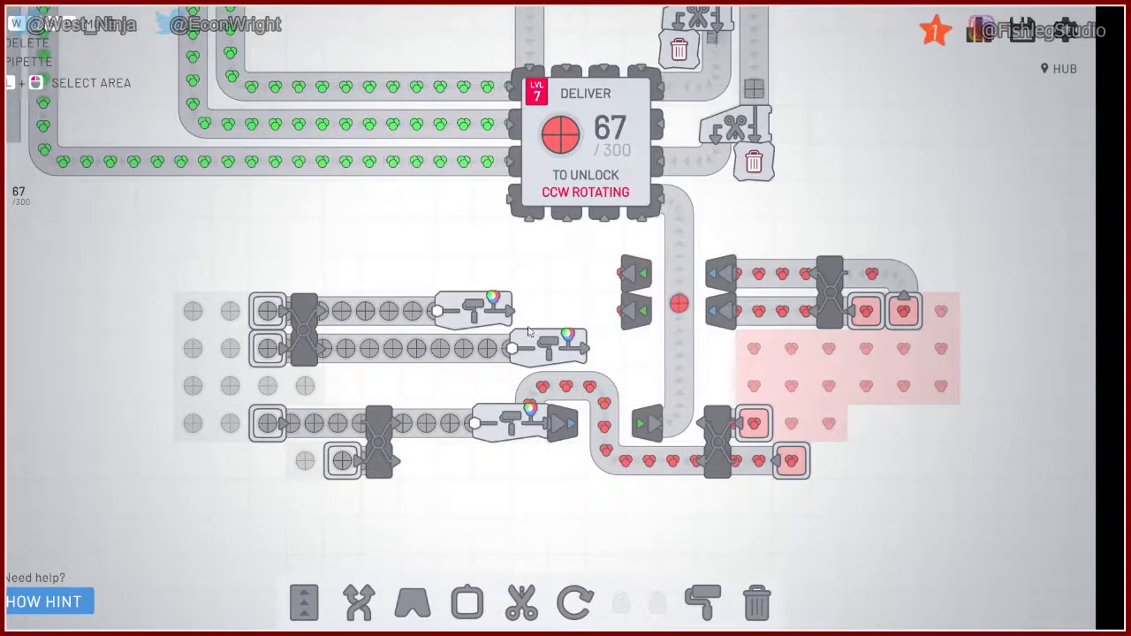
Step: Belt the top painter's output up into the hub and move the tunnel exit beside it
click(304, 602)
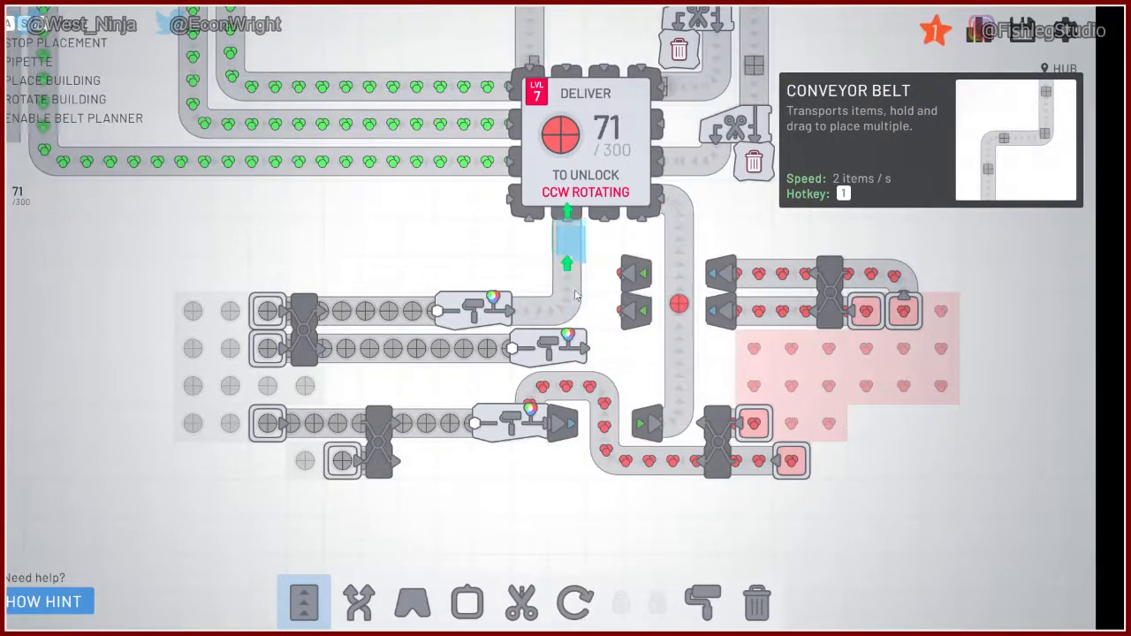
click(412, 603)
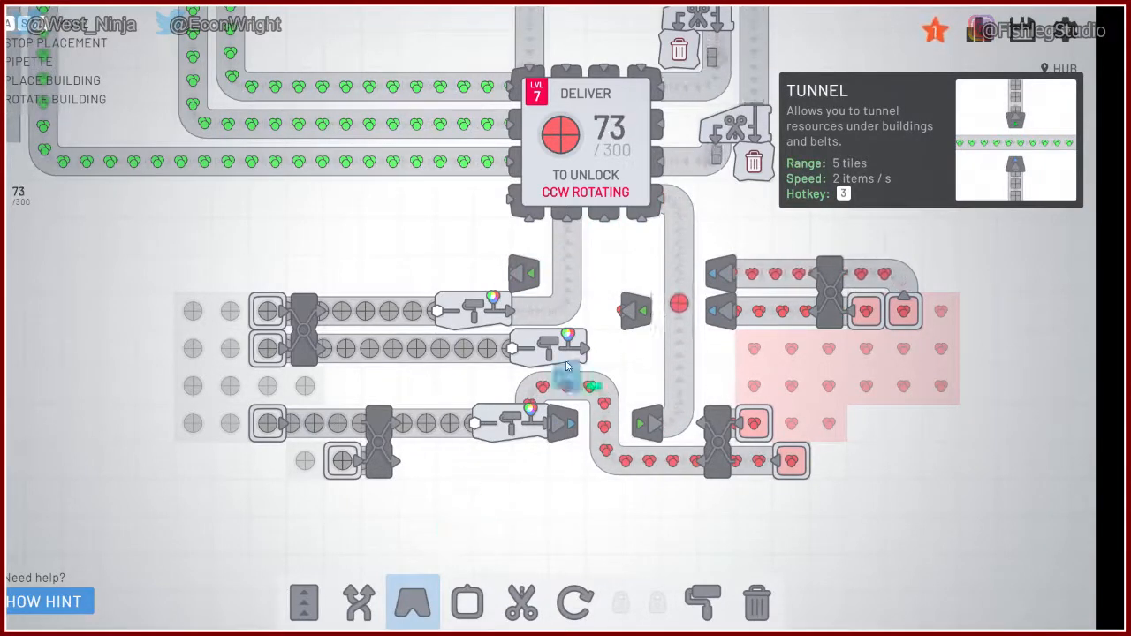
click(601, 274)
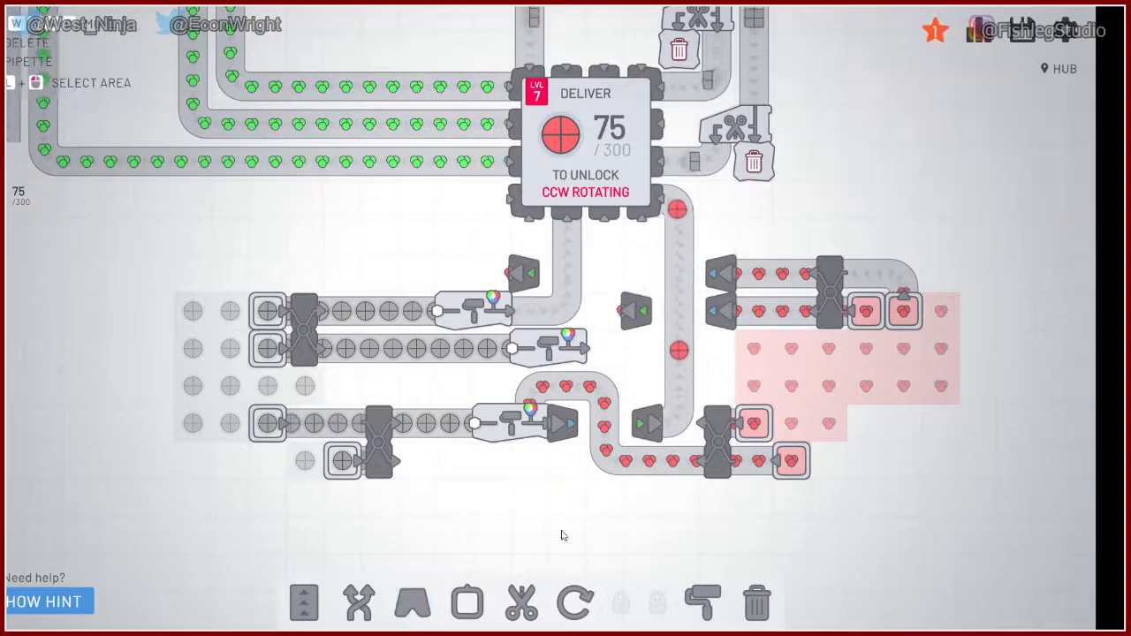
click(303, 602)
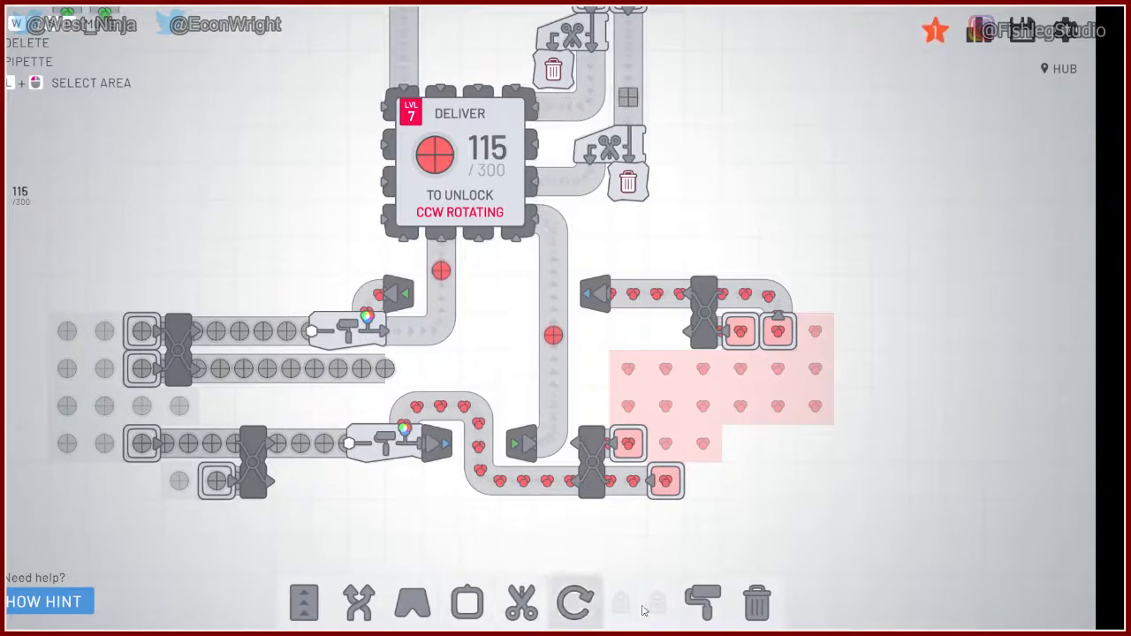
Step: Place a painter at the end of the middle row, fed red halves from the tunnel
click(702, 604)
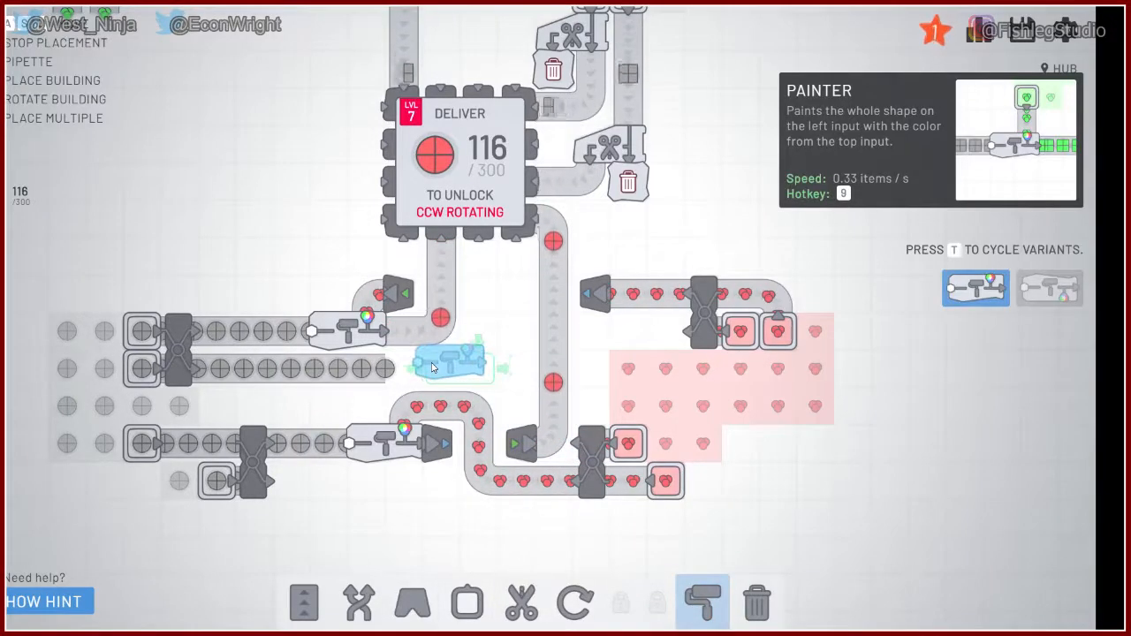
click(412, 604)
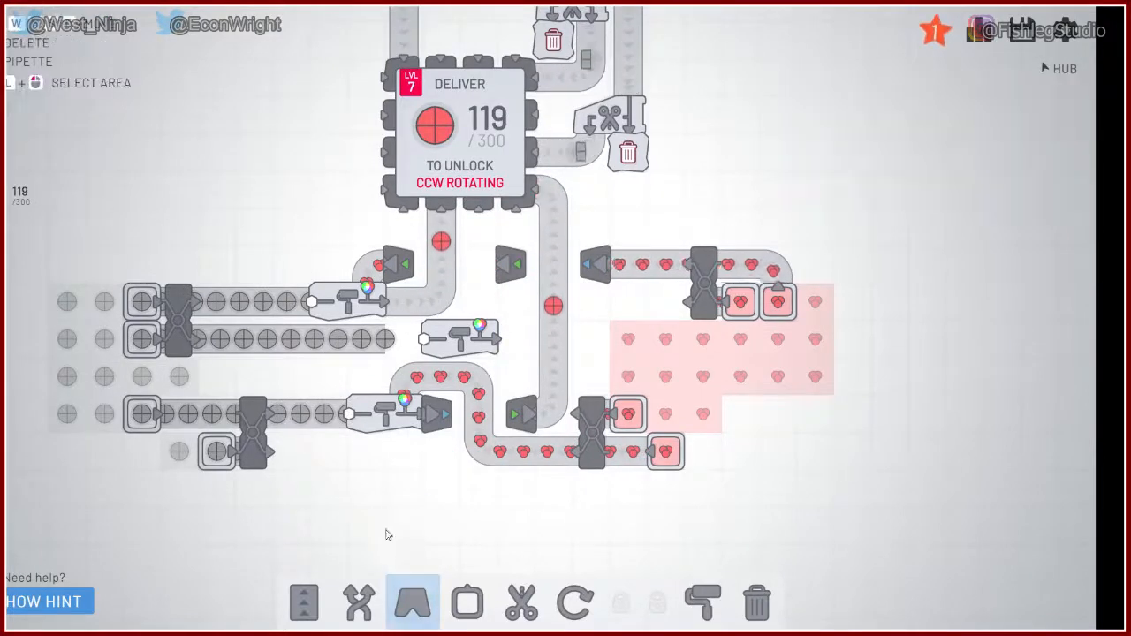
click(304, 603)
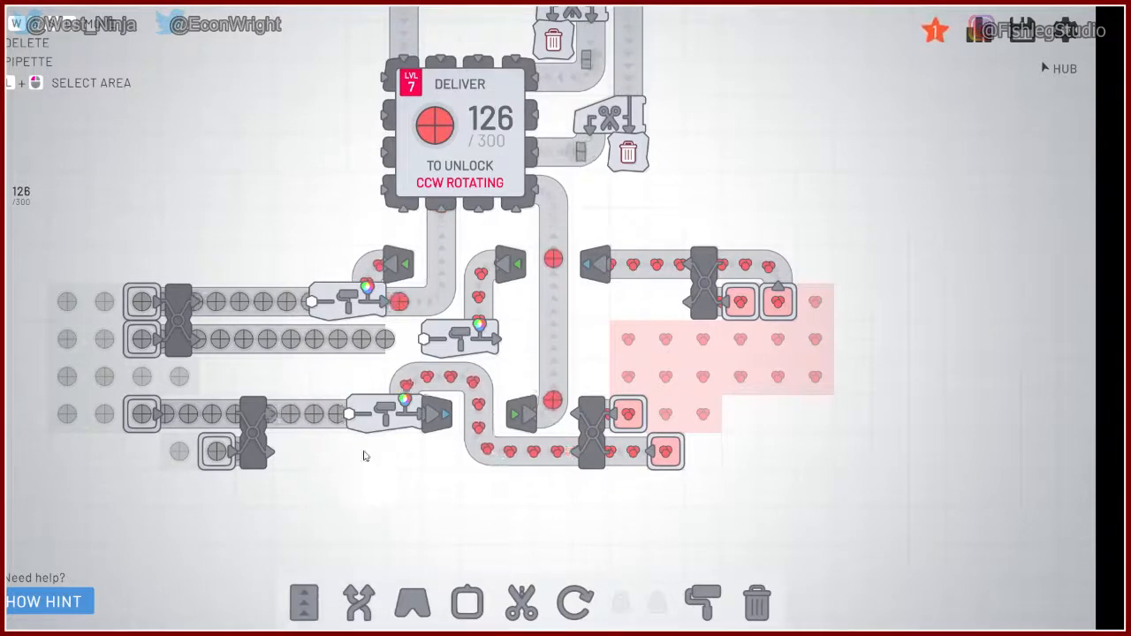
click(305, 604)
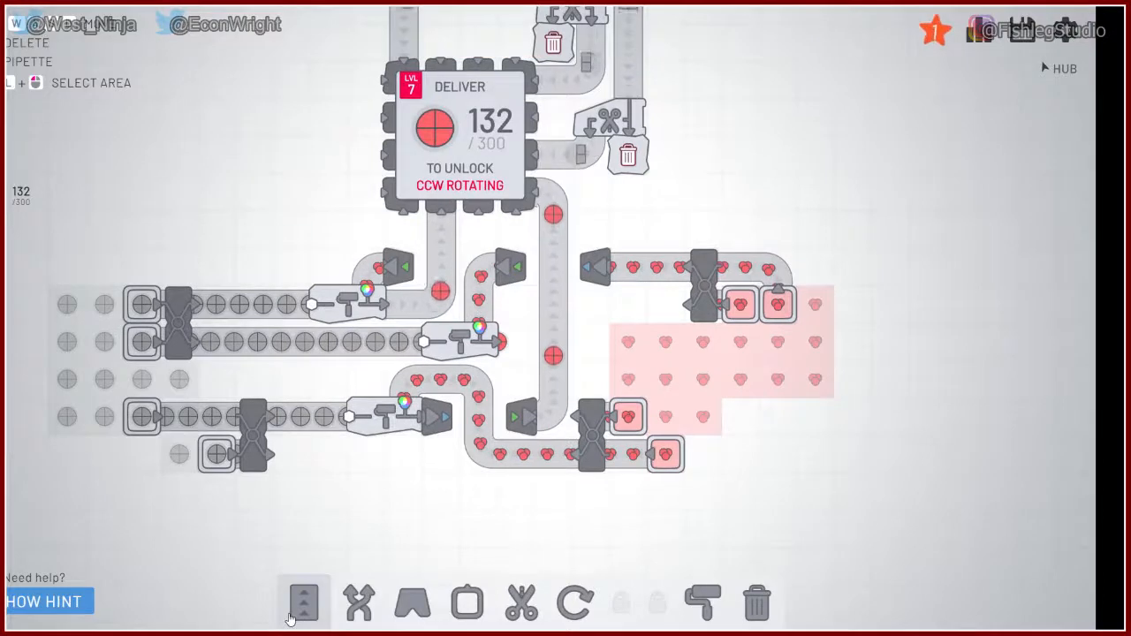
Step: Add a tunnel at the middle painter's output
click(412, 603)
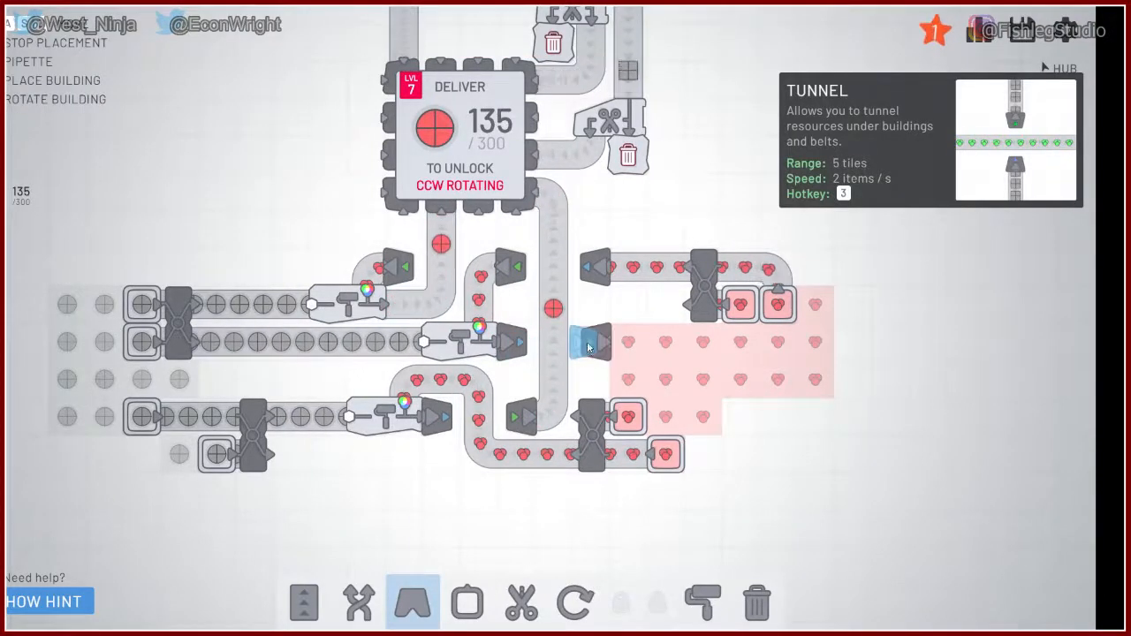
click(303, 602)
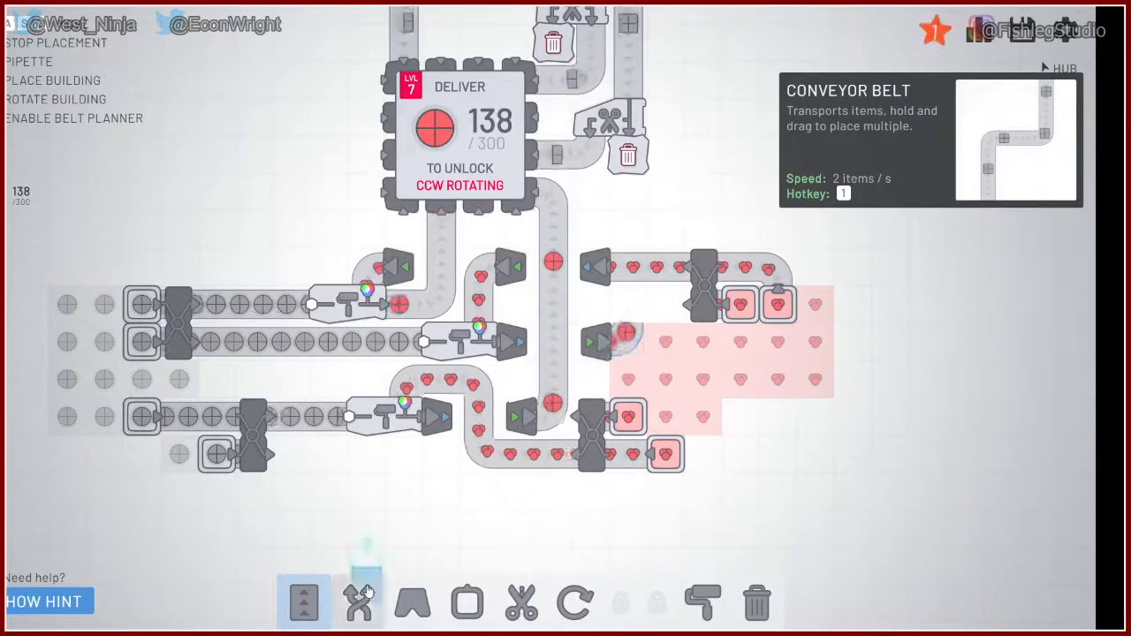
click(413, 602)
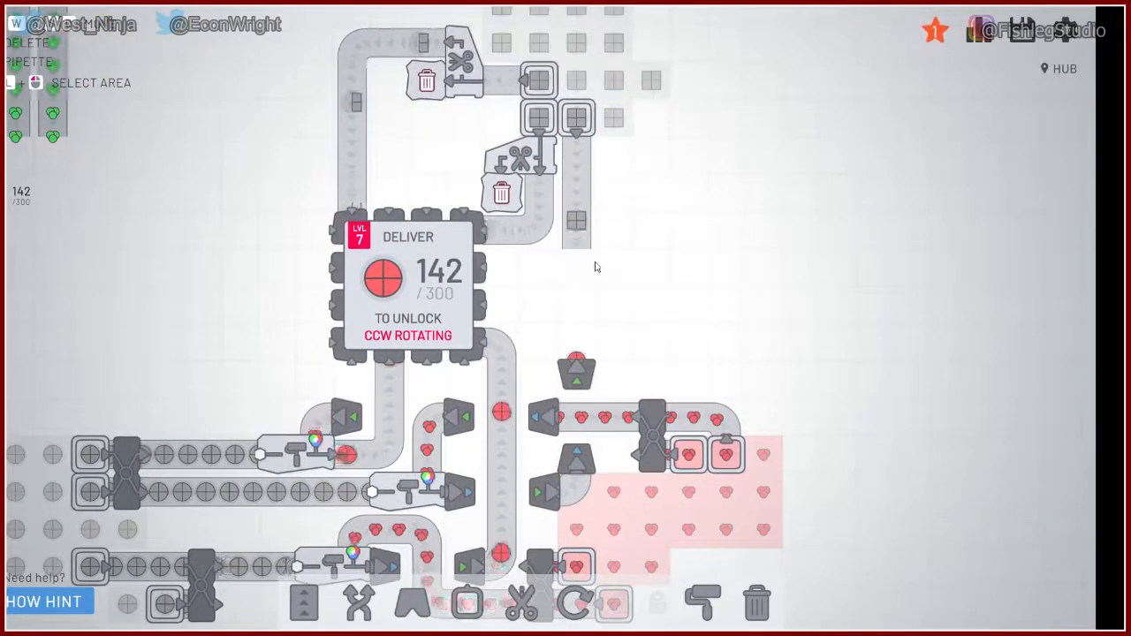
Step: Run a belt from the tunnel exit up and around into the hub's right input
click(303, 603)
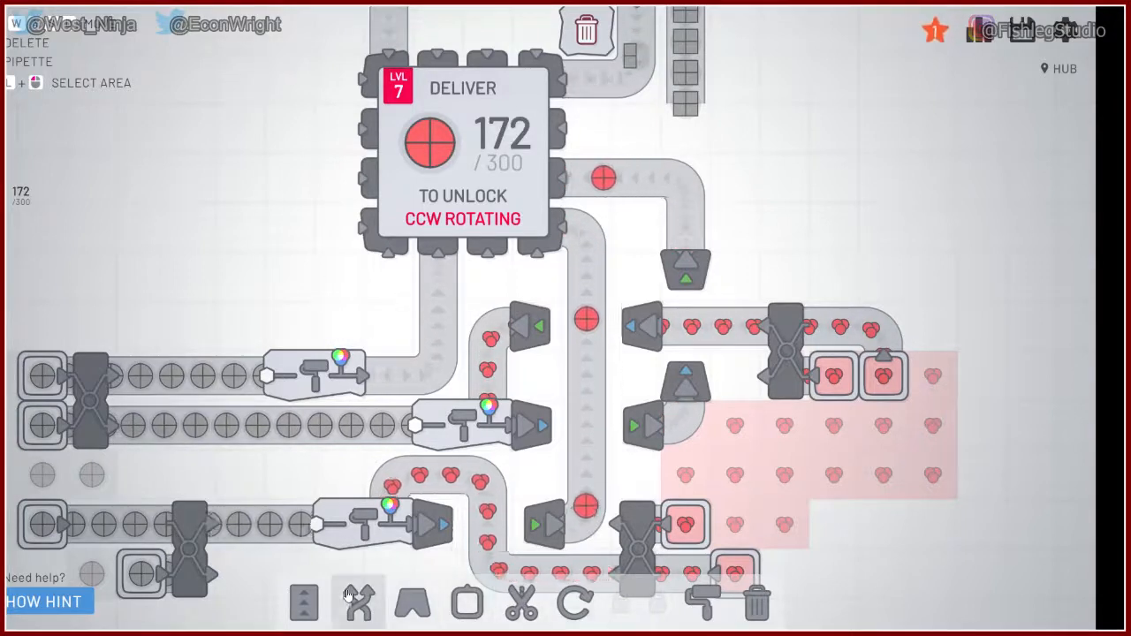
Step: Add a cutter beside the upper right one and tunnel its red halves past the hub
click(304, 602)
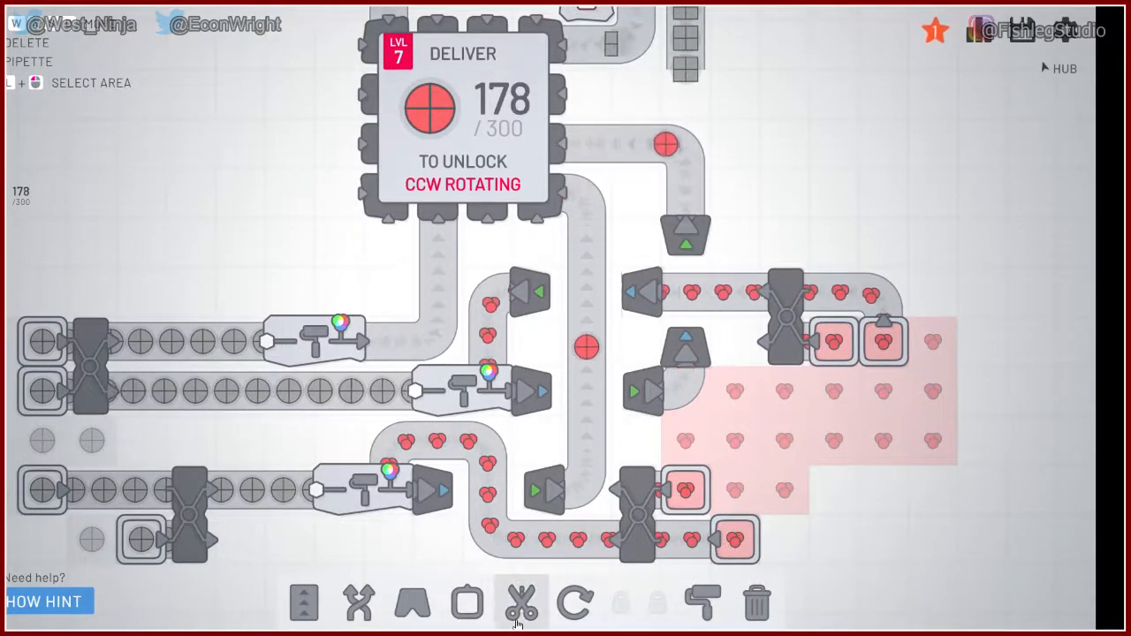
click(358, 601)
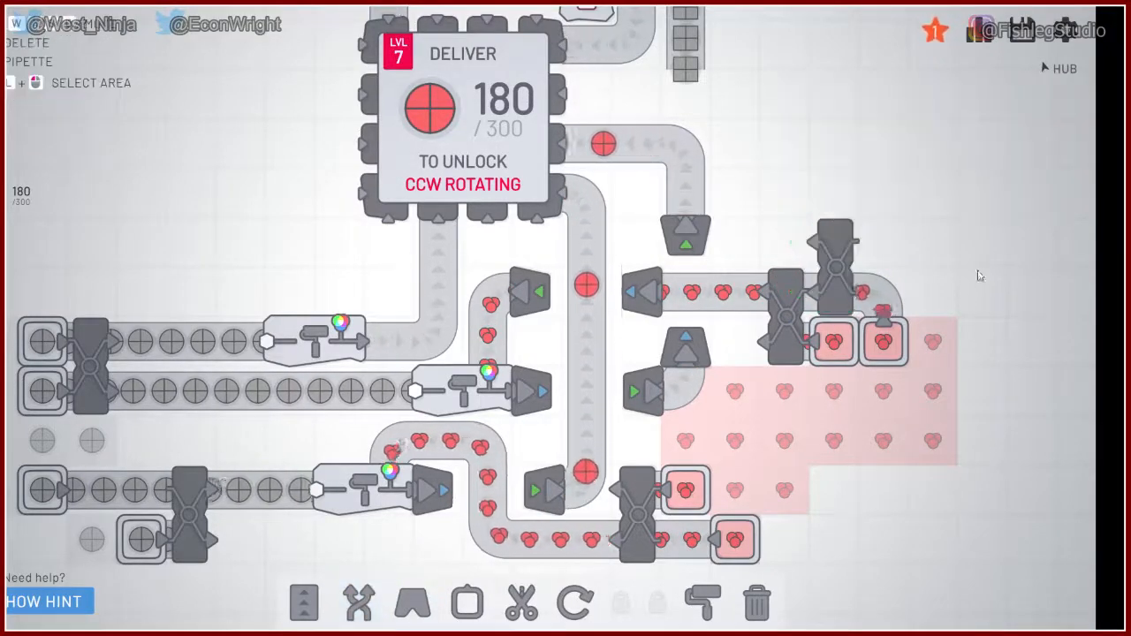
click(412, 604)
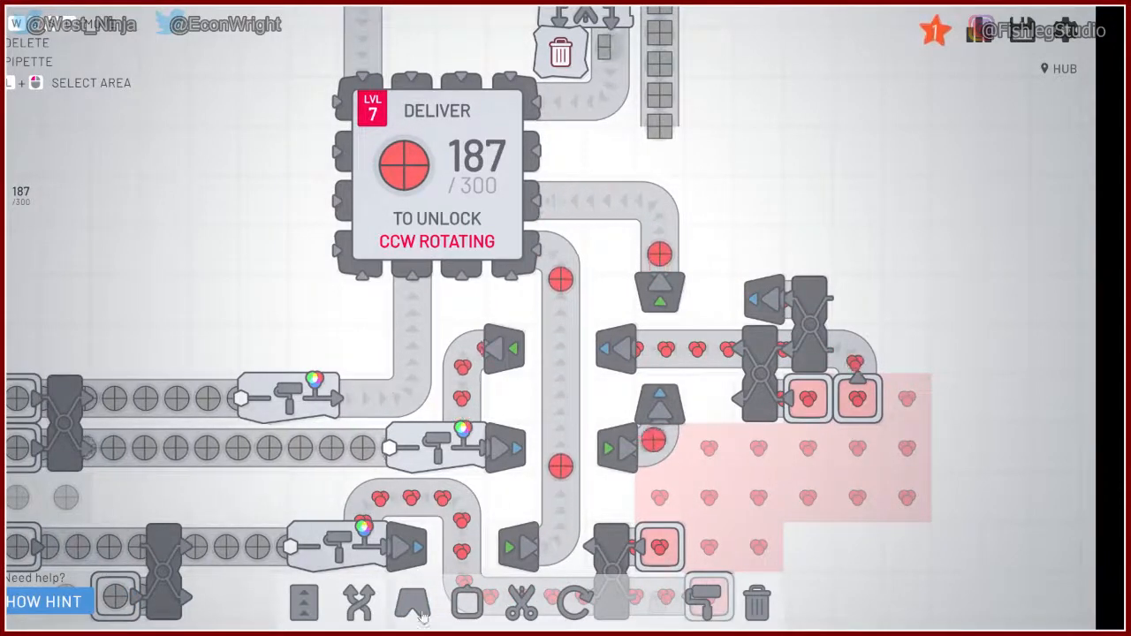
click(413, 604)
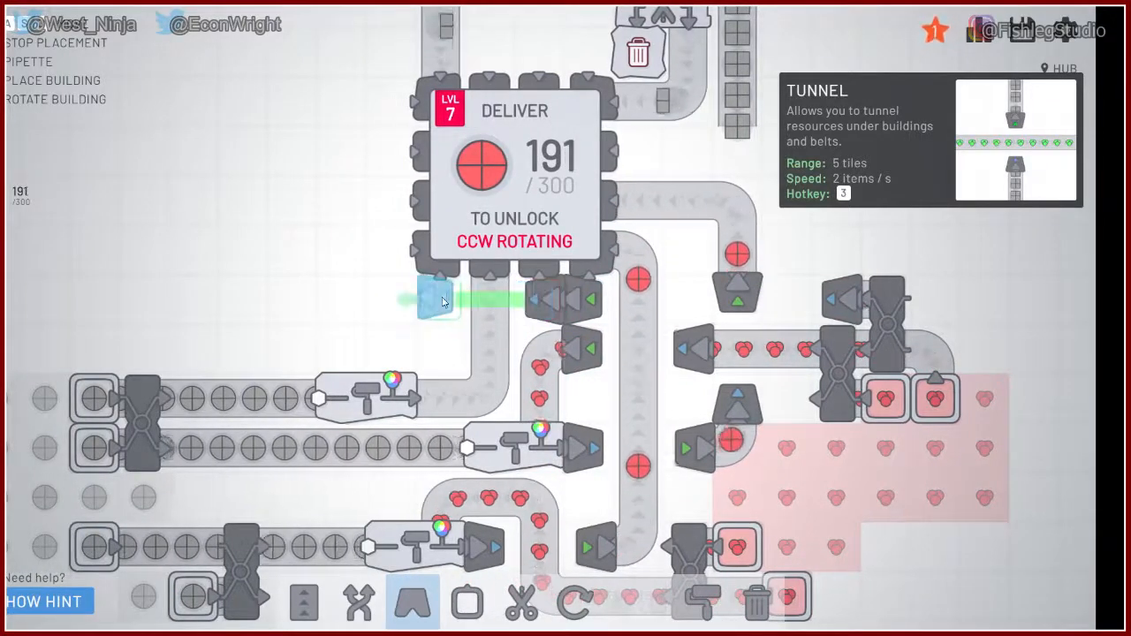
click(305, 601)
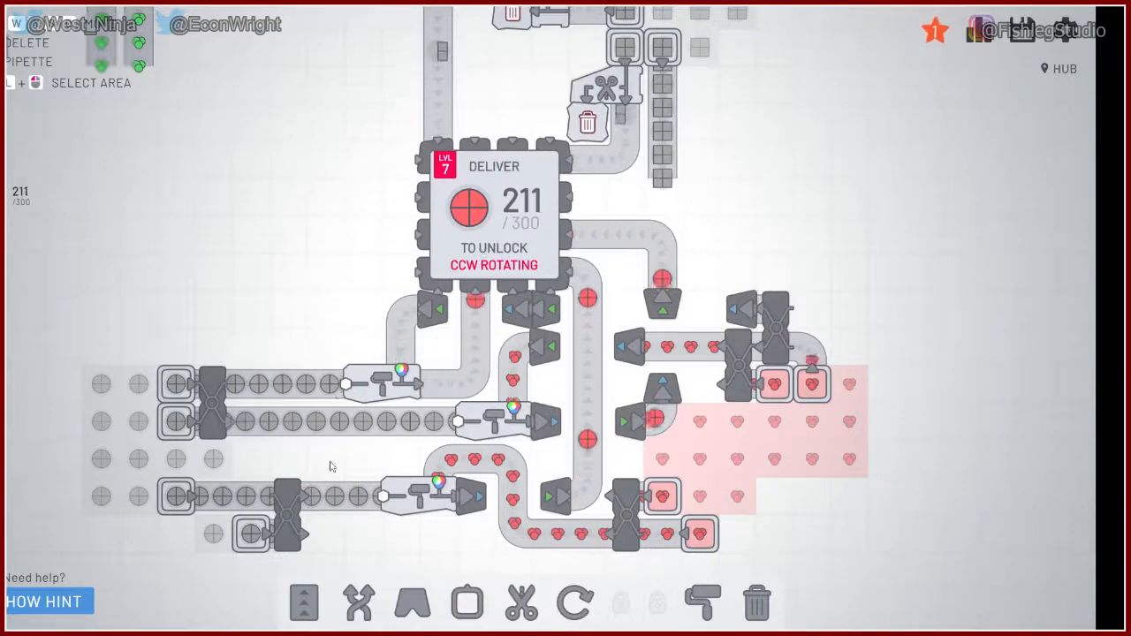
Step: Cancel the painter placement and zoom out to the map overview
click(702, 603)
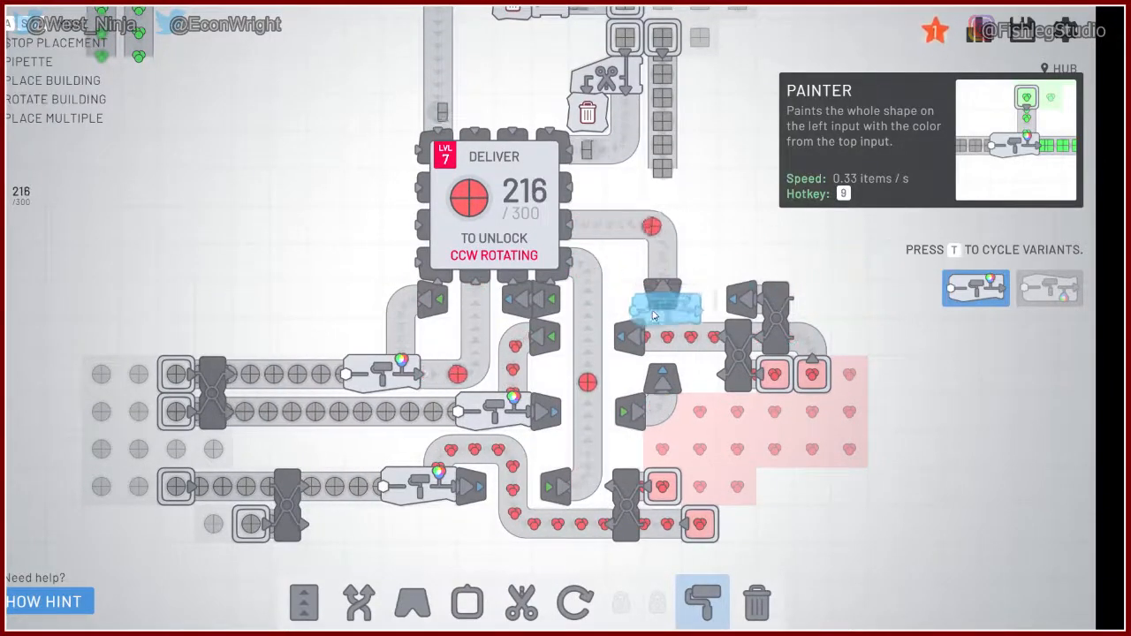
mouse_move(853, 281)
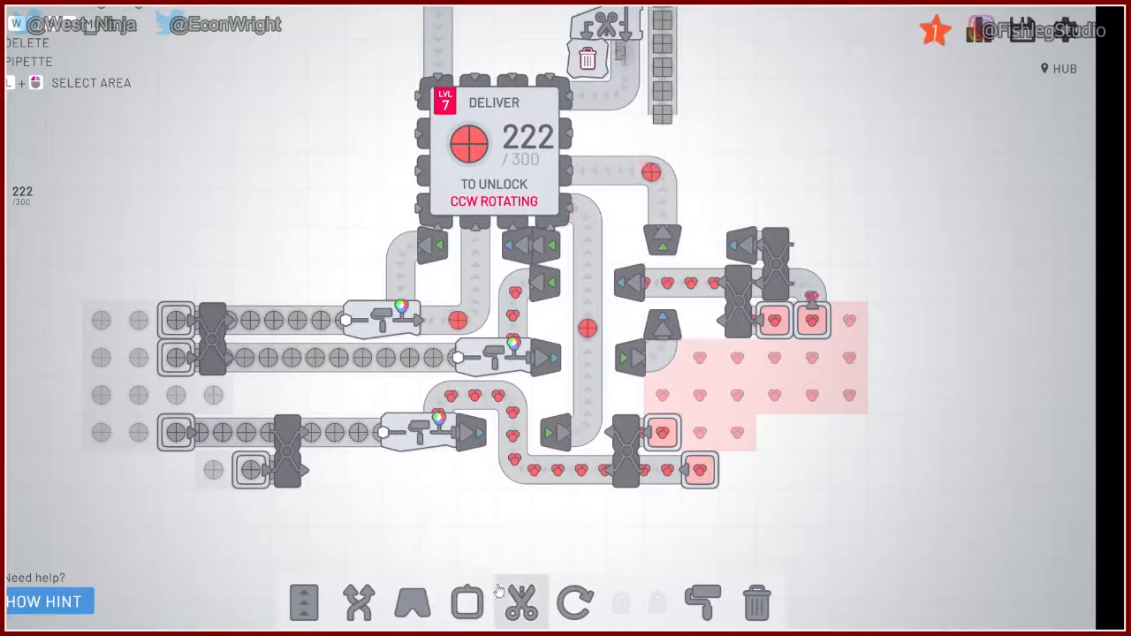
click(702, 603)
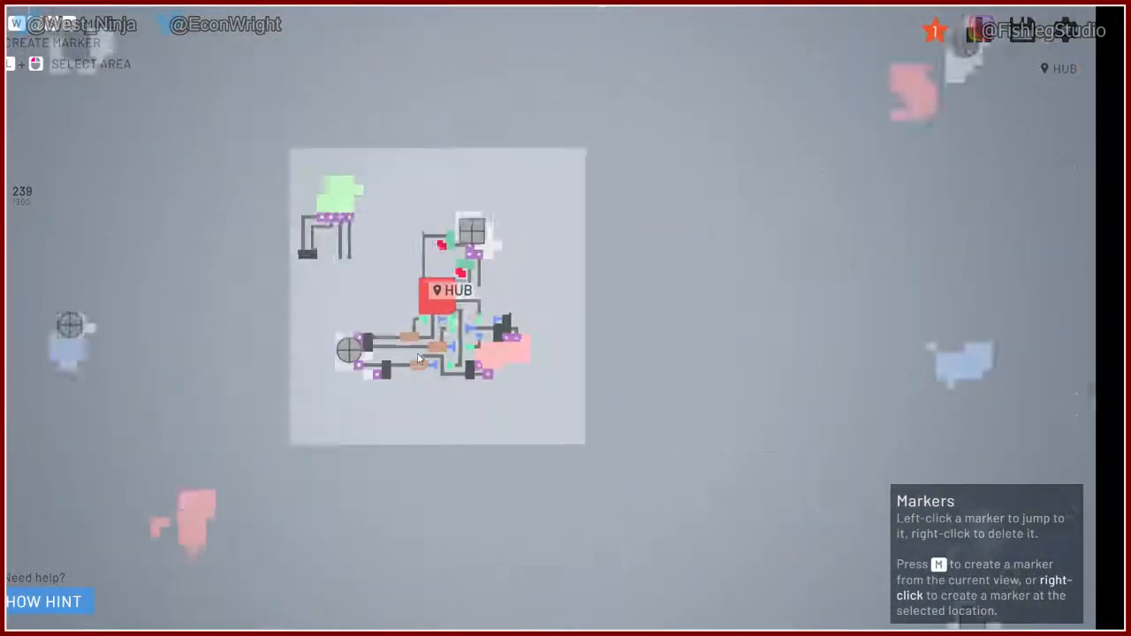
Step: Jump the view from the overview to the distant circle ore patch
click(459, 291)
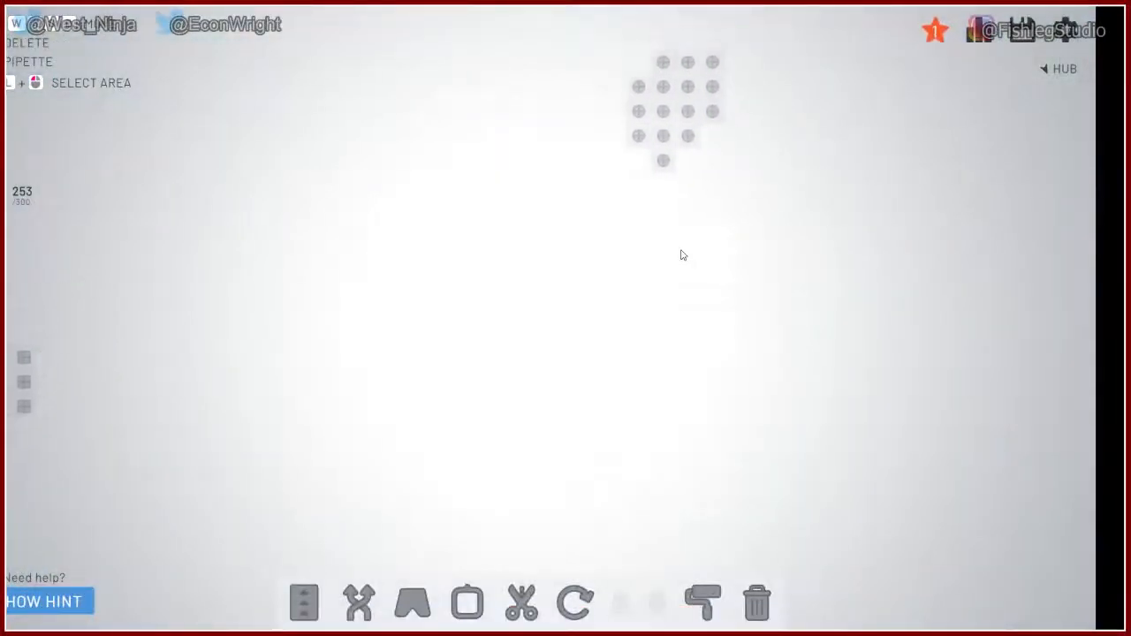
Step: Place an extractor on the remote circle patch, belted down to a new cutter
click(303, 603)
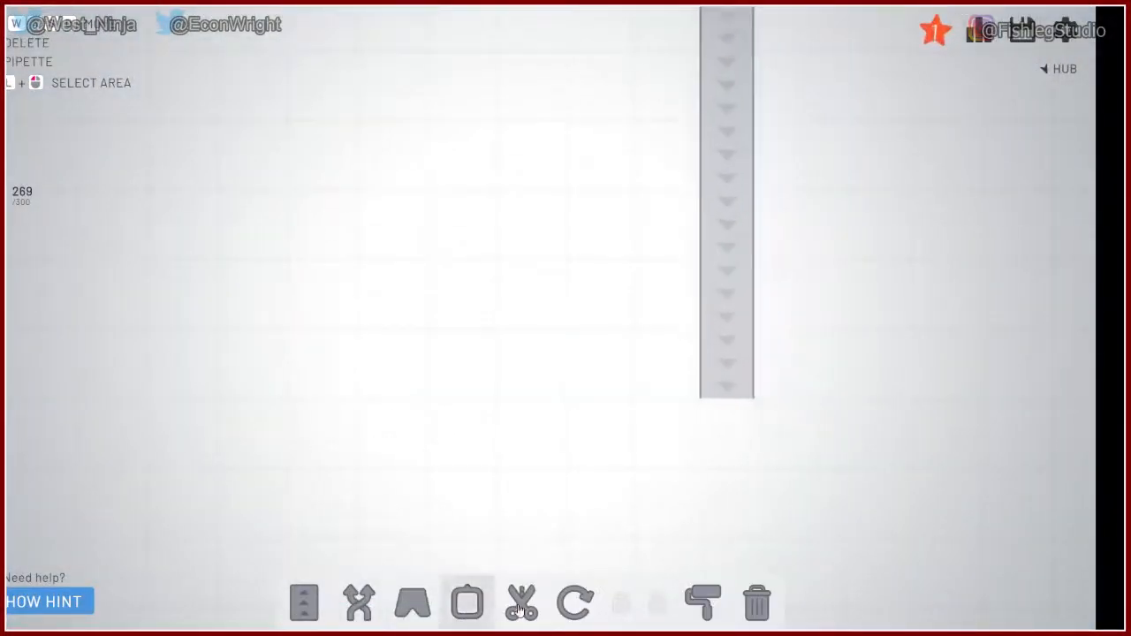
click(467, 604)
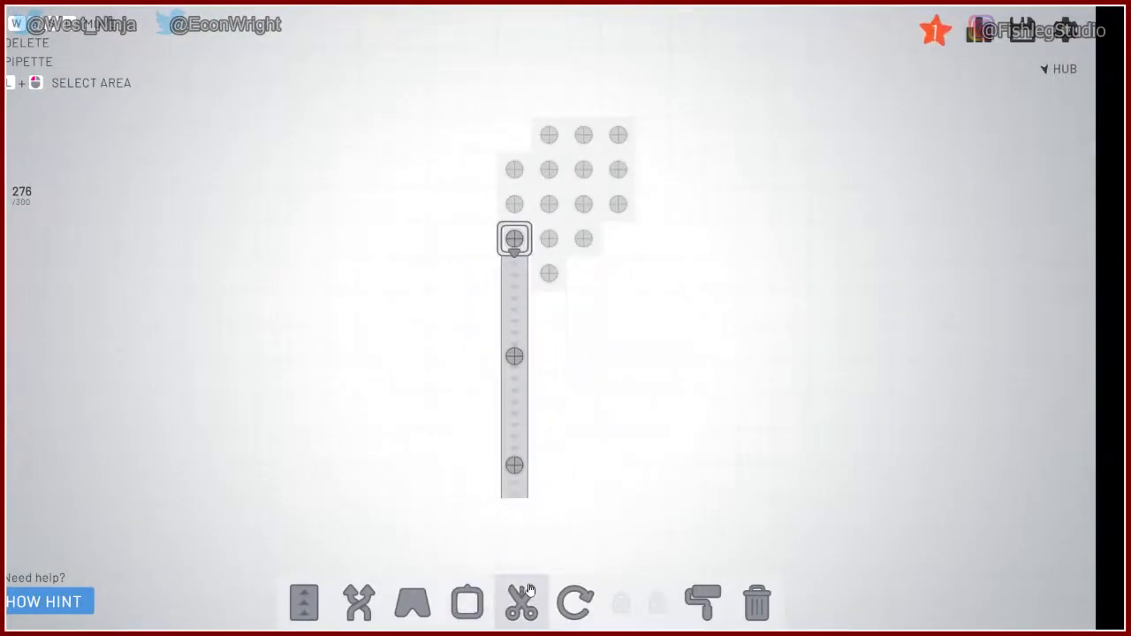
click(521, 602)
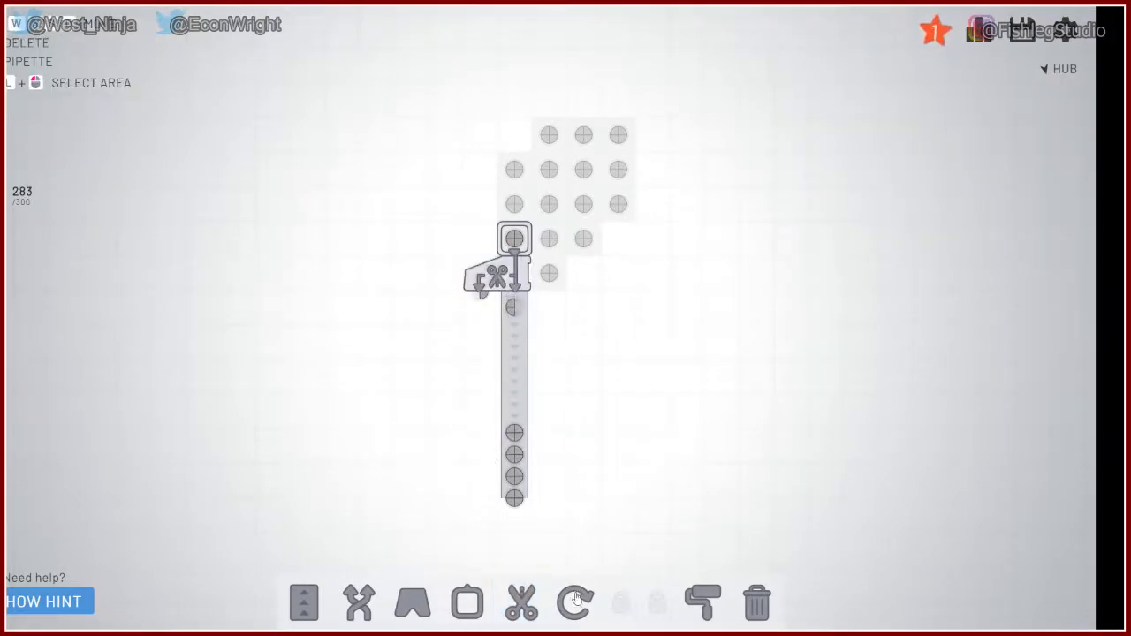
click(303, 603)
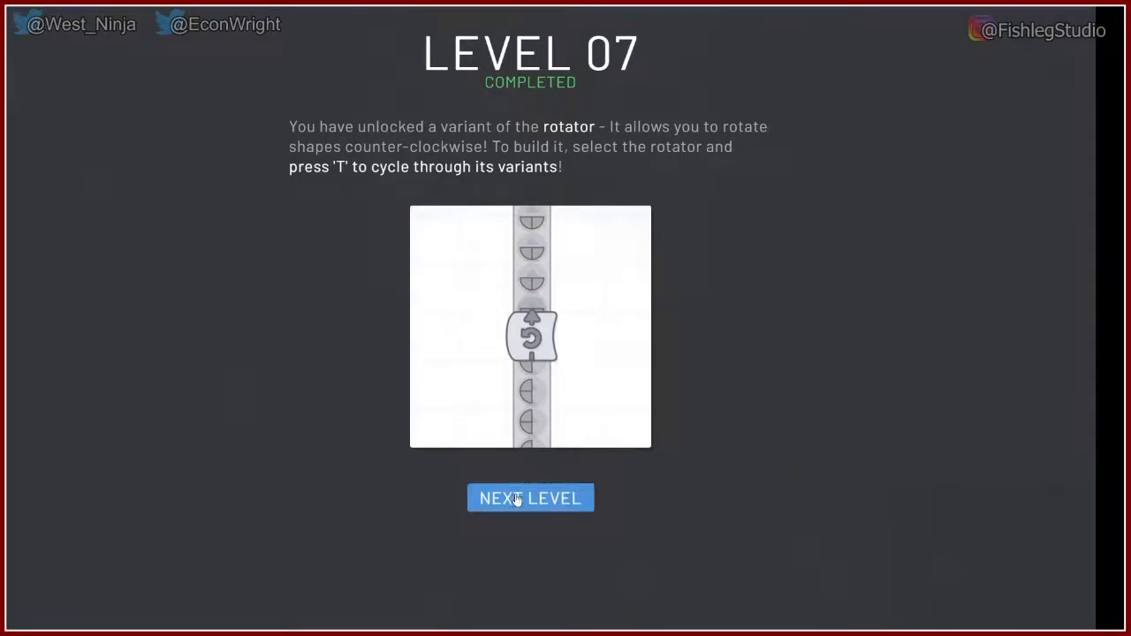
Step: Choose Next Level on the Level 07 Completed screen to start Level 8
click(530, 498)
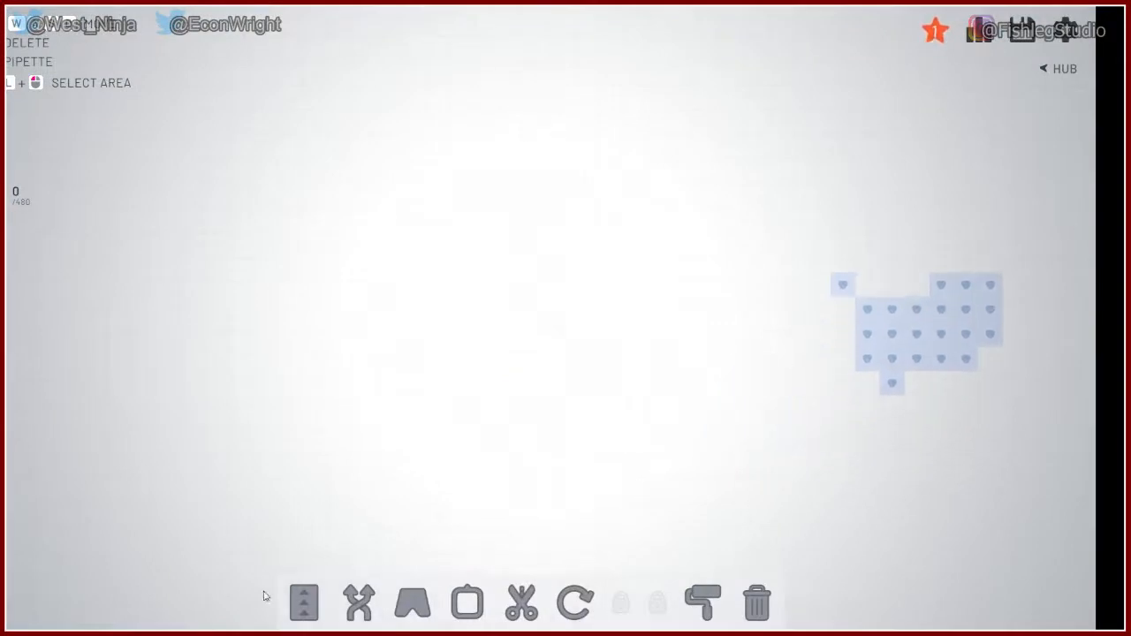
Step: Place extractors on the blue patch with a leftward belt, plus one on the rectangle patch
click(467, 603)
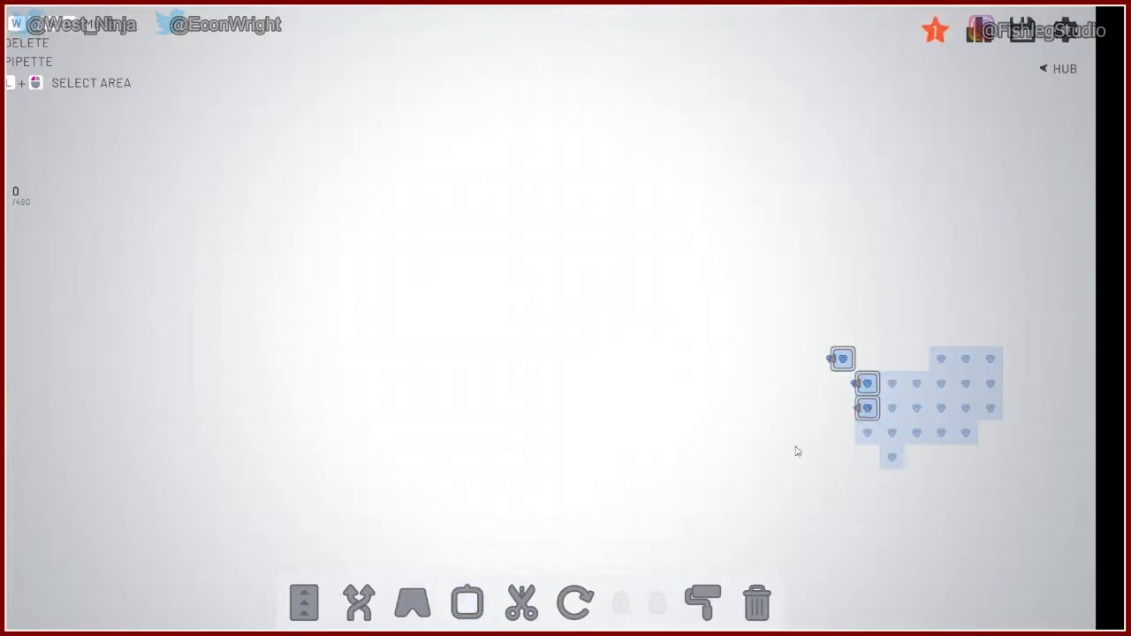
click(303, 602)
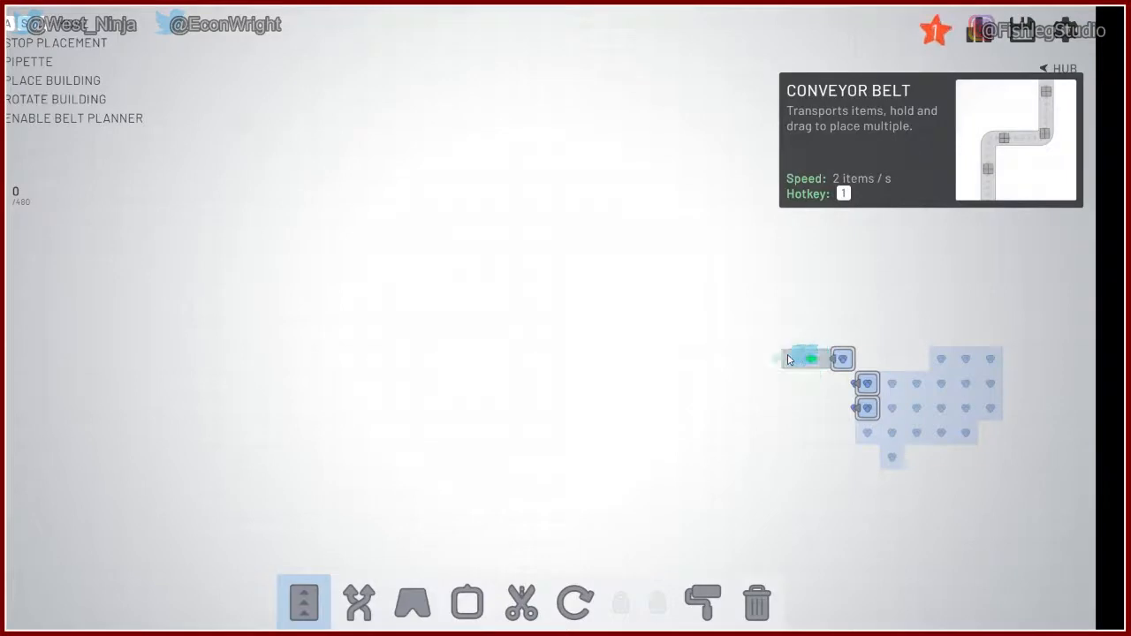
drag(786, 358, 221, 358)
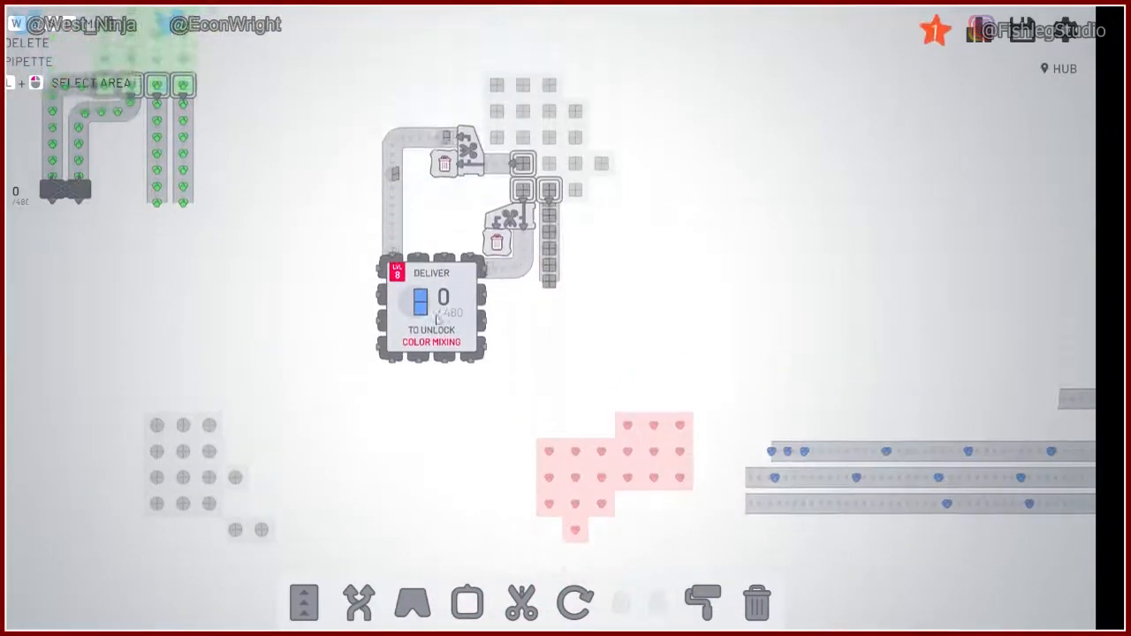
click(466, 603)
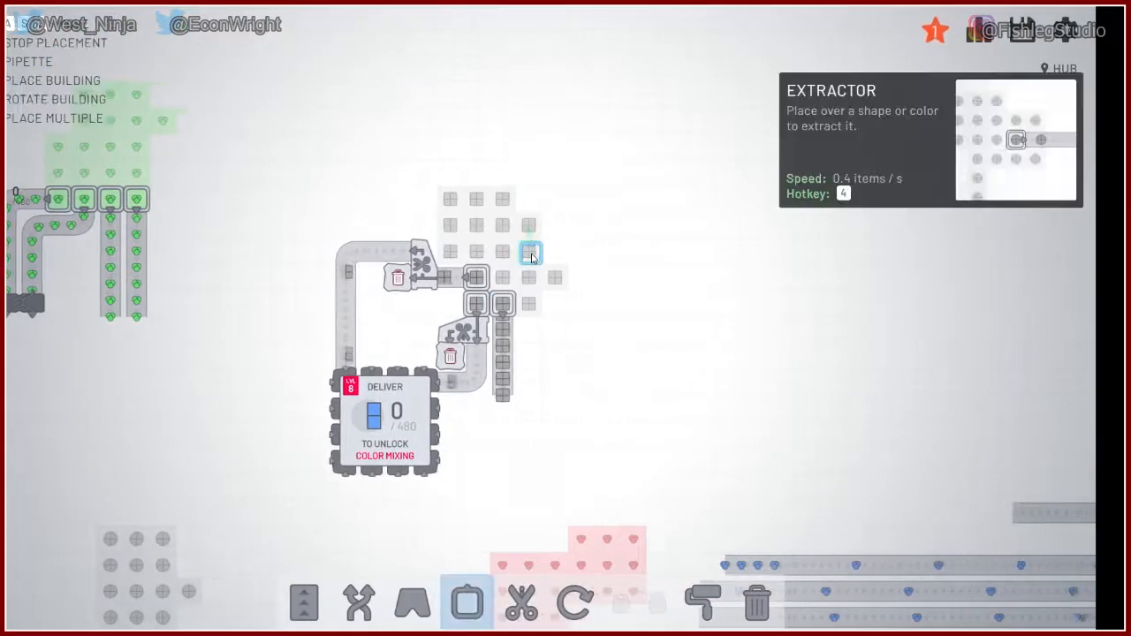
click(530, 252)
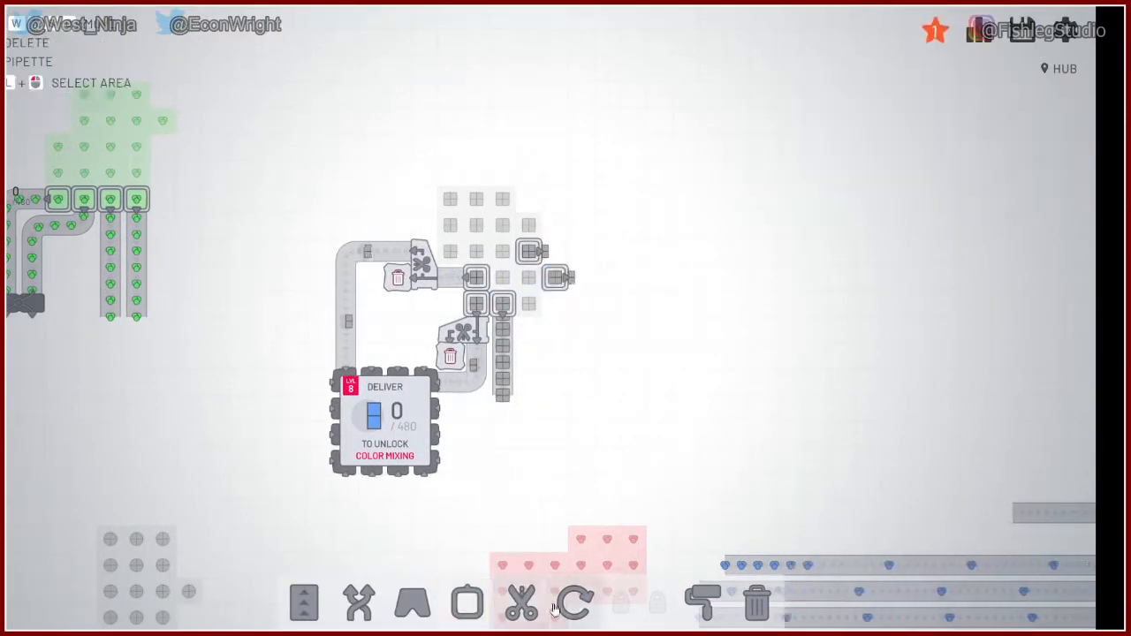
Step: Place two cutters after the rectangle-patch extractor, joined by a belt
click(521, 604)
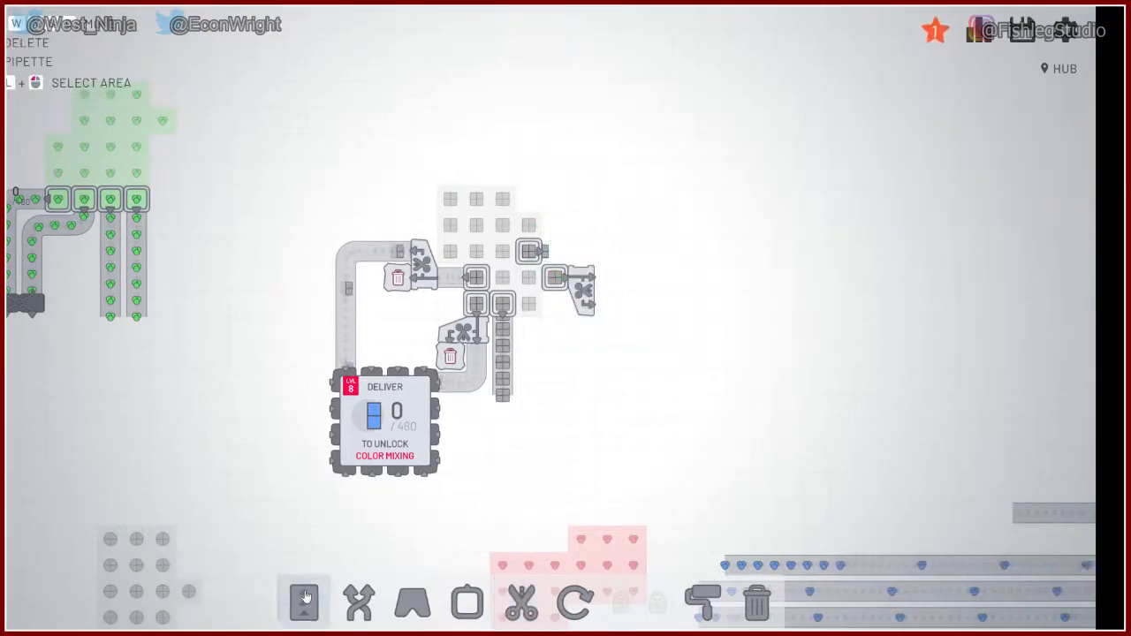
click(303, 603)
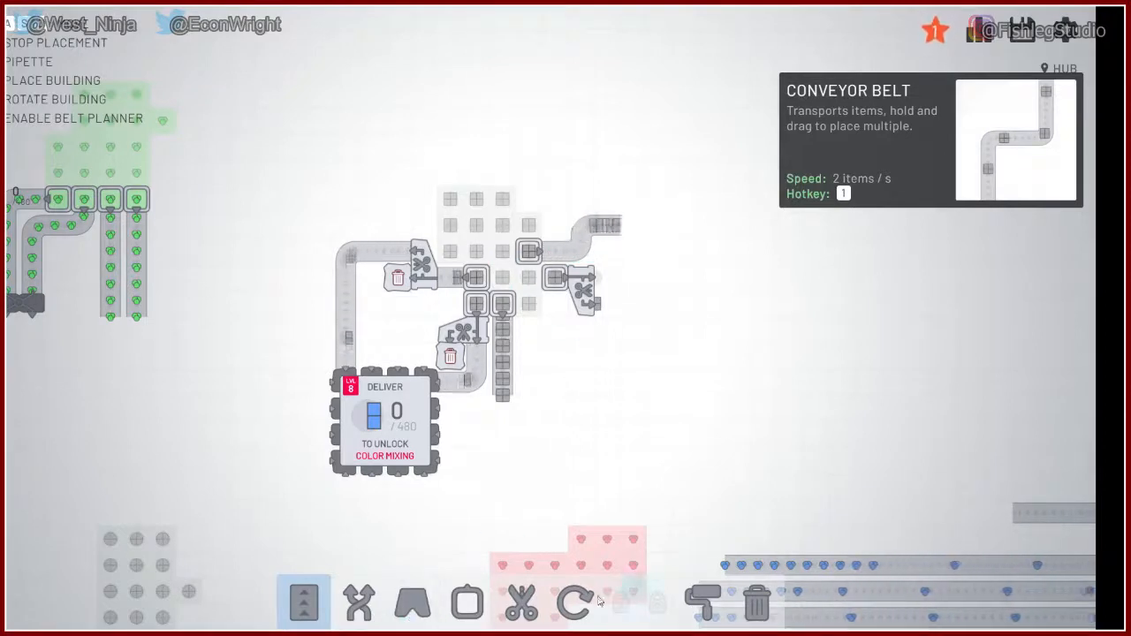
click(521, 604)
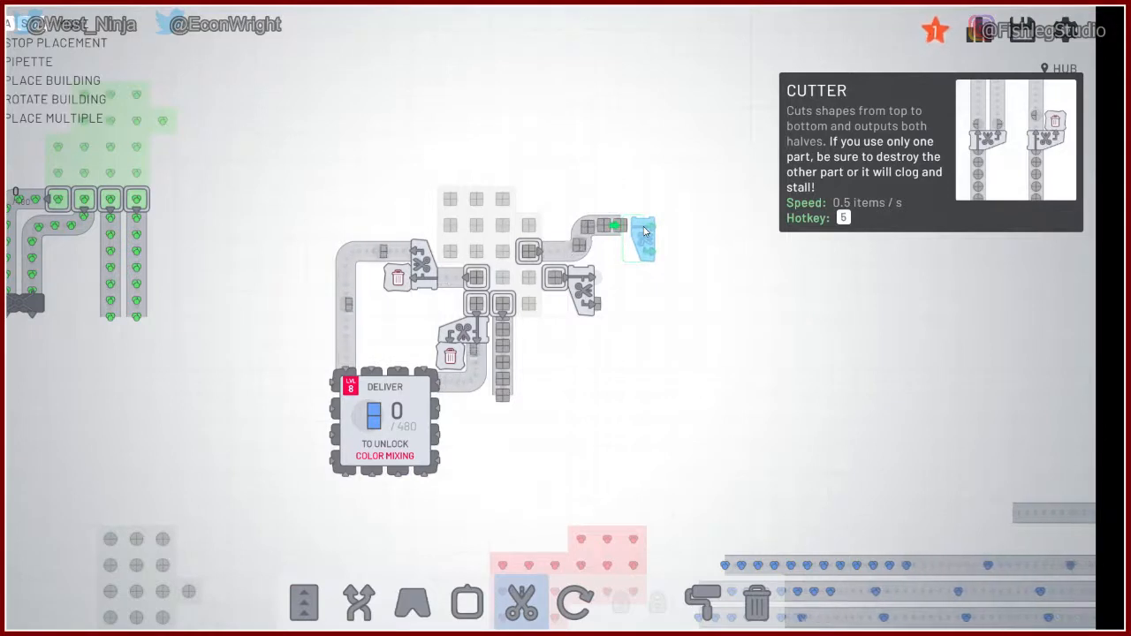
click(303, 601)
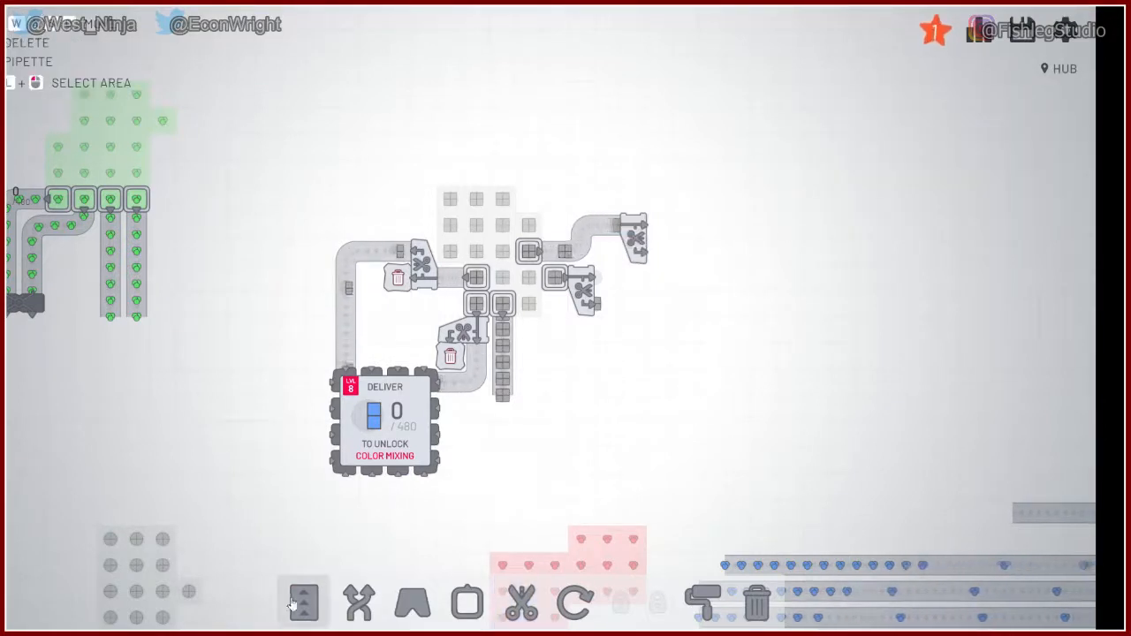
Step: Belt the cutter outputs through rotators and down into two painters
click(303, 602)
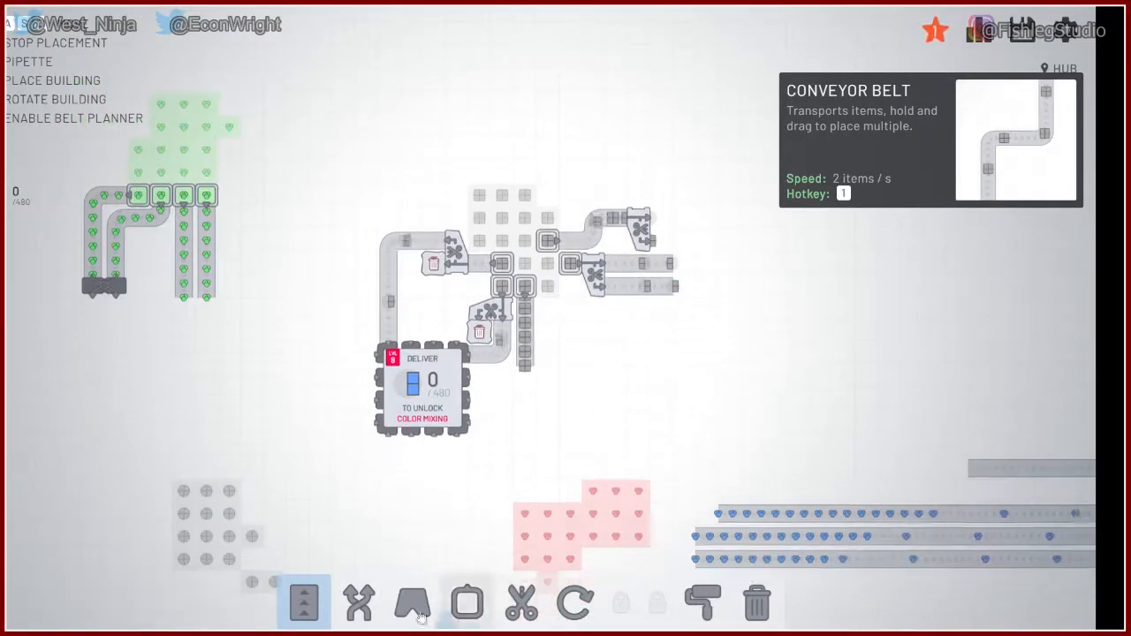
click(575, 604)
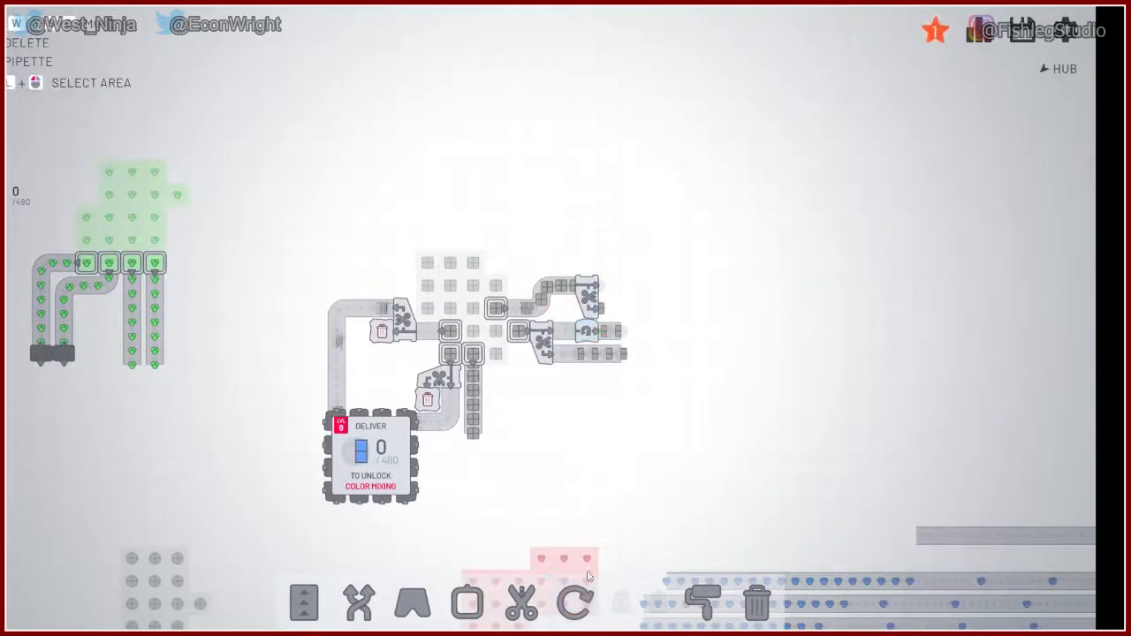
click(303, 601)
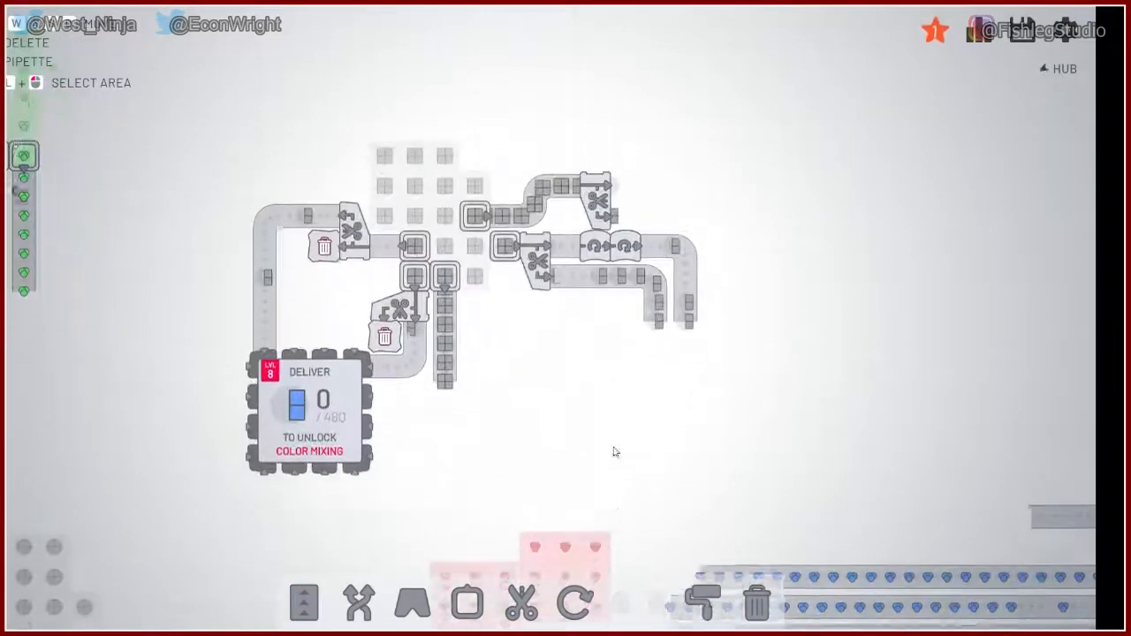
click(702, 603)
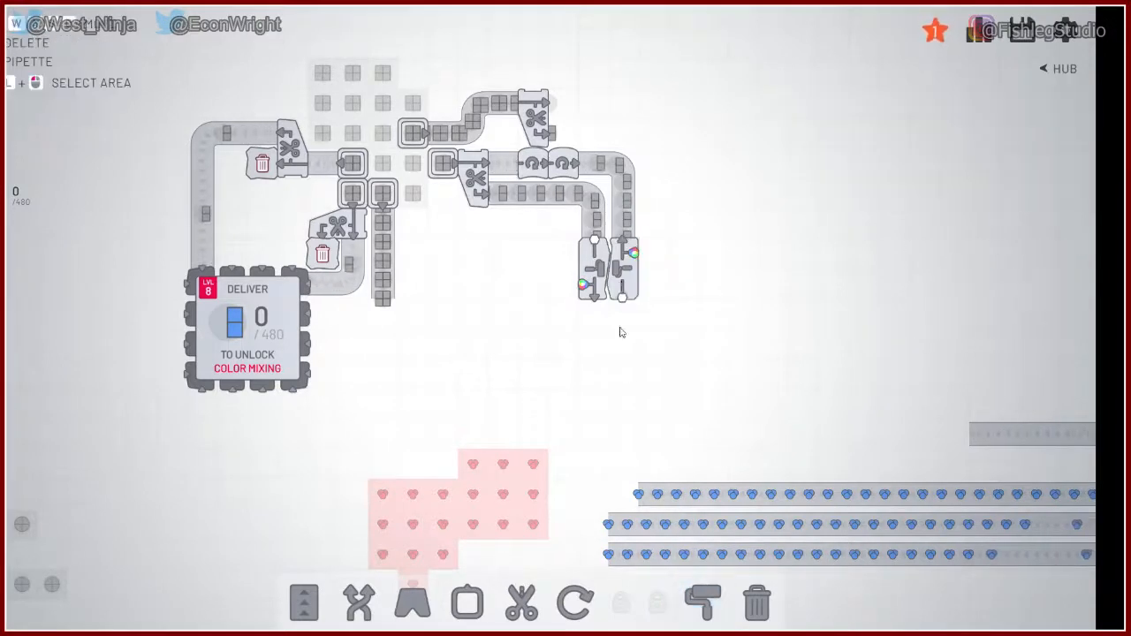
Step: Branch a belt from the blue shapes to both painters and tunnel their outputs into the hub
click(303, 603)
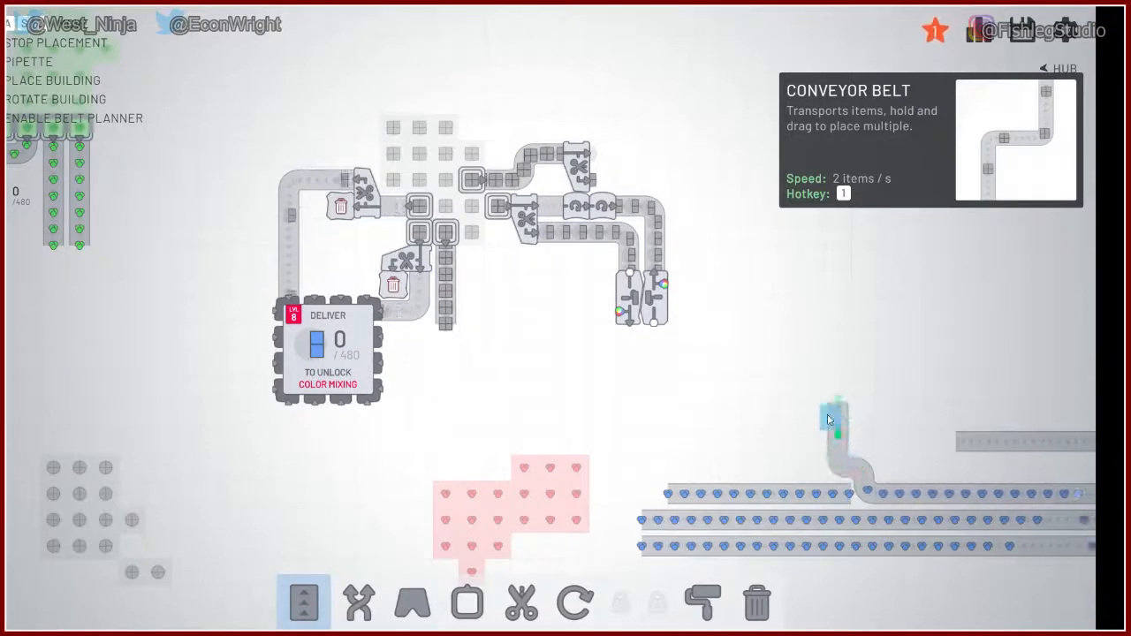
drag(835, 411, 685, 292)
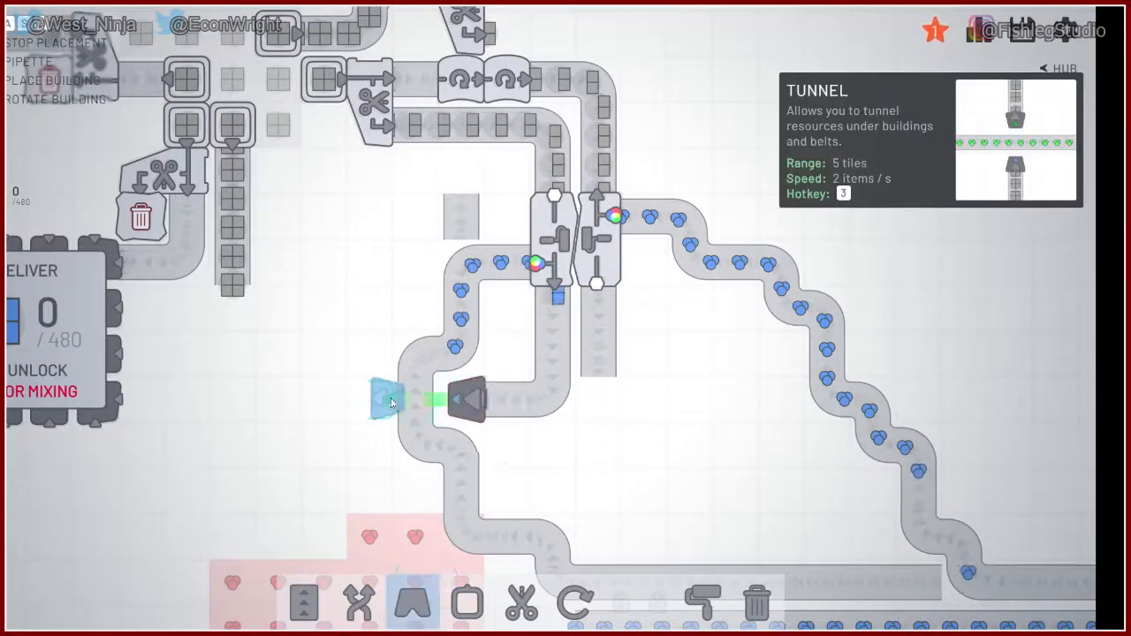
click(306, 603)
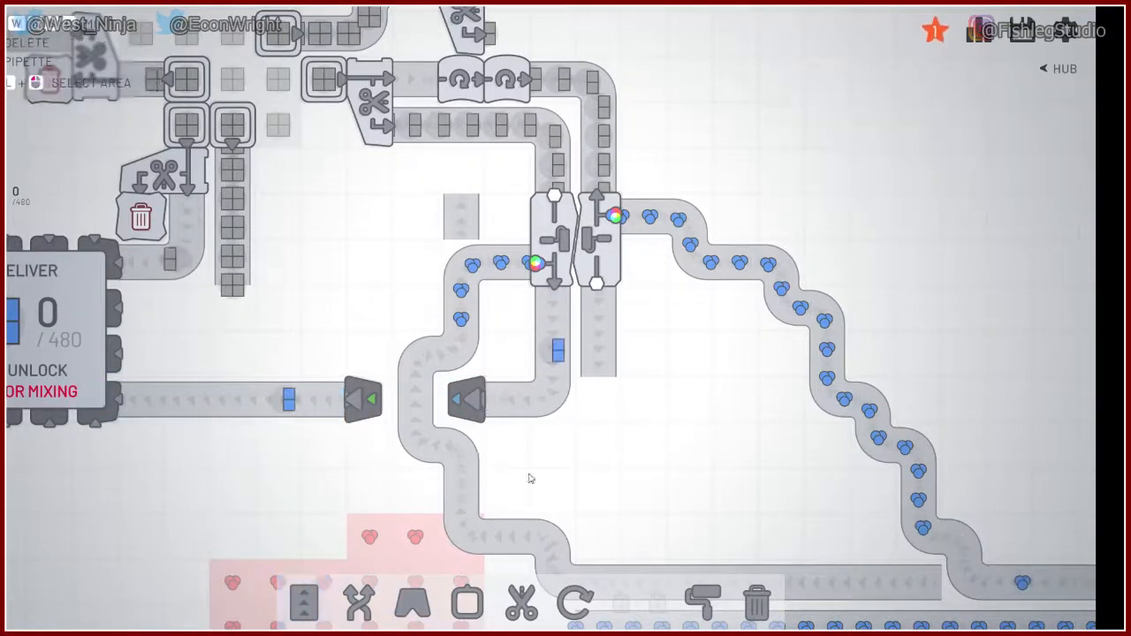
click(306, 602)
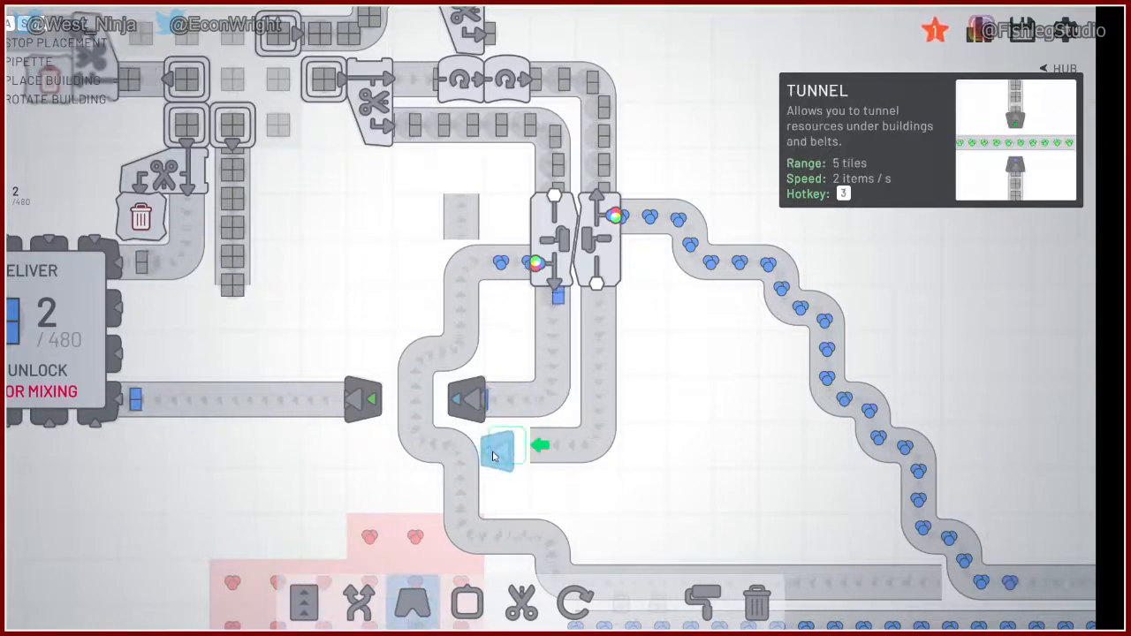
click(508, 445)
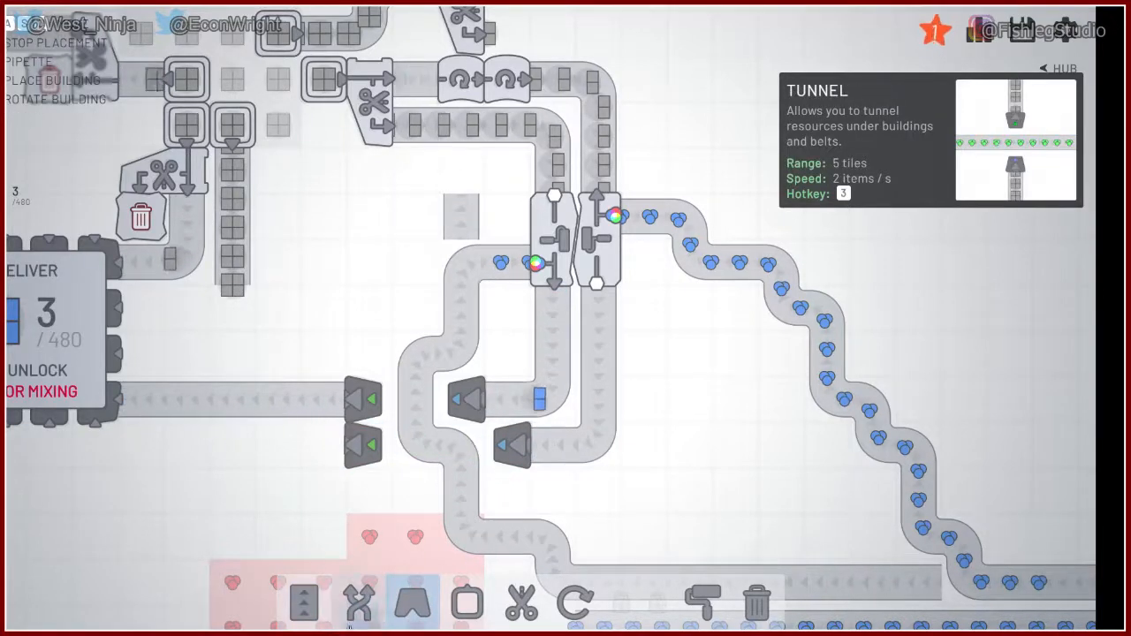
click(305, 601)
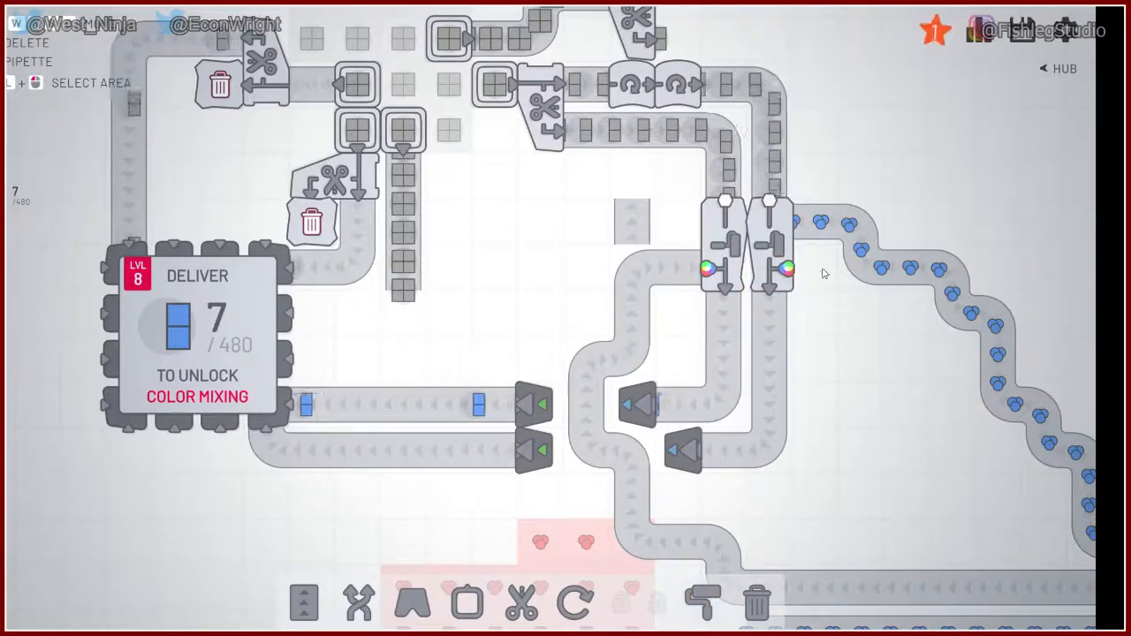
click(304, 603)
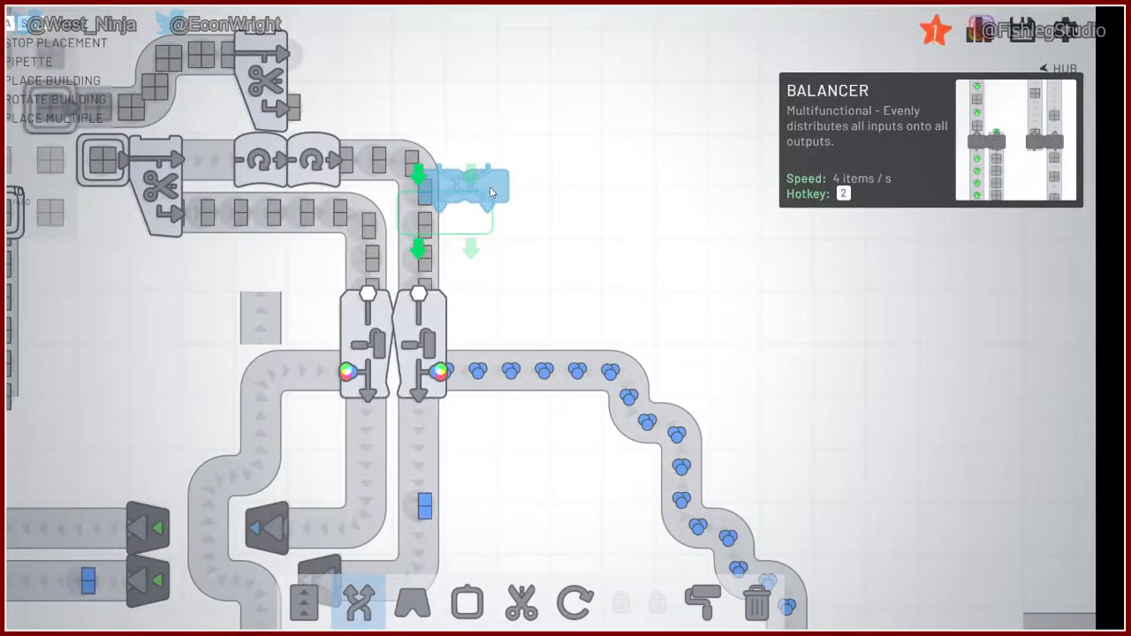
Step: Split the rectangle belt with a balancer and belt it right to a third painter
click(455, 186)
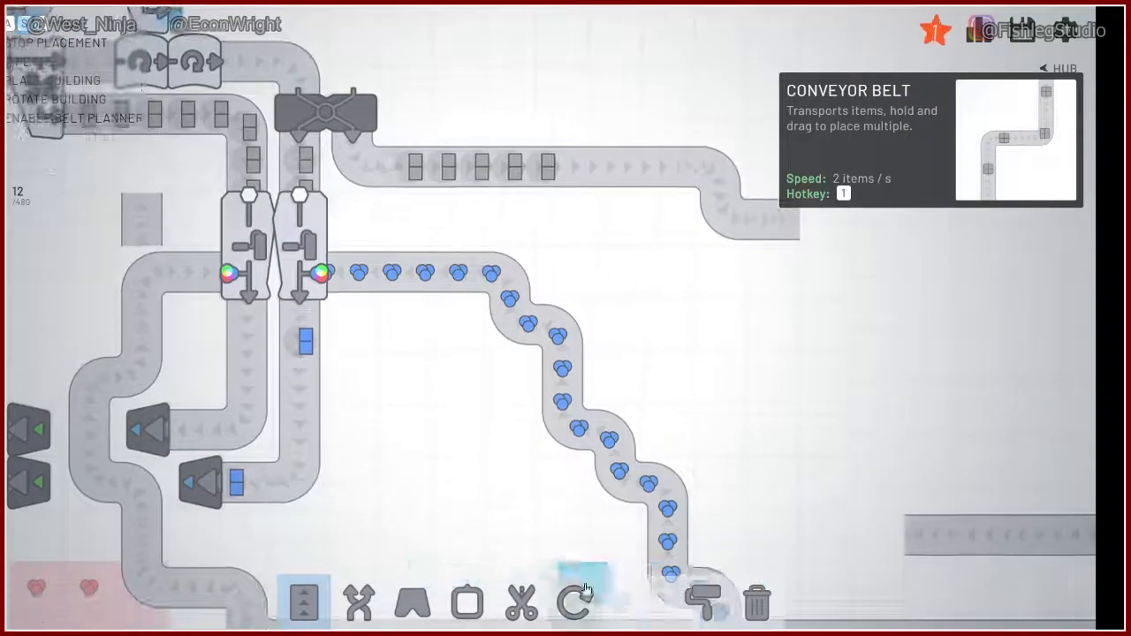
click(703, 604)
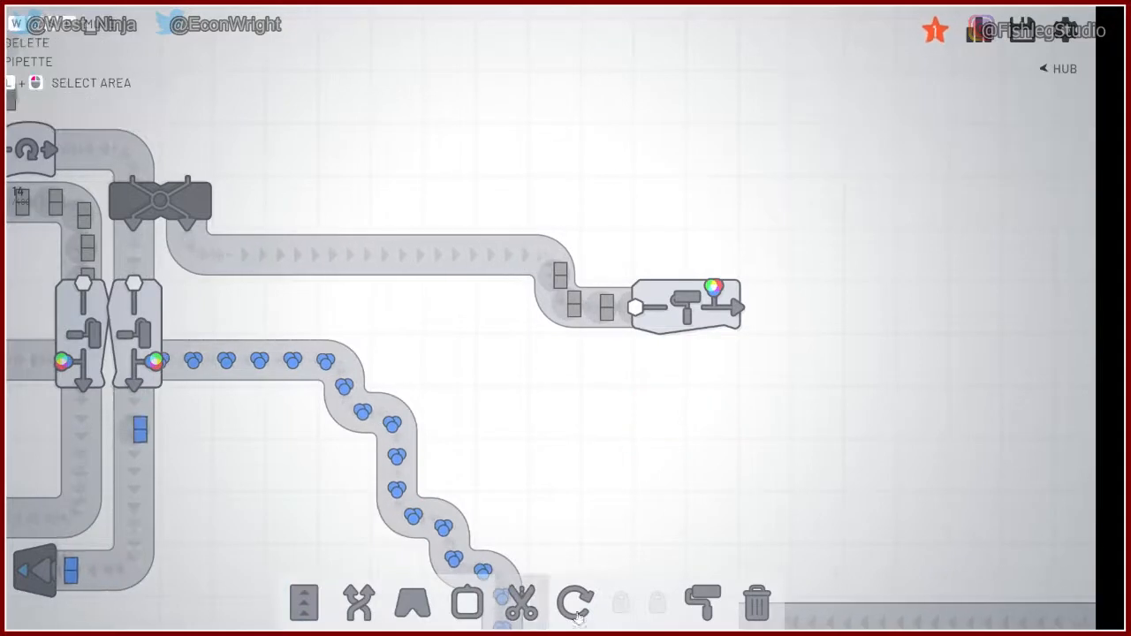
click(702, 604)
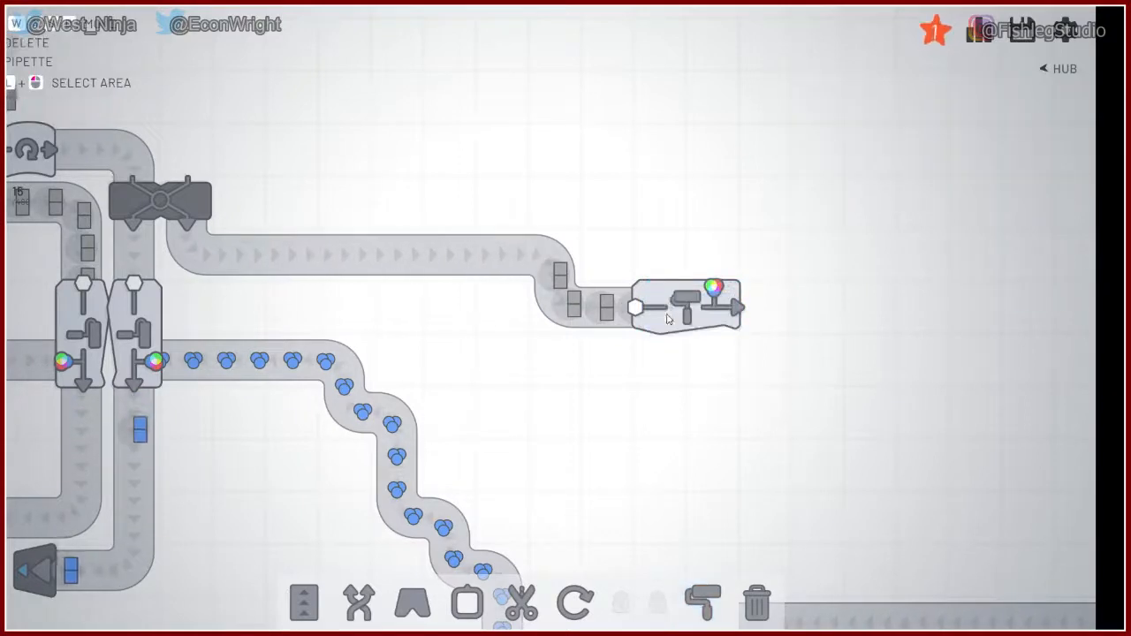
click(701, 603)
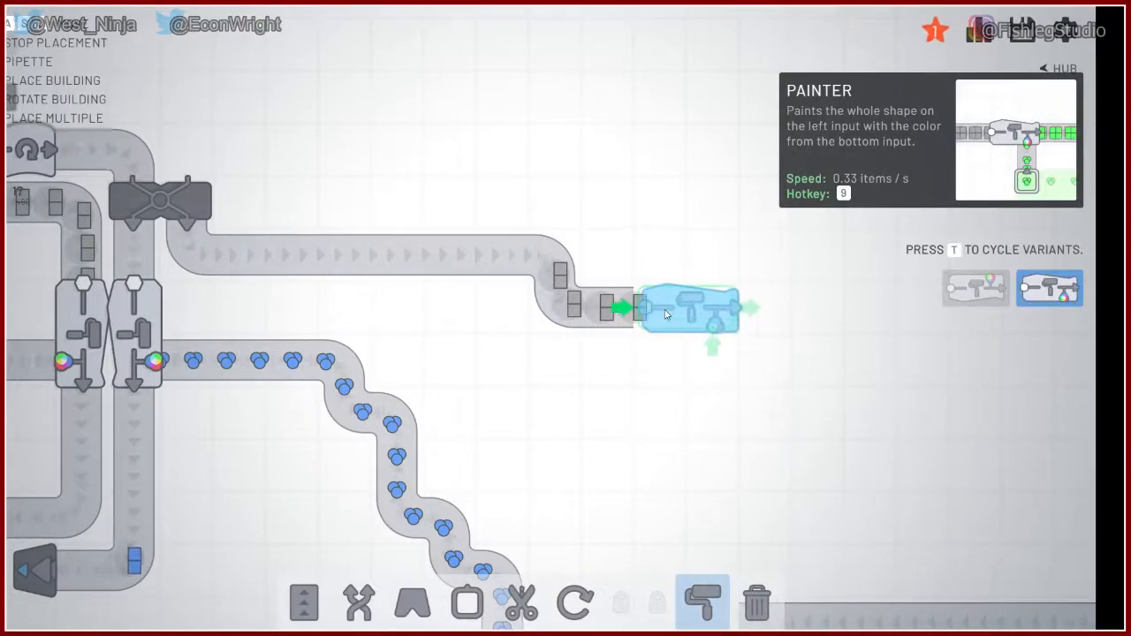
click(303, 604)
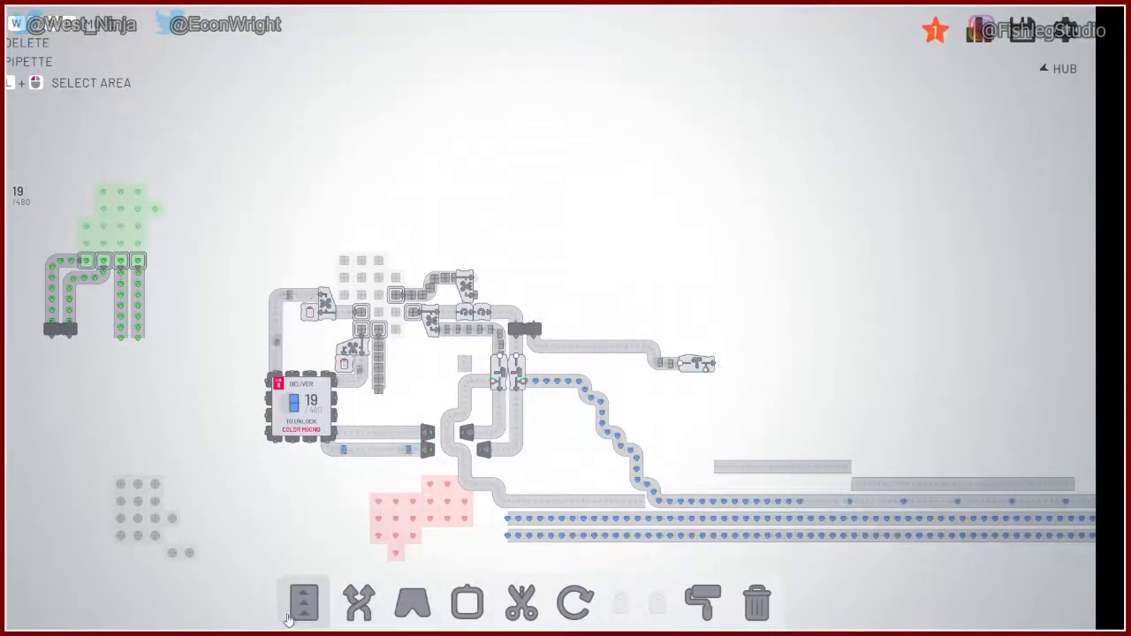
Step: Run a long belt from the third painter's output around the top back to the hub
click(303, 602)
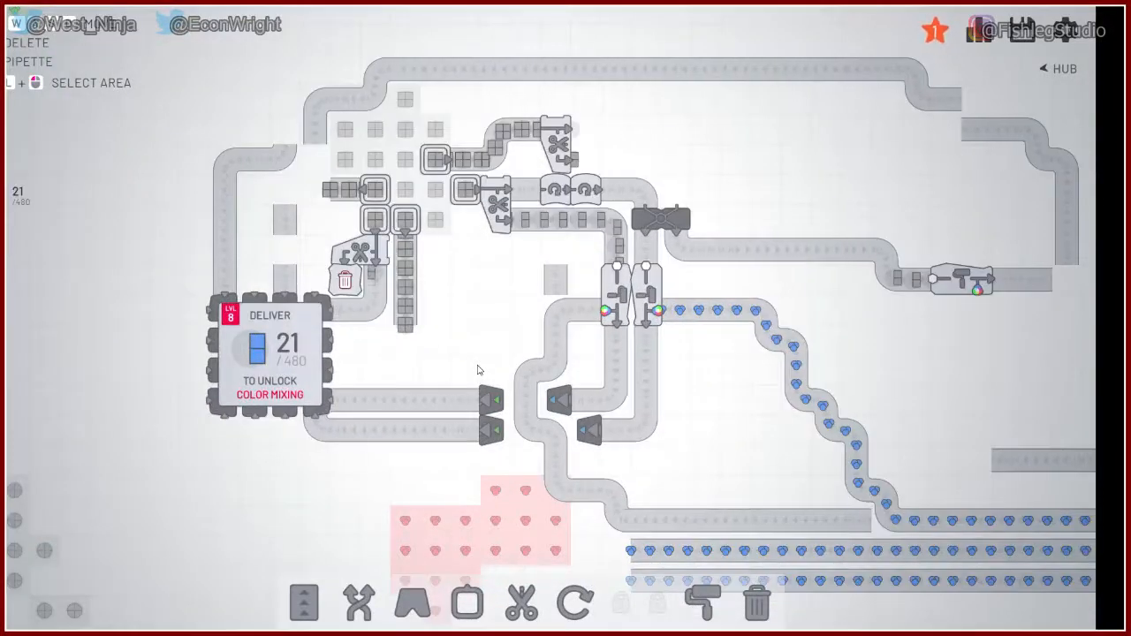
scroll(down, 3)
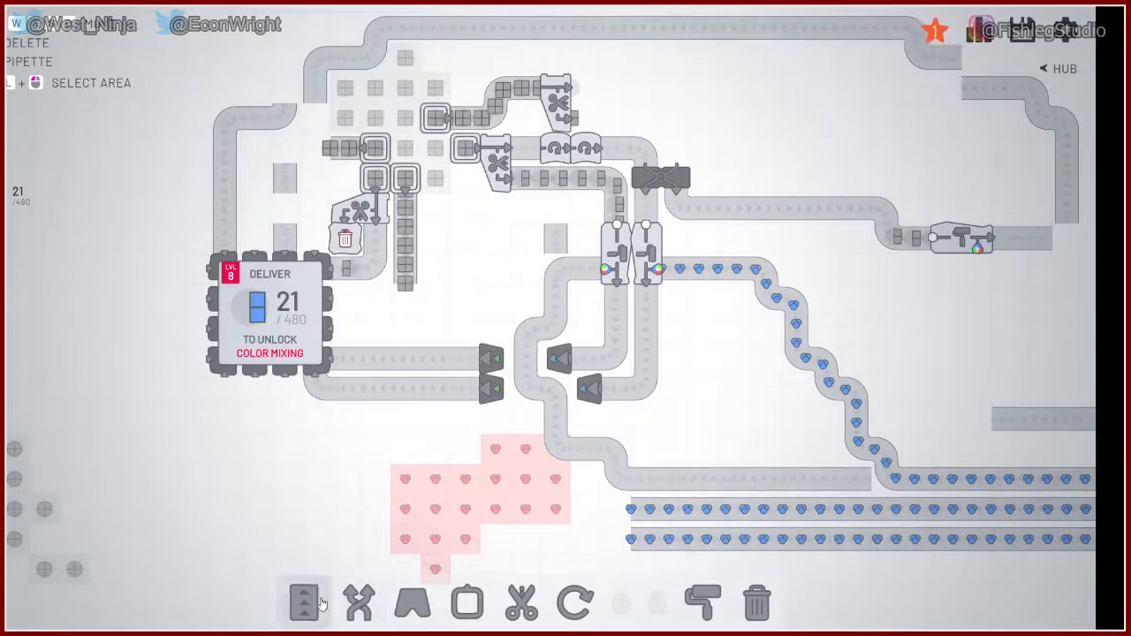
click(303, 603)
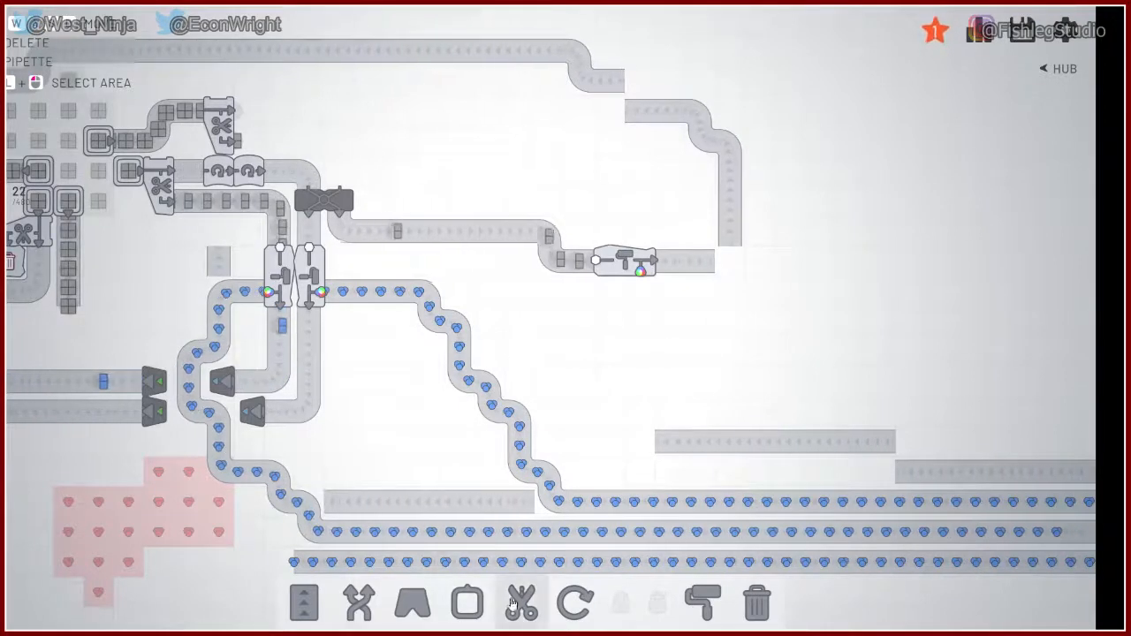
Step: Place a balancer on the blue shape line and belt the painted halves into the hub's top-left
click(358, 603)
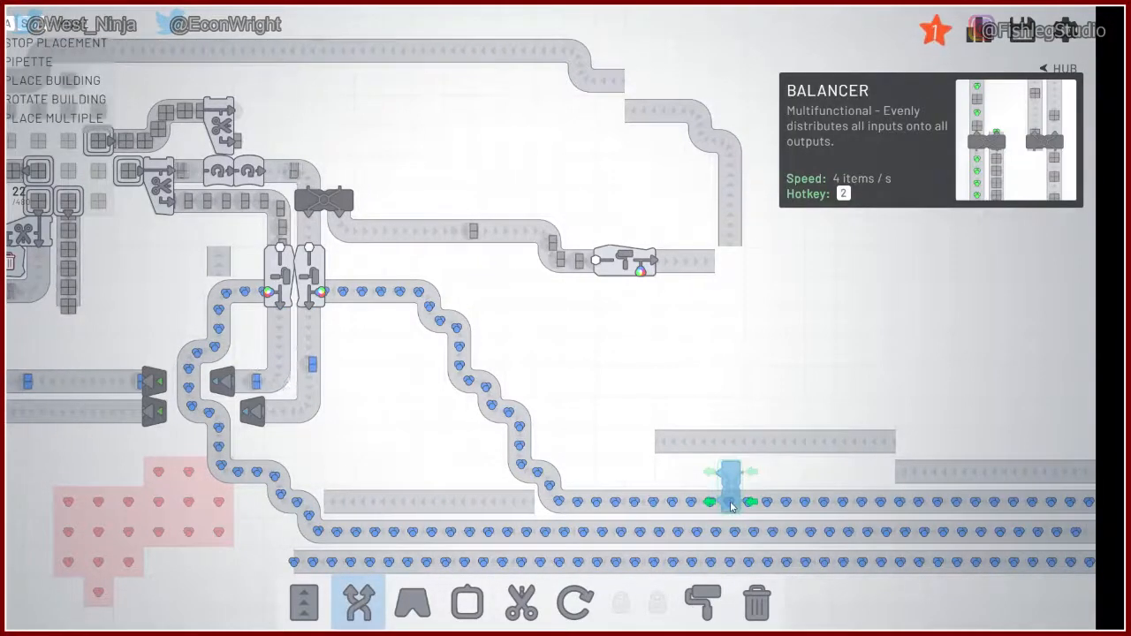
click(304, 603)
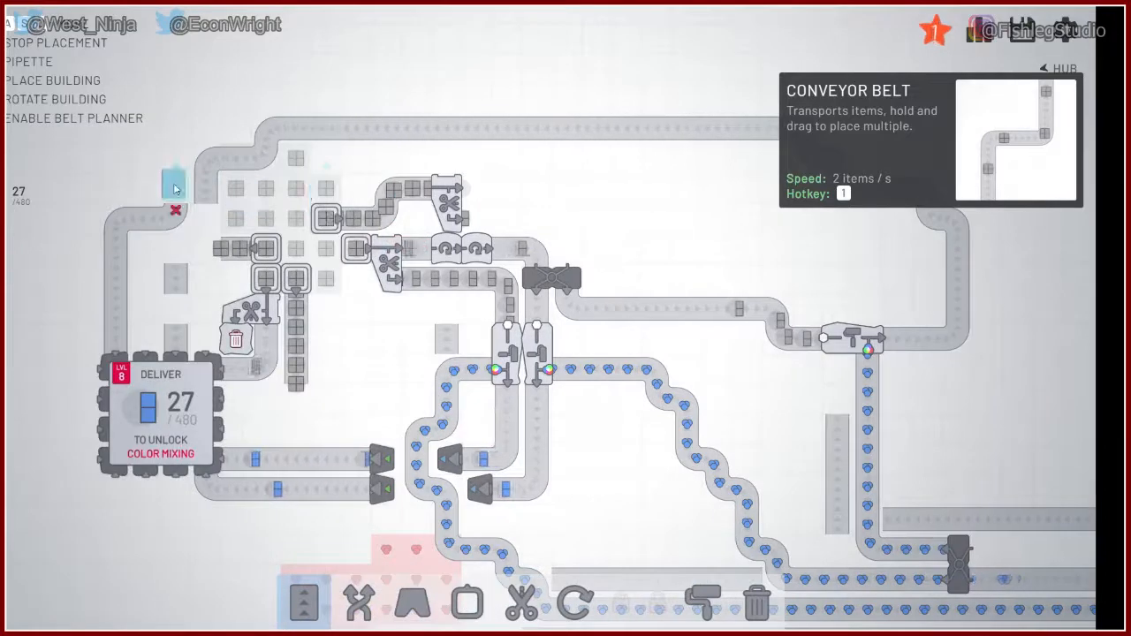
click(176, 189)
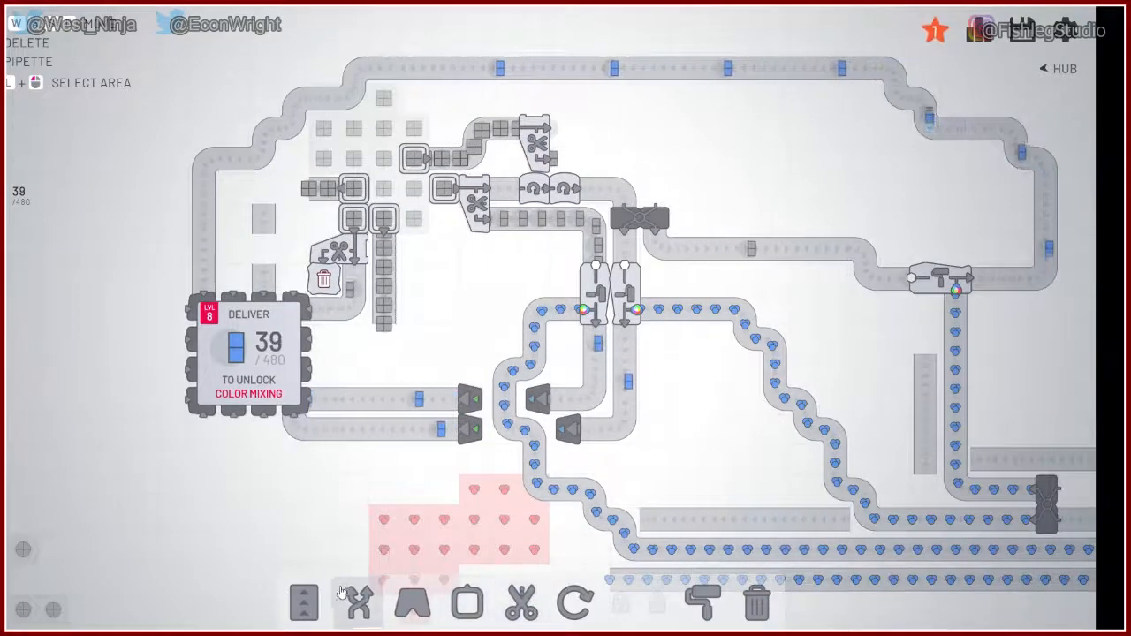
Step: Add a balancer on the blue paint belt before the painters, with overflow going to trash
click(358, 604)
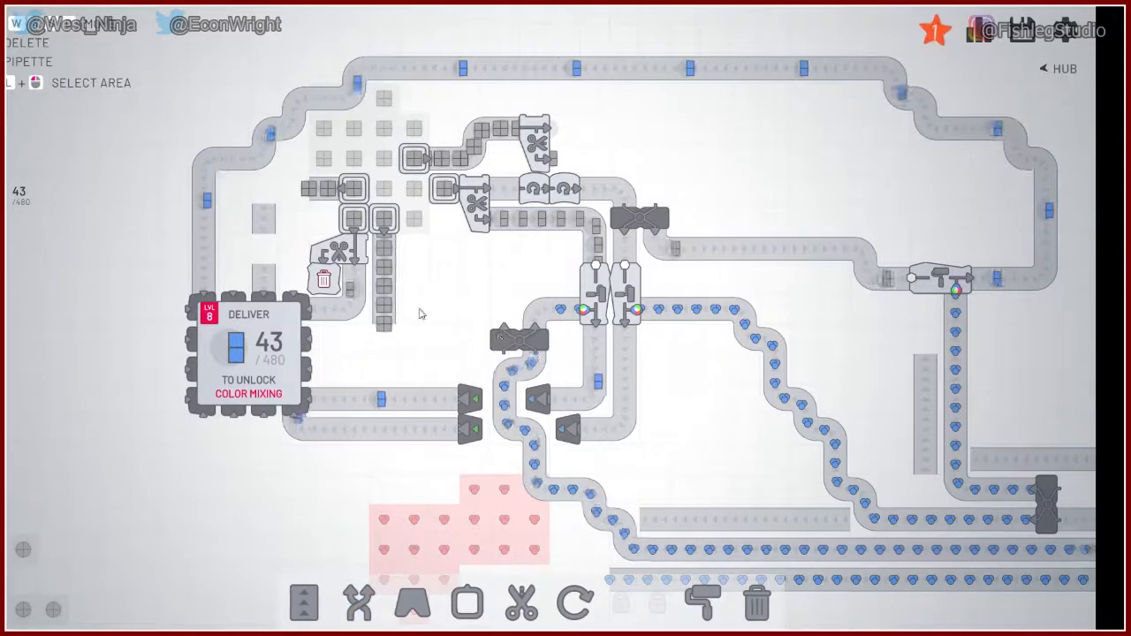
click(304, 604)
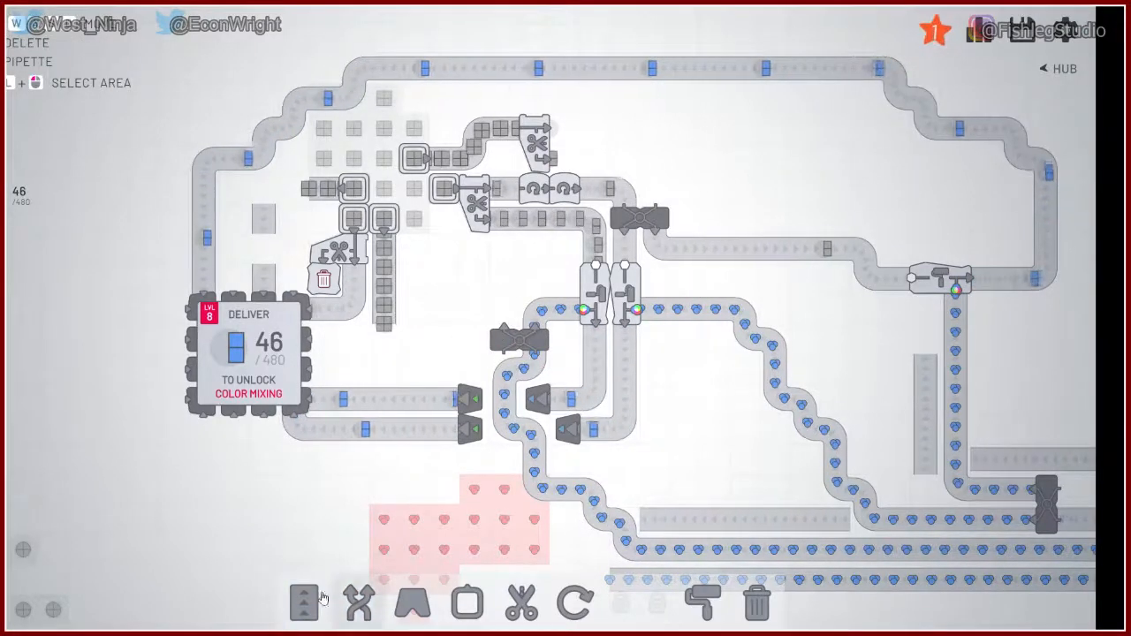
click(304, 603)
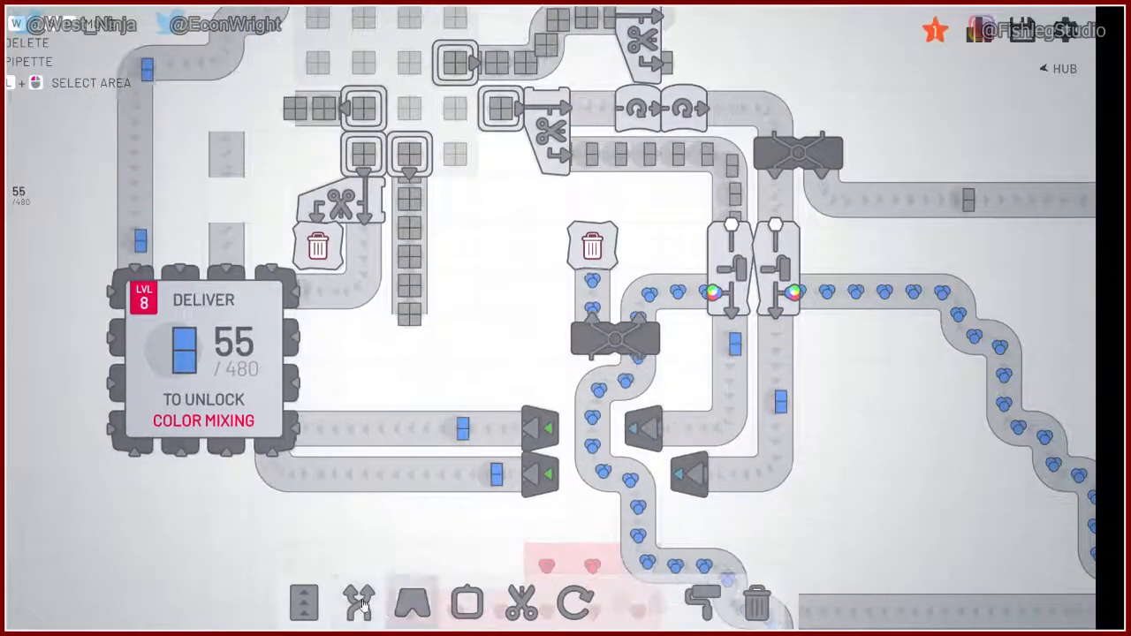
Step: Place a balancer vertically under the second cutter's half-square output
click(359, 604)
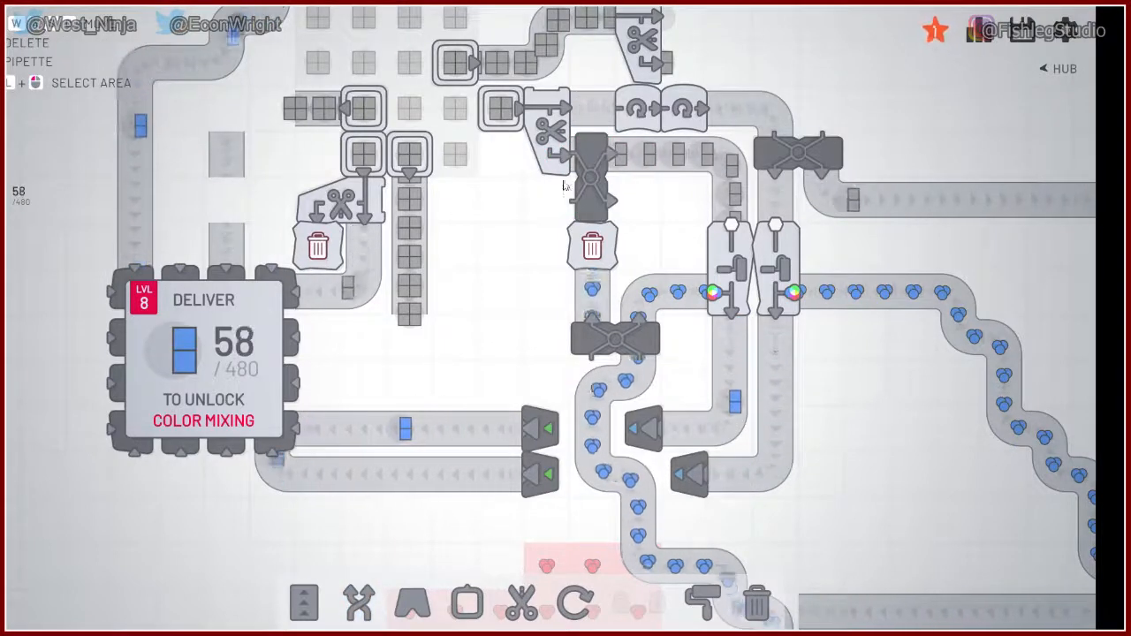
click(304, 603)
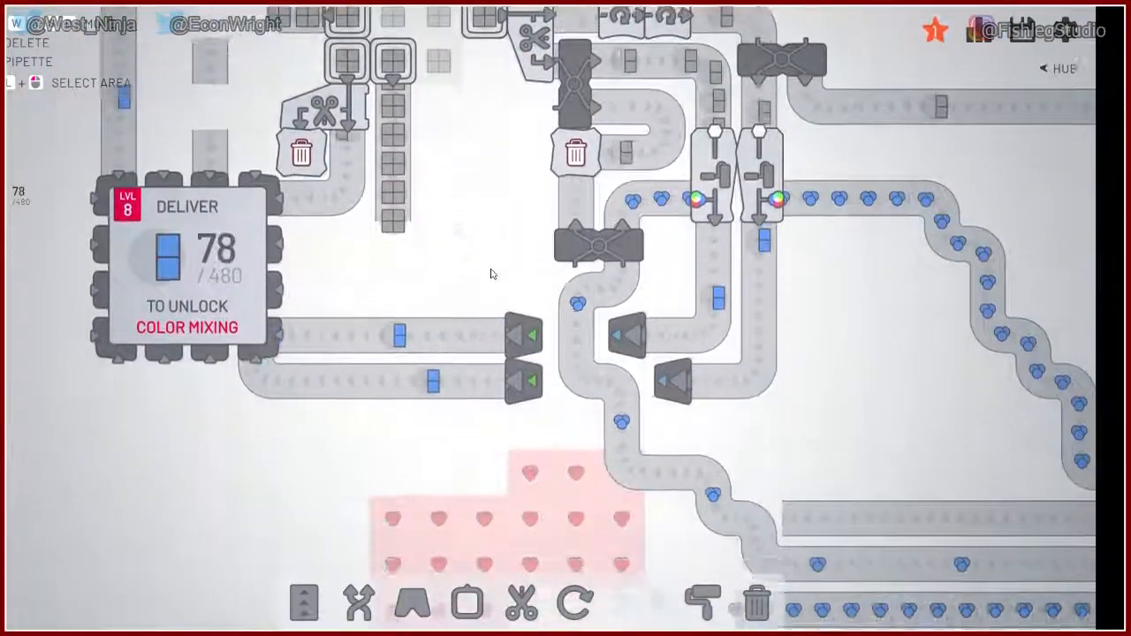
scroll(down, 3)
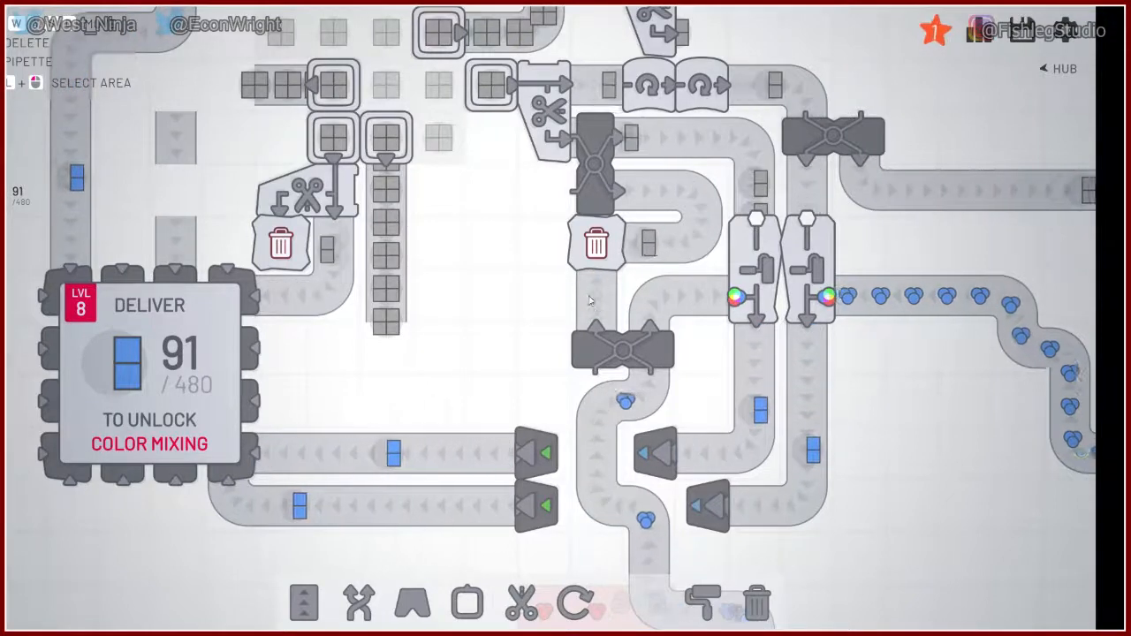
click(703, 603)
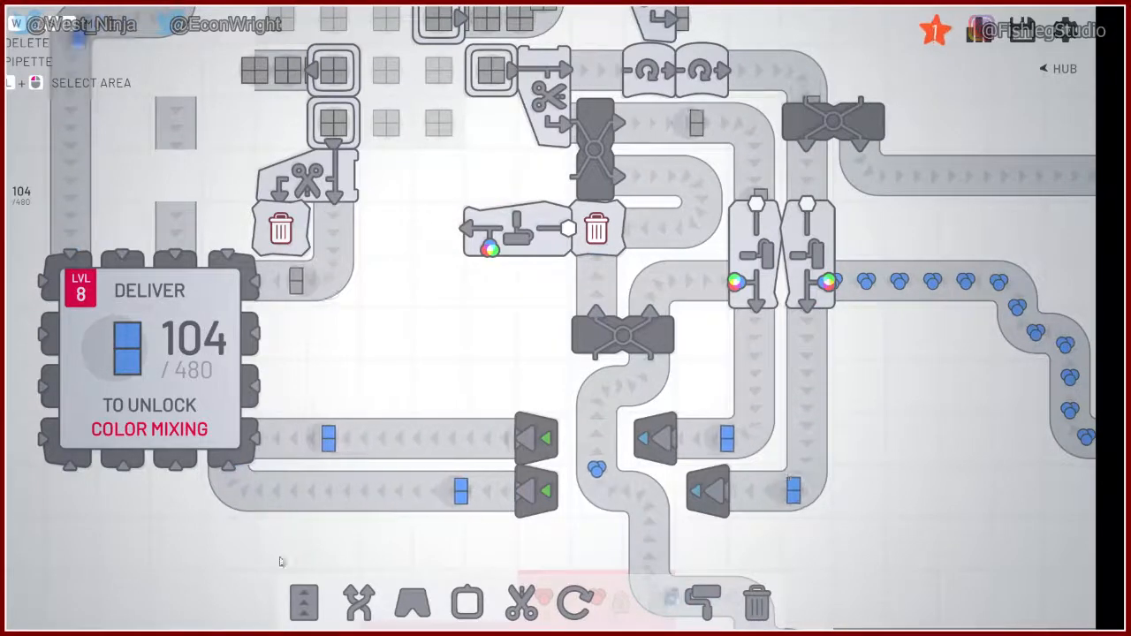
Step: Place a painter left of the trash, feed it blue paint, and belt its output to the hub
click(304, 603)
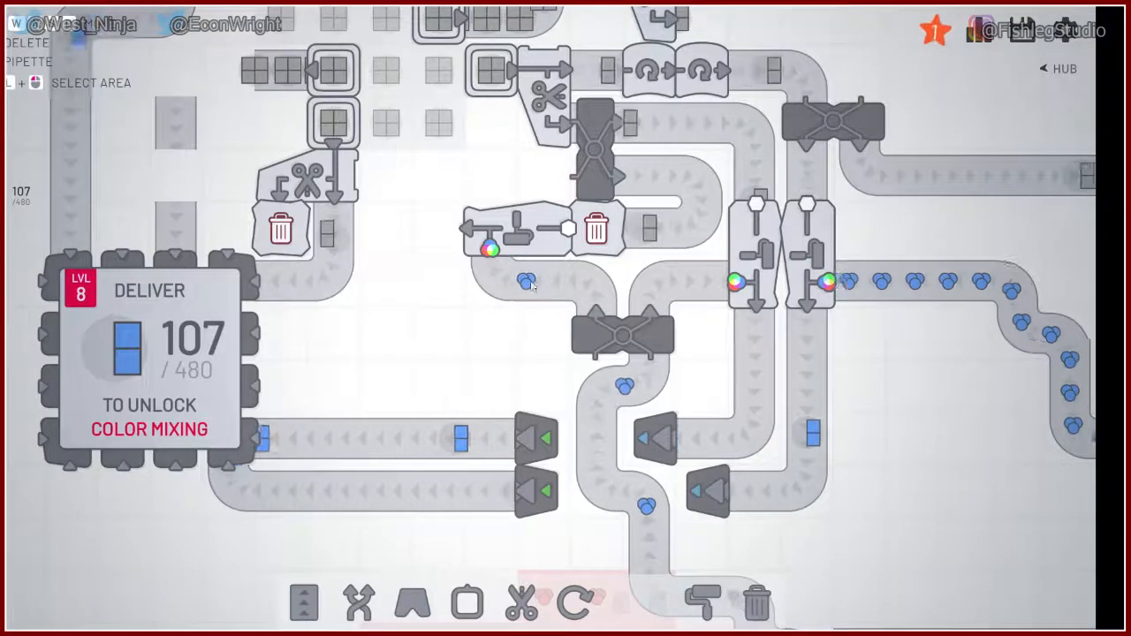
click(304, 604)
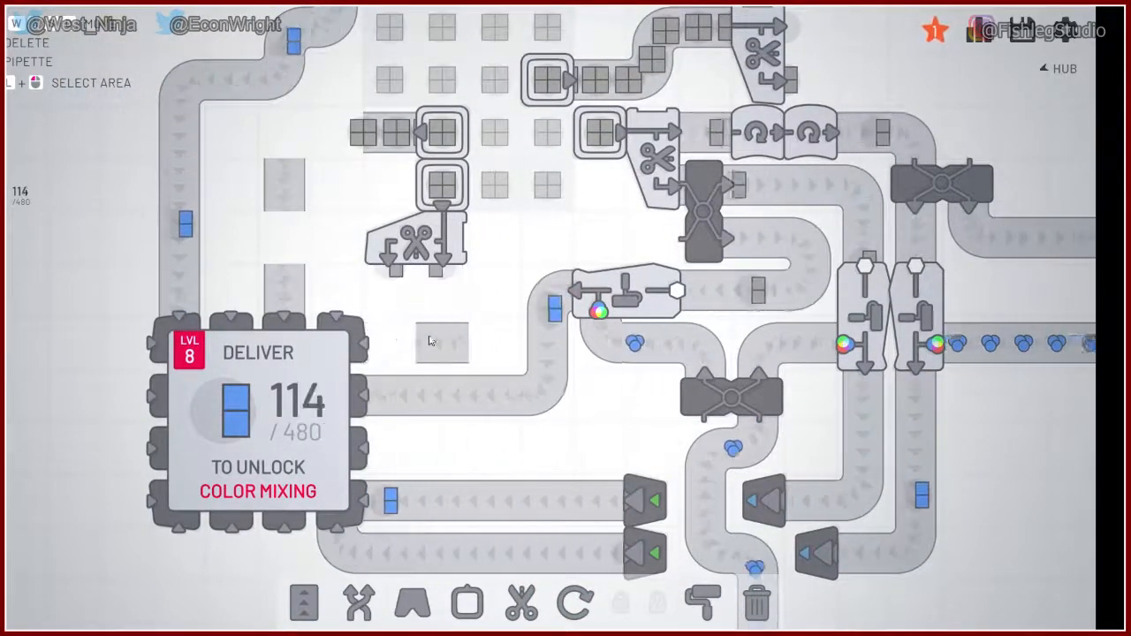
click(304, 603)
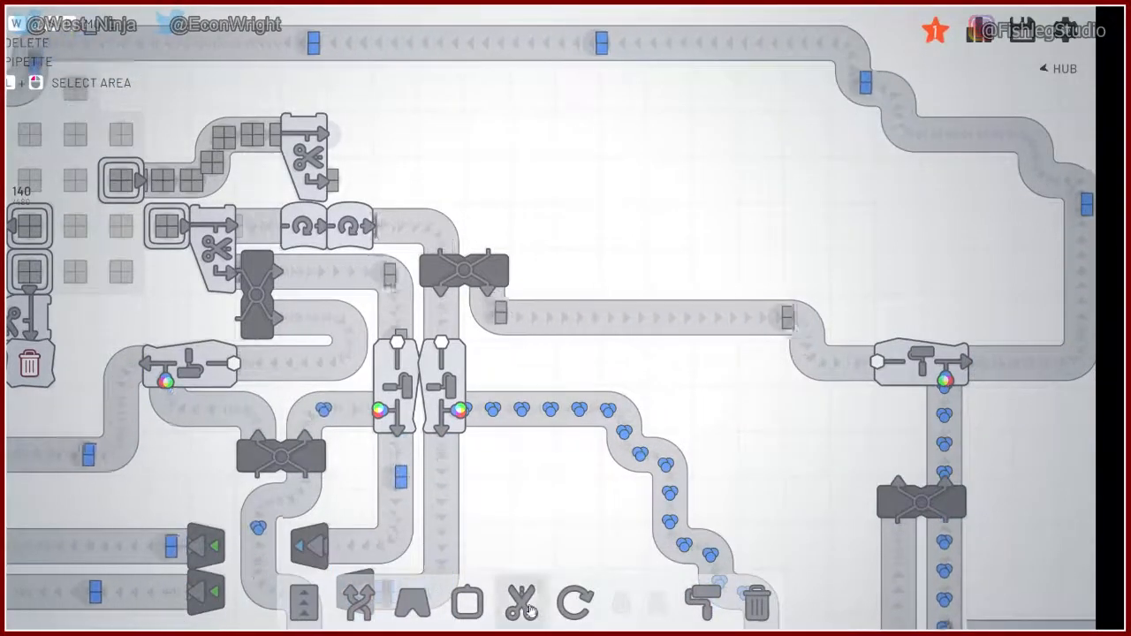
click(411, 604)
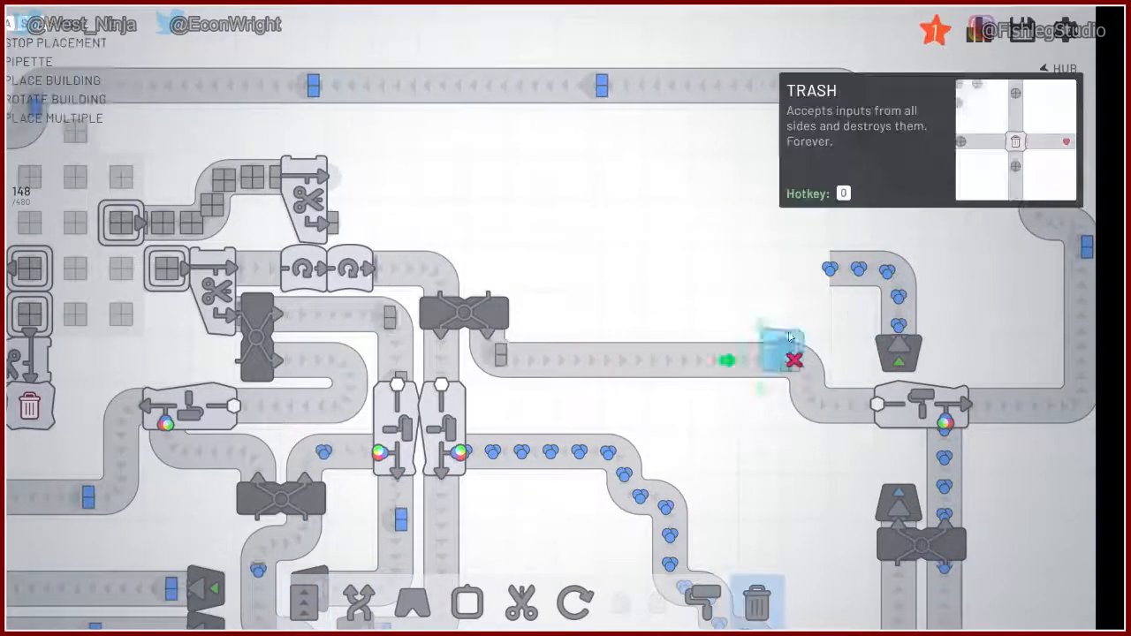
Step: Place a trash at the end of the belt
click(794, 358)
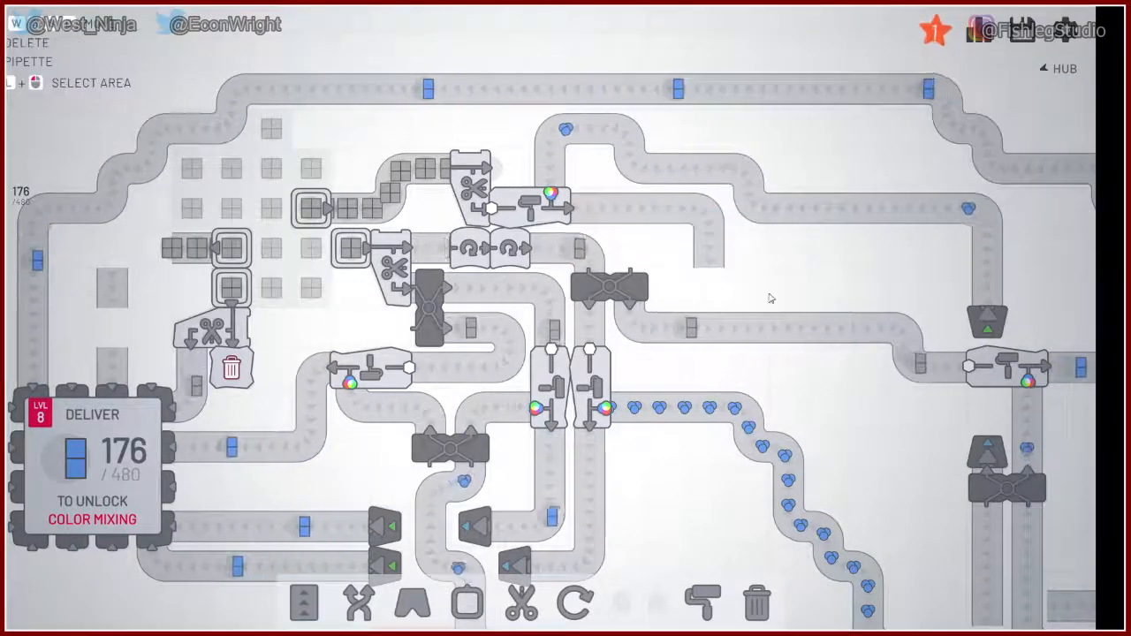
Step: Tunnel a belt from the upper painter down through the factory toward the hub
click(412, 603)
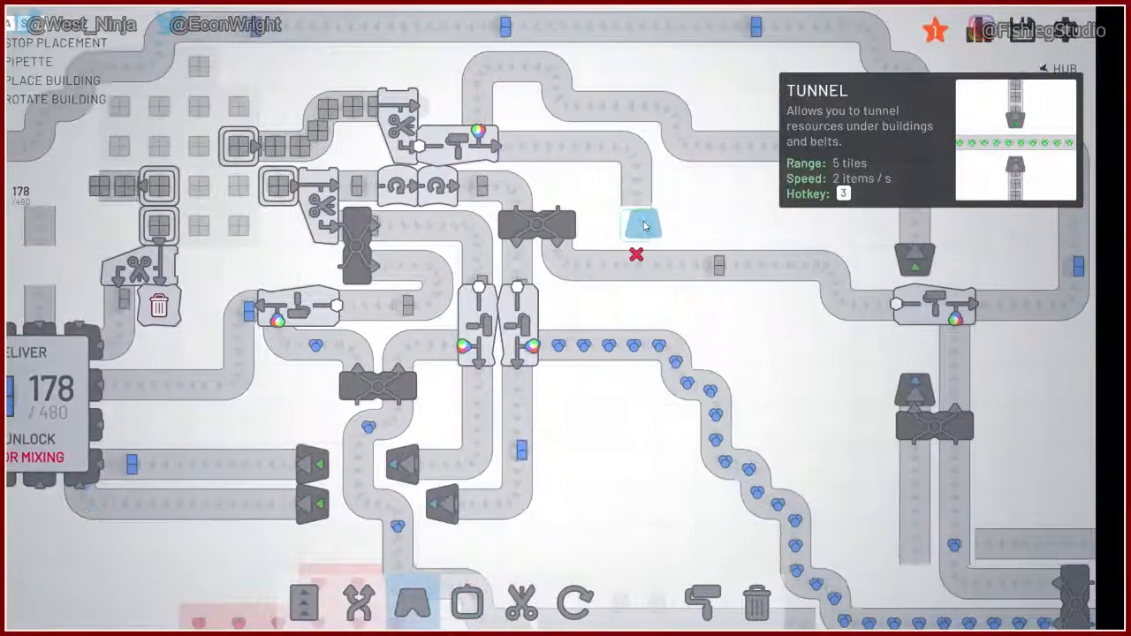
click(636, 226)
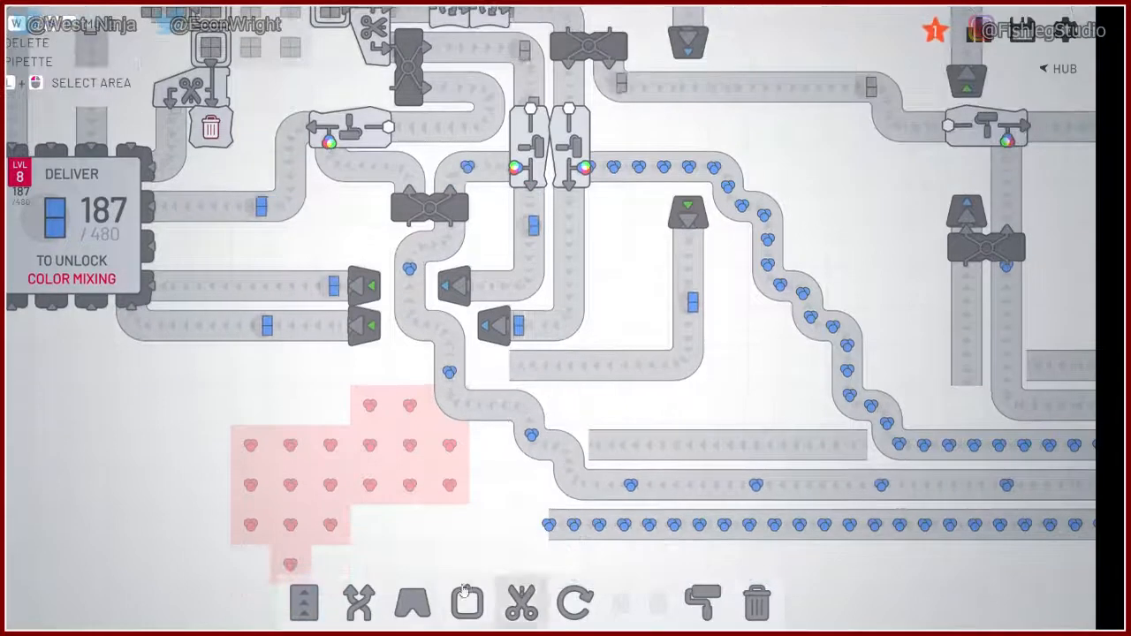
click(413, 603)
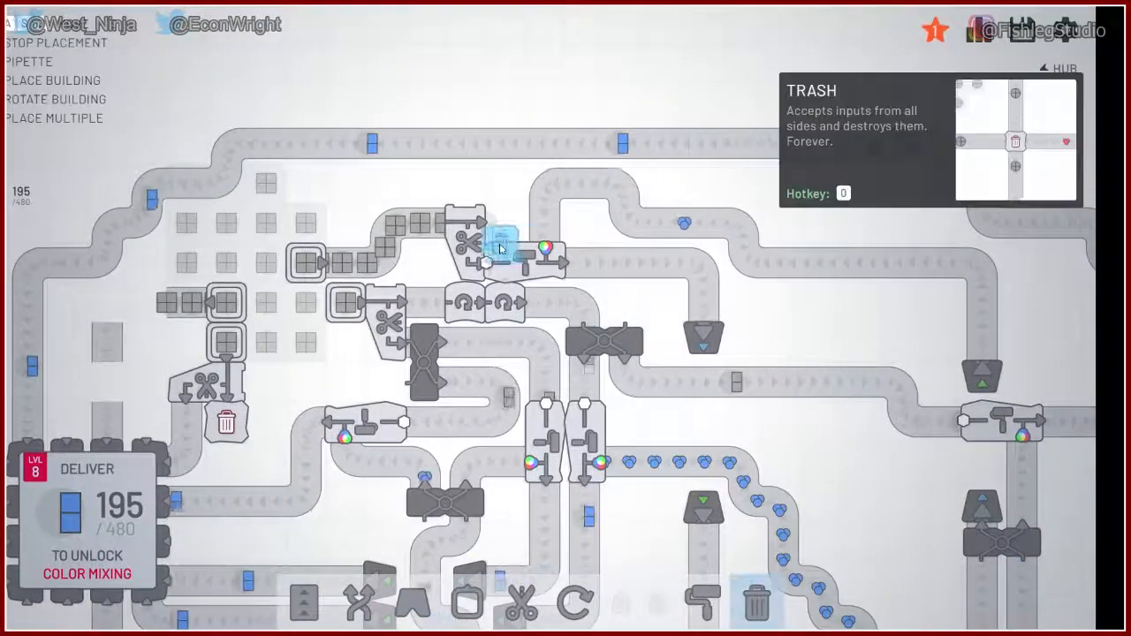
Step: Place a trash beside the upper cutter, next to the newest painter
click(503, 225)
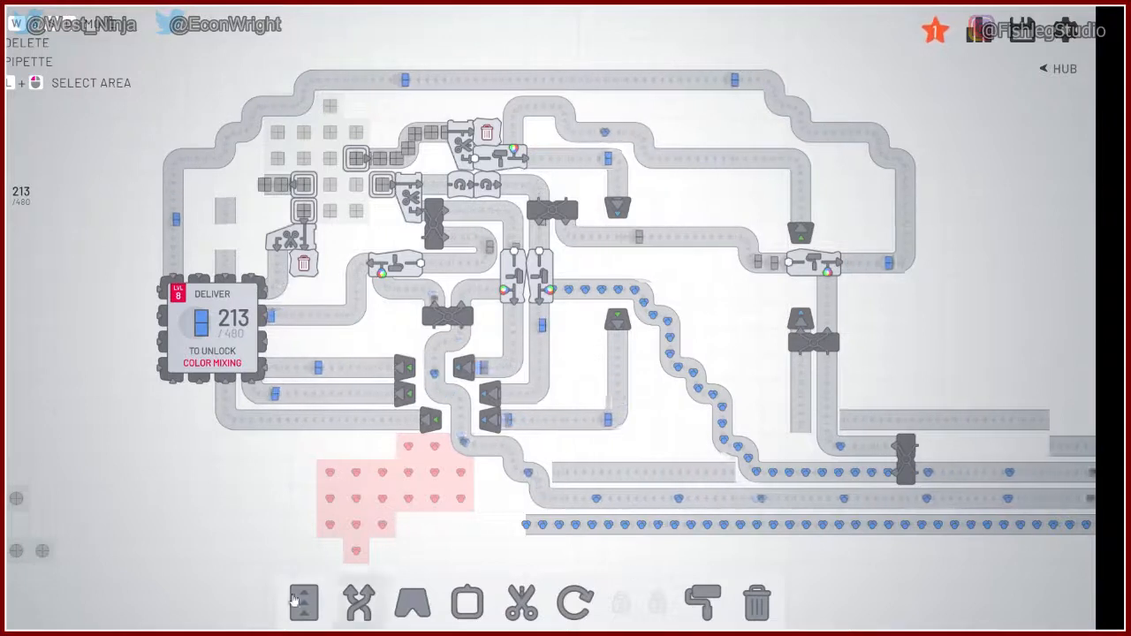
click(303, 603)
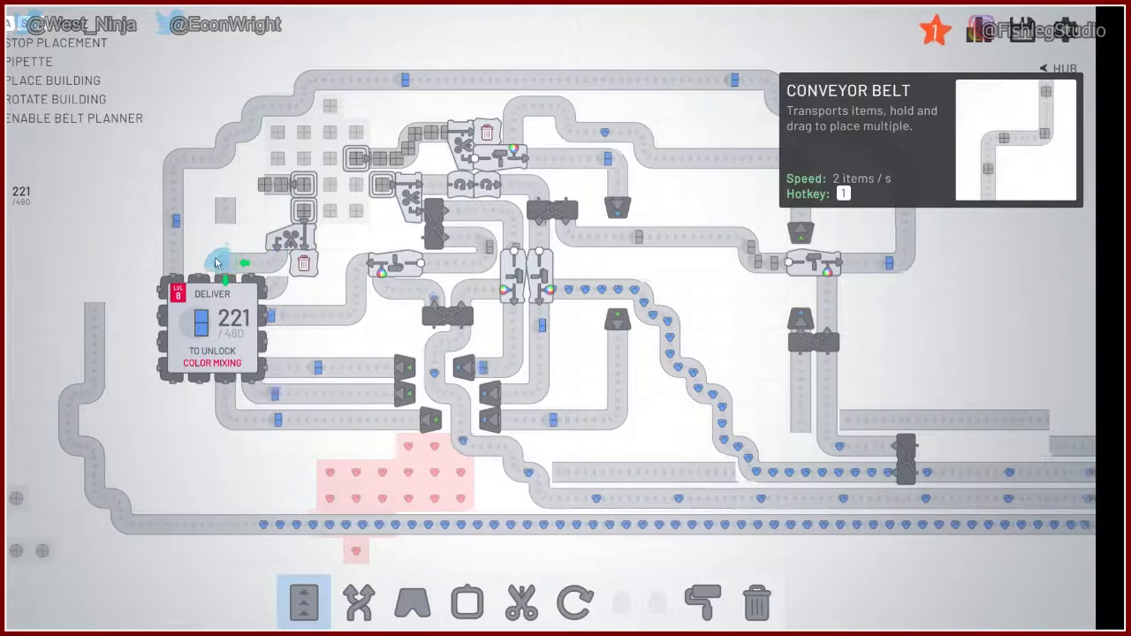
Step: Loop a belt around the factory's bottom and set a painter left of the hub
click(412, 604)
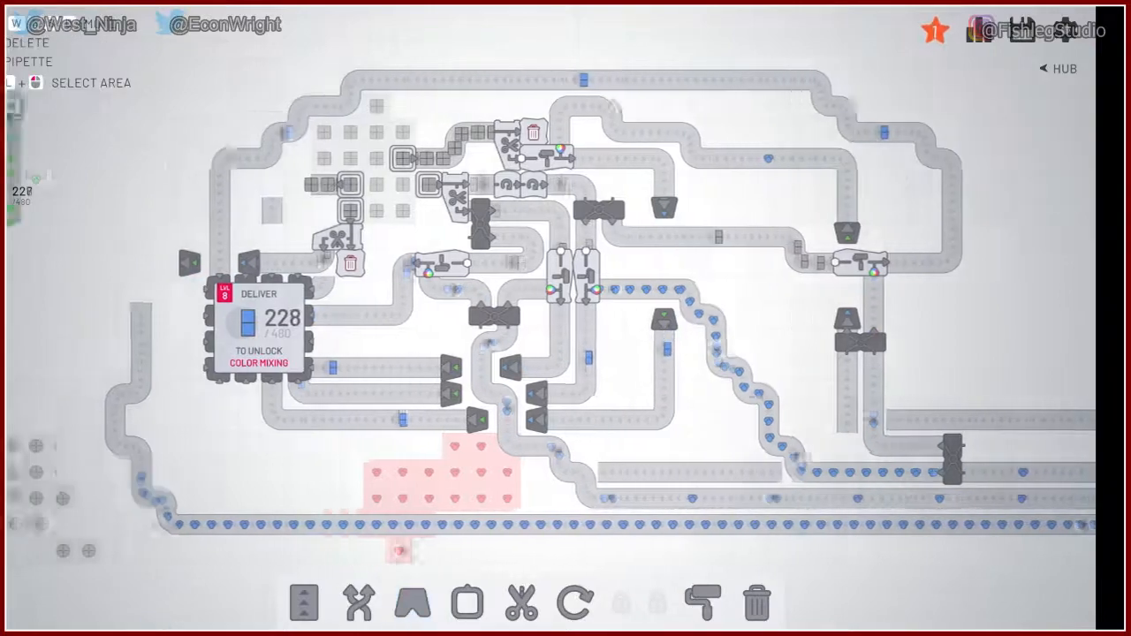
click(703, 603)
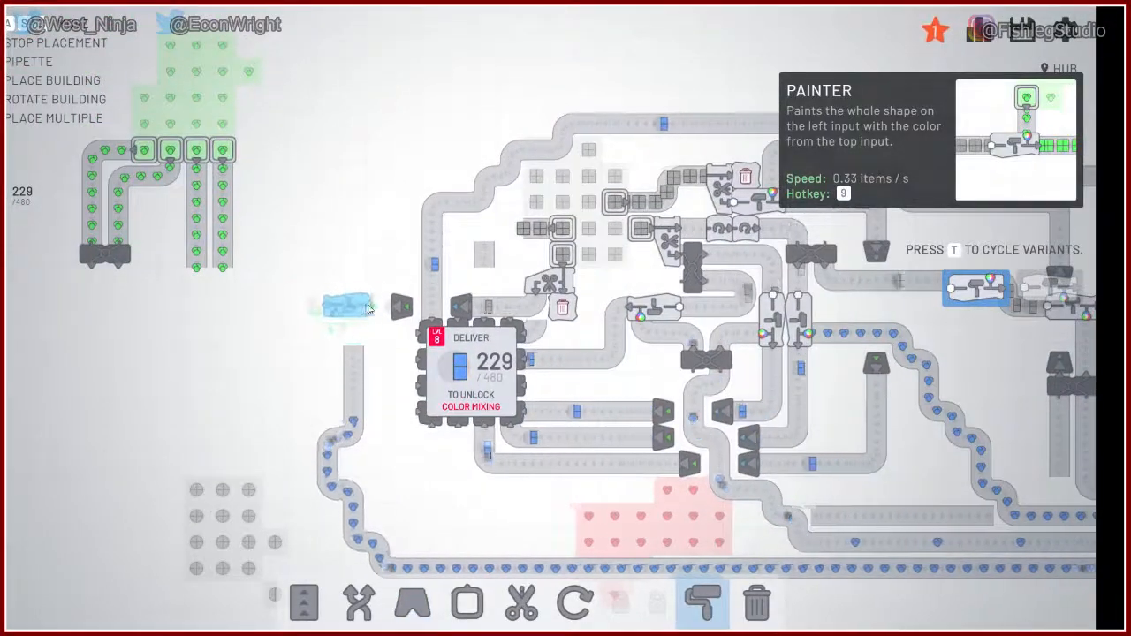
click(304, 603)
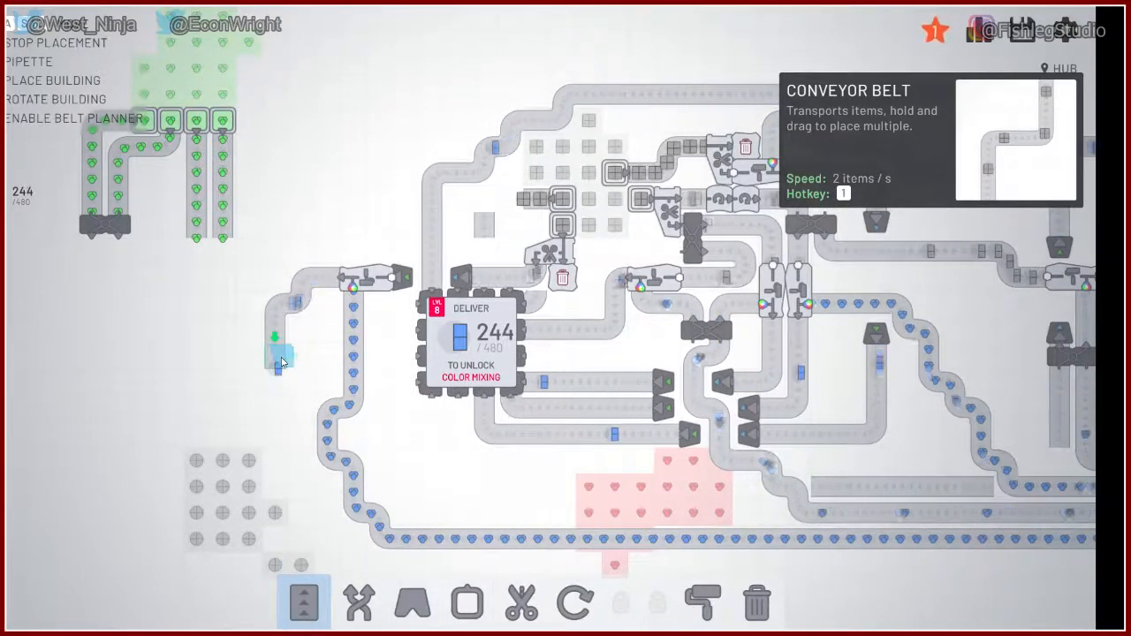
click(412, 603)
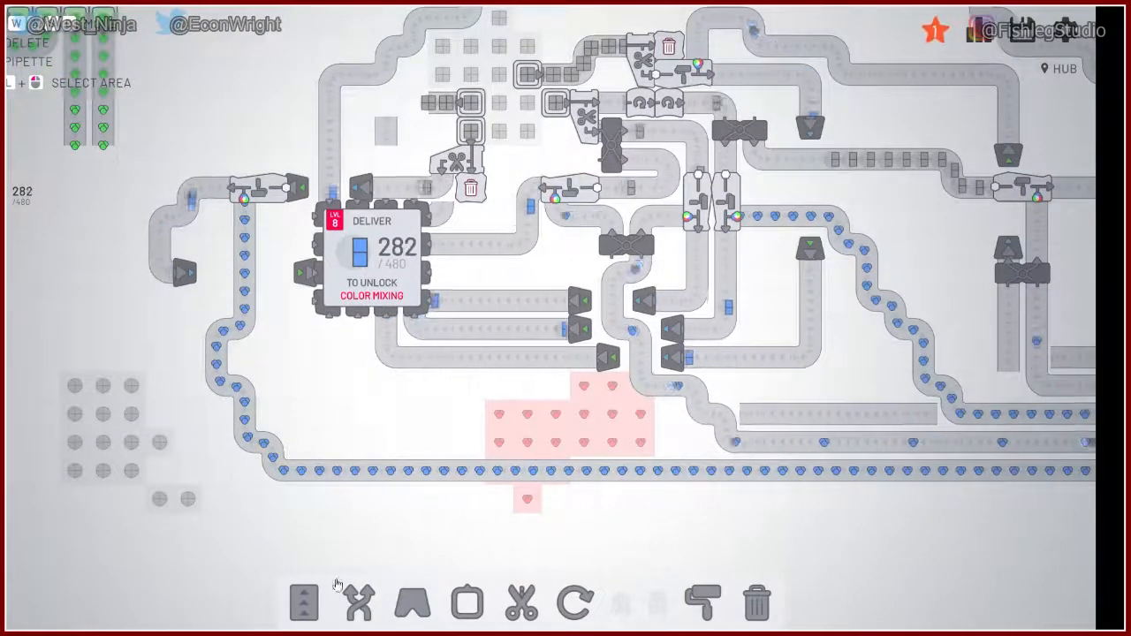
Step: Lay belts beside the stacked half-shapes and from the upper shape supply
click(304, 604)
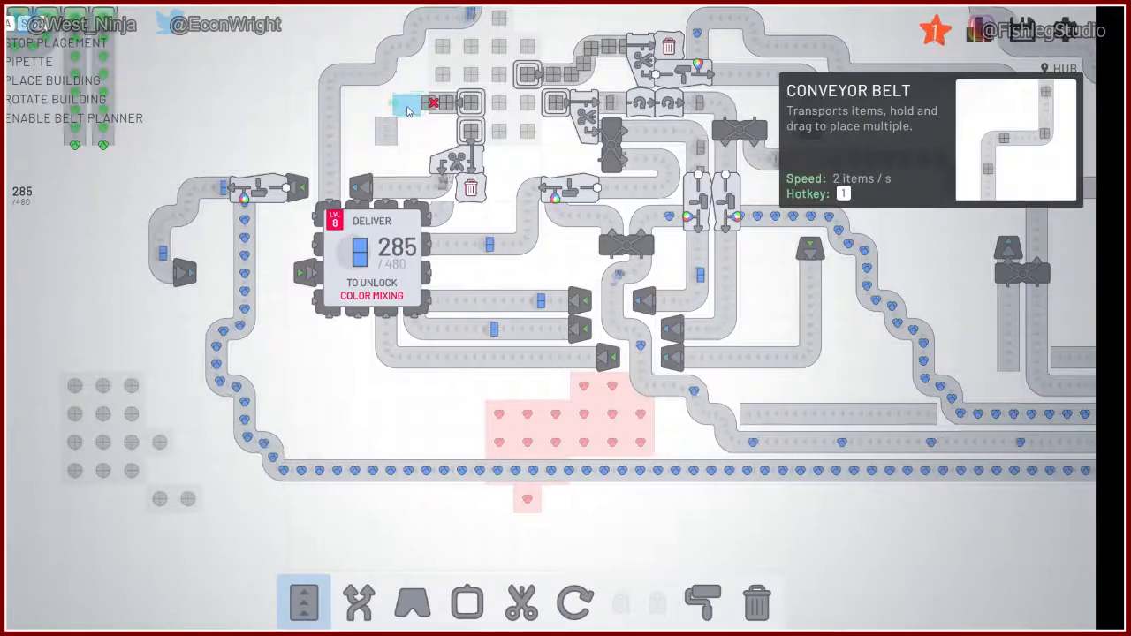
click(304, 603)
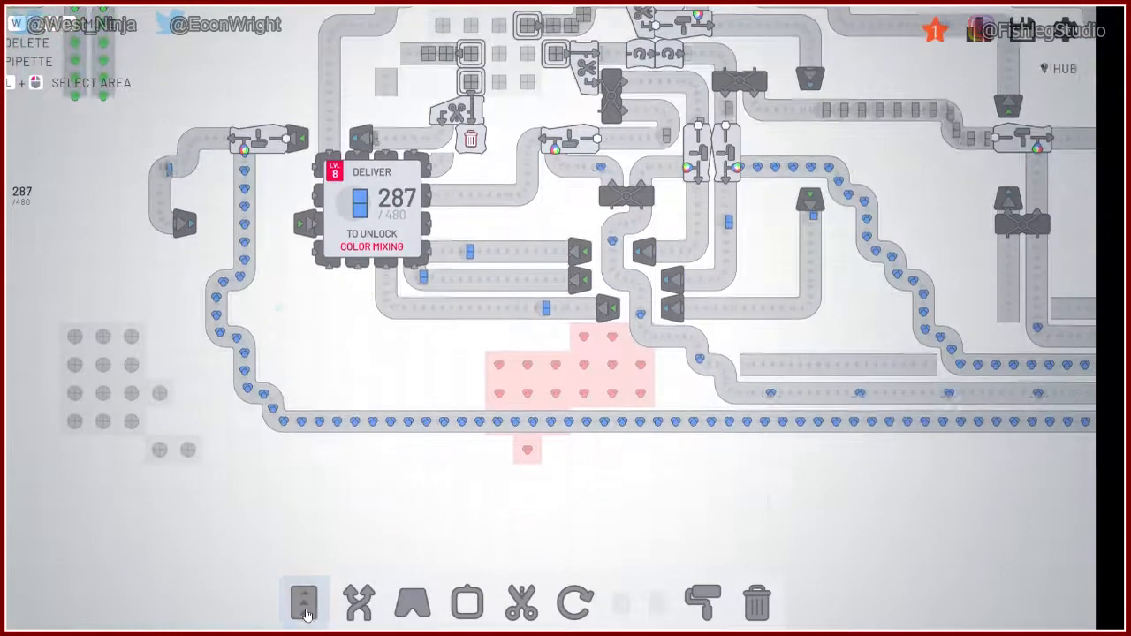
click(304, 603)
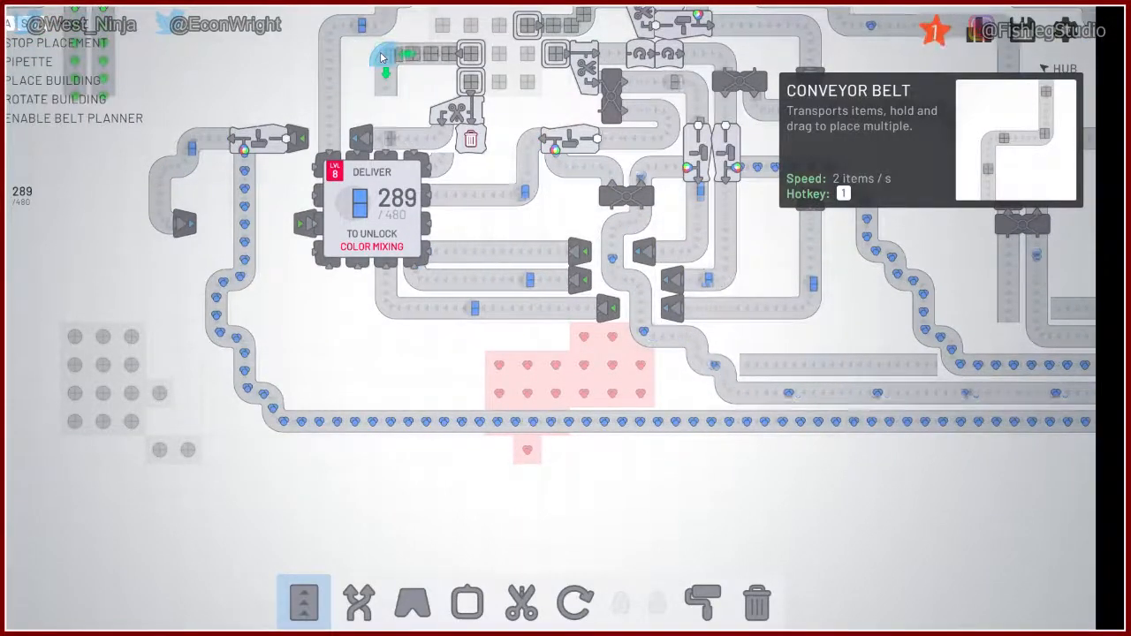
click(412, 604)
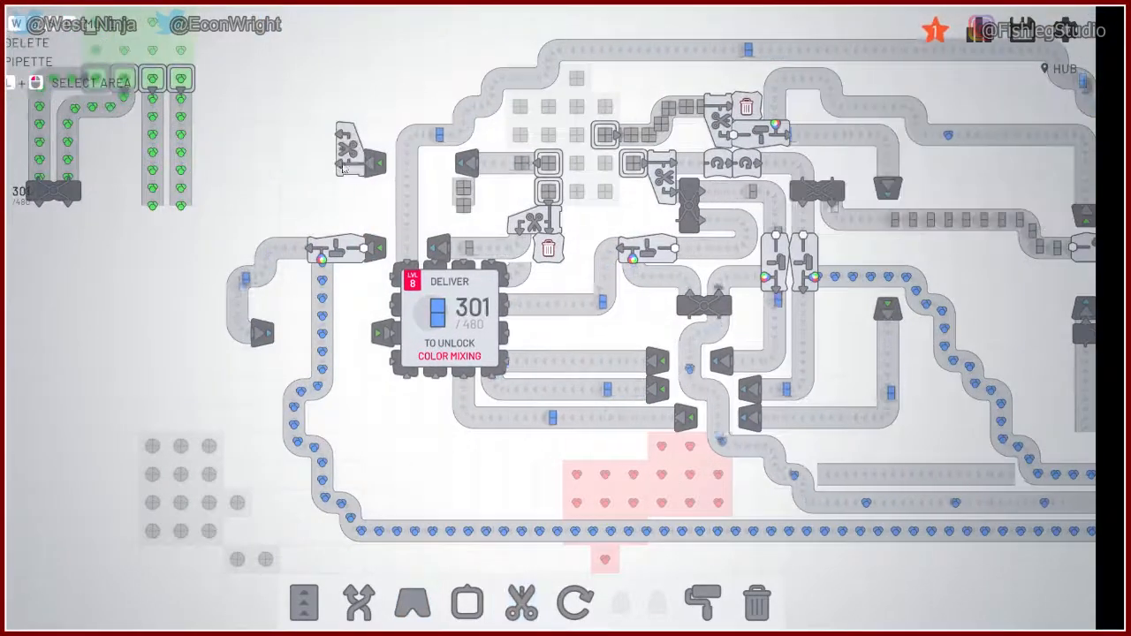
click(304, 603)
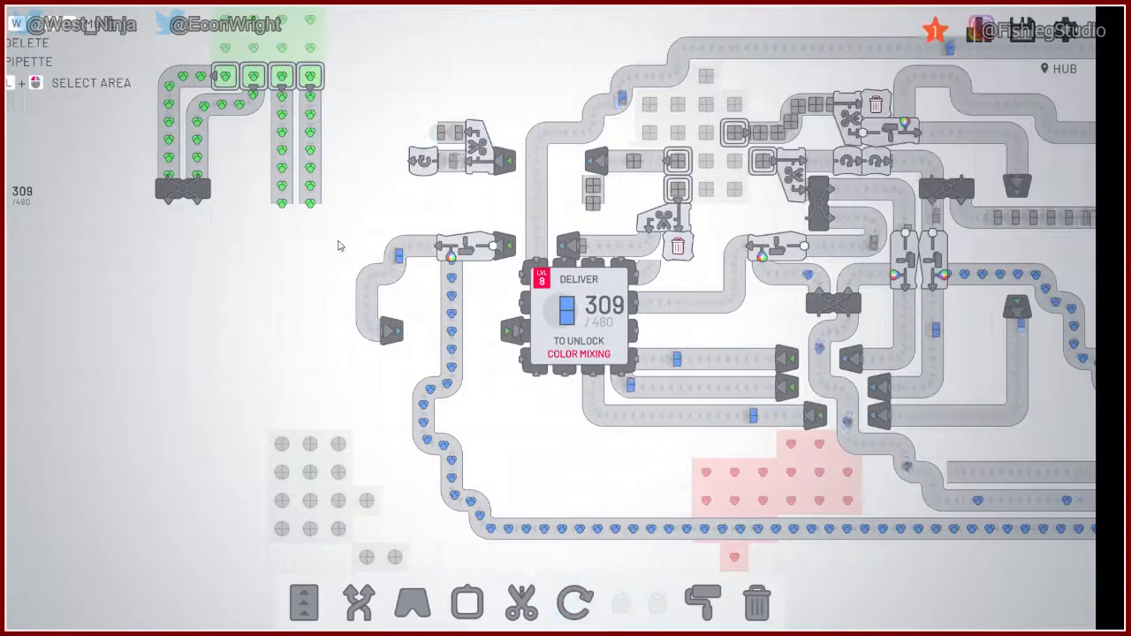
click(575, 603)
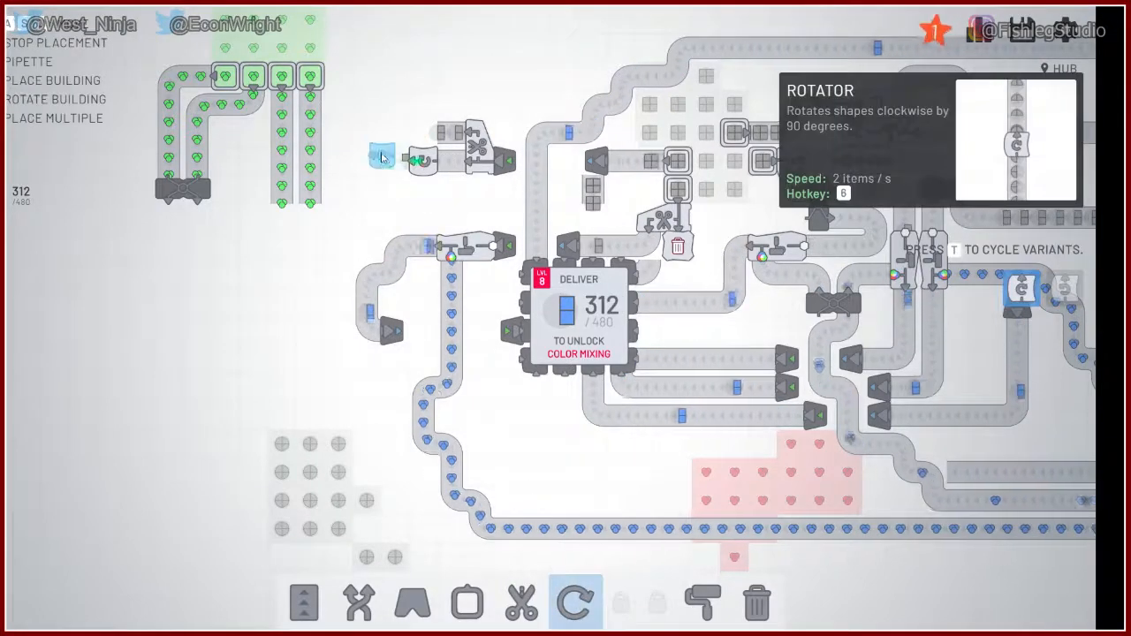
Step: Add a rotator beside the new cutter line and a merger where the left belts meet
click(305, 603)
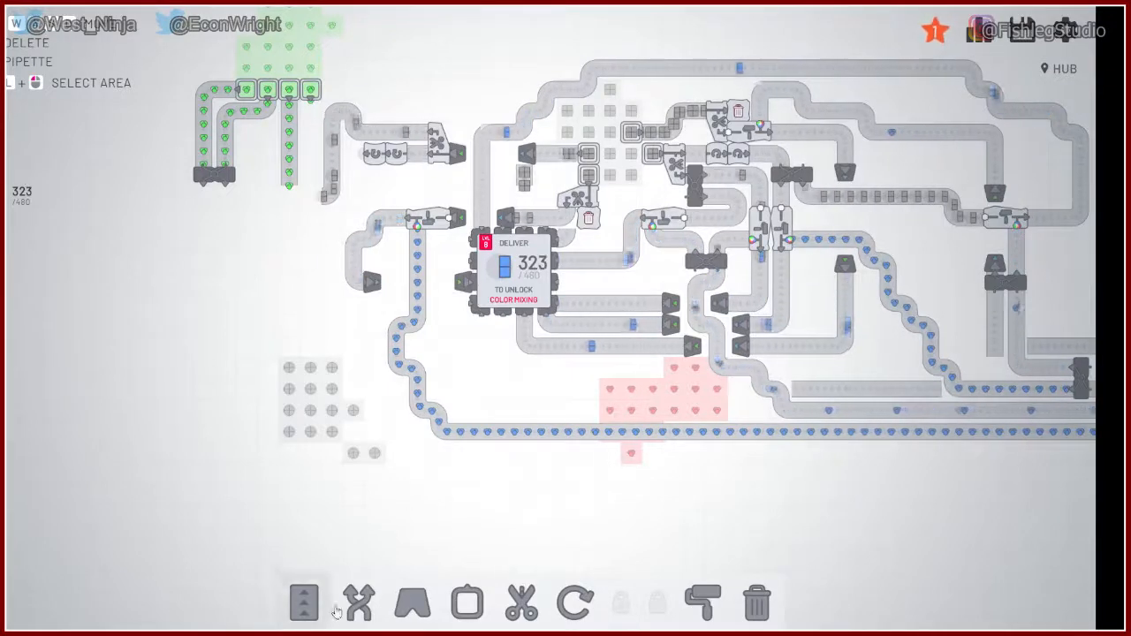
click(358, 604)
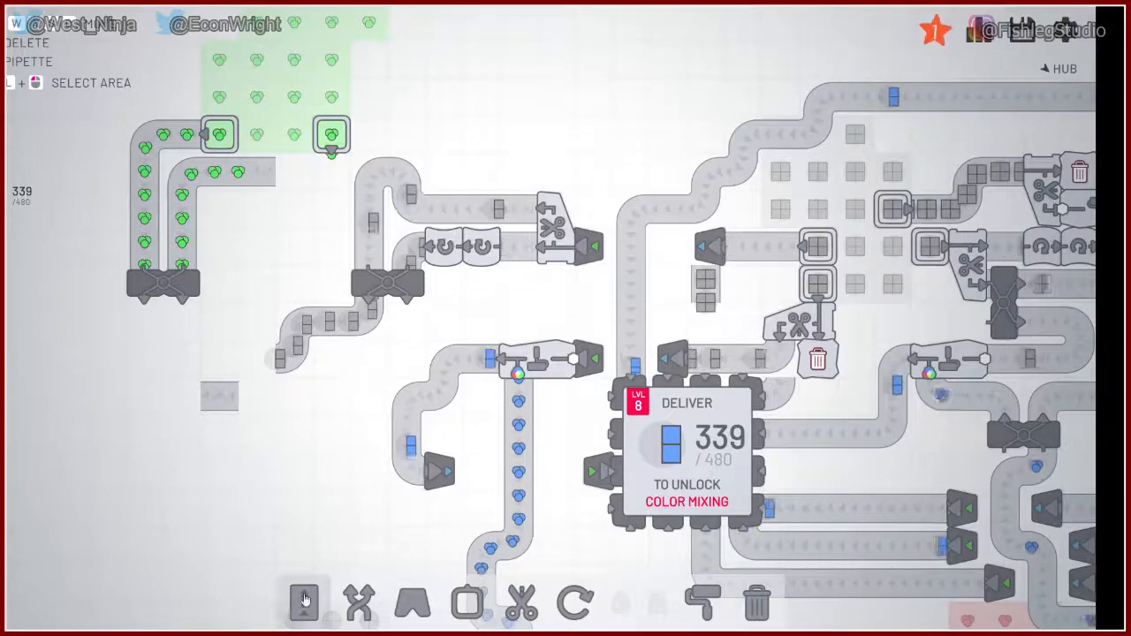
click(303, 603)
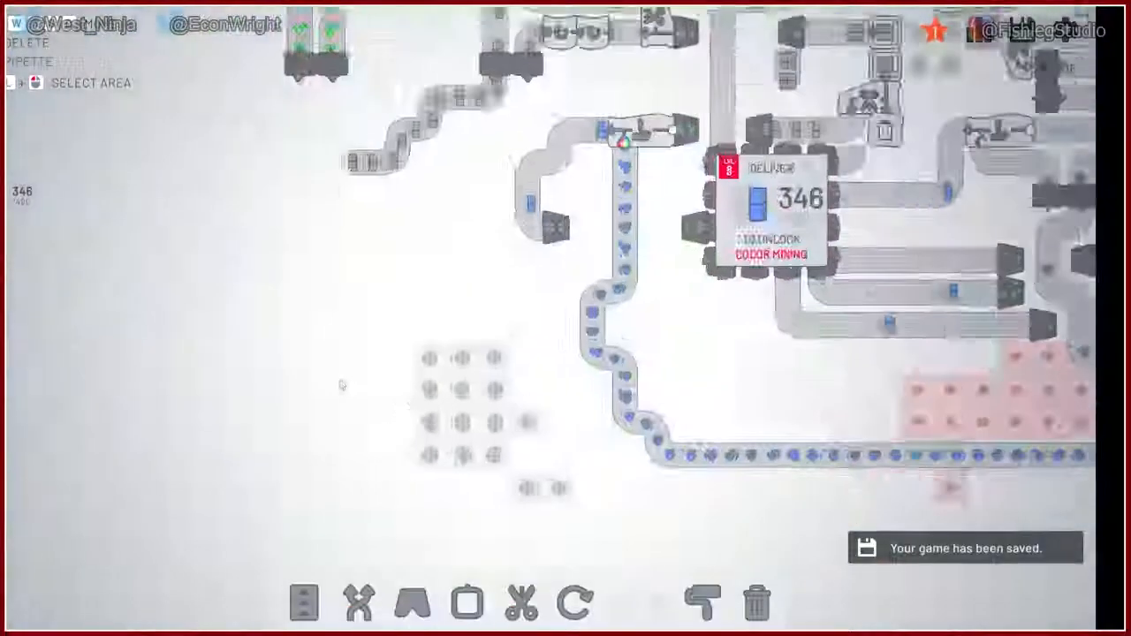
click(304, 604)
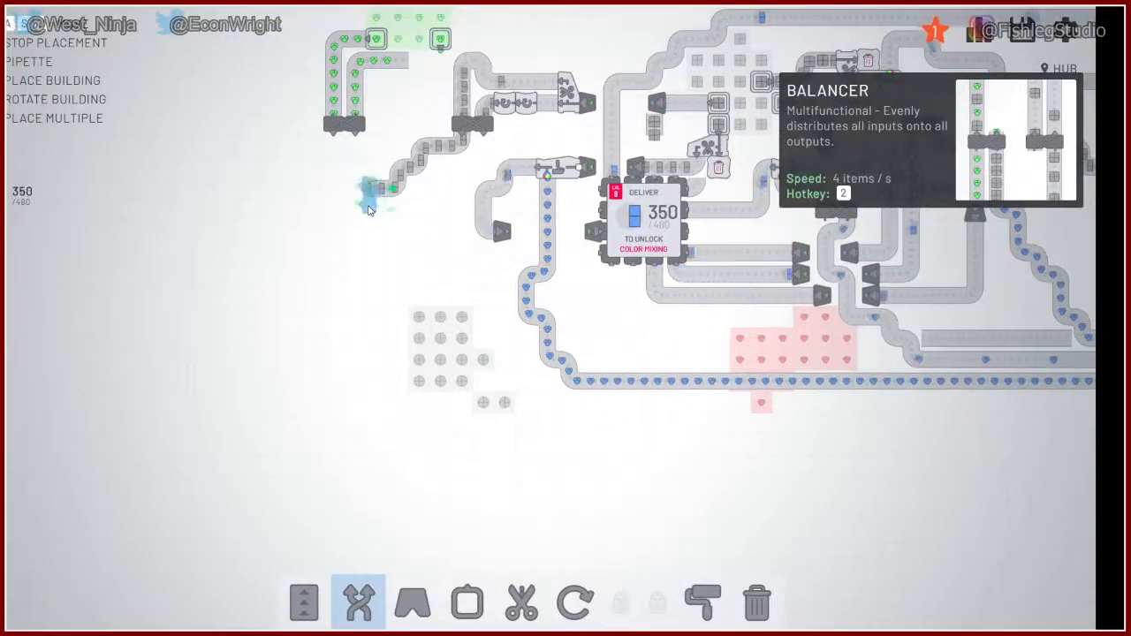
click(304, 603)
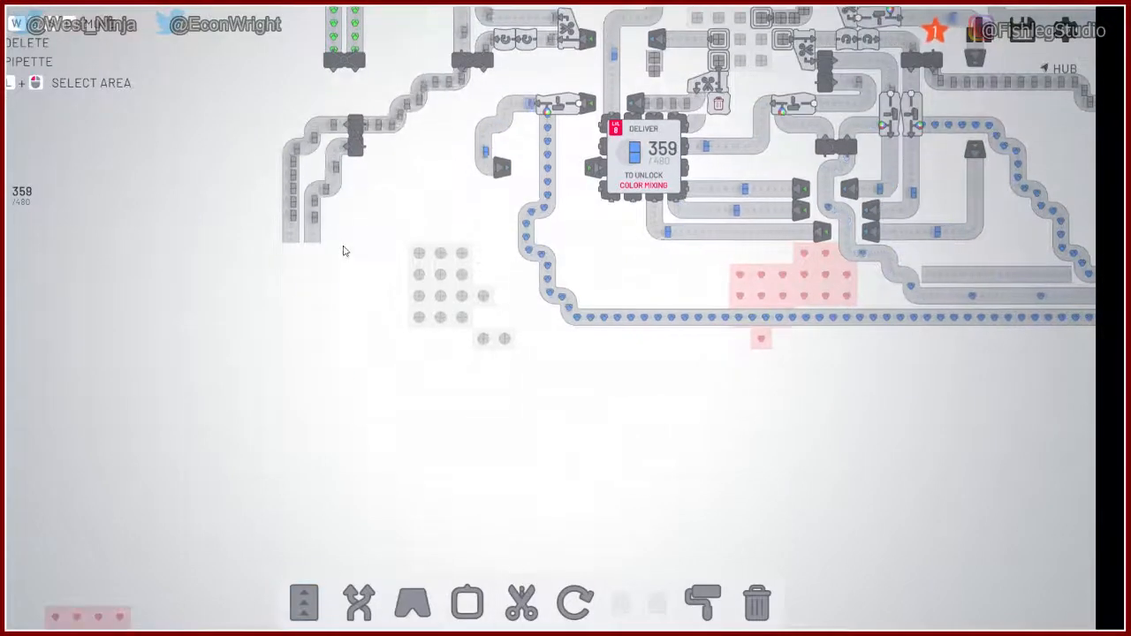
Step: Place a painter on the left belt and a merger on the blue painted line
click(303, 603)
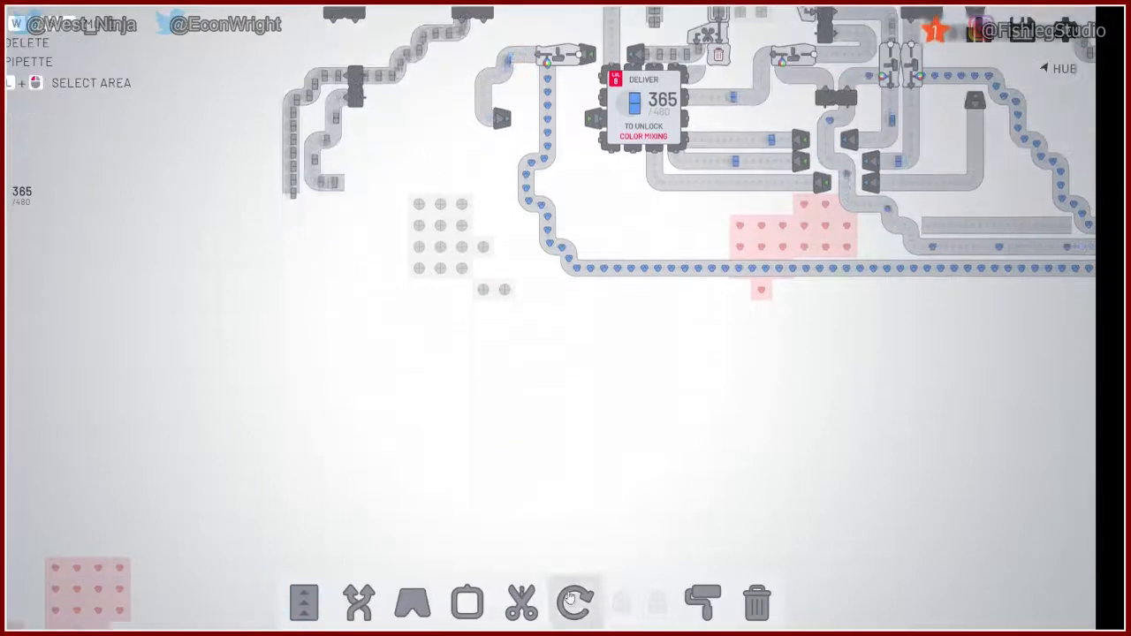
click(702, 603)
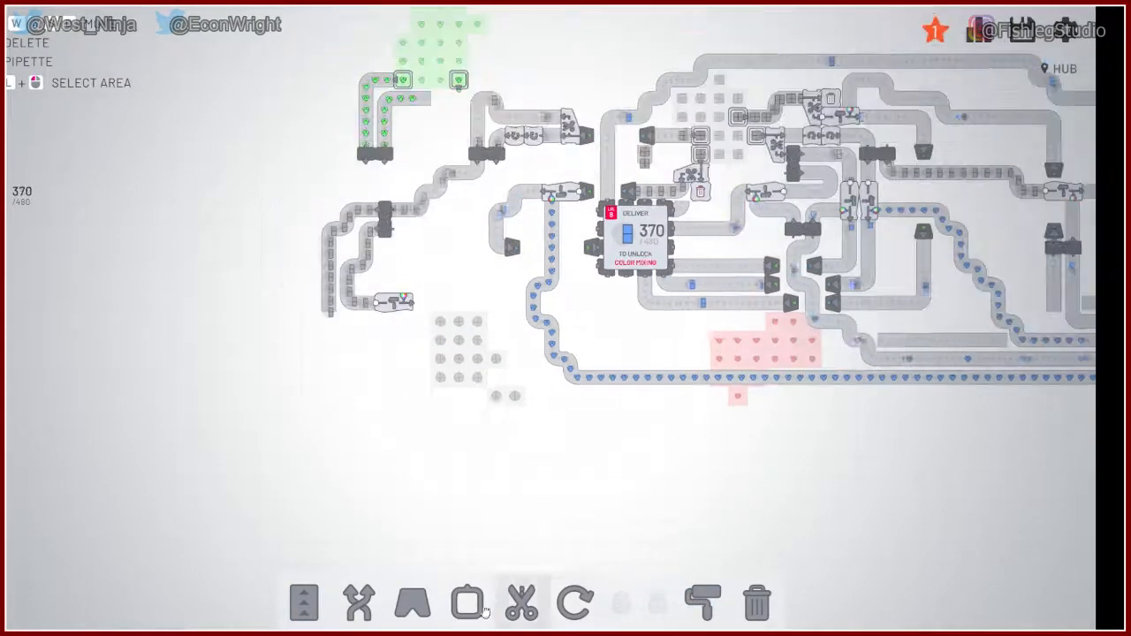
click(358, 604)
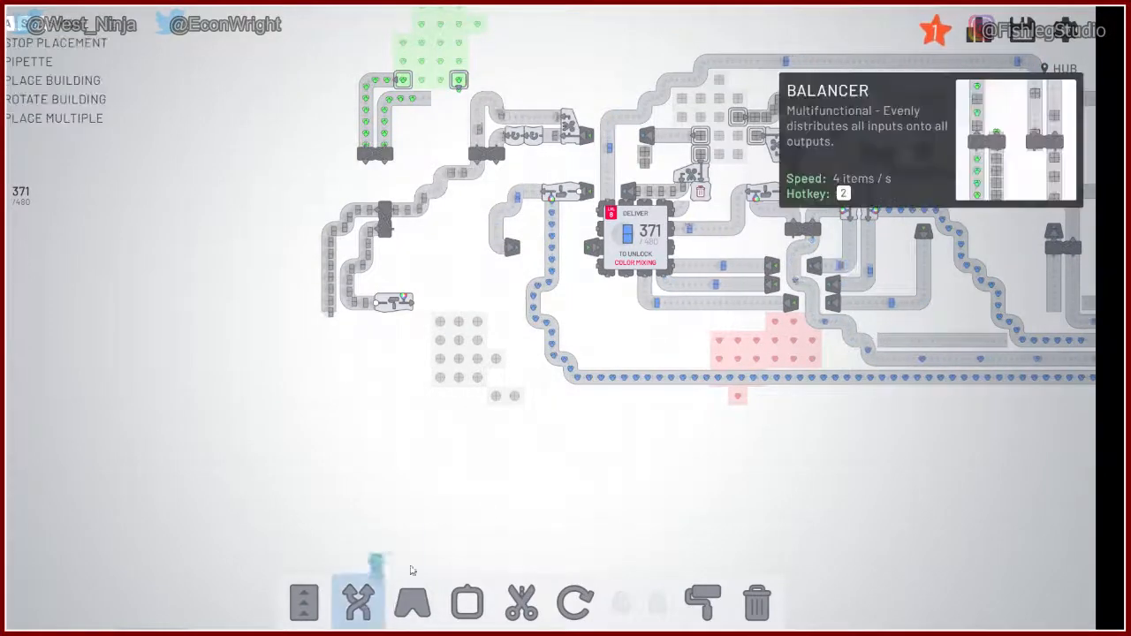
click(358, 603)
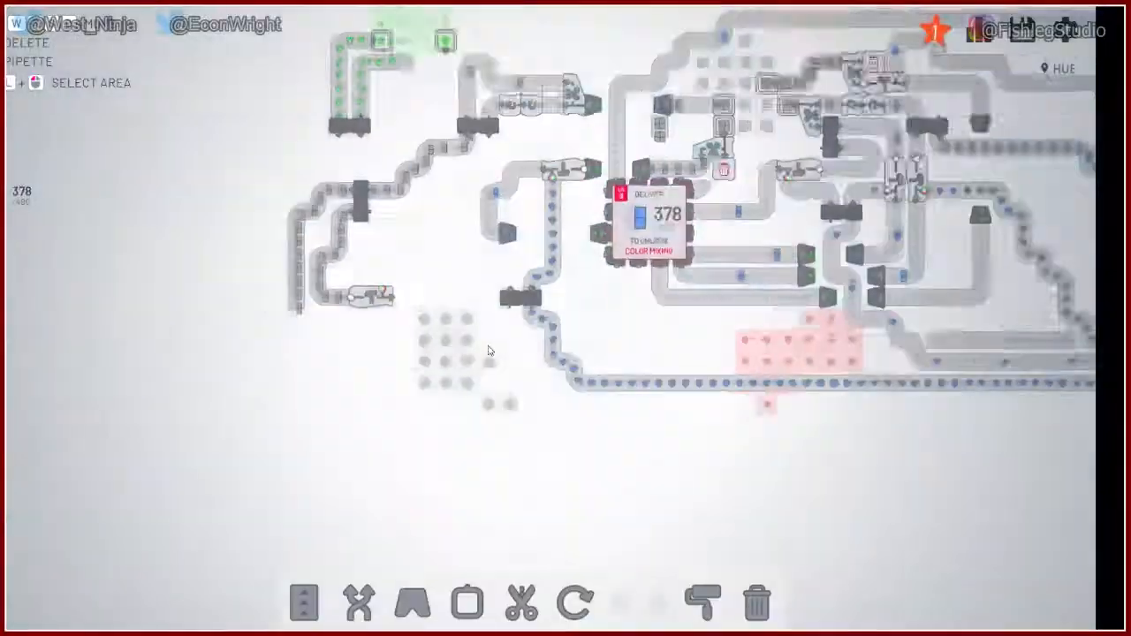
Step: Route the painter's output through a tunnel entrance before the merger
click(304, 603)
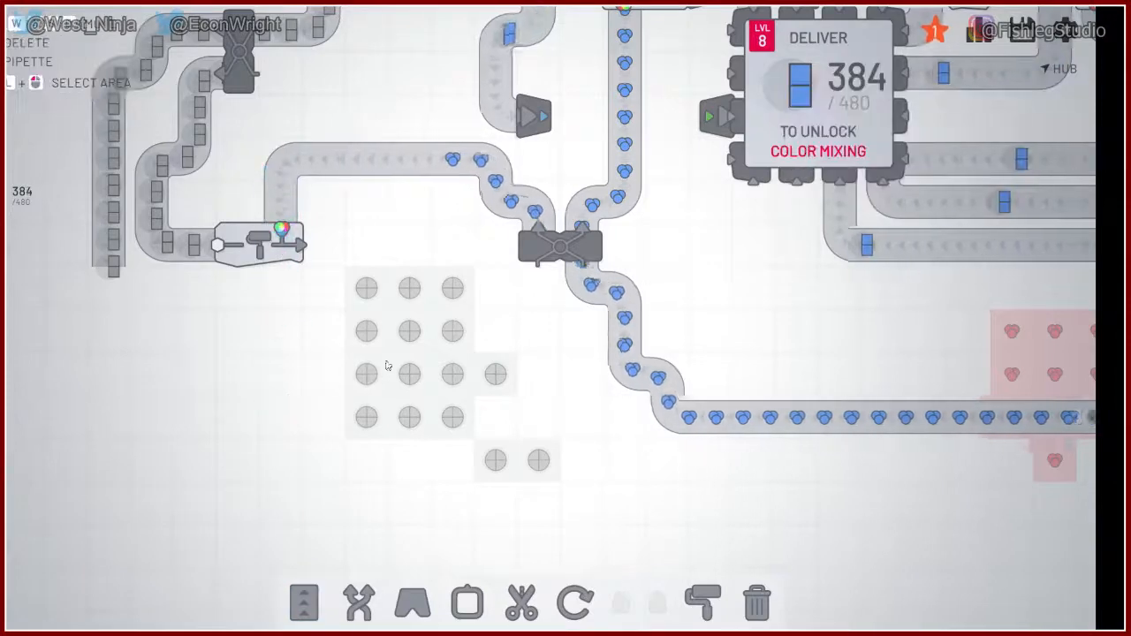
click(304, 604)
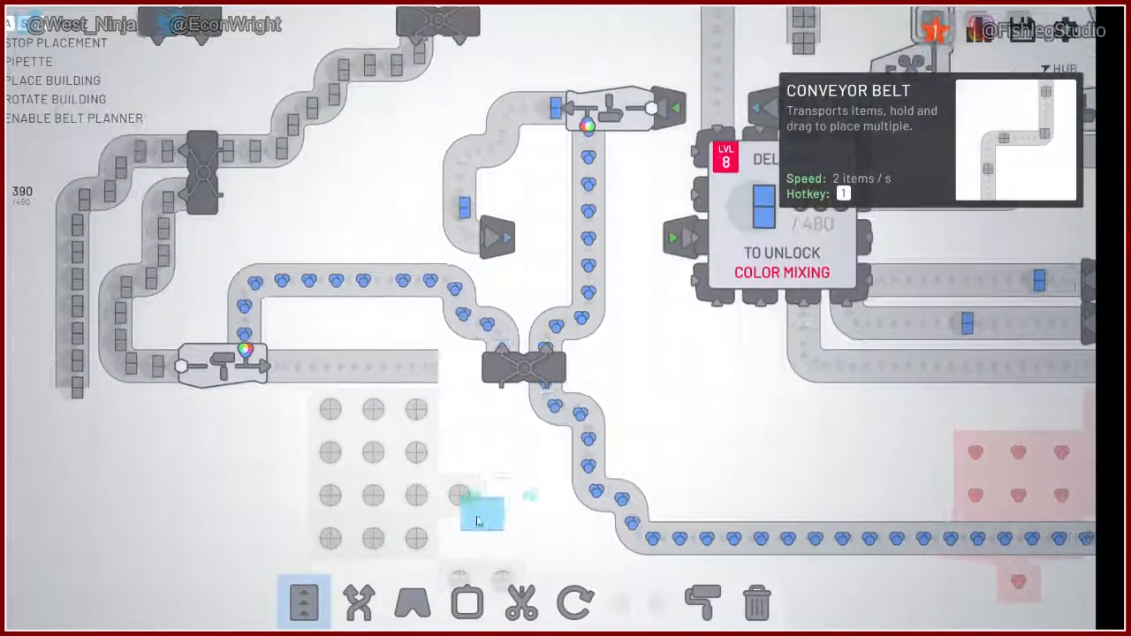
click(413, 604)
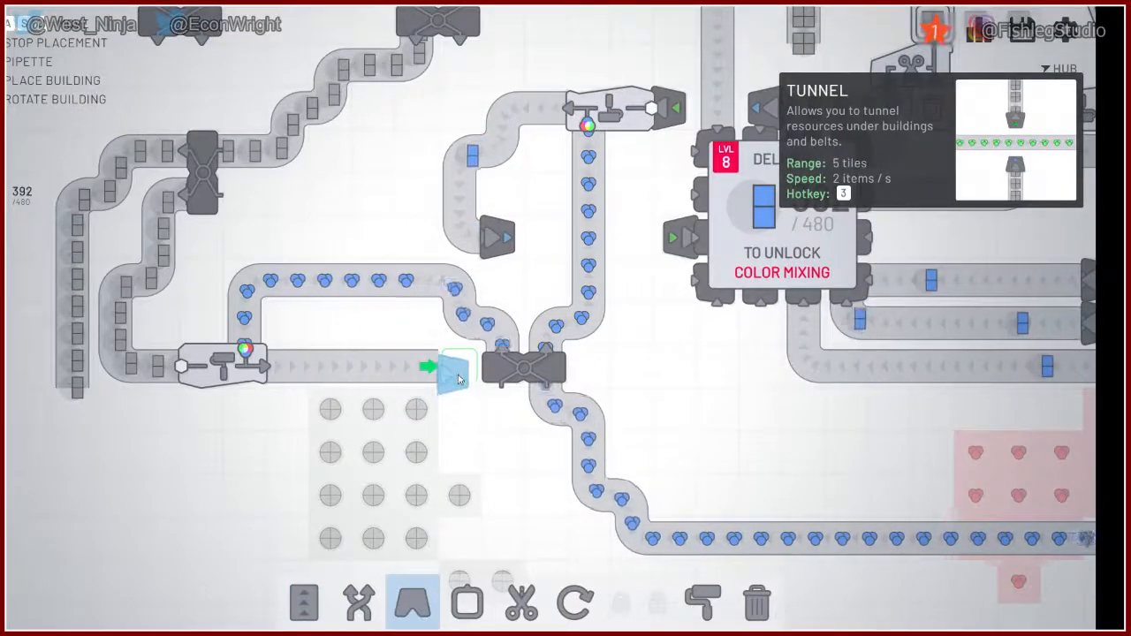
click(303, 604)
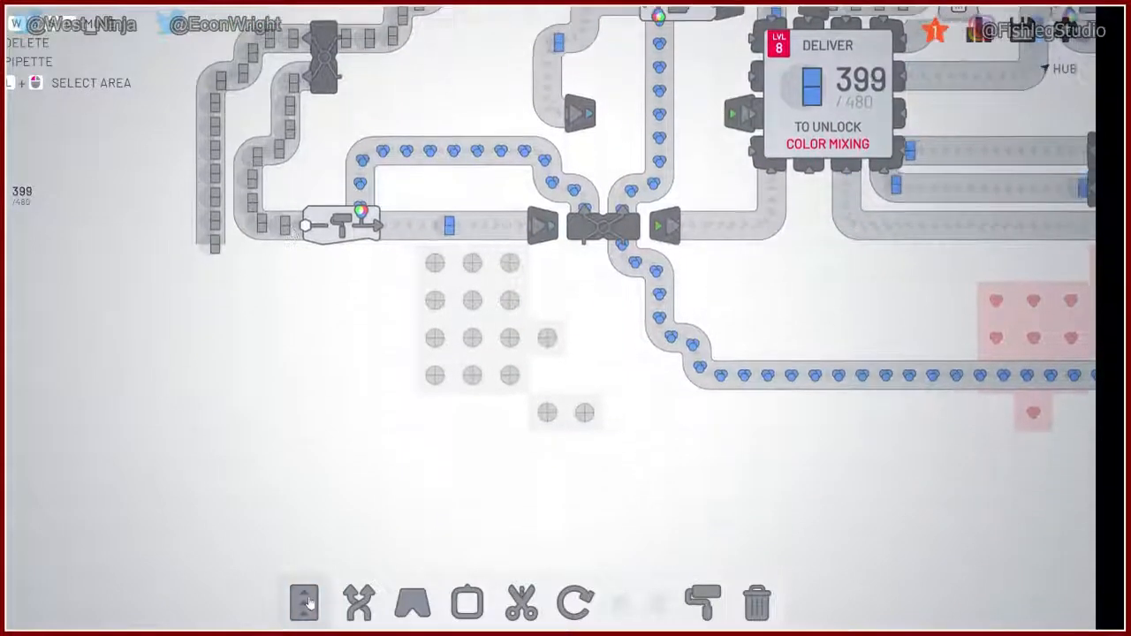
Step: Extend the left belt to a new painter and re-place a merger on the long blue belt
click(304, 604)
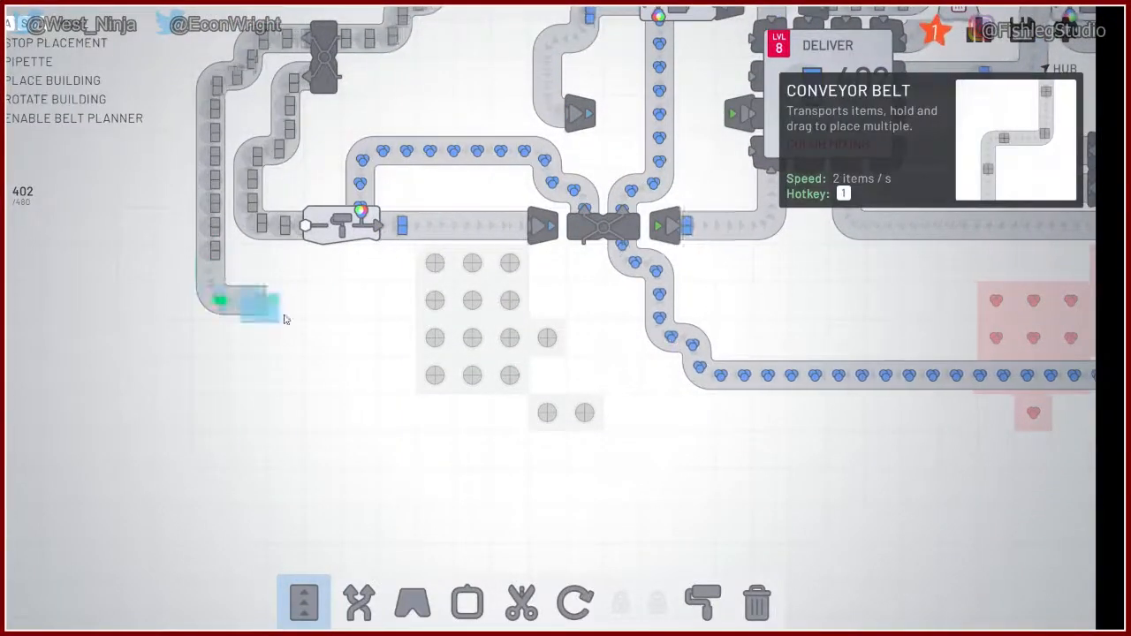
click(702, 603)
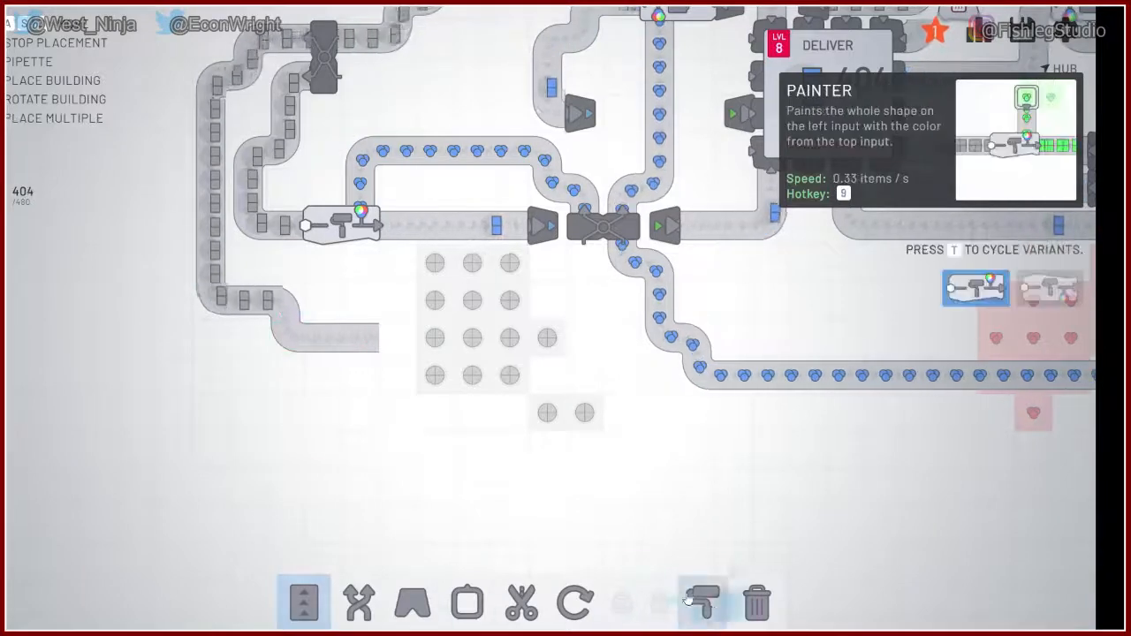
click(359, 603)
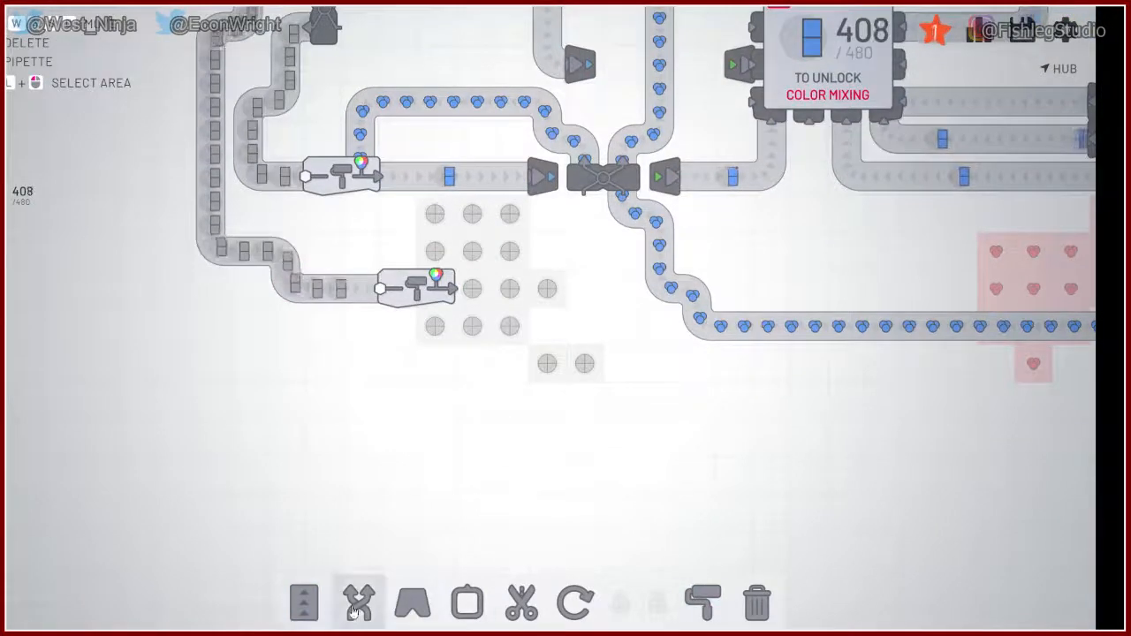
click(358, 603)
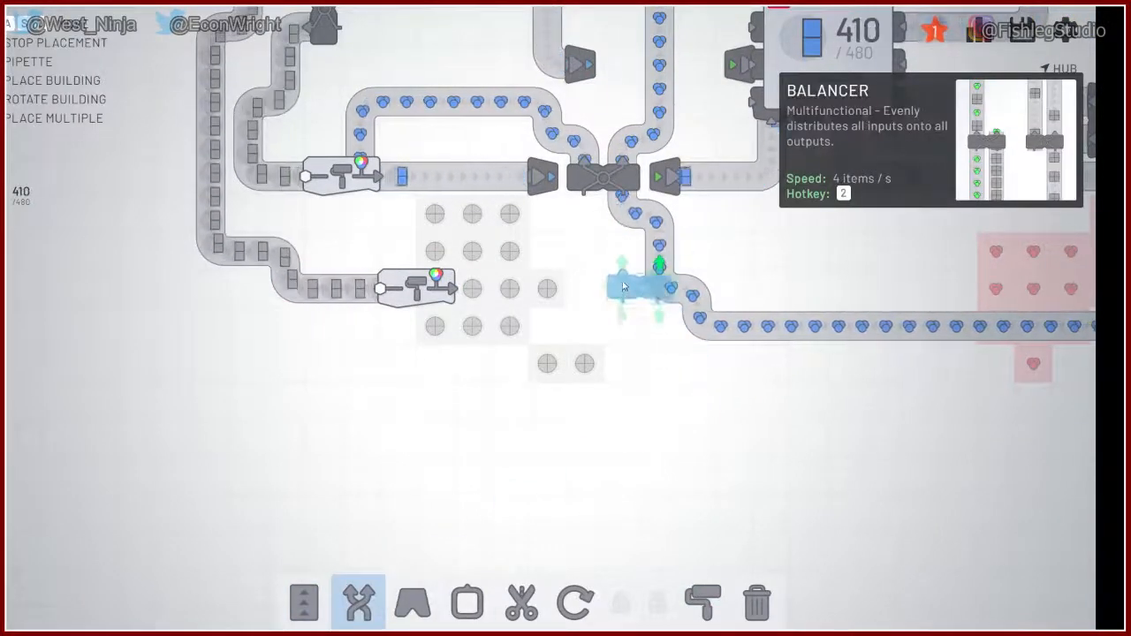
click(641, 287)
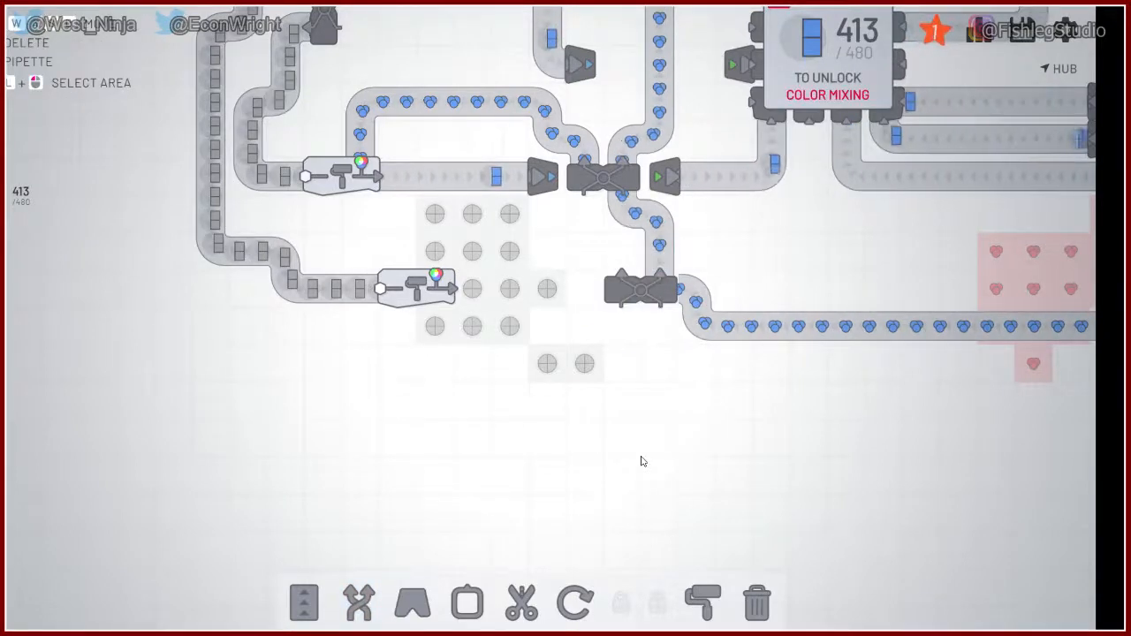
click(358, 604)
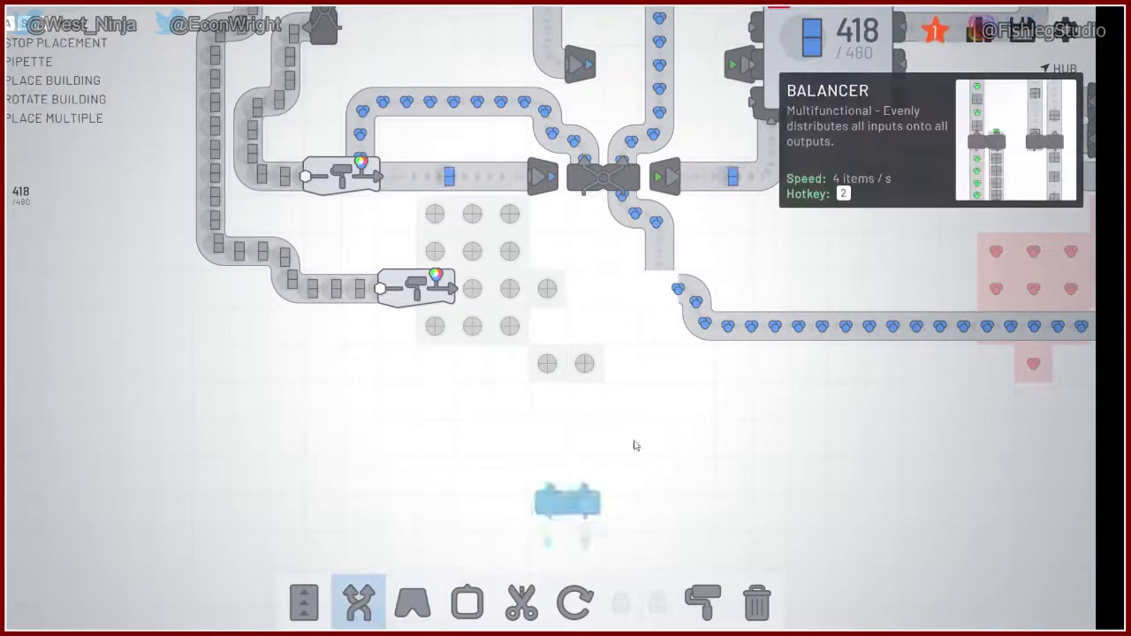
click(411, 603)
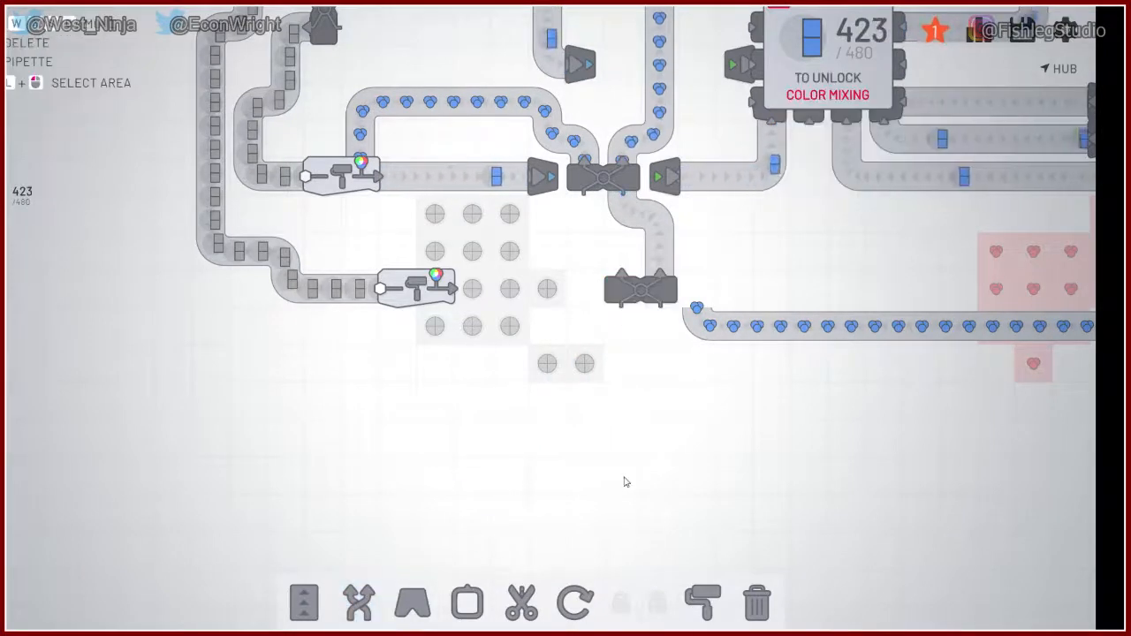
click(305, 603)
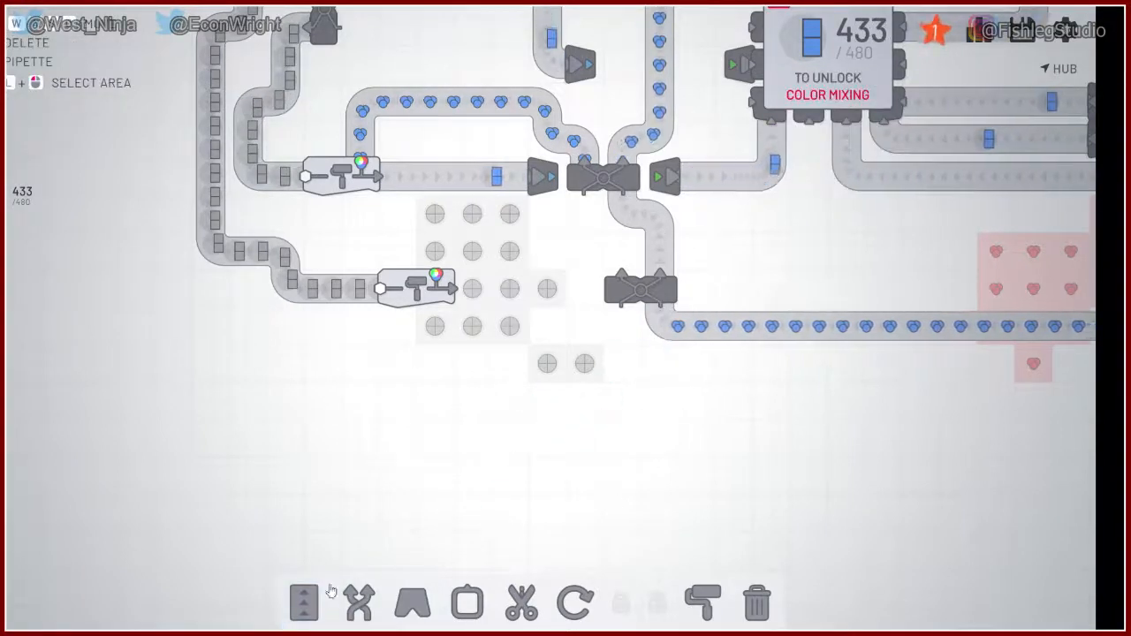
Step: Run a belt down from the lower painter and tunnel it under the main belt
click(304, 603)
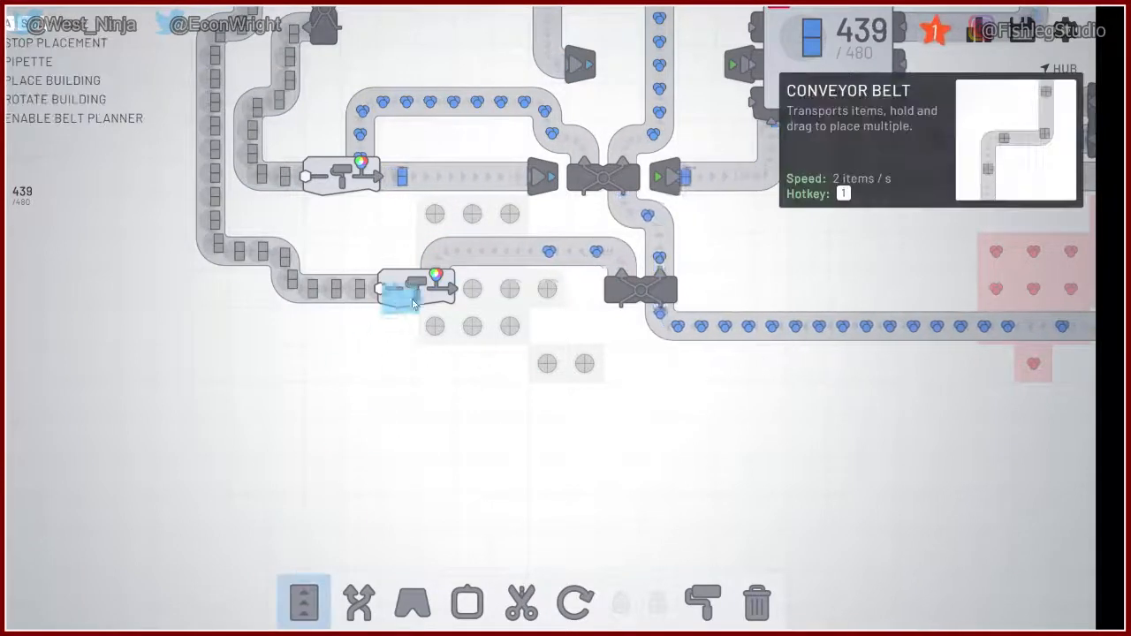
drag(433, 287, 583, 433)
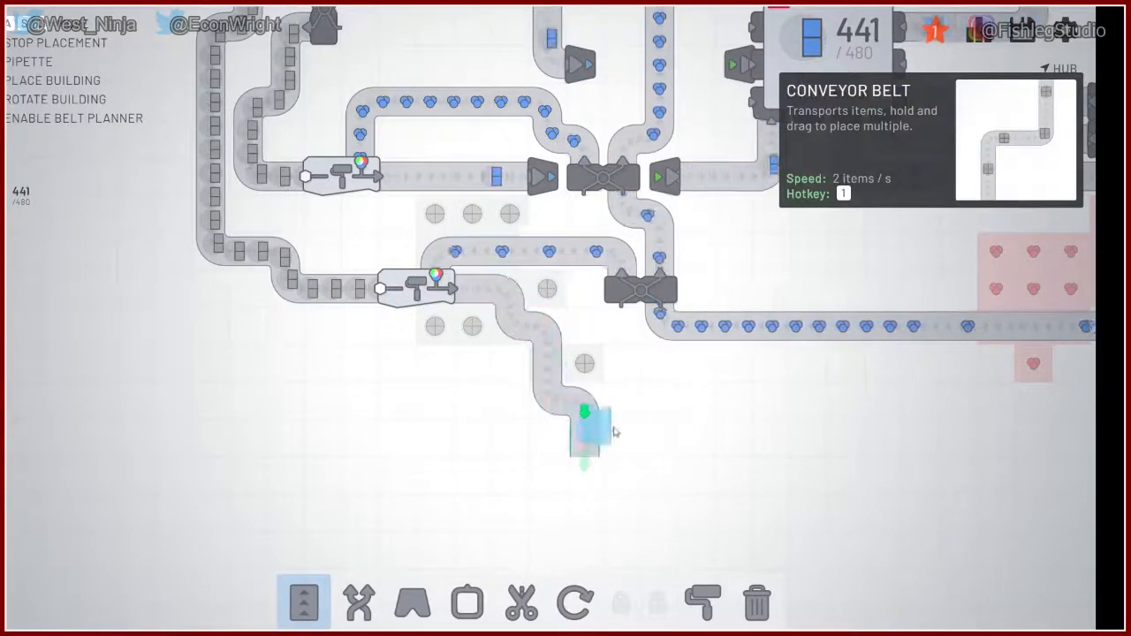
click(413, 603)
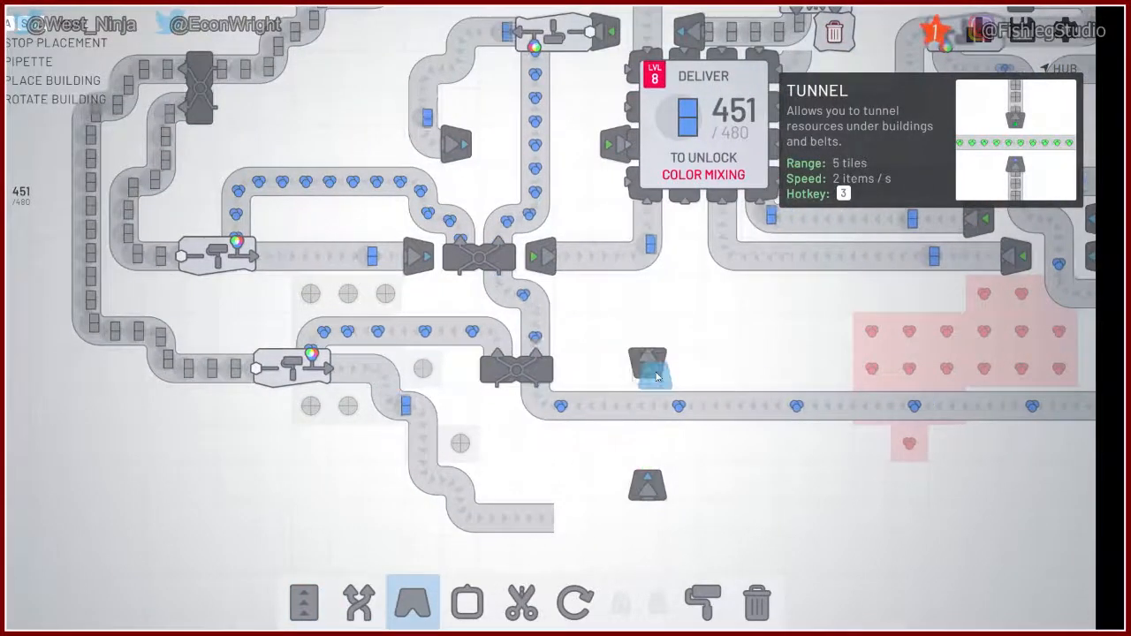
click(303, 603)
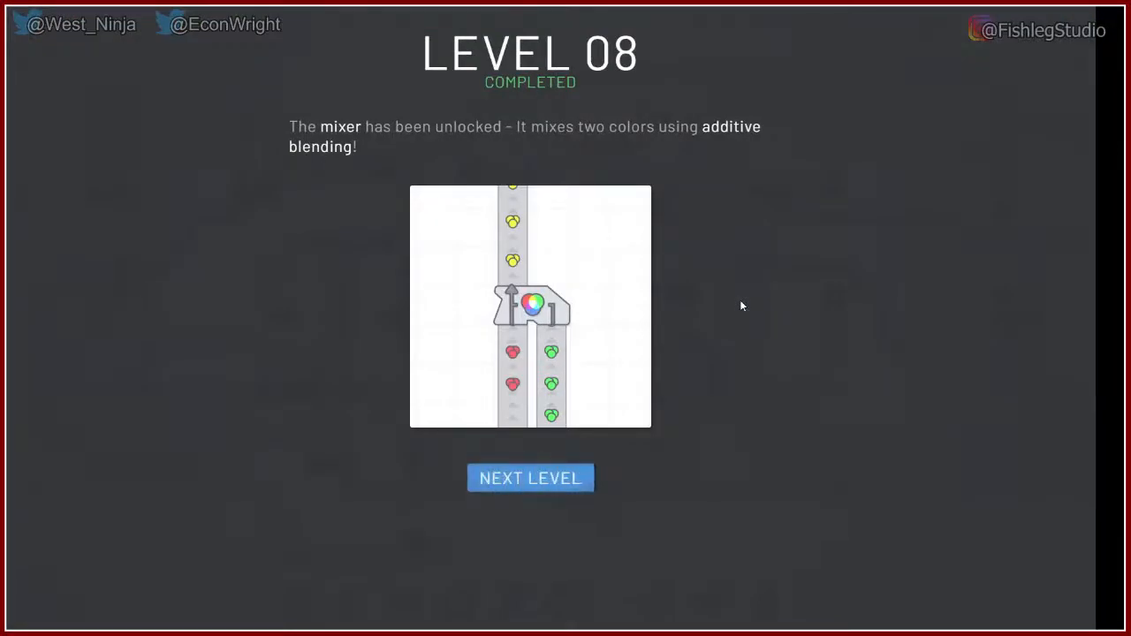
mouse_move(535, 511)
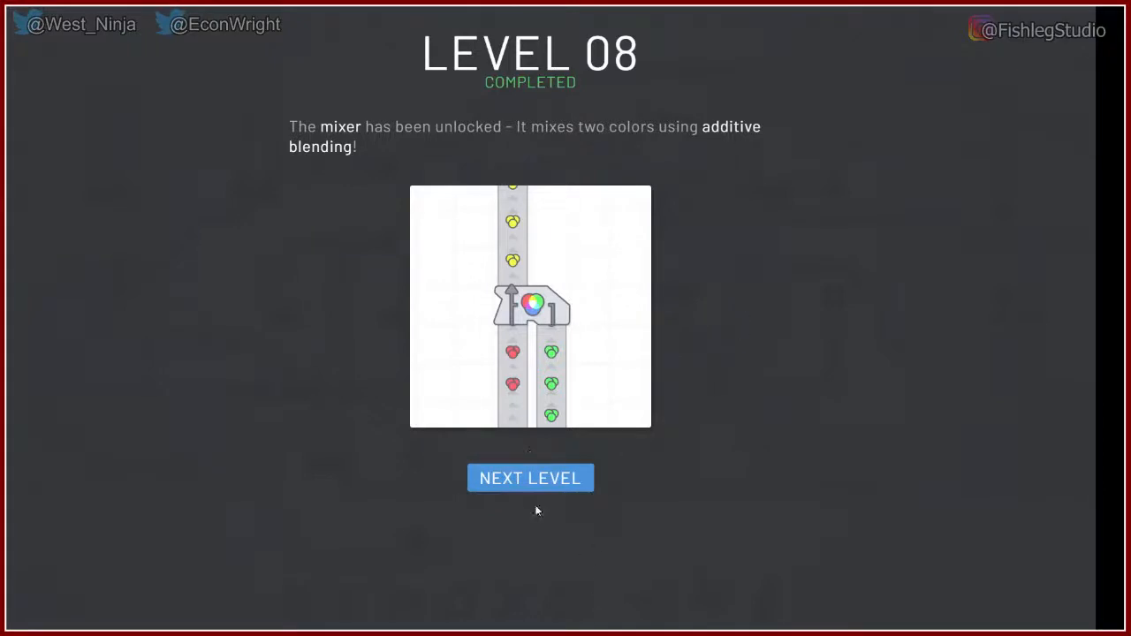
Step: Continue past Level 8 to start Level 9
click(529, 478)
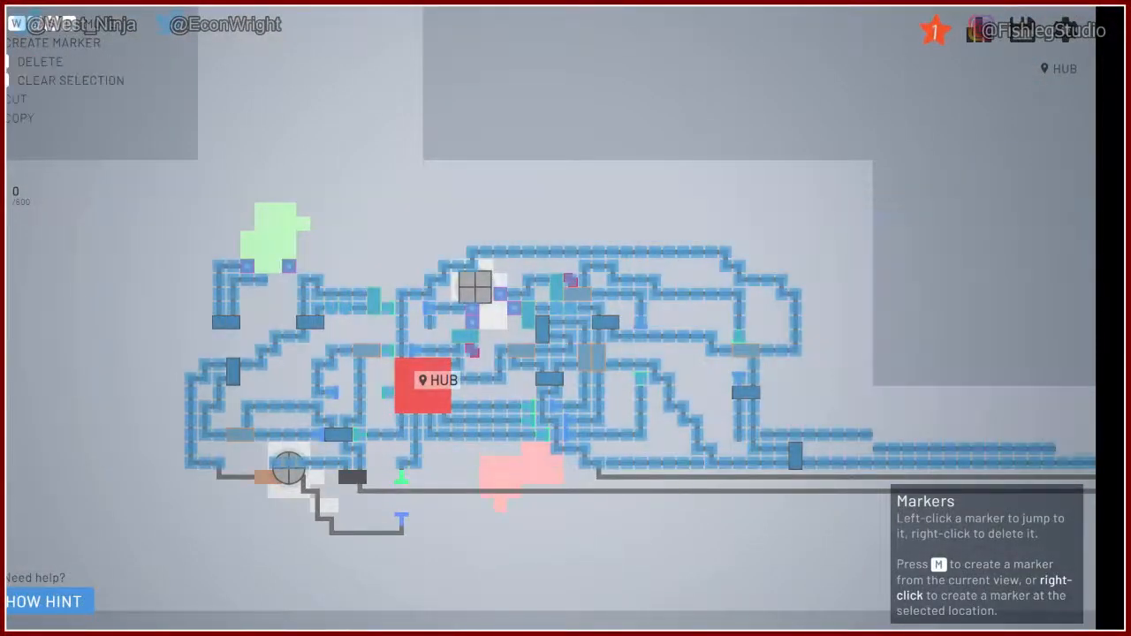
Step: Delete the selected factory and confirm removing all 107 buildings
click(39, 61)
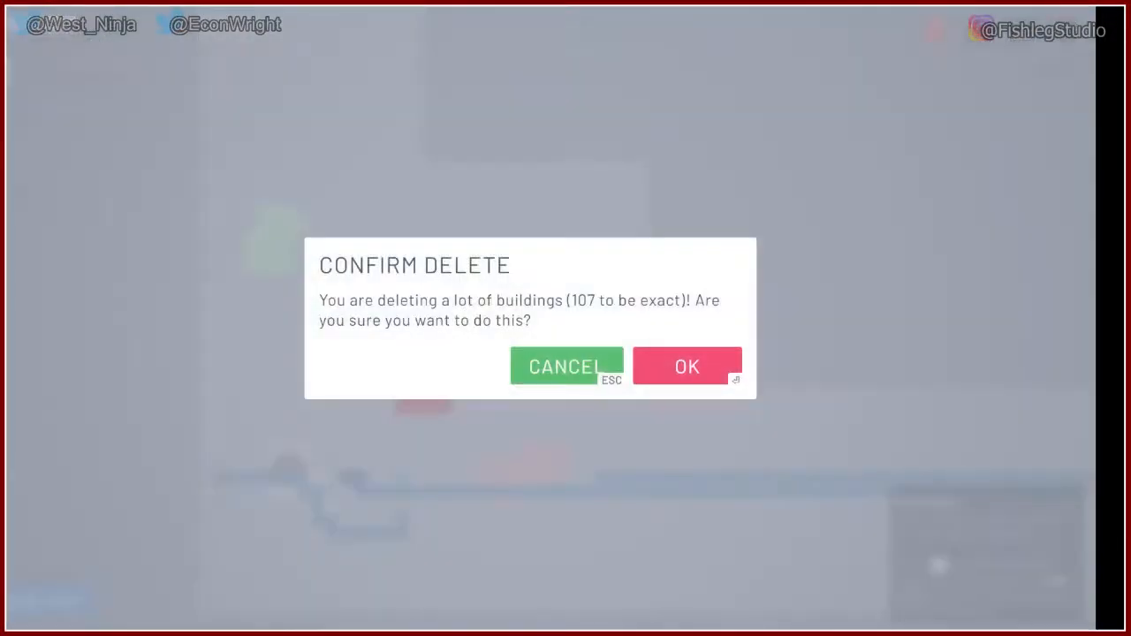
click(687, 366)
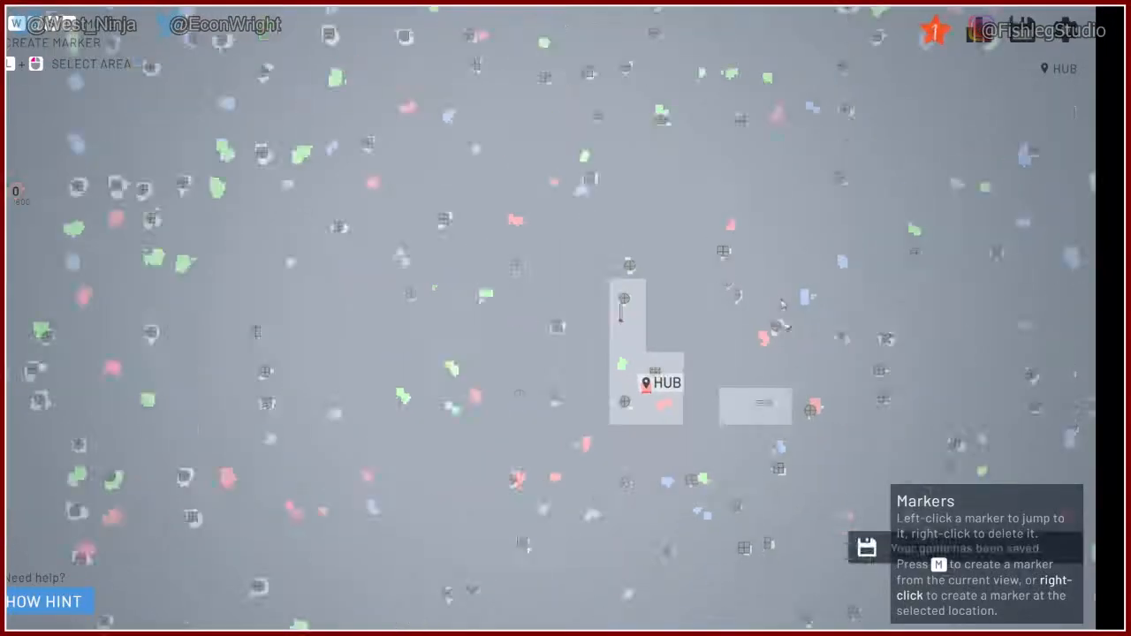